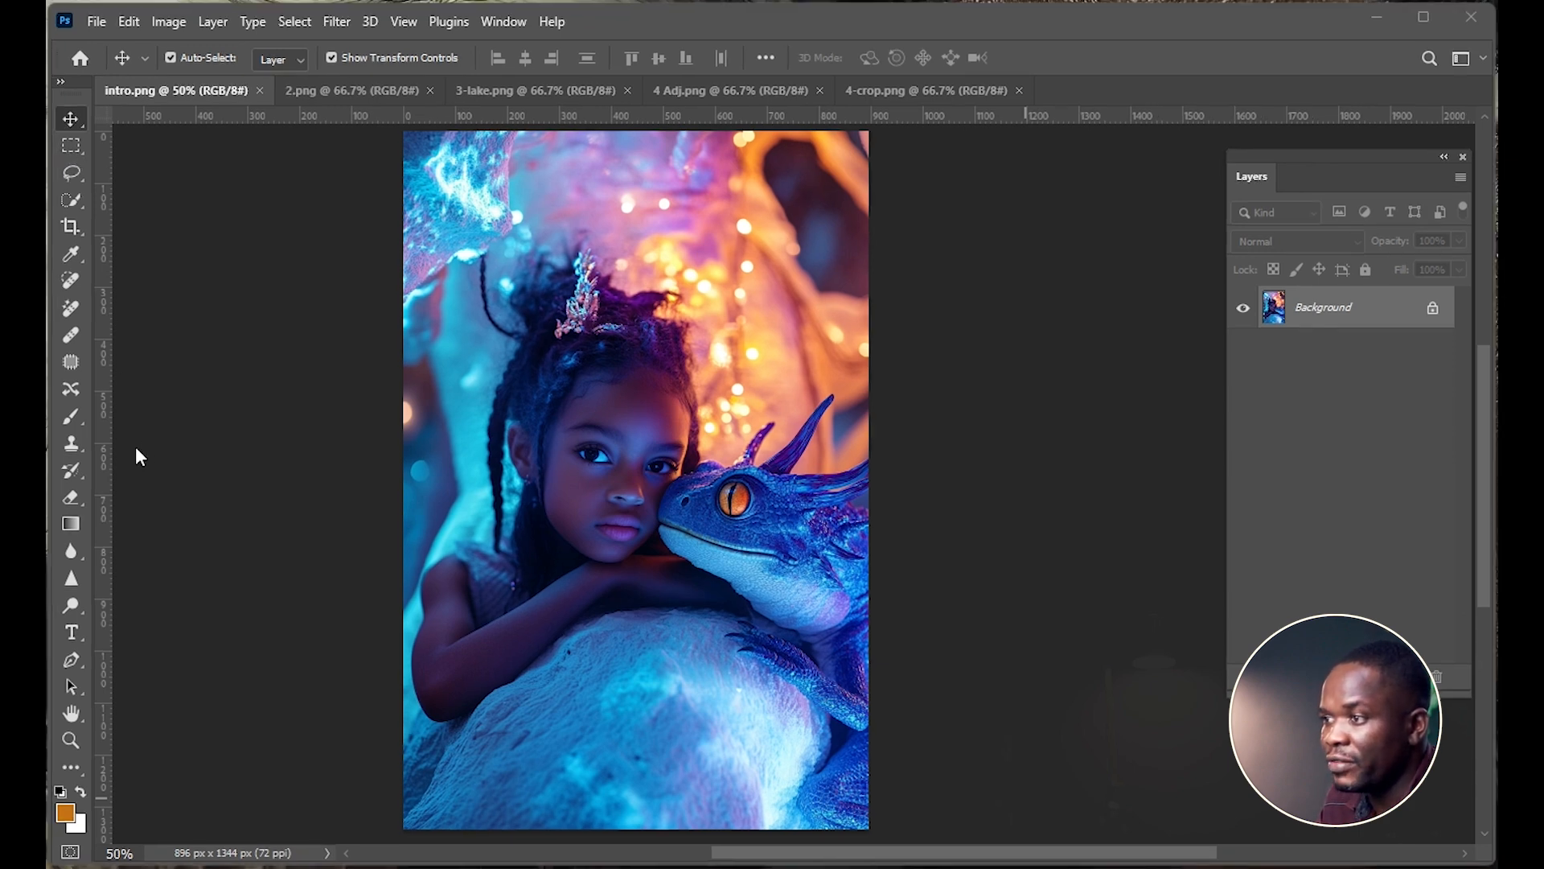
{"action": "mouse_move", "coordinate": [239, 136]}
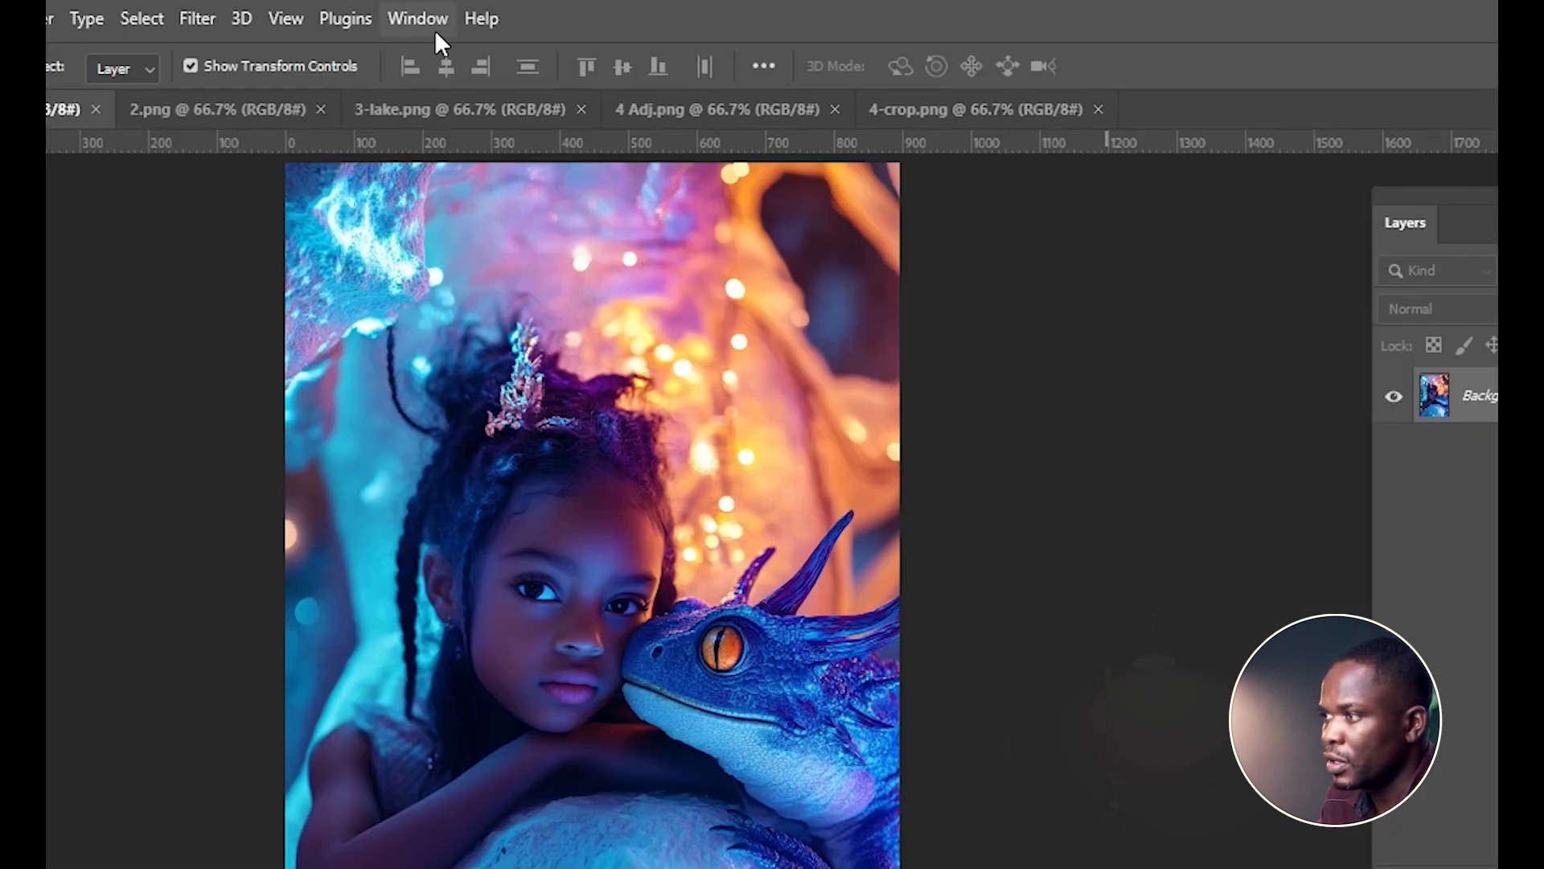
Browse the workspace options, then name a new custom workspace 'Stano SWorkspa'.
{"action": "left_click", "coordinate": [417, 19]}
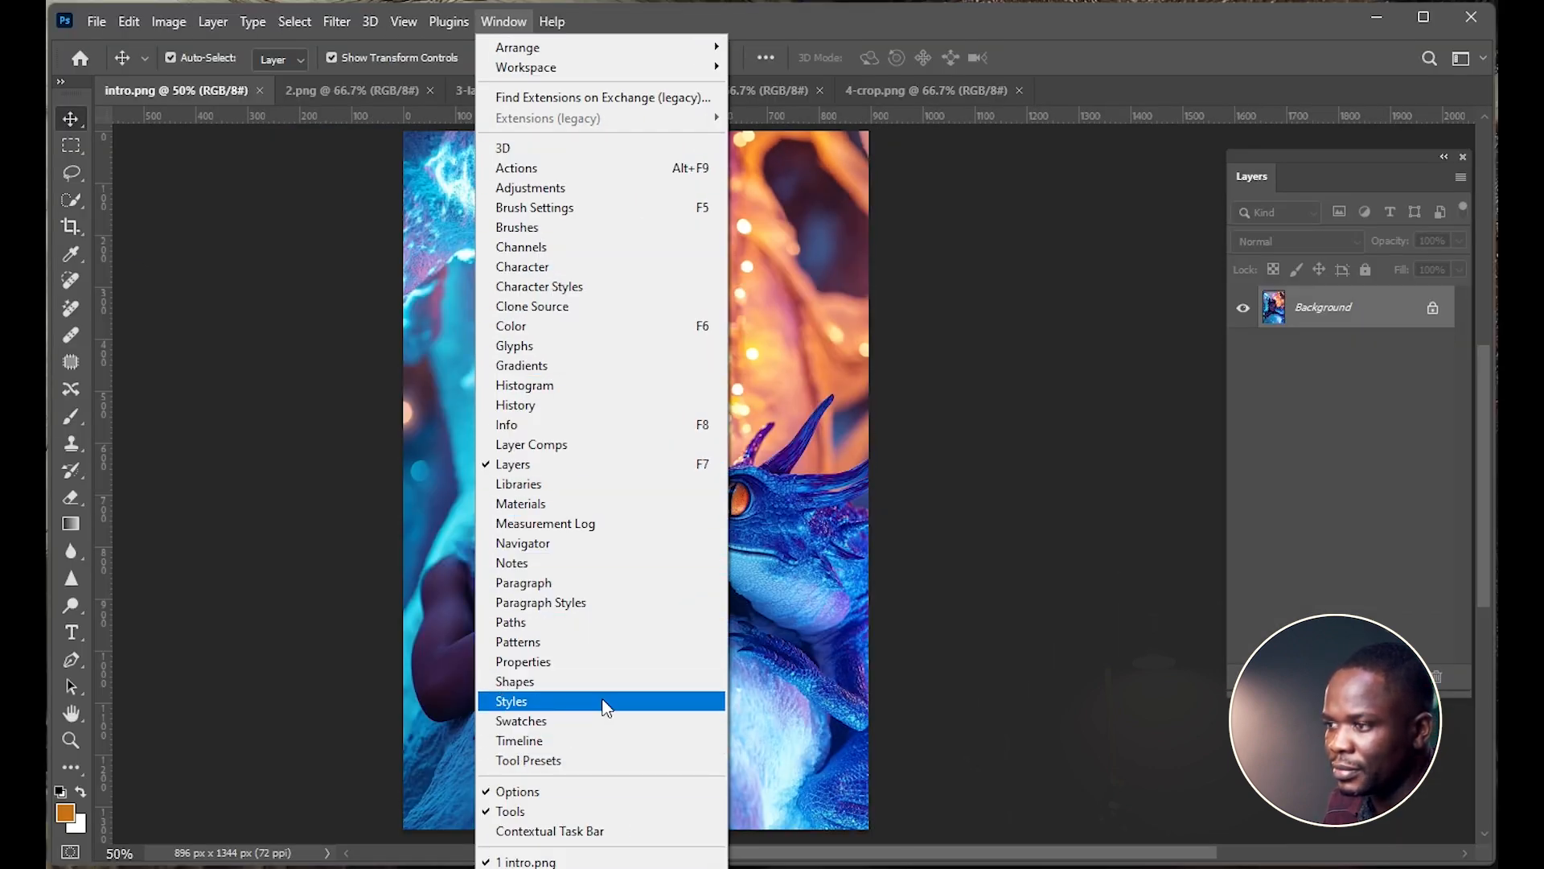
{"action": "mouse_move", "coordinate": [705, 795]}
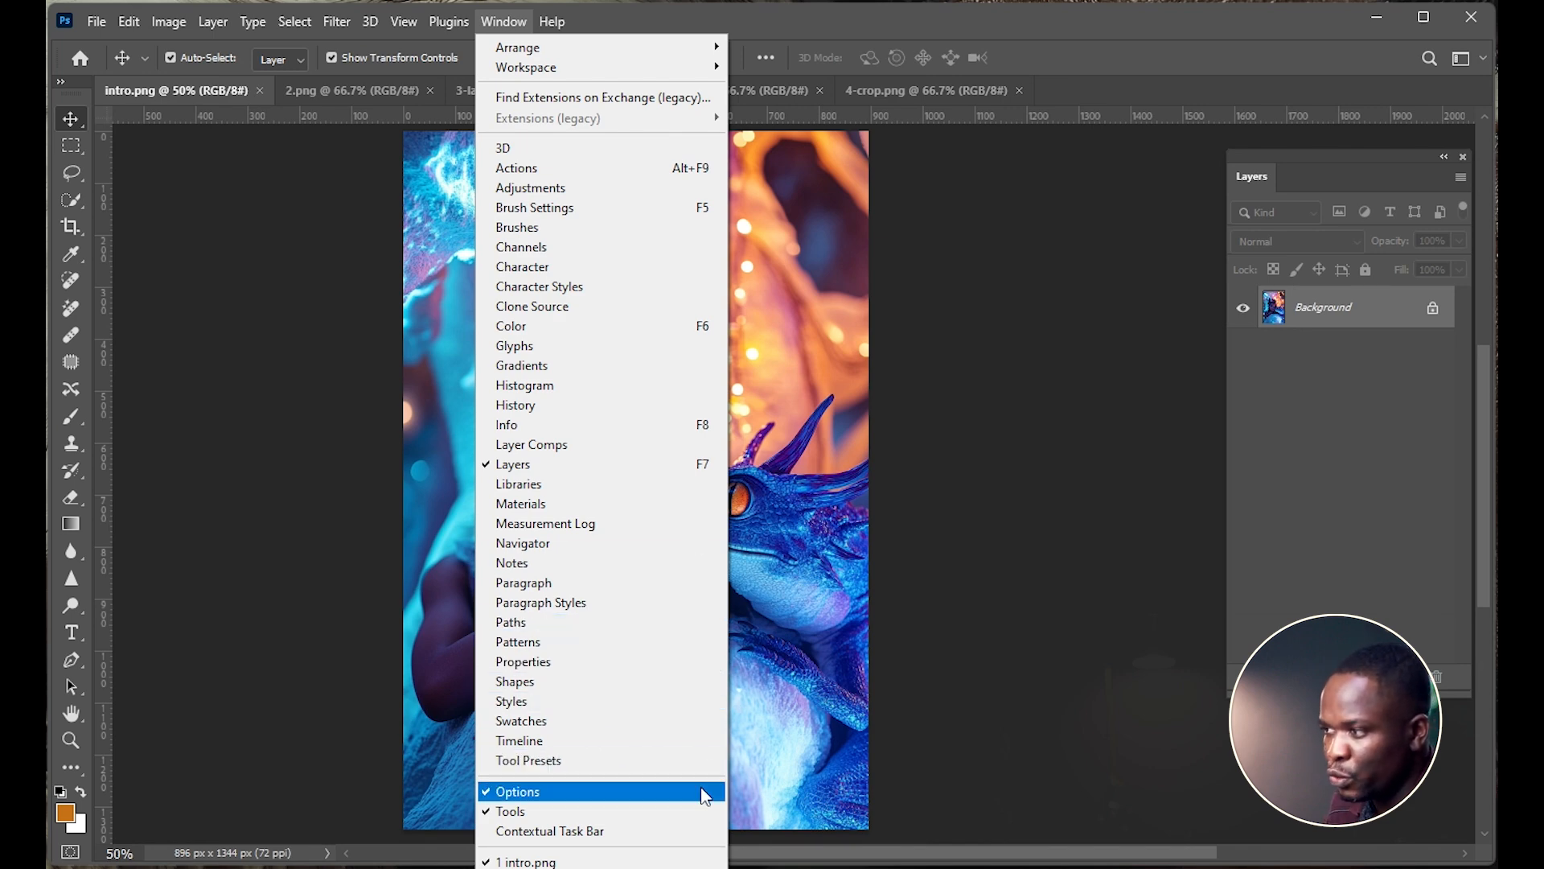
{"action": "mouse_move", "coordinate": [512, 464]}
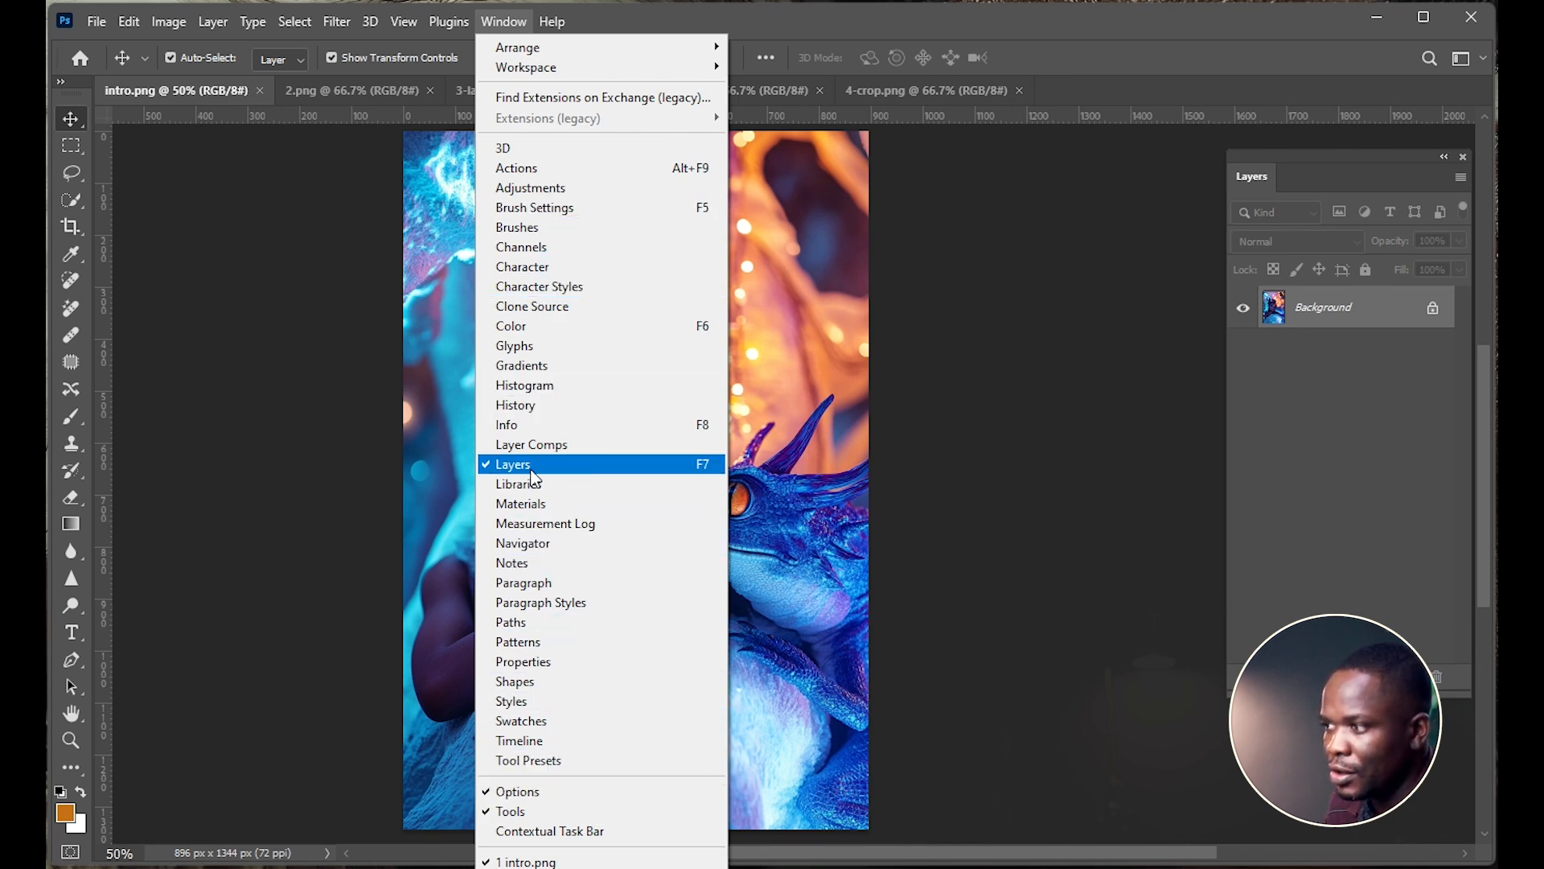
{"action": "mouse_move", "coordinate": [554, 469]}
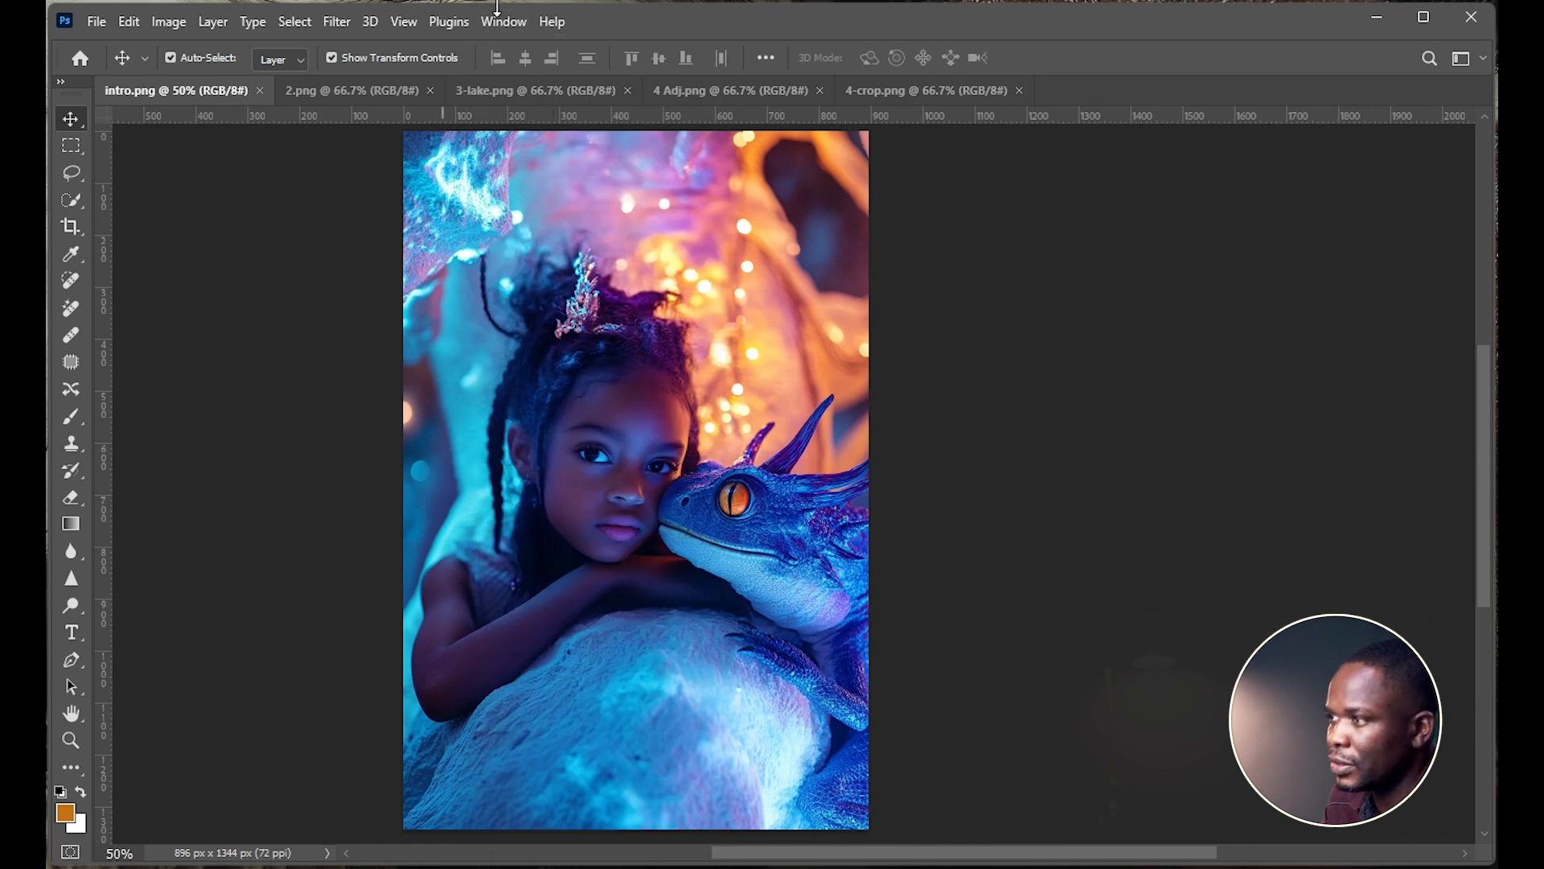
{"action": "left_click", "coordinate": [503, 21]}
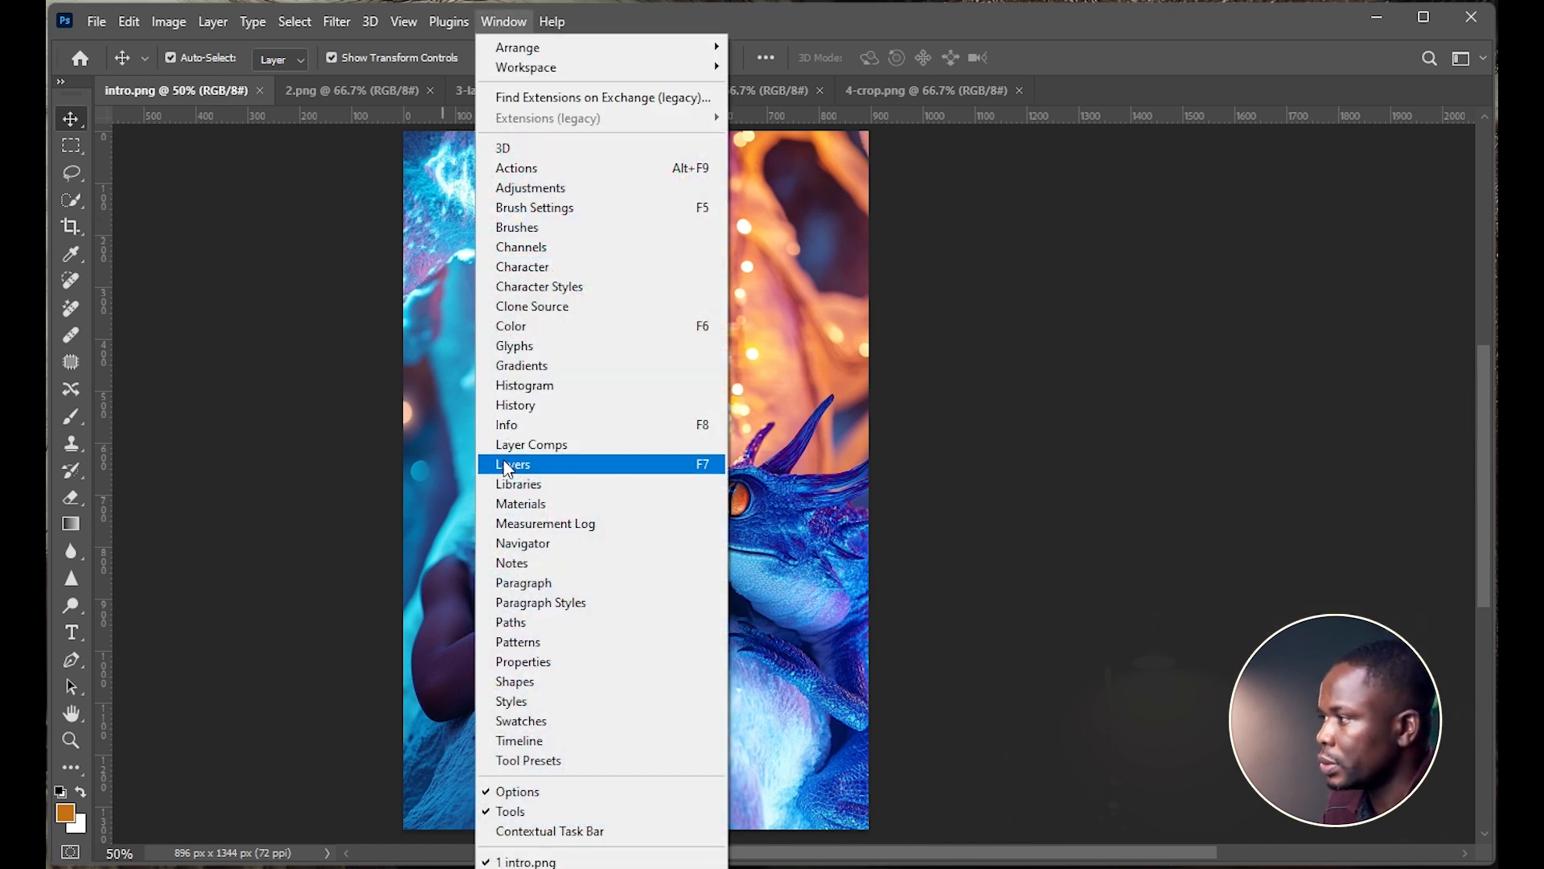
{"action": "left_click", "coordinate": [513, 464]}
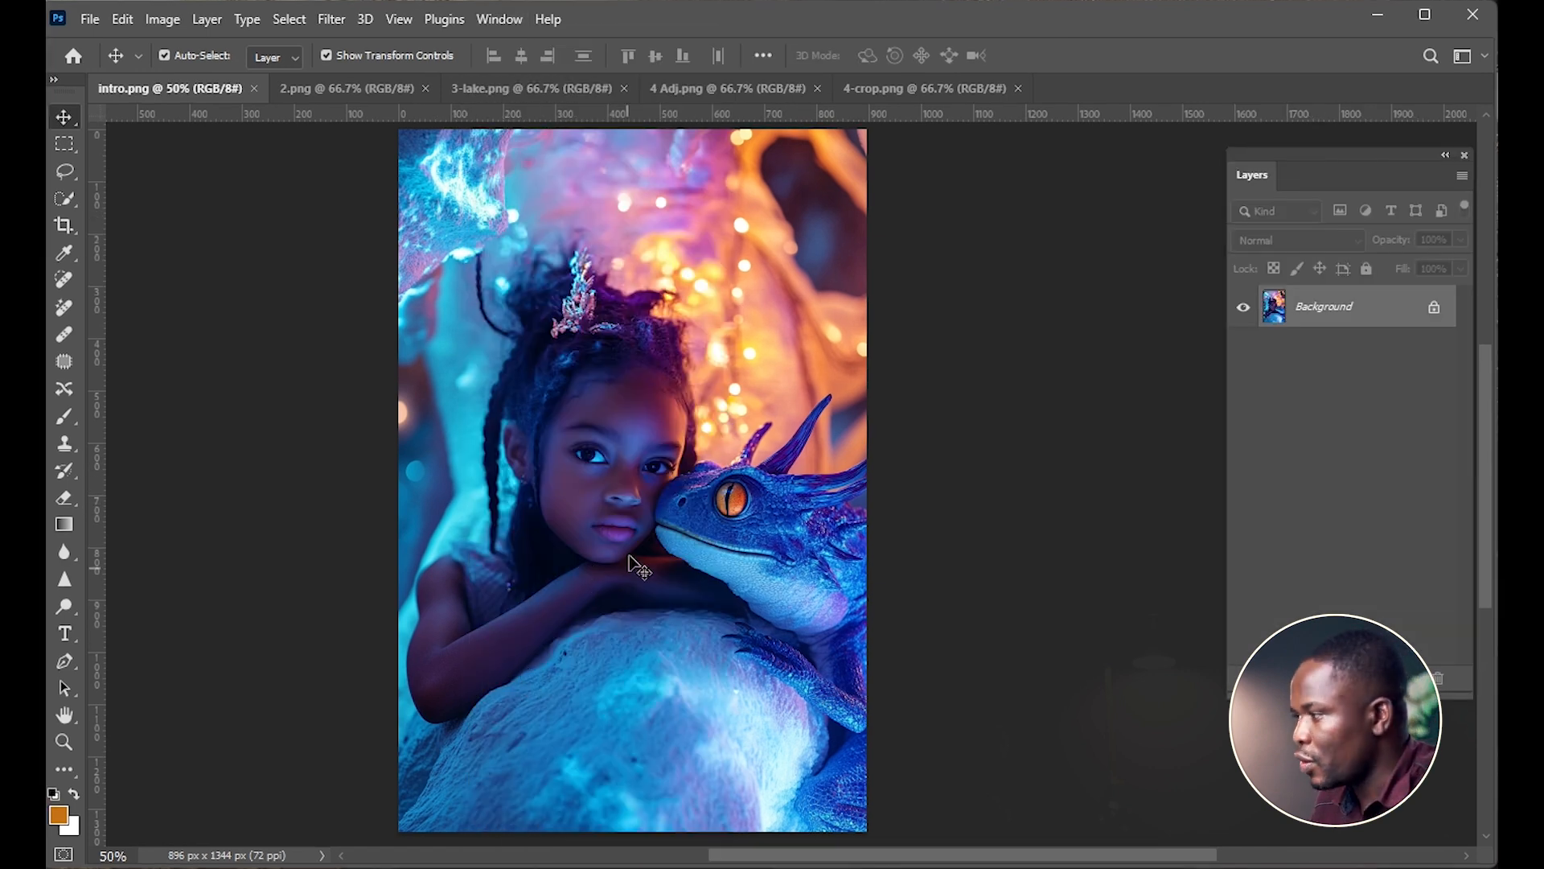
{"action": "mouse_move", "coordinate": [591, 601]}
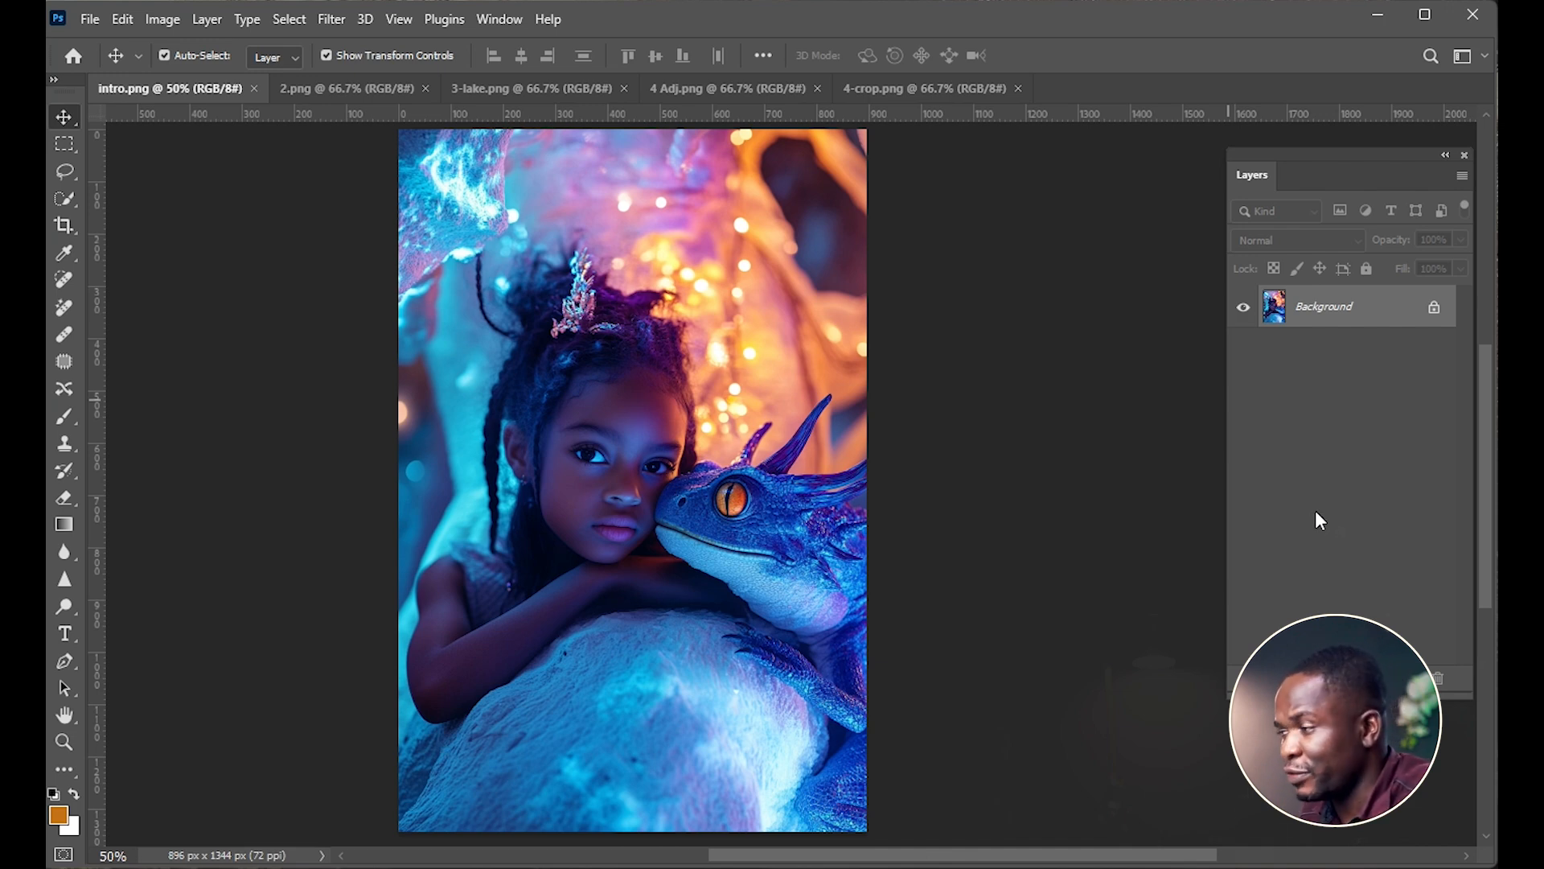
{"action": "mouse_move", "coordinate": [1296, 443]}
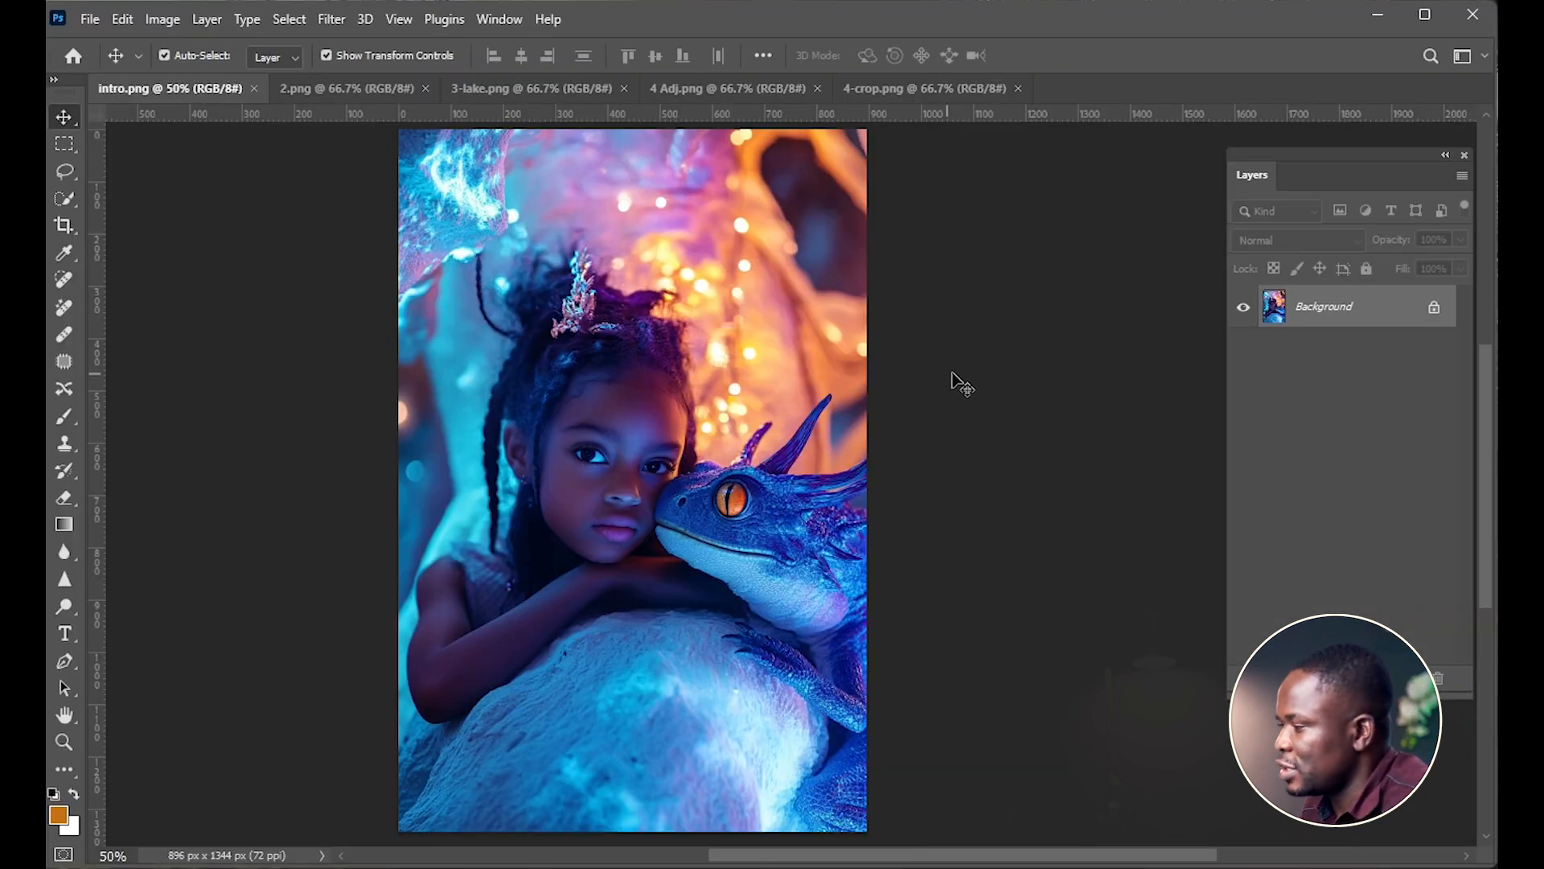
{"action": "mouse_move", "coordinate": [960, 468]}
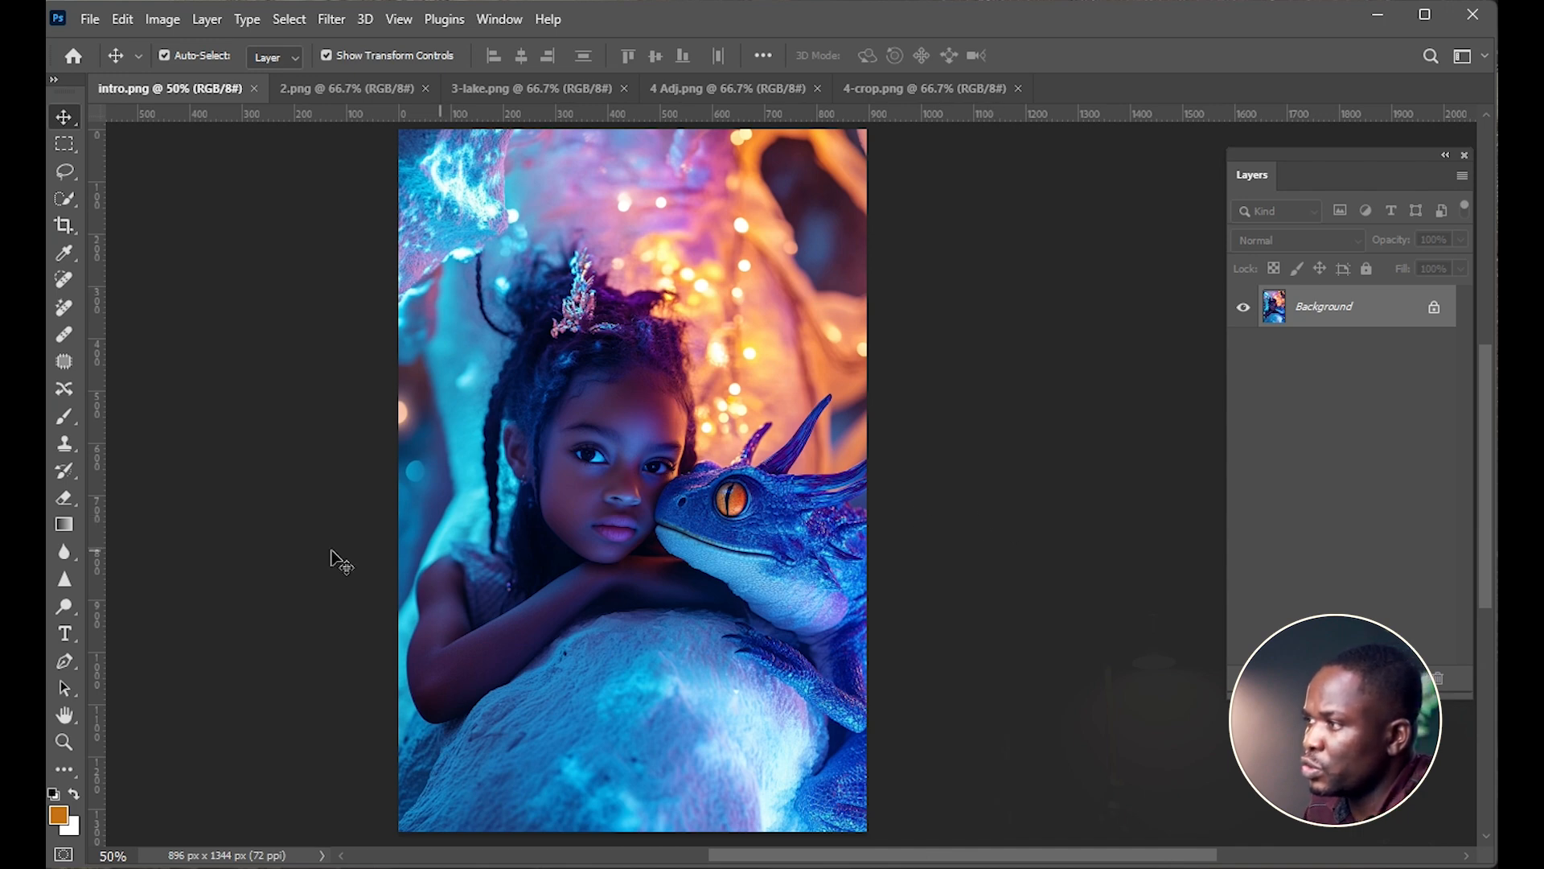
{"action": "left_click", "coordinate": [500, 19]}
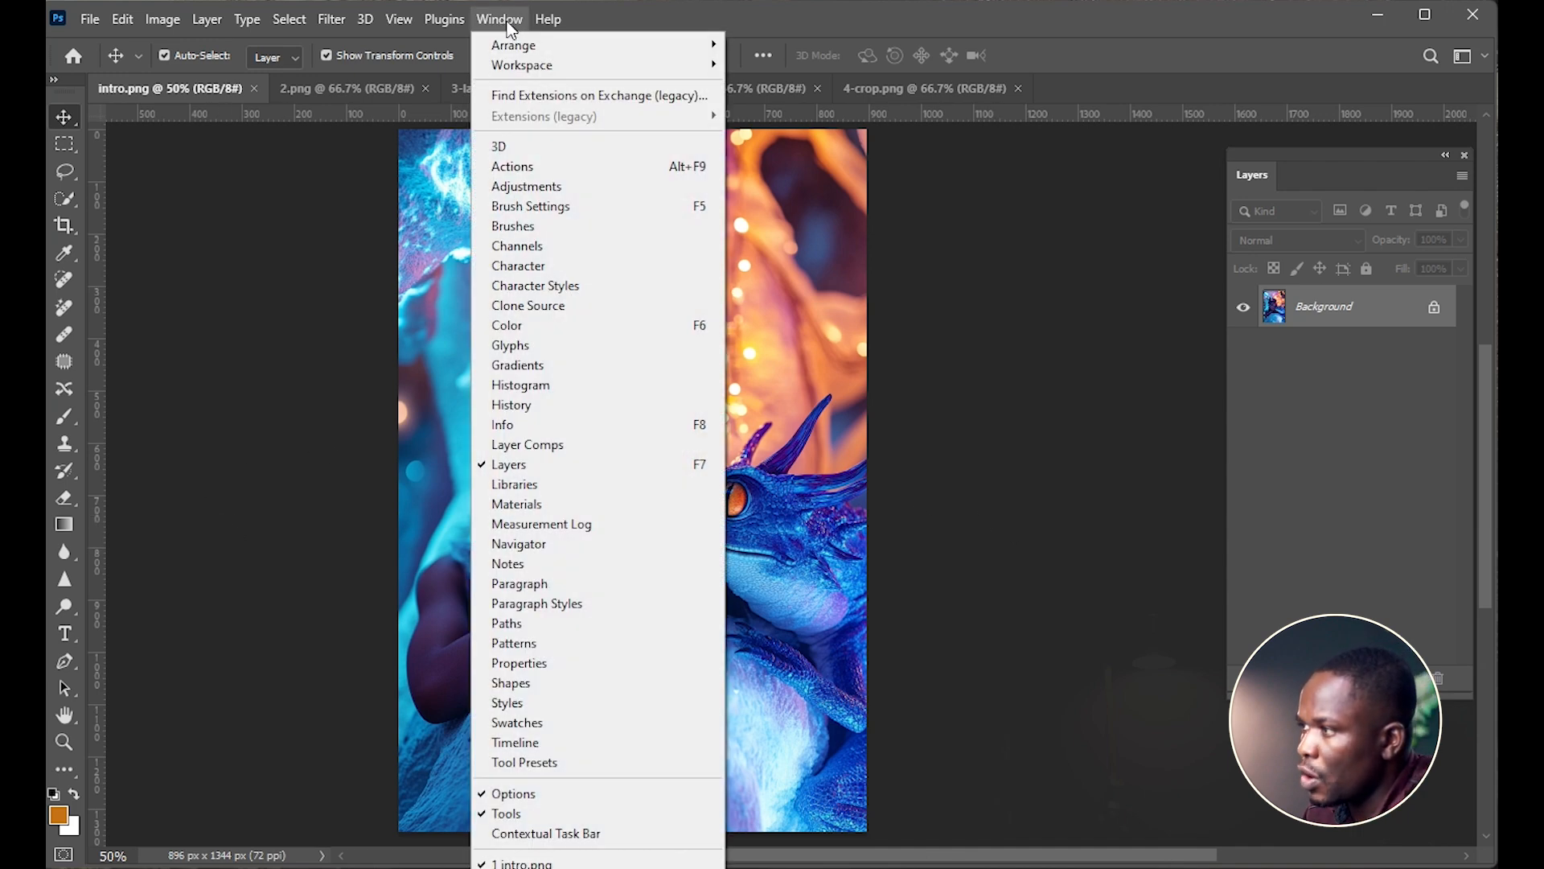
{"action": "mouse_move", "coordinate": [522, 65]}
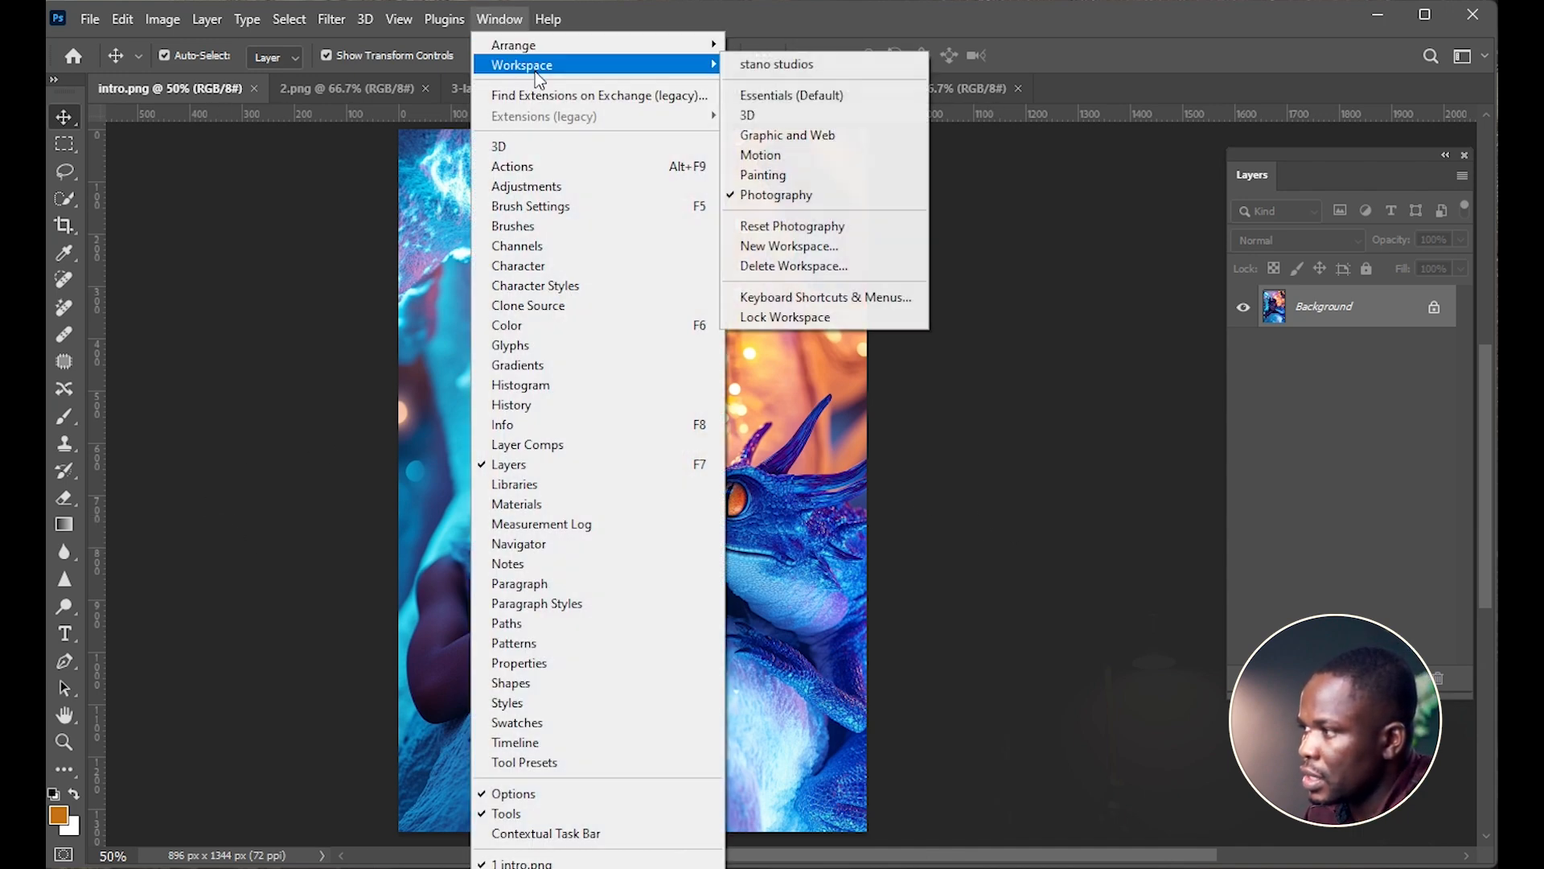
{"action": "mouse_move", "coordinate": [798, 245]}
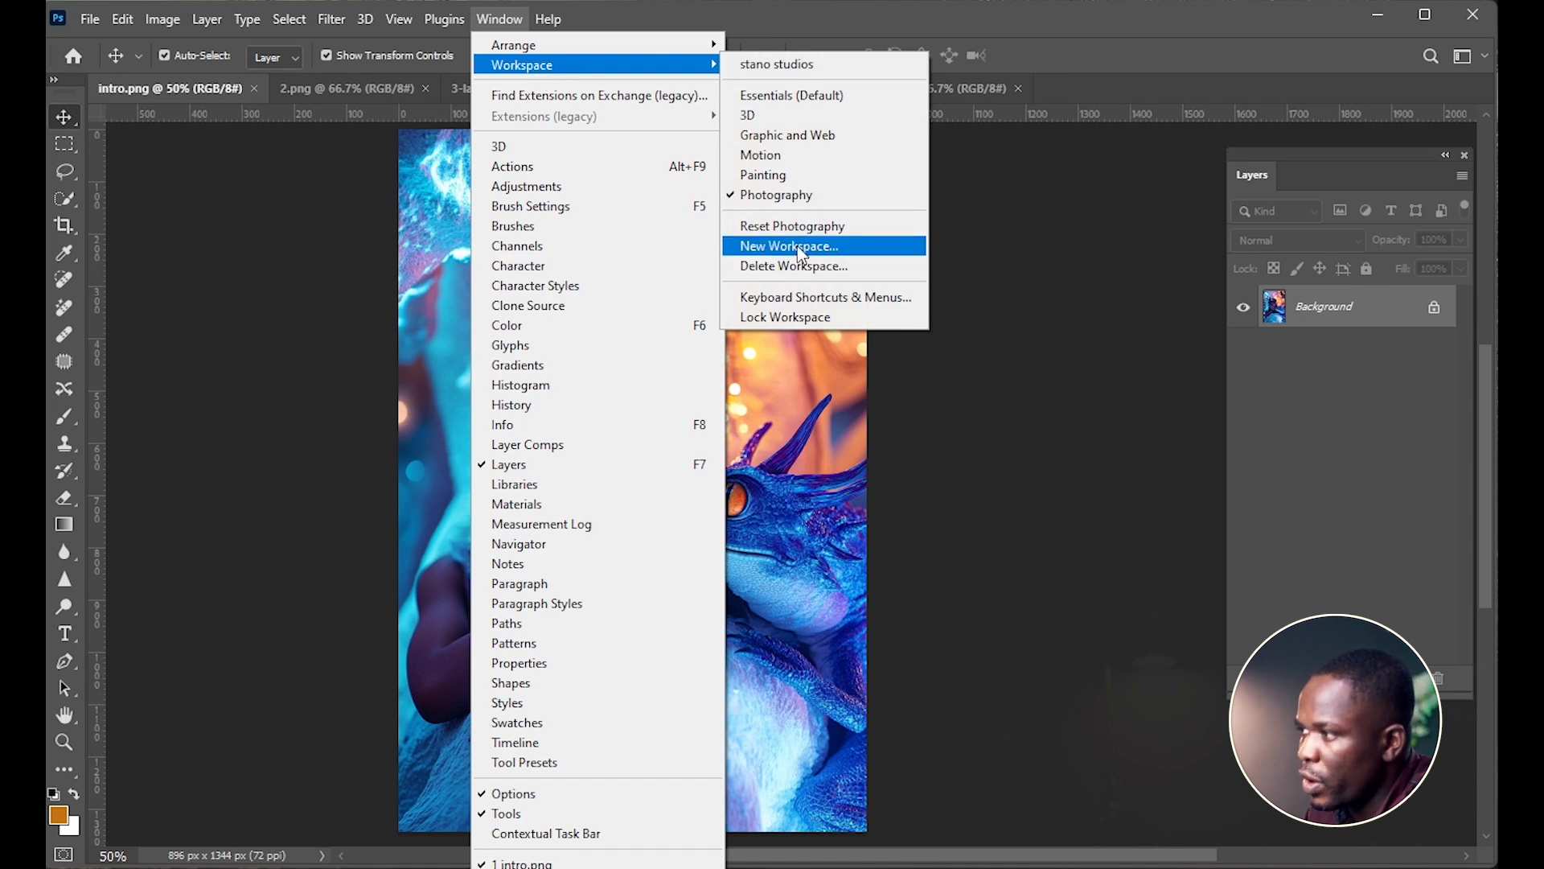
{"action": "left_click", "coordinate": [787, 245]}
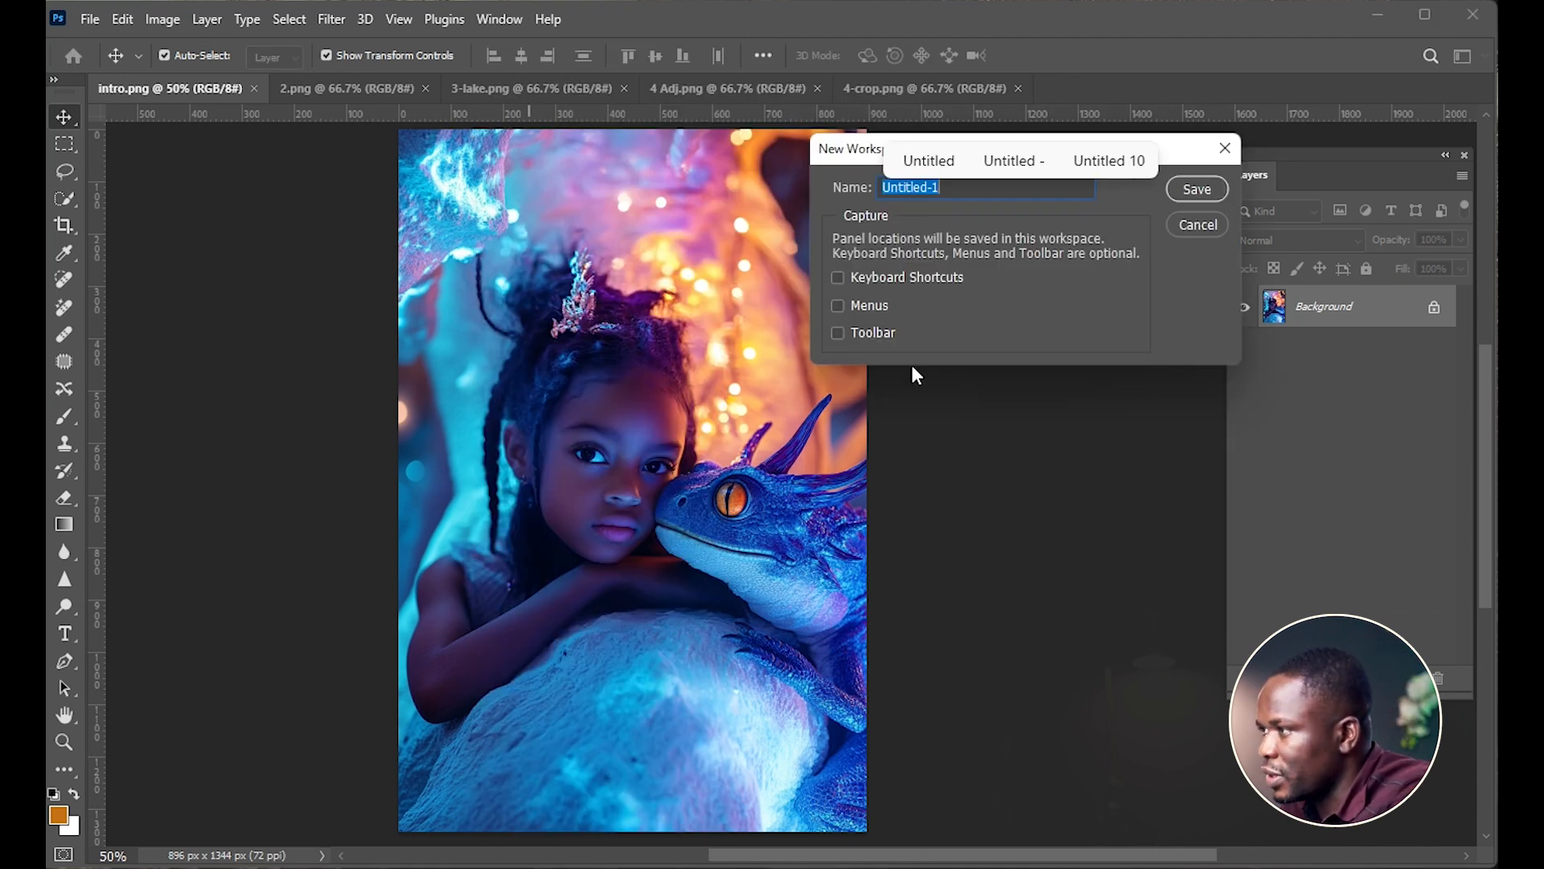
{"action": "type", "text": "Stano S"}
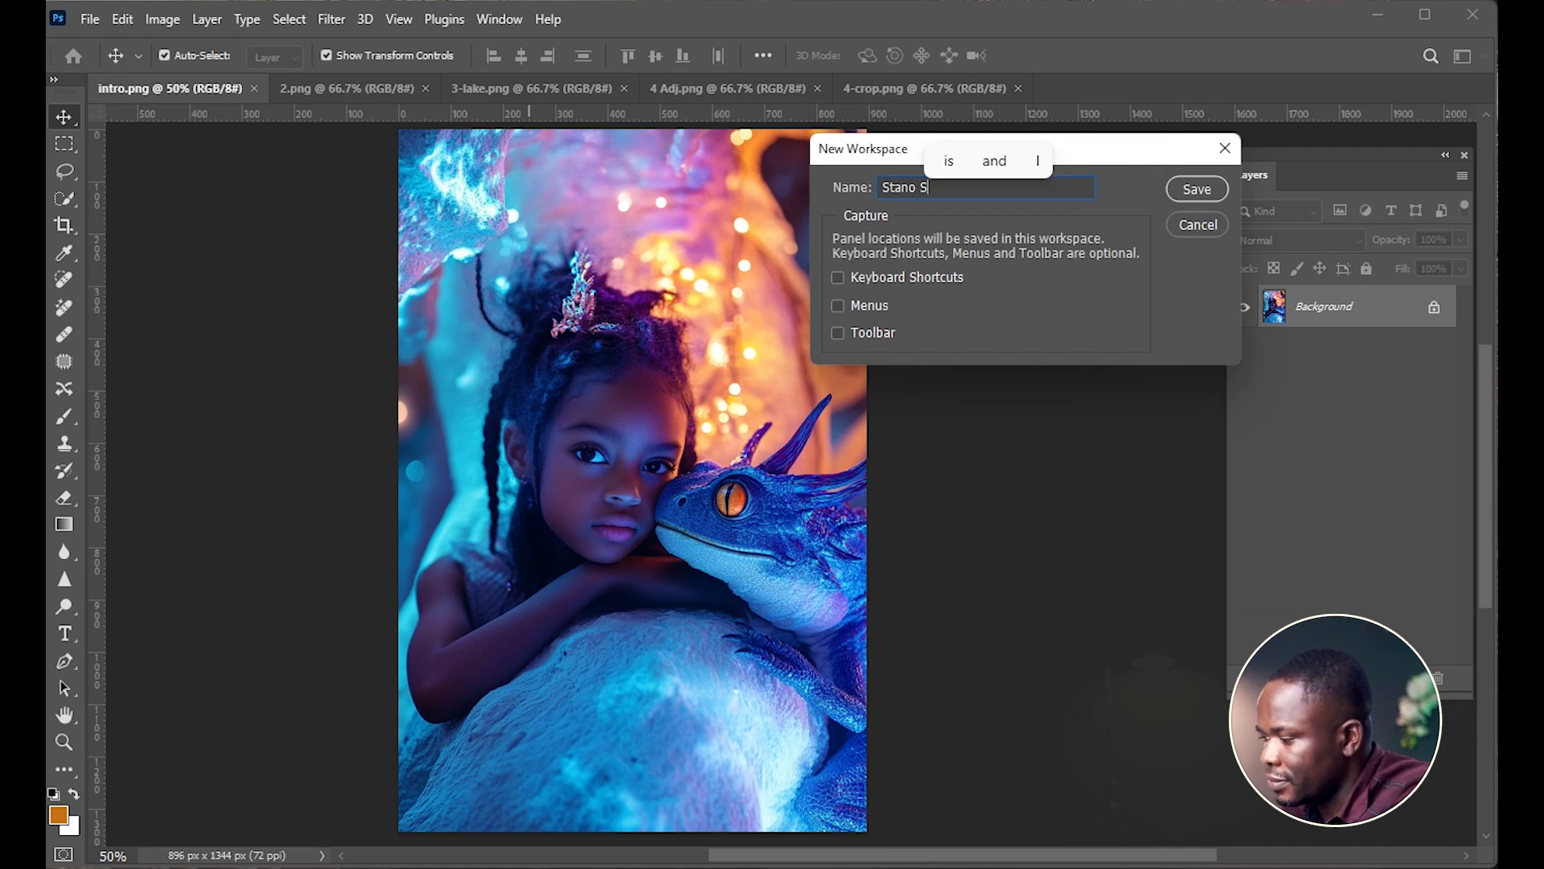
{"action": "type", "text": "W"}
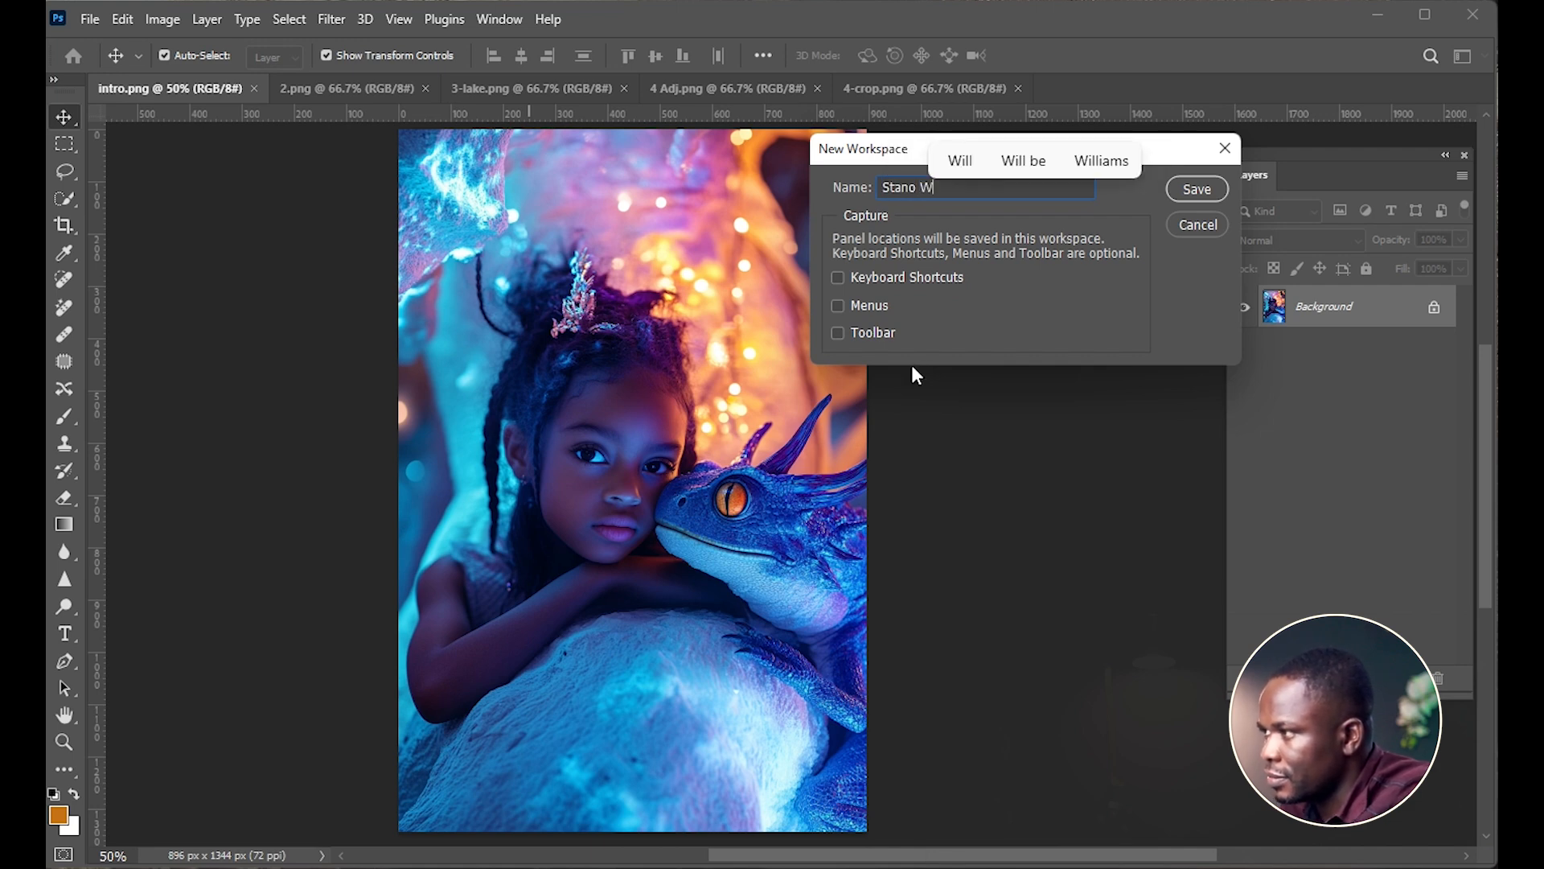
{"action": "type", "text": "orkspa"}
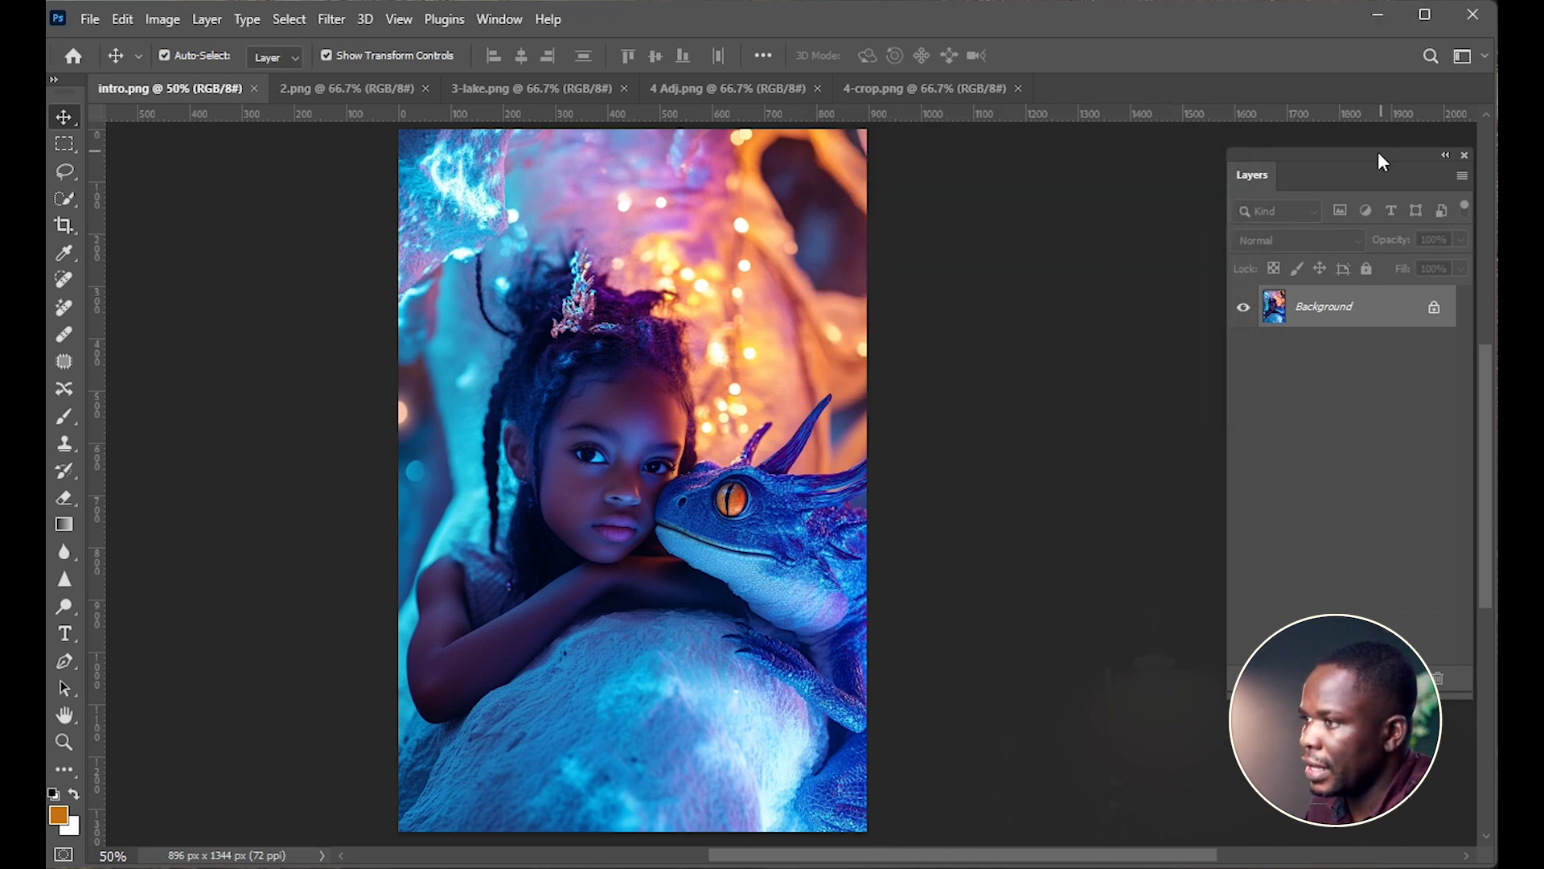
{"action": "left_click_drag", "start_coordinate": [1379, 175], "coordinate": [285, 204]}
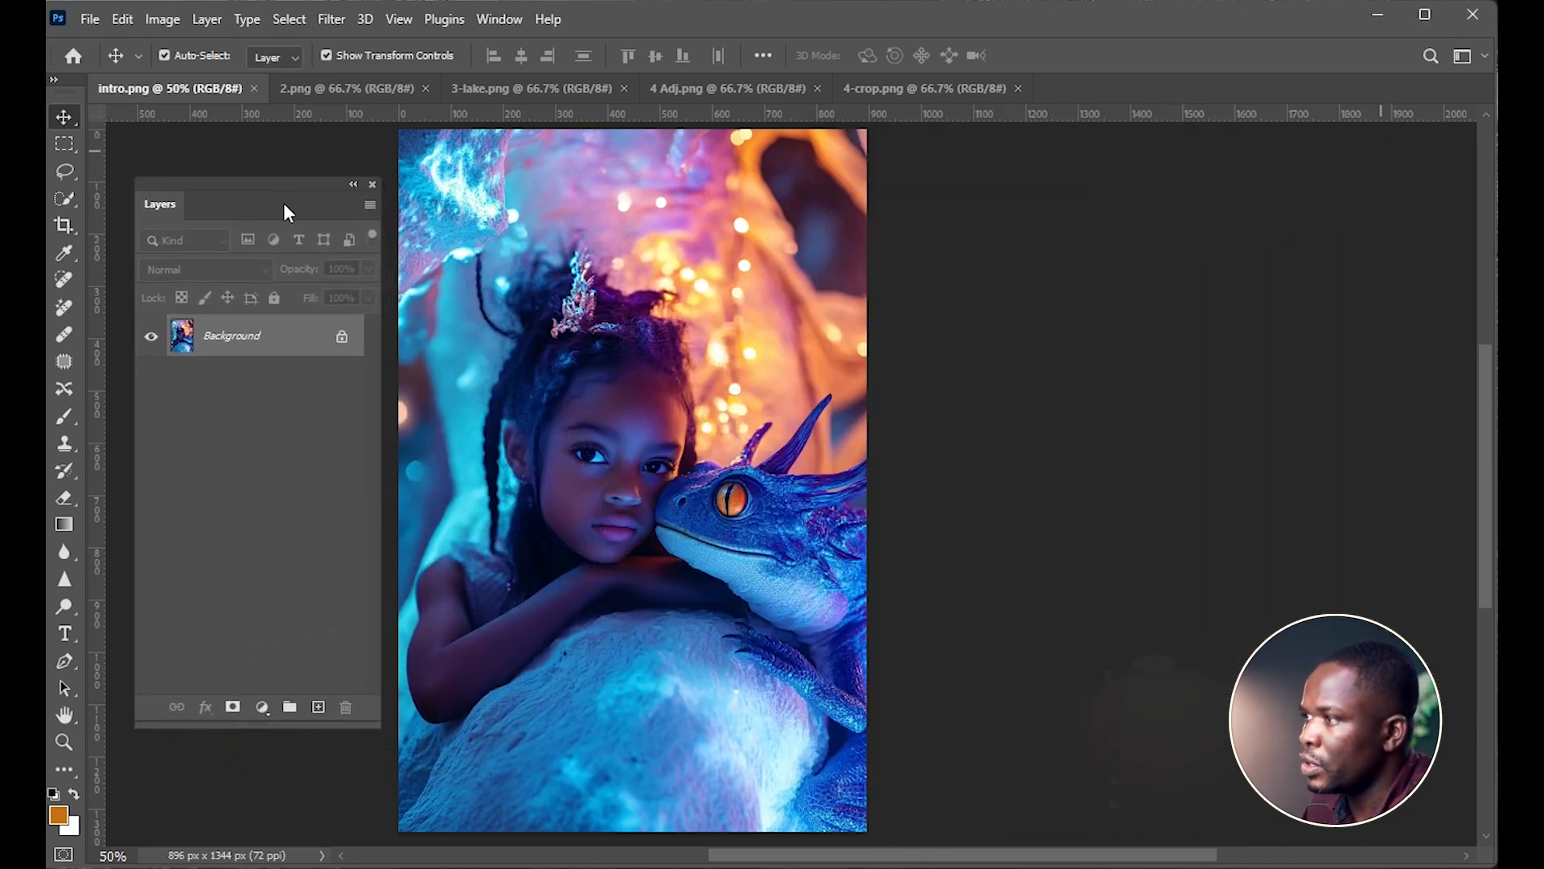
{"action": "left_click", "coordinate": [499, 18]}
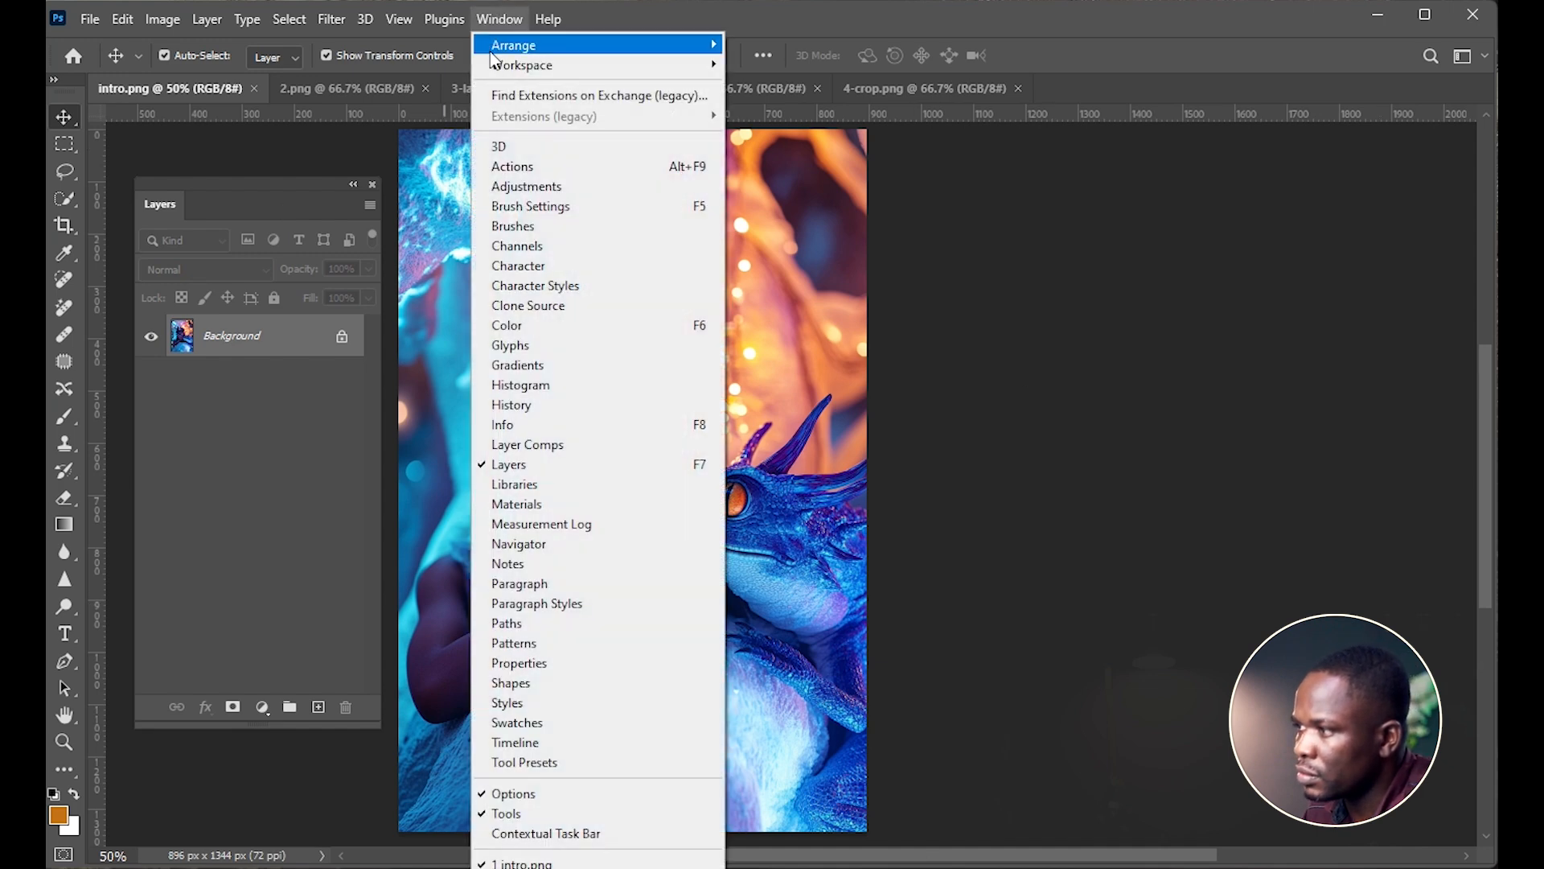
{"action": "left_click", "coordinate": [499, 18]}
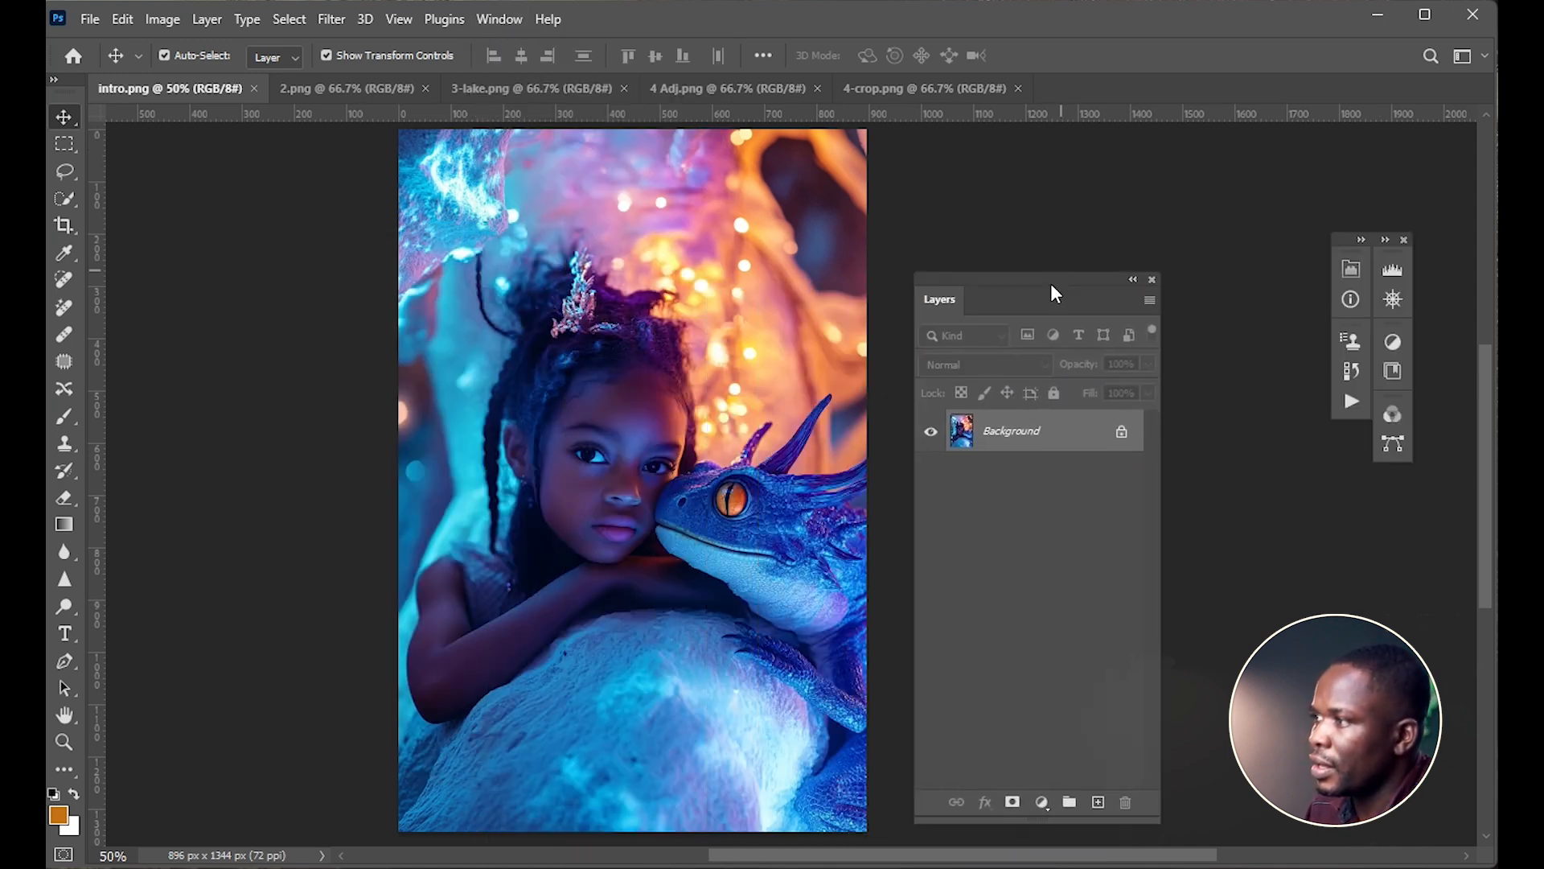
{"action": "left_click", "coordinate": [499, 18]}
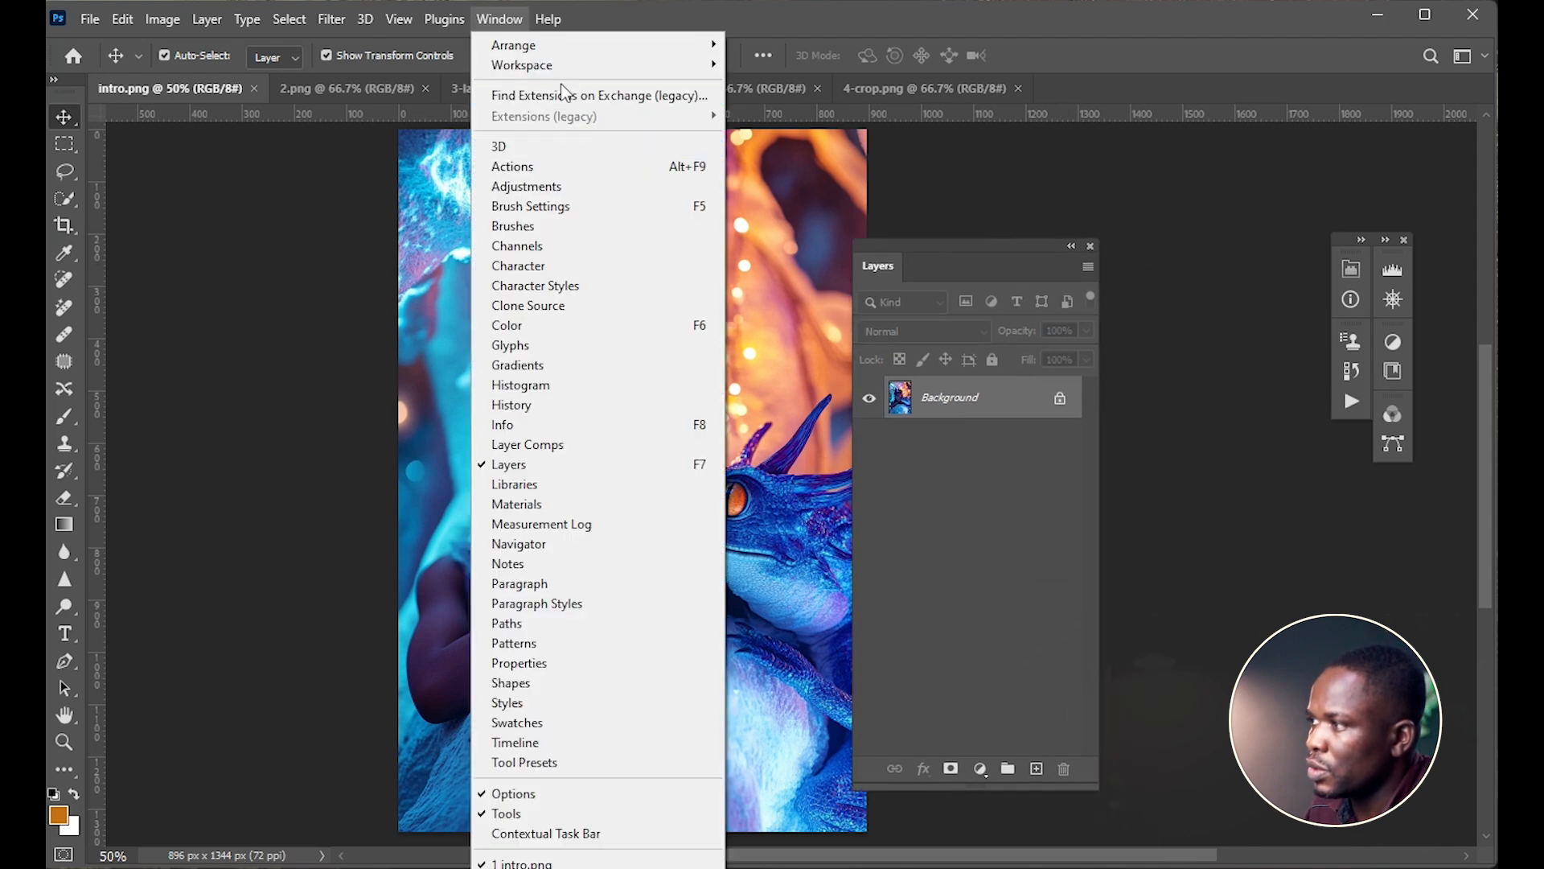
{"action": "mouse_move", "coordinate": [521, 65]}
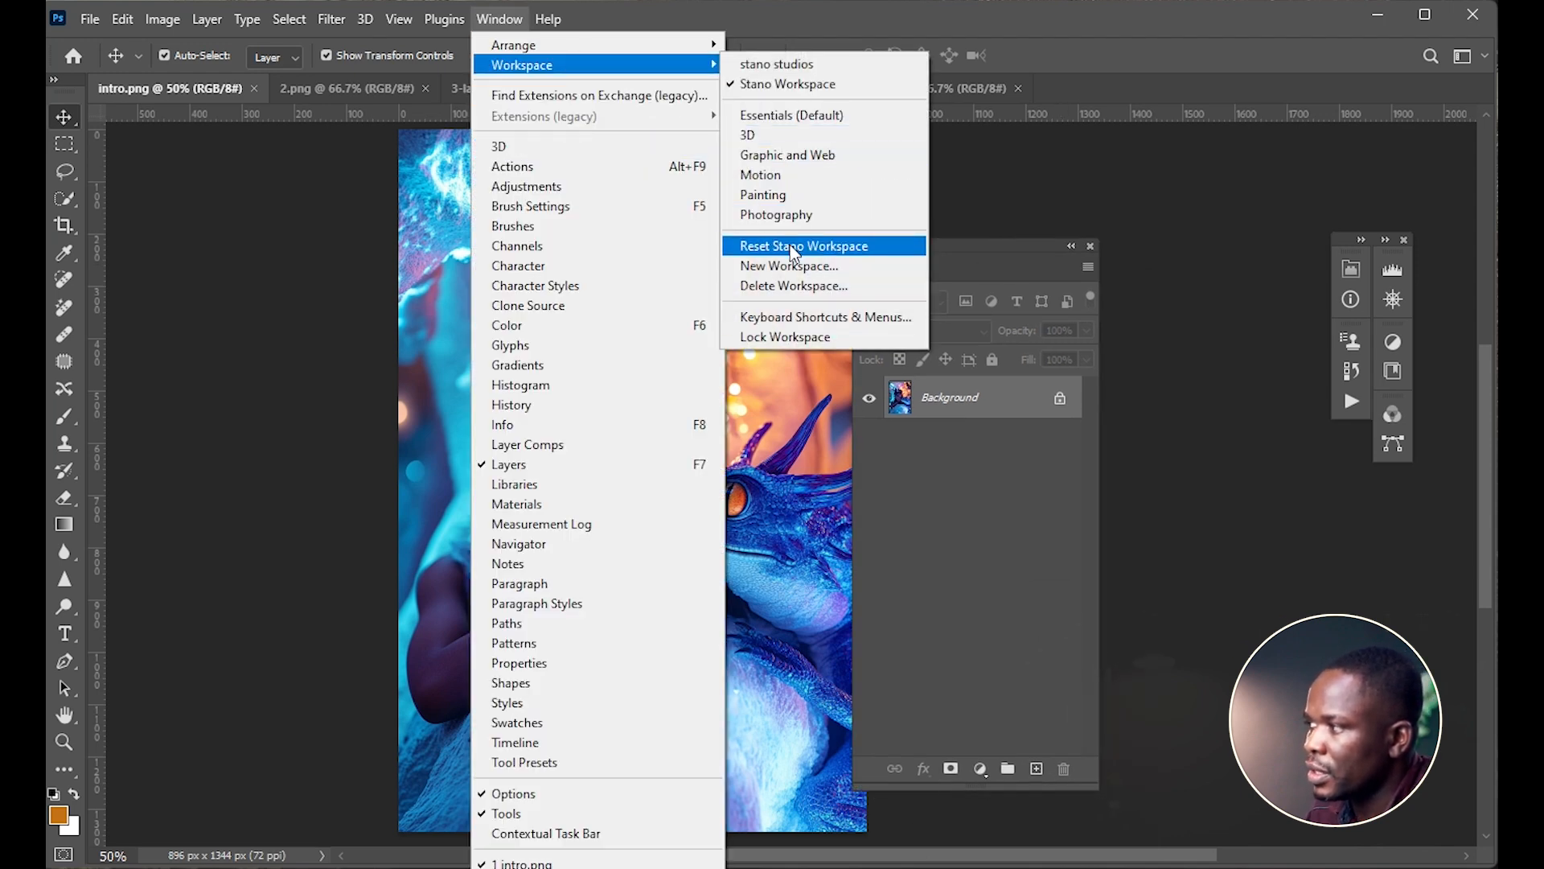
{"action": "left_click", "coordinate": [802, 245]}
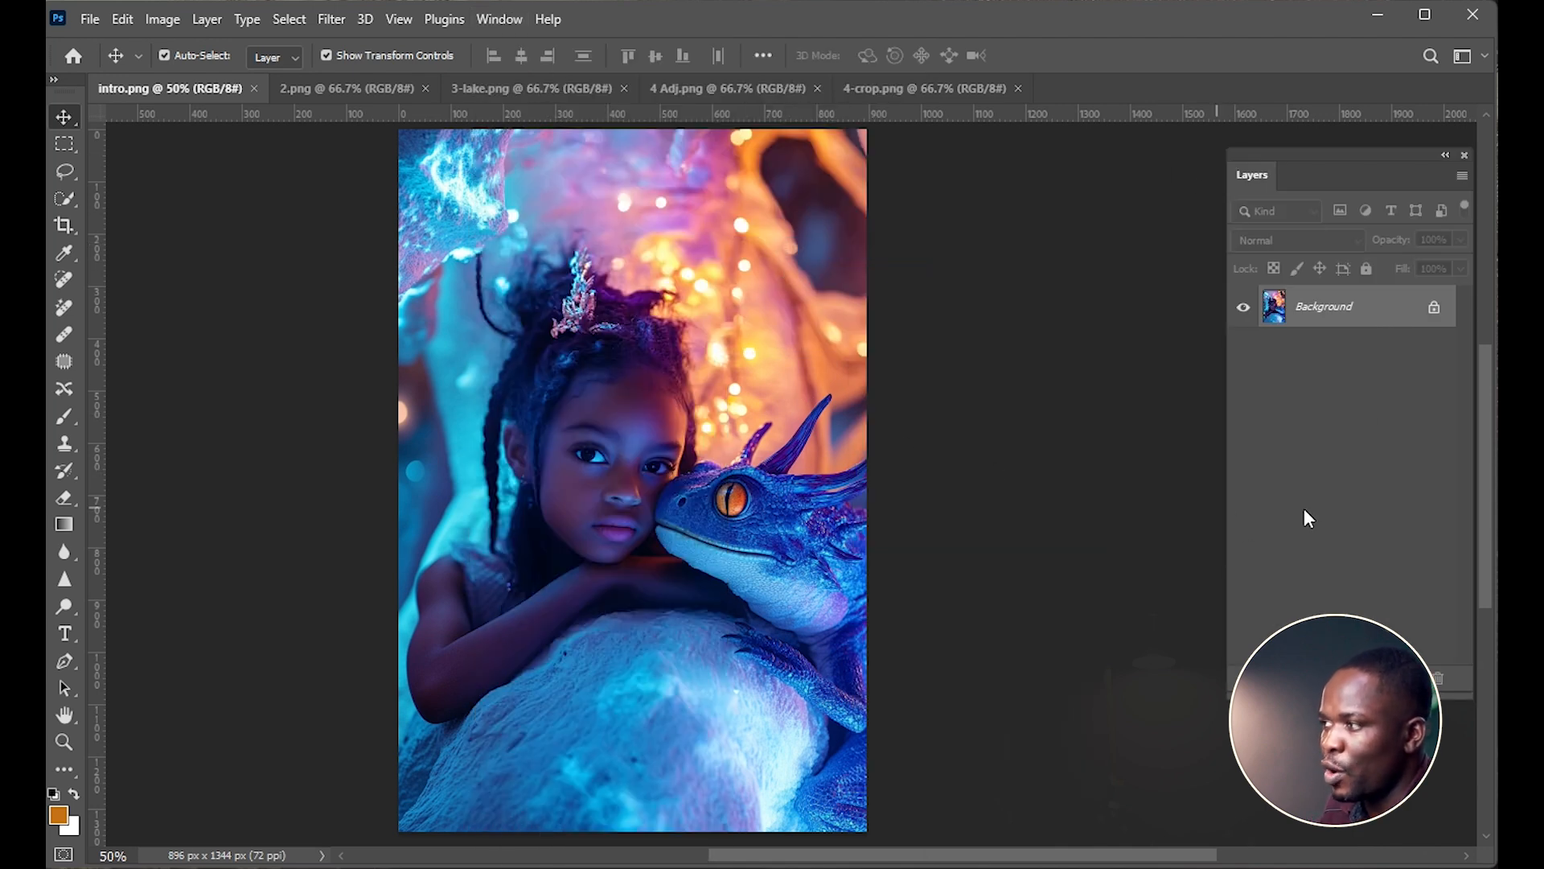
{"action": "mouse_move", "coordinate": [861, 453]}
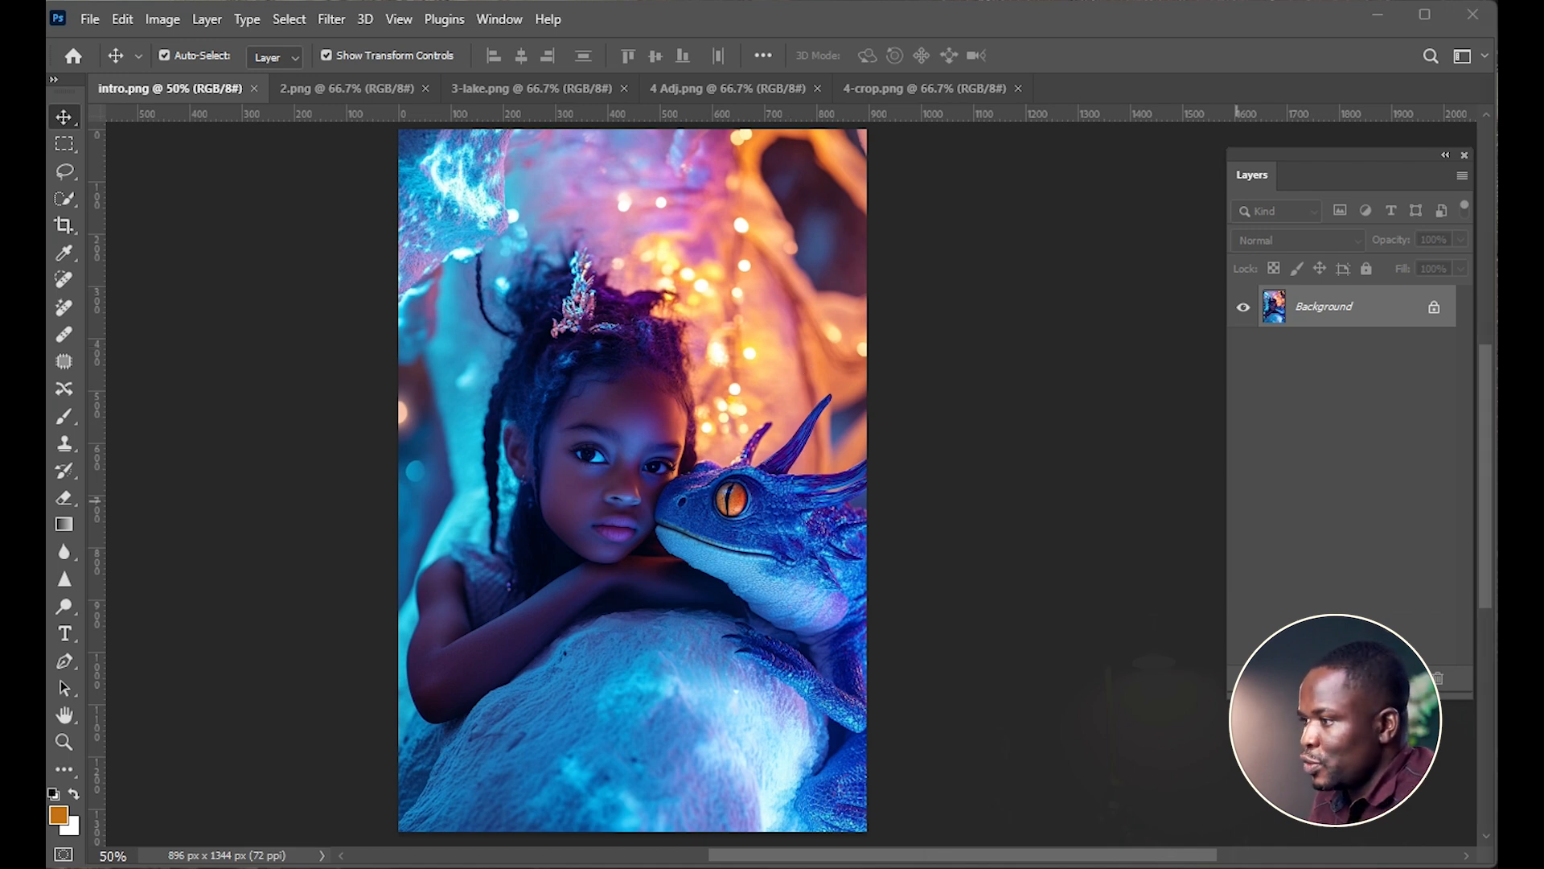
Switch to the 2.png portrait and unlock its Background into Layer 0.
{"action": "left_click", "coordinate": [347, 87]}
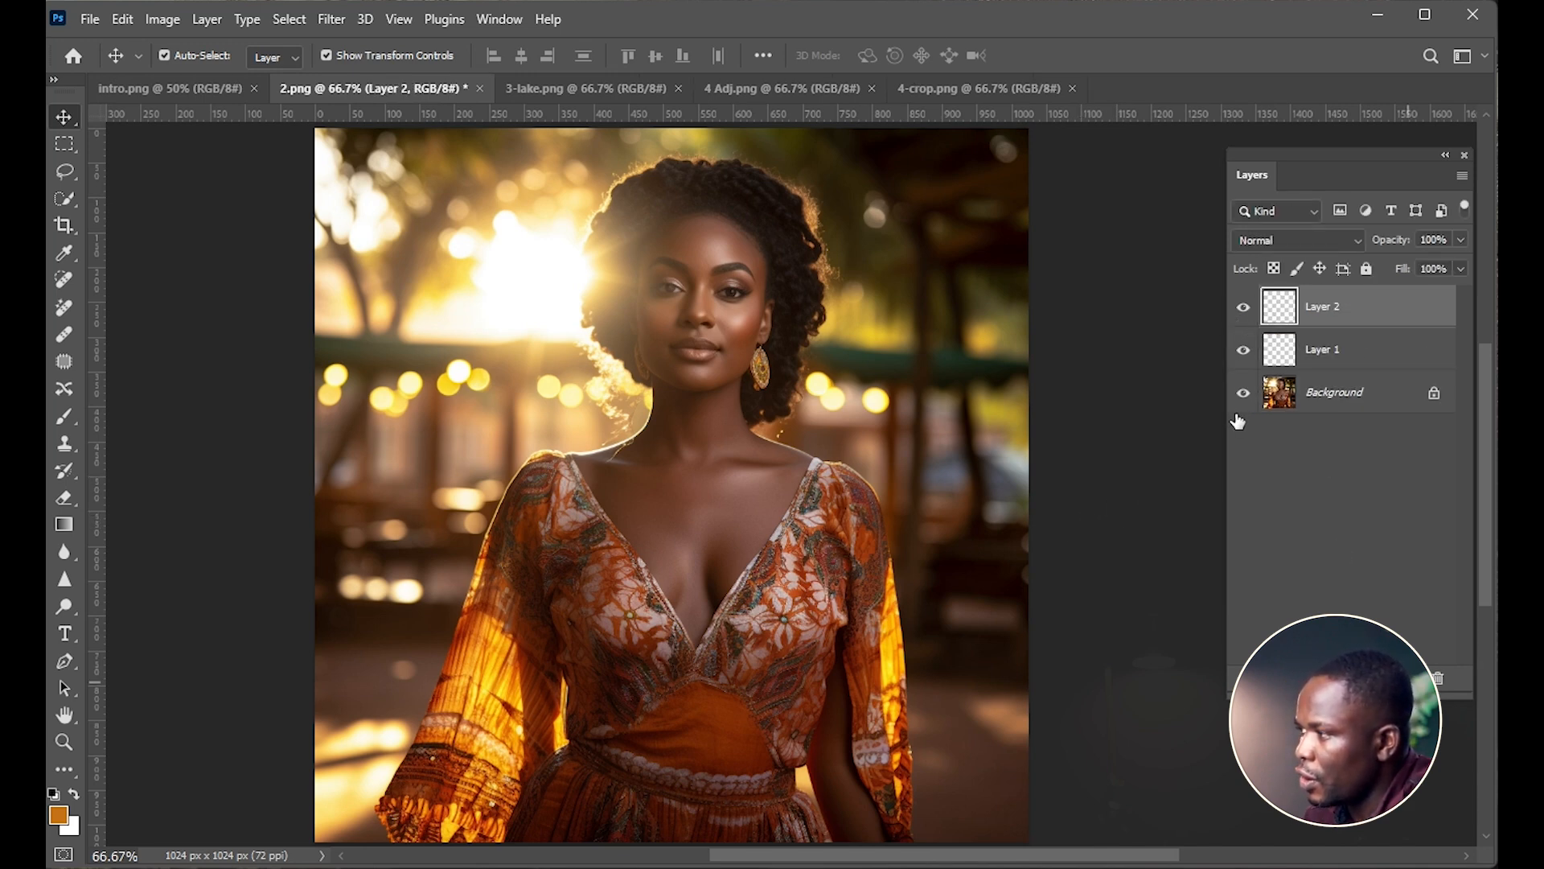
{"action": "left_click", "coordinate": [1323, 348]}
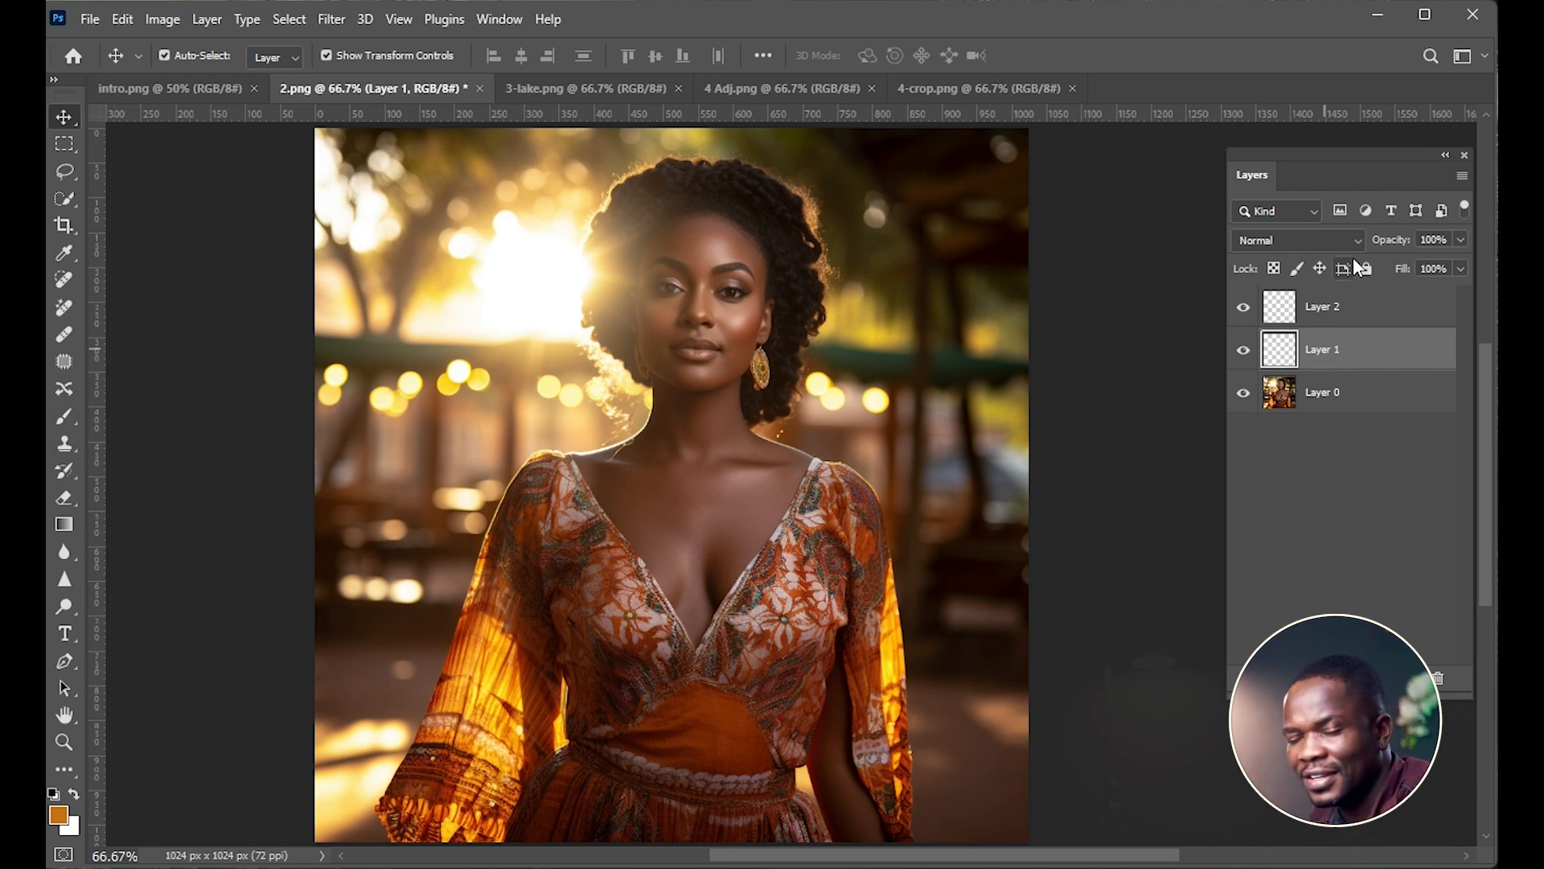
{"action": "mouse_move", "coordinate": [1366, 268]}
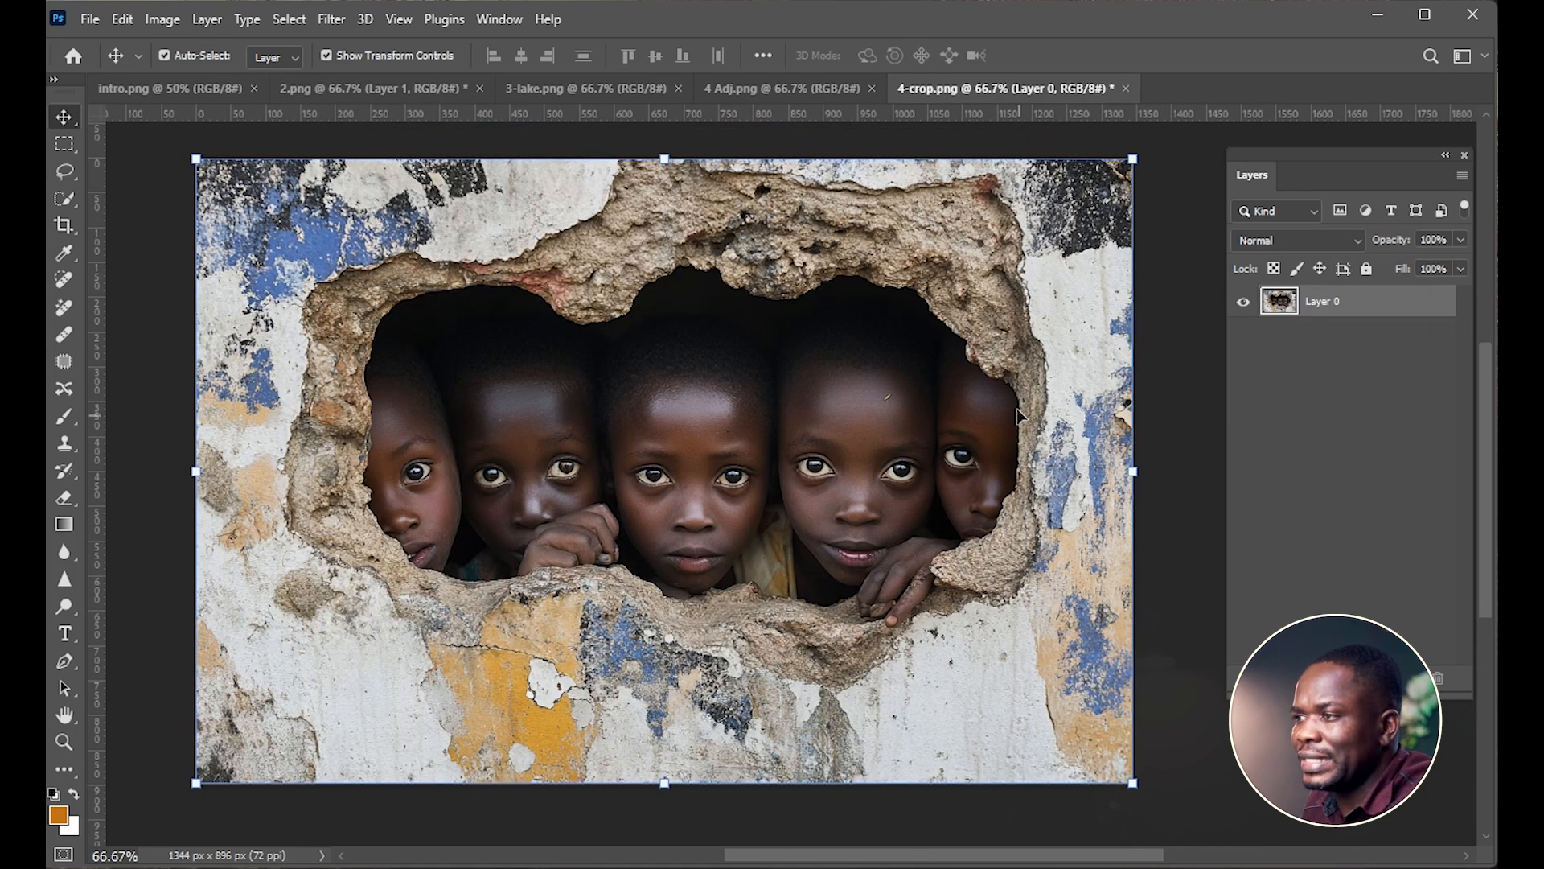
{"action": "mouse_move", "coordinate": [721, 495]}
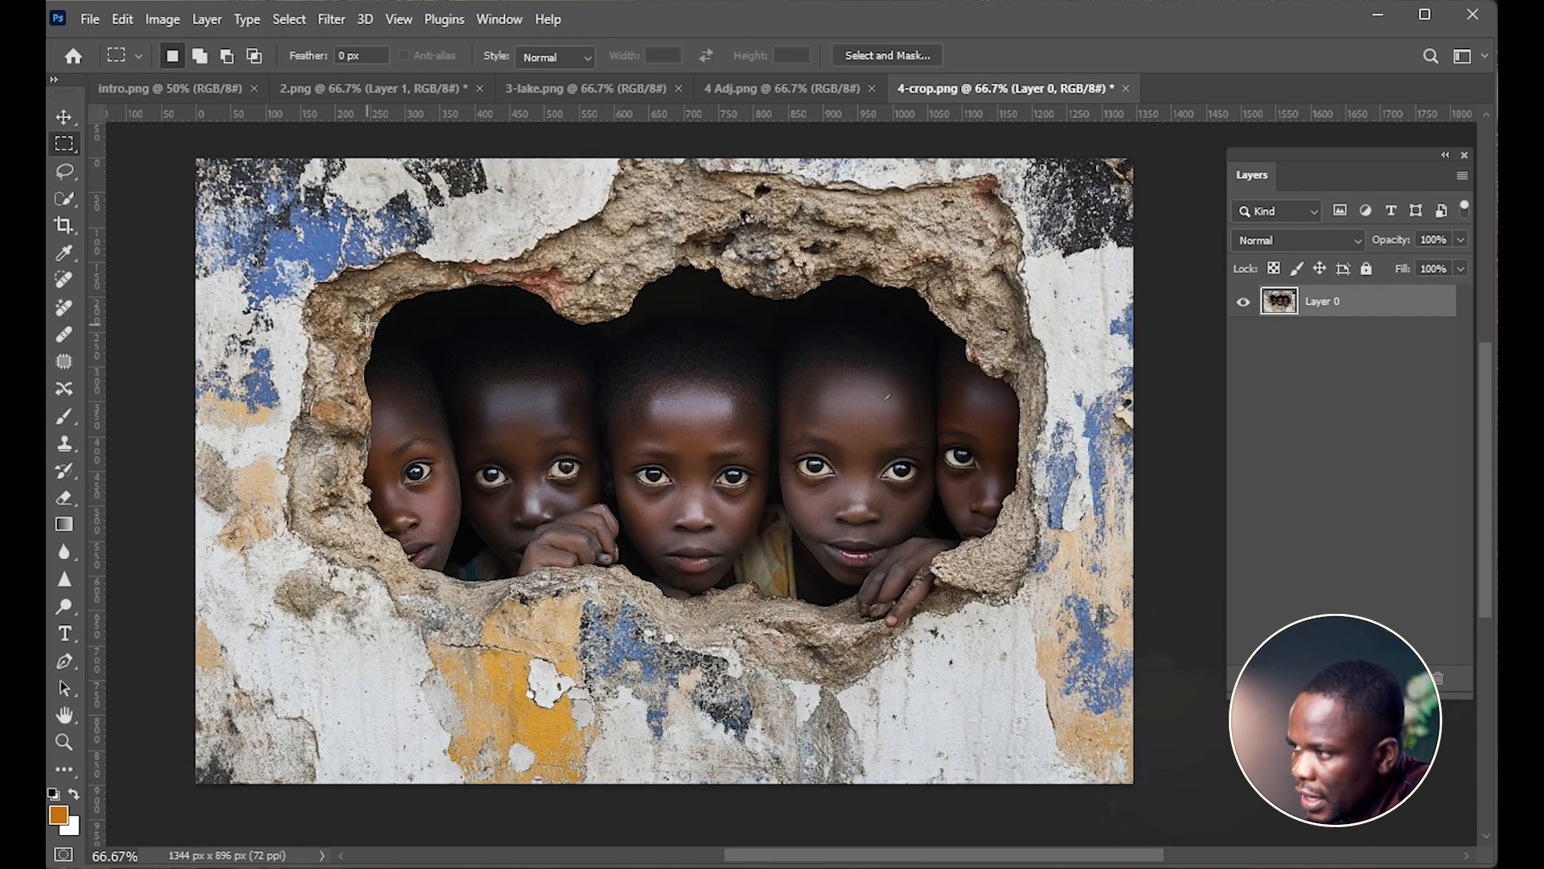
{"action": "left_click_drag", "start_coordinate": [365, 313], "coordinate": [610, 588]}
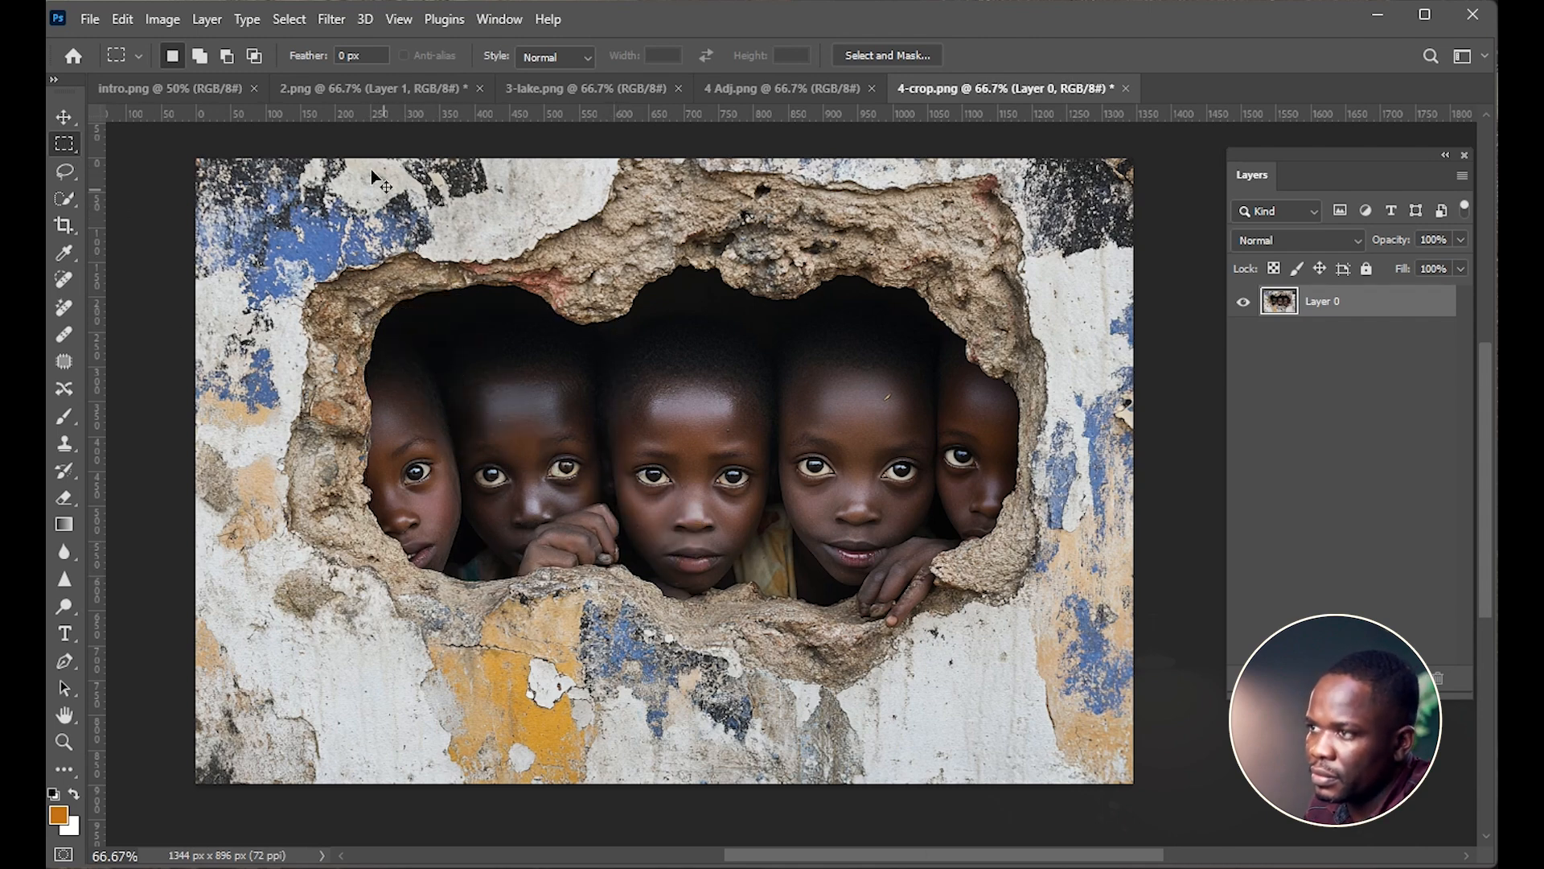
{"action": "left_click", "coordinate": [63, 171]}
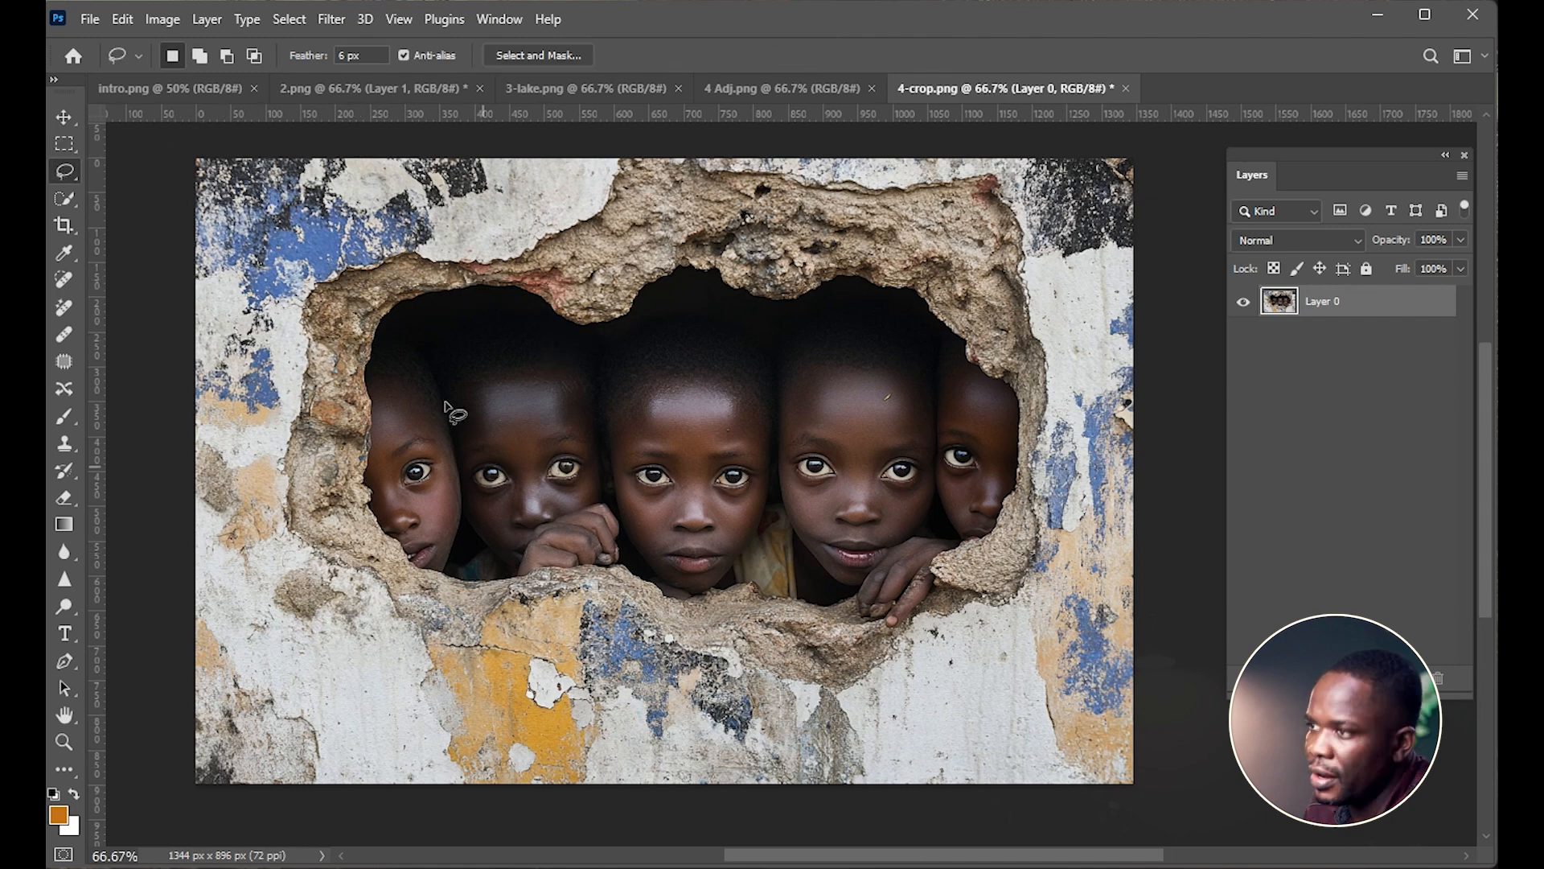
{"action": "left_click", "coordinate": [64, 144]}
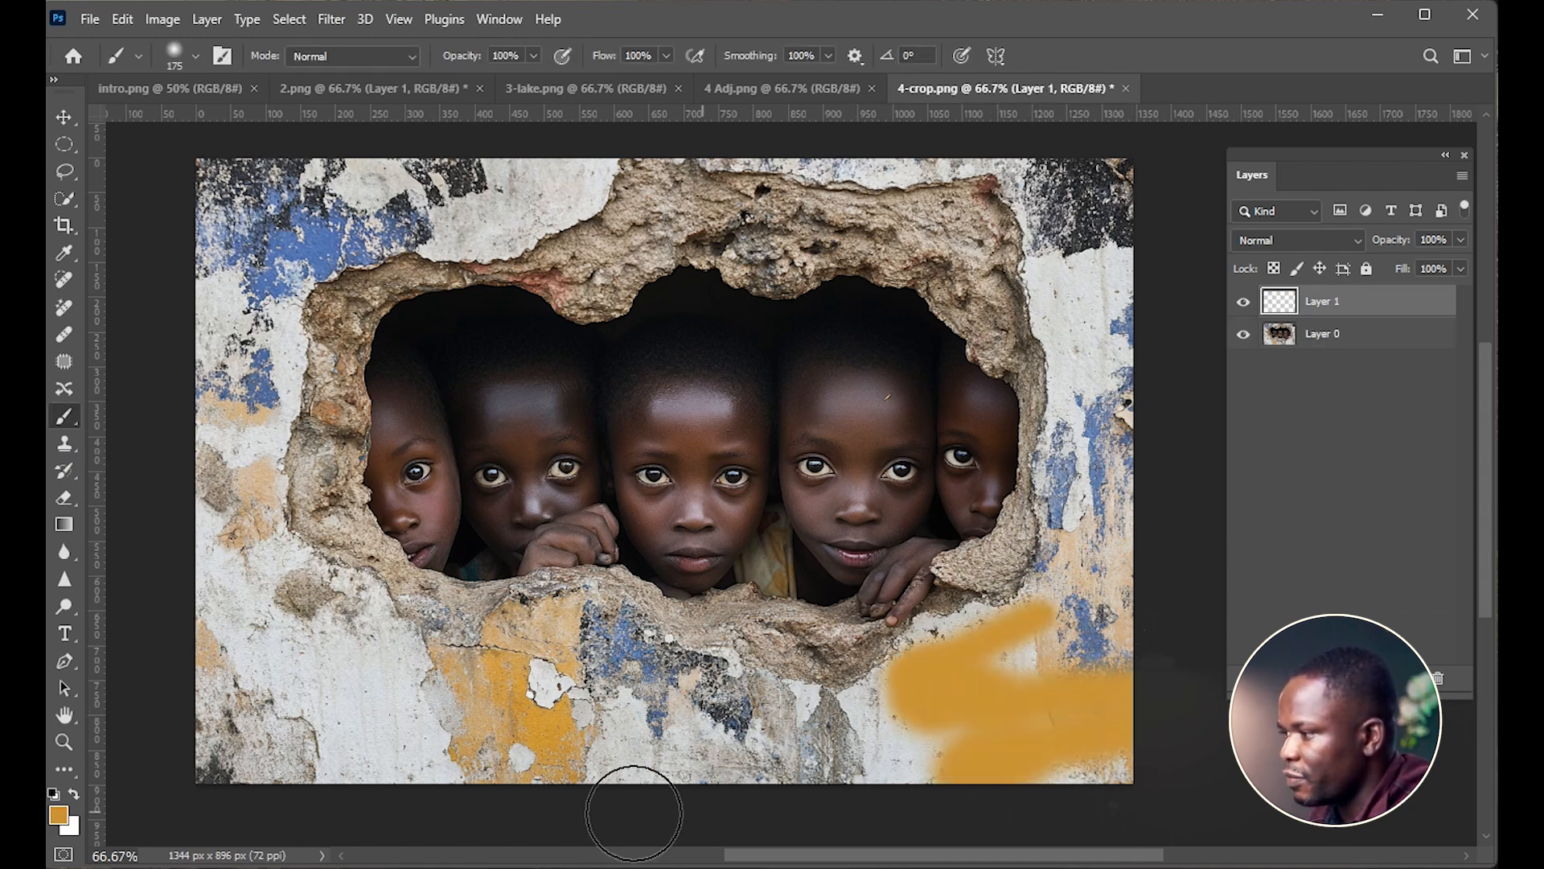
Test an orange brush stroke and the eraser, then bring up 4 Adj.png.
{"action": "left_click_drag", "start_coordinate": [636, 813], "coordinate": [453, 610]}
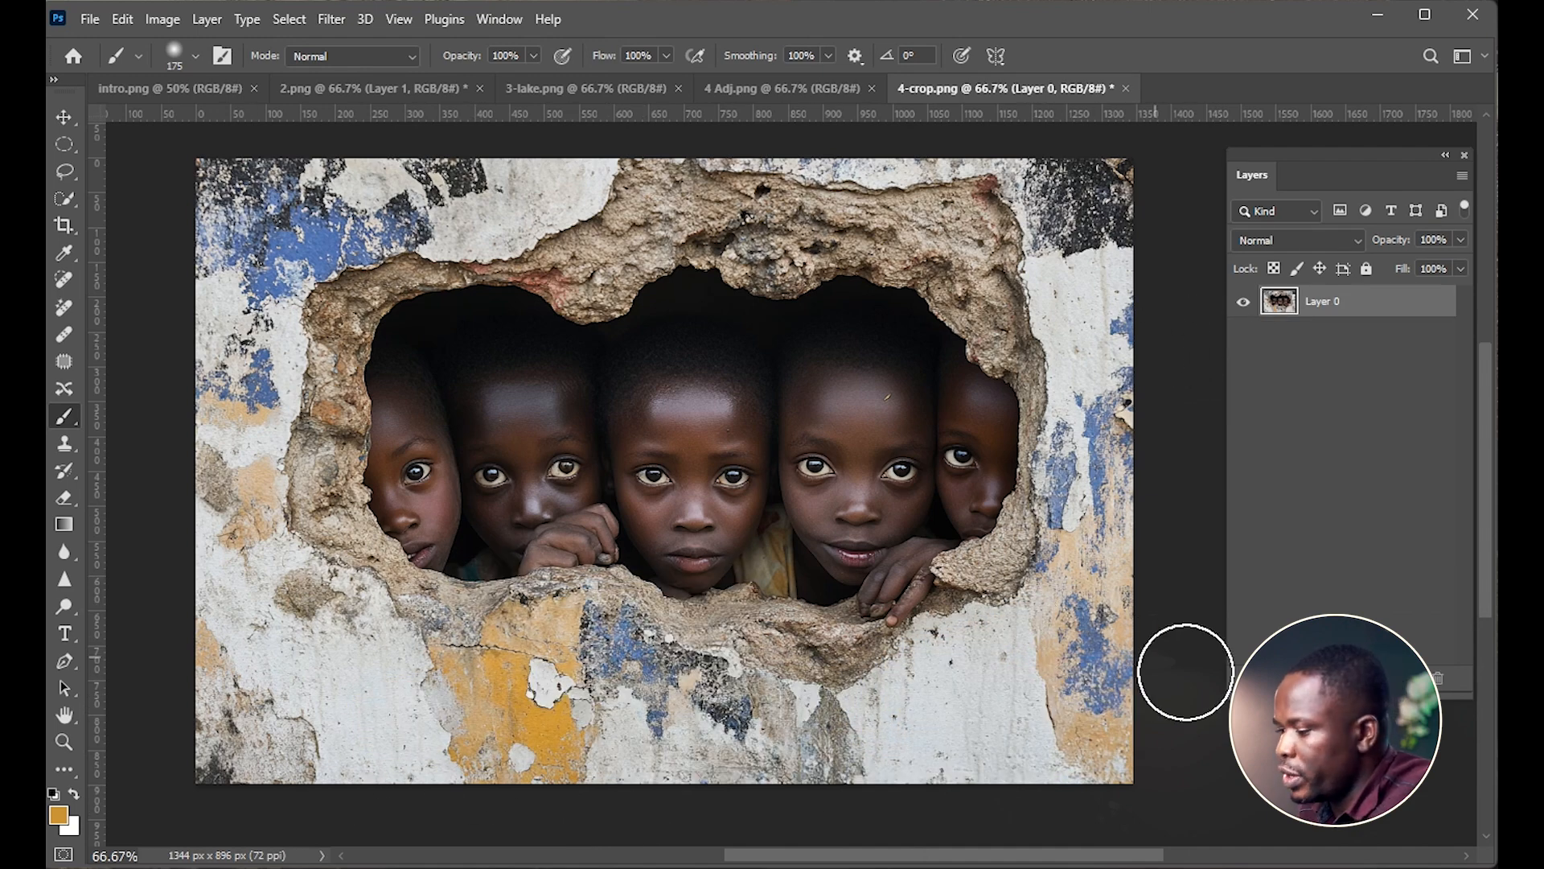
{"action": "mouse_move", "coordinate": [187, 527]}
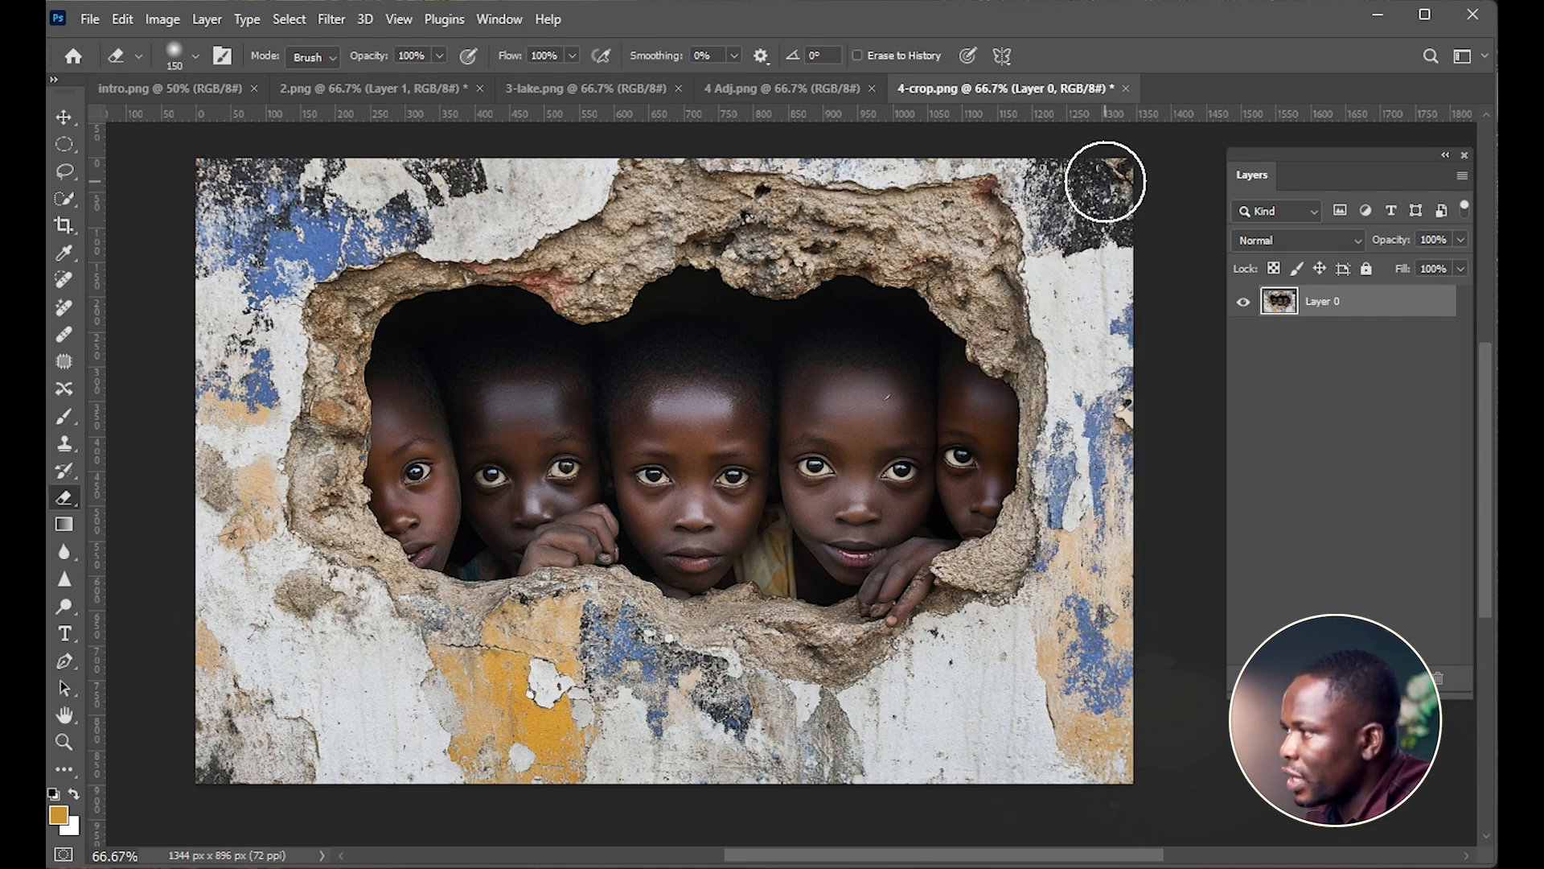
{"action": "left_click_drag", "start_coordinate": [1106, 183], "coordinate": [1043, 168]}
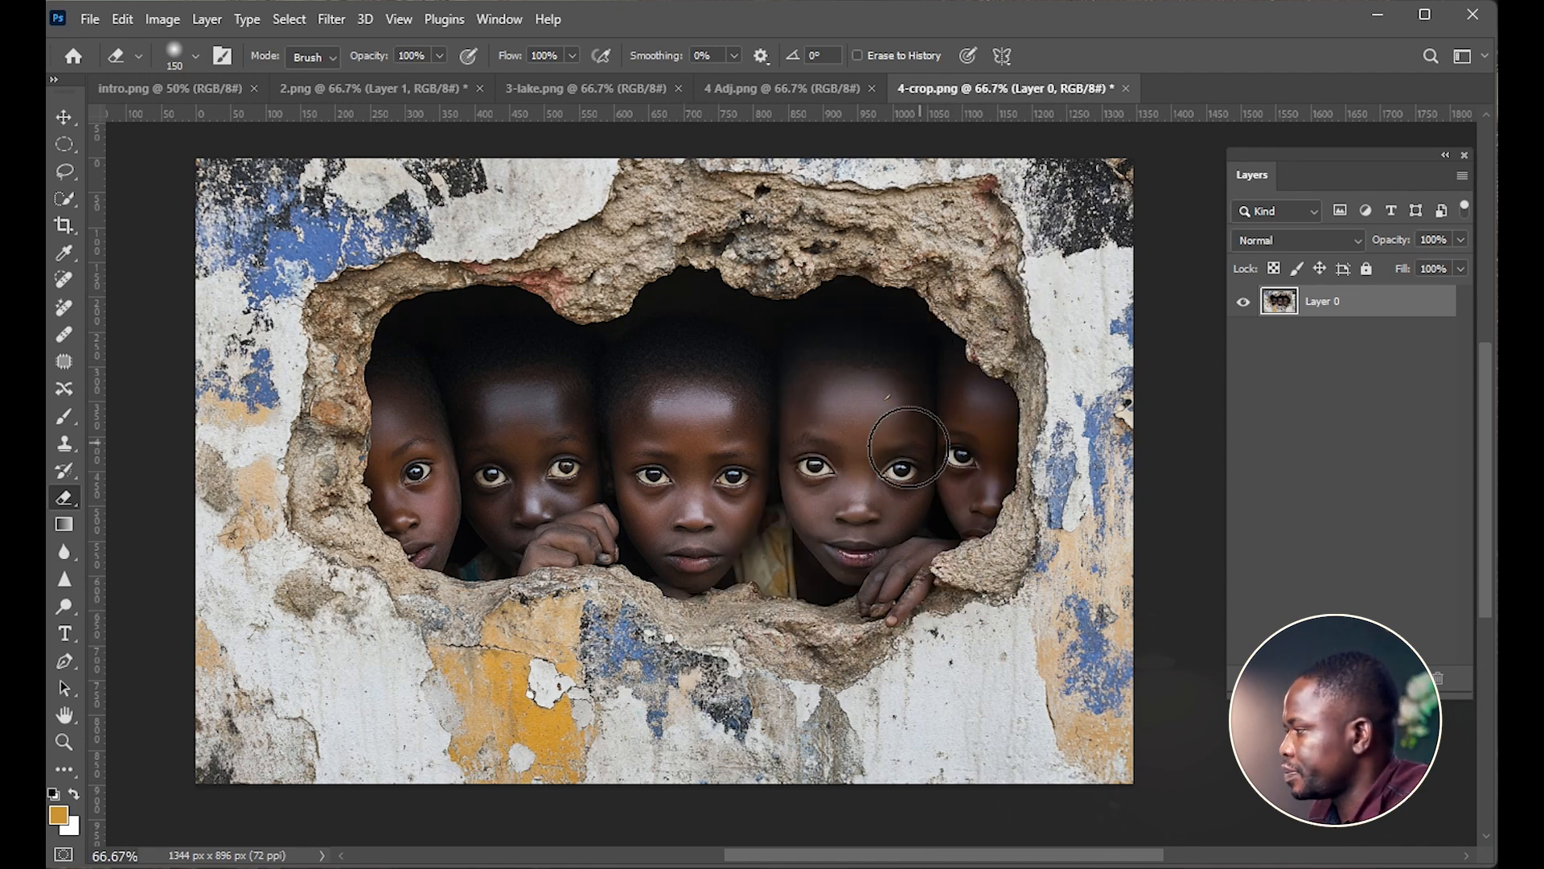
{"action": "left_click", "coordinate": [778, 88]}
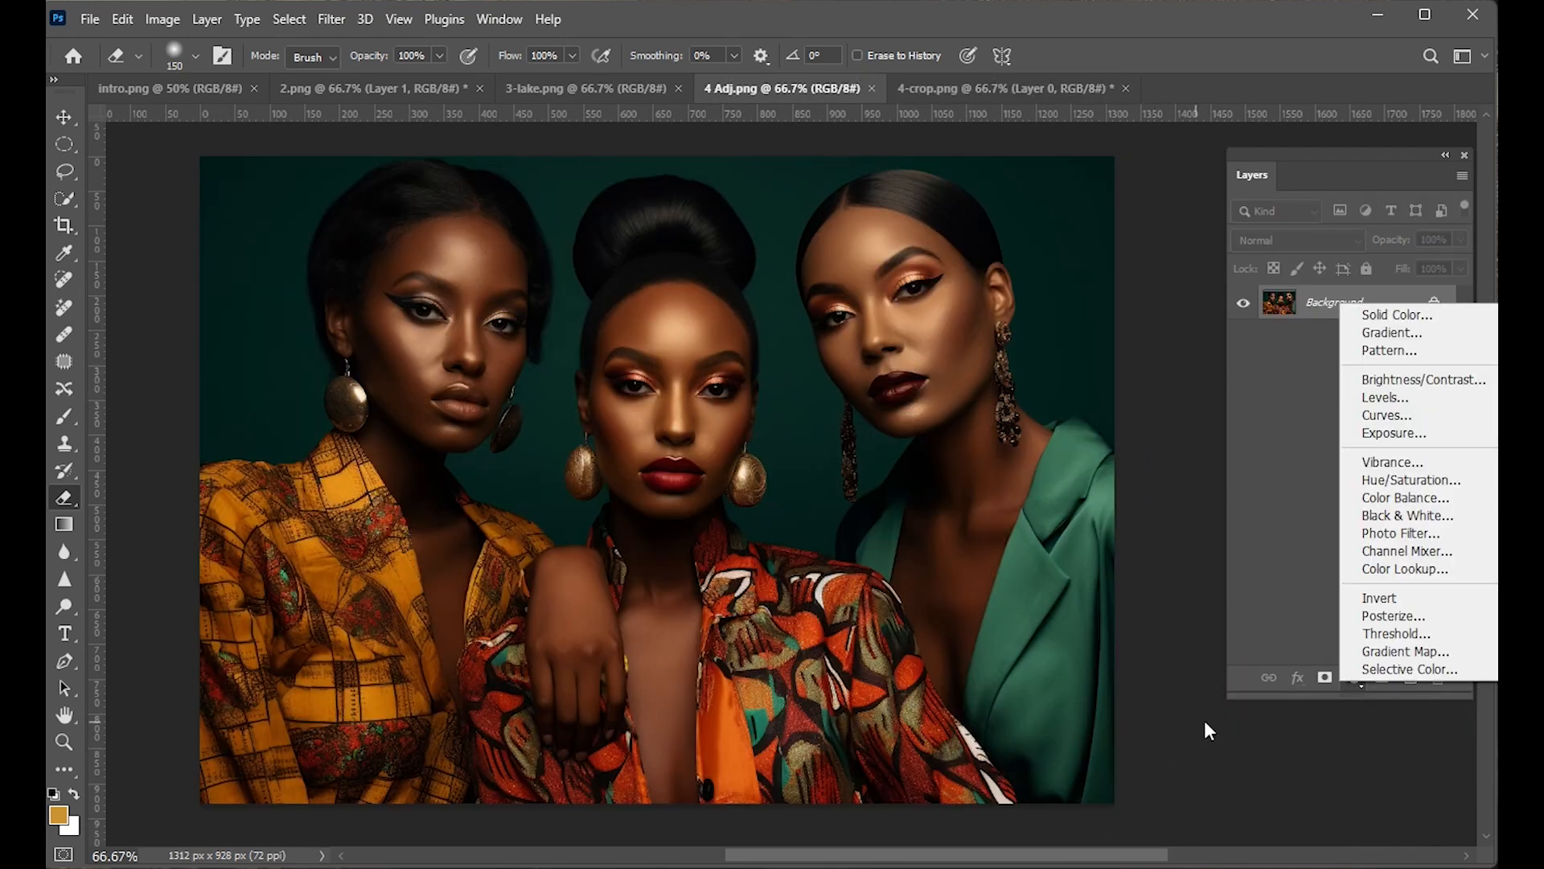
{"action": "mouse_move", "coordinate": [1392, 462]}
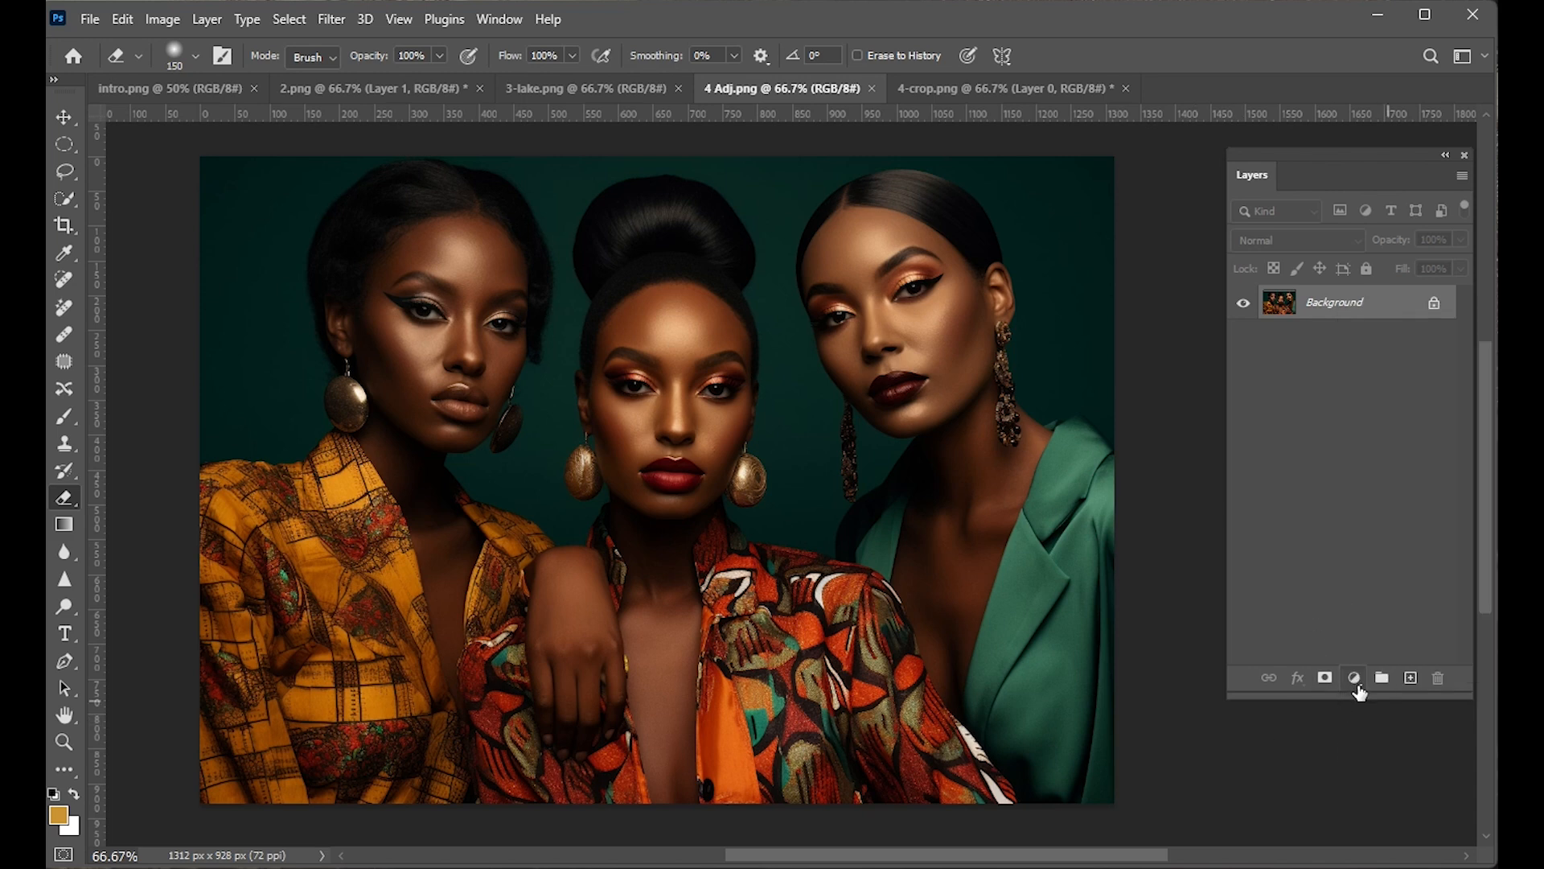
Add a Brightness/Contrast layer set to Brightness 33 and Contrast -24.
{"action": "left_click", "coordinate": [1352, 677]}
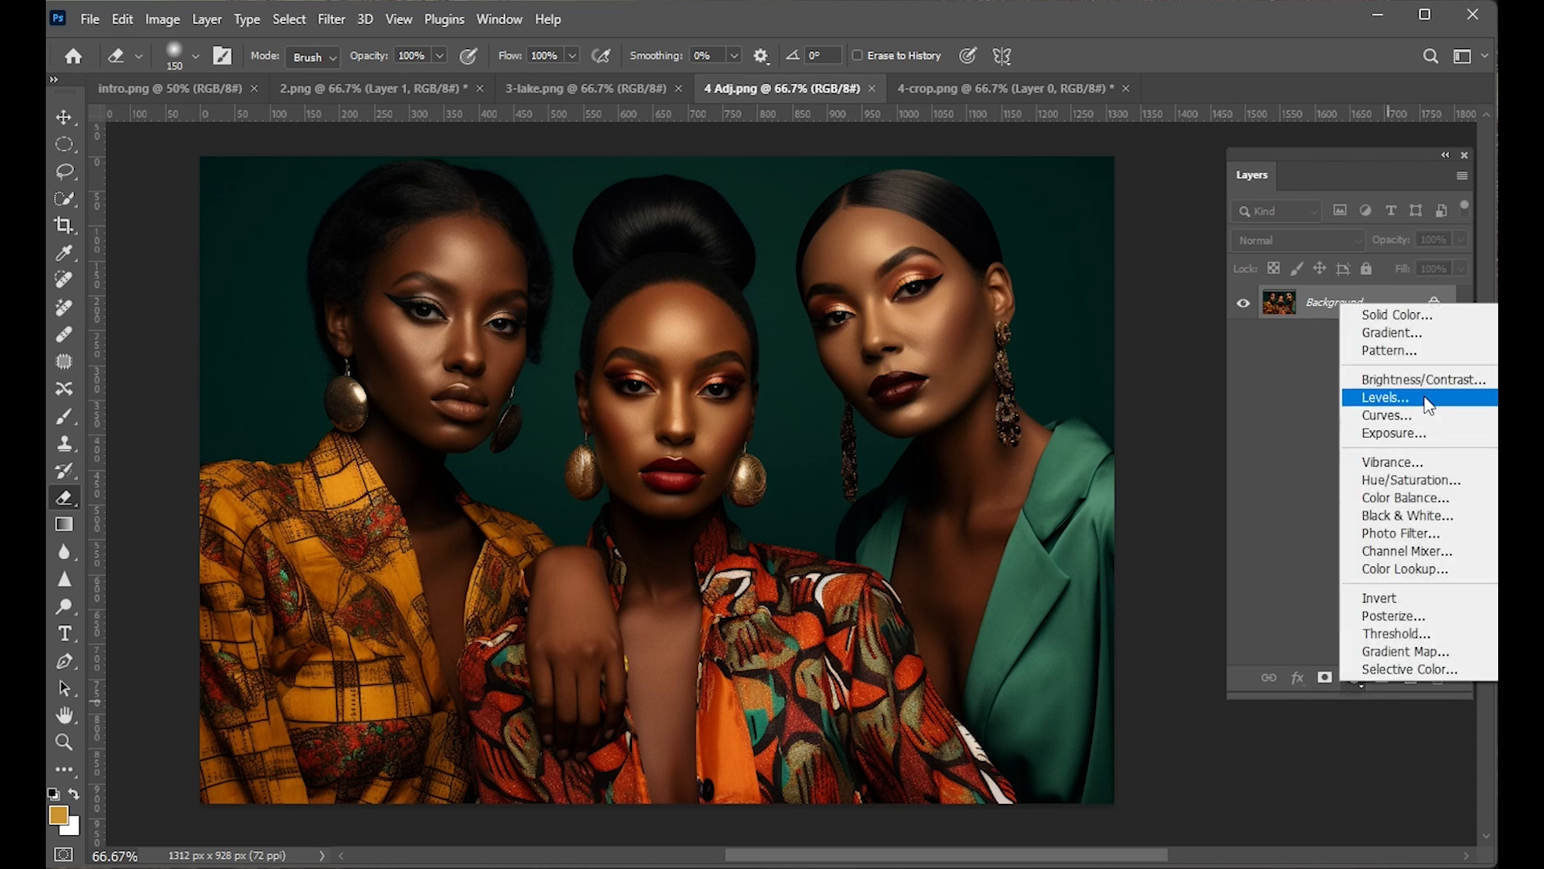
{"action": "mouse_move", "coordinate": [1422, 378]}
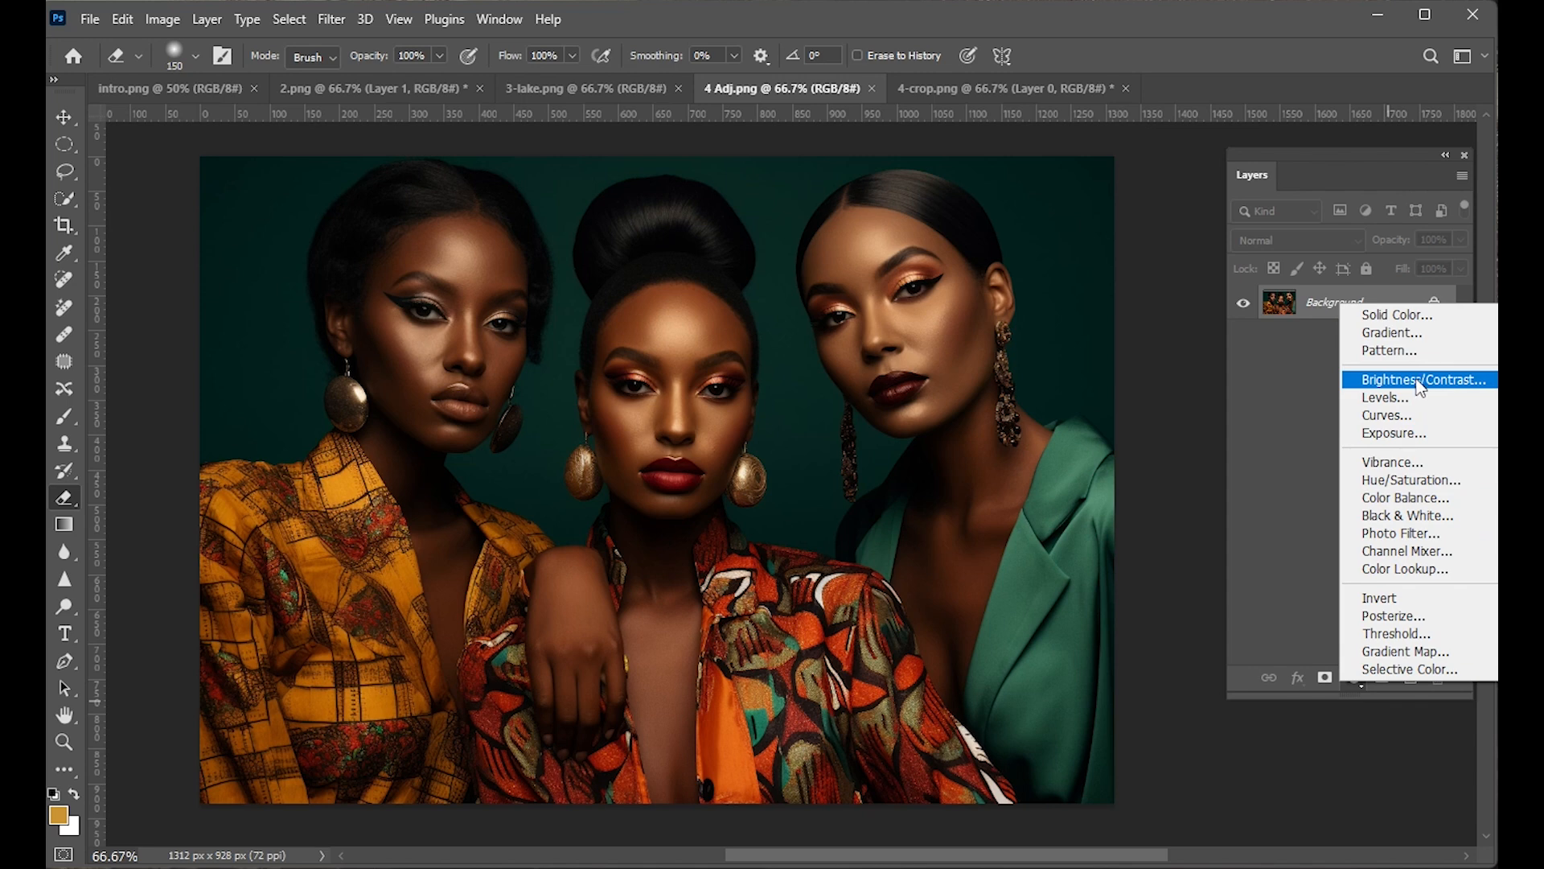
{"action": "left_click", "coordinate": [1426, 379]}
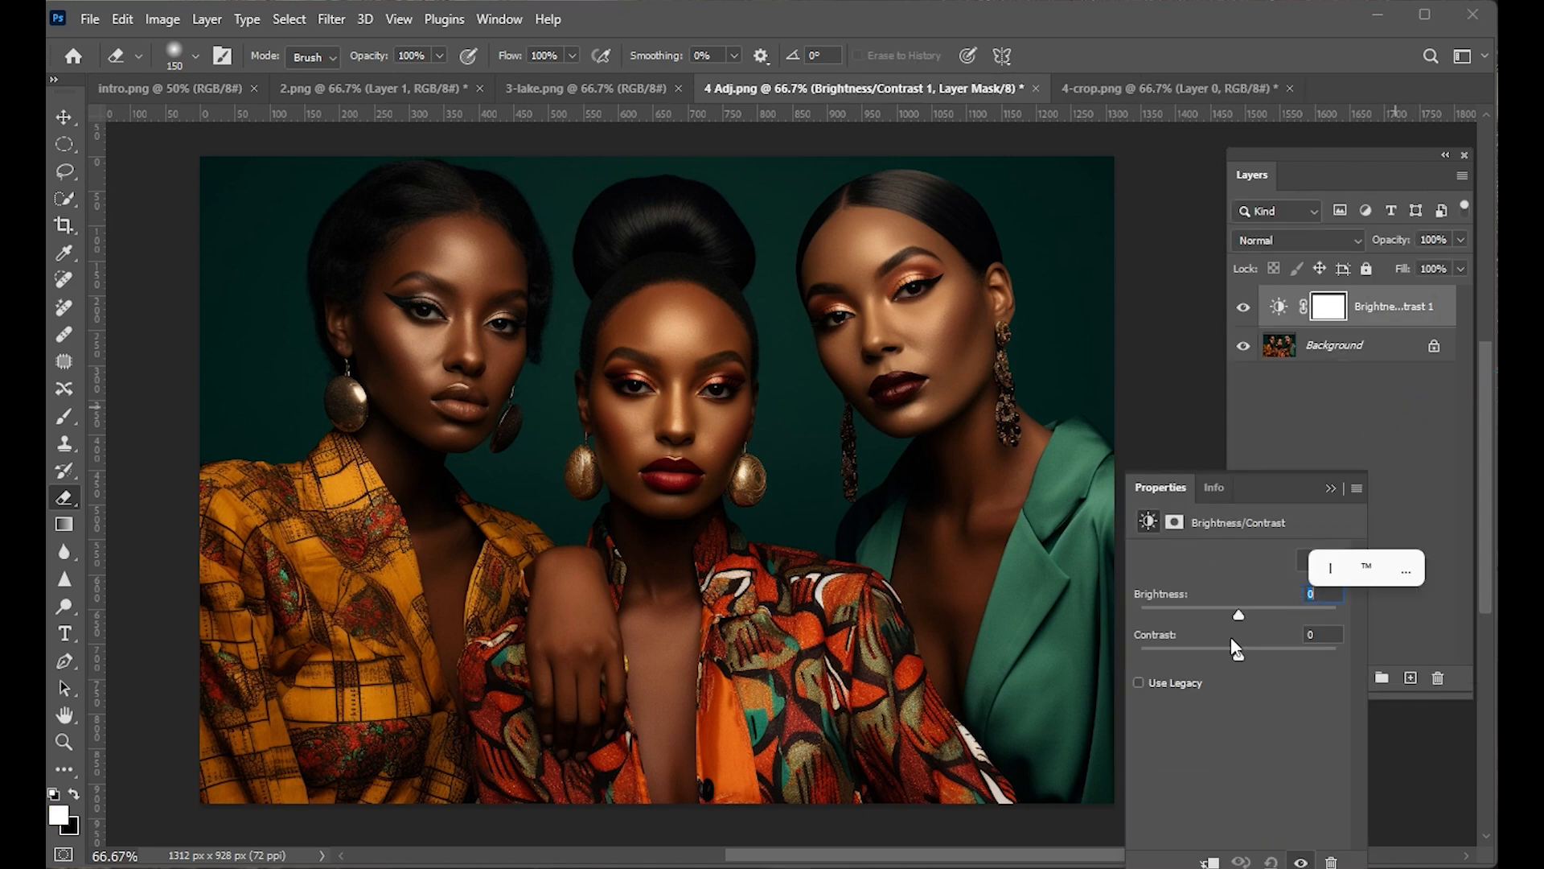
{"action": "left_click_drag", "start_coordinate": [1239, 615], "coordinate": [1320, 615]}
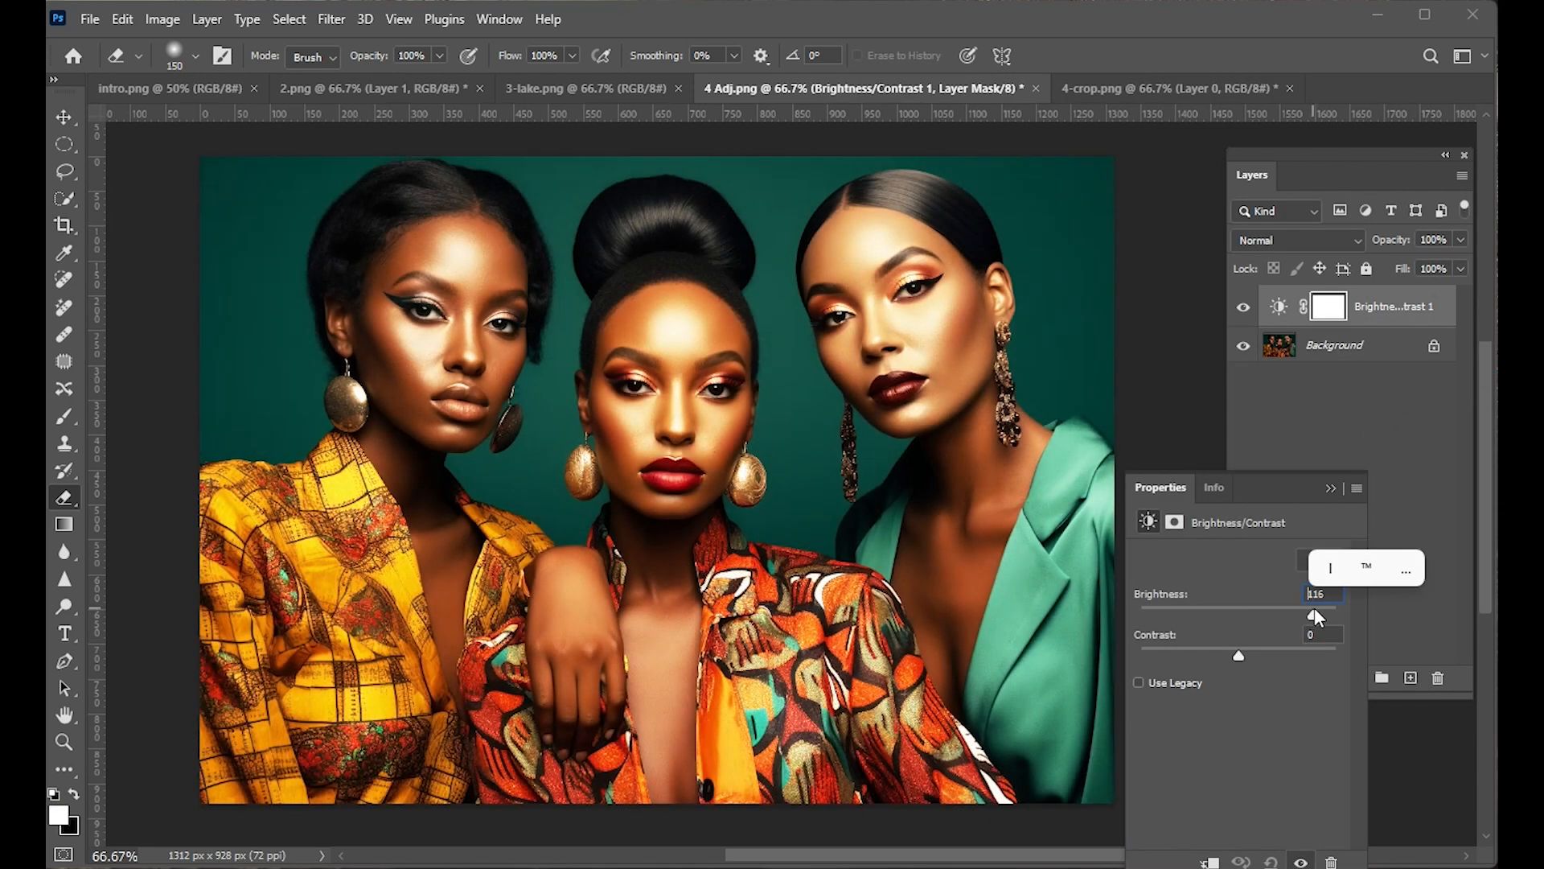
{"action": "left_click_drag", "start_coordinate": [1320, 615], "coordinate": [1305, 614]}
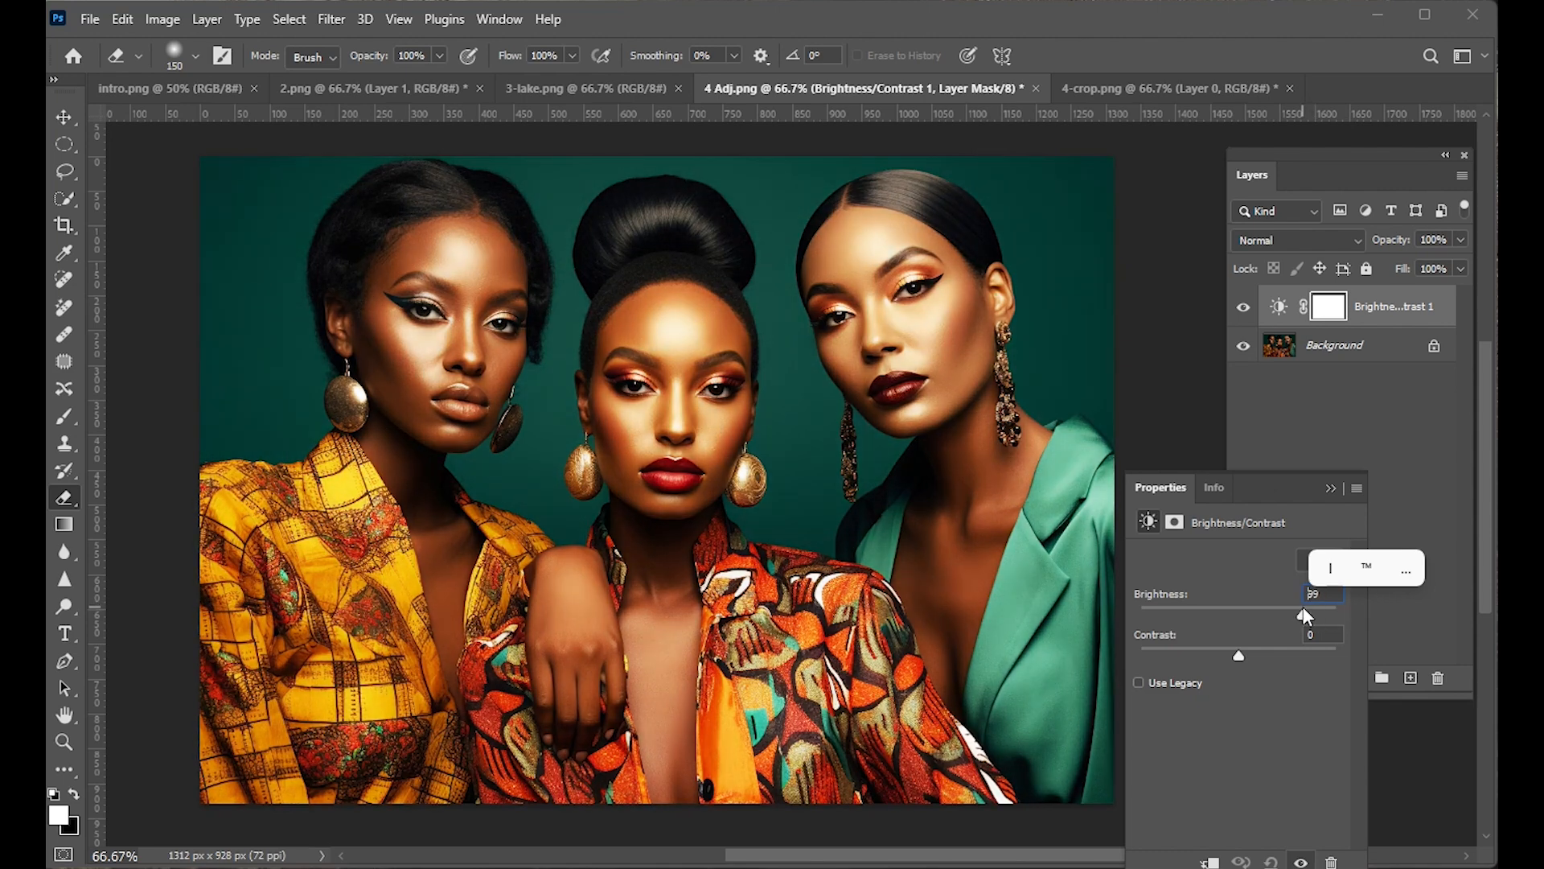
{"action": "left_click_drag", "start_coordinate": [1305, 614], "coordinate": [1182, 614]}
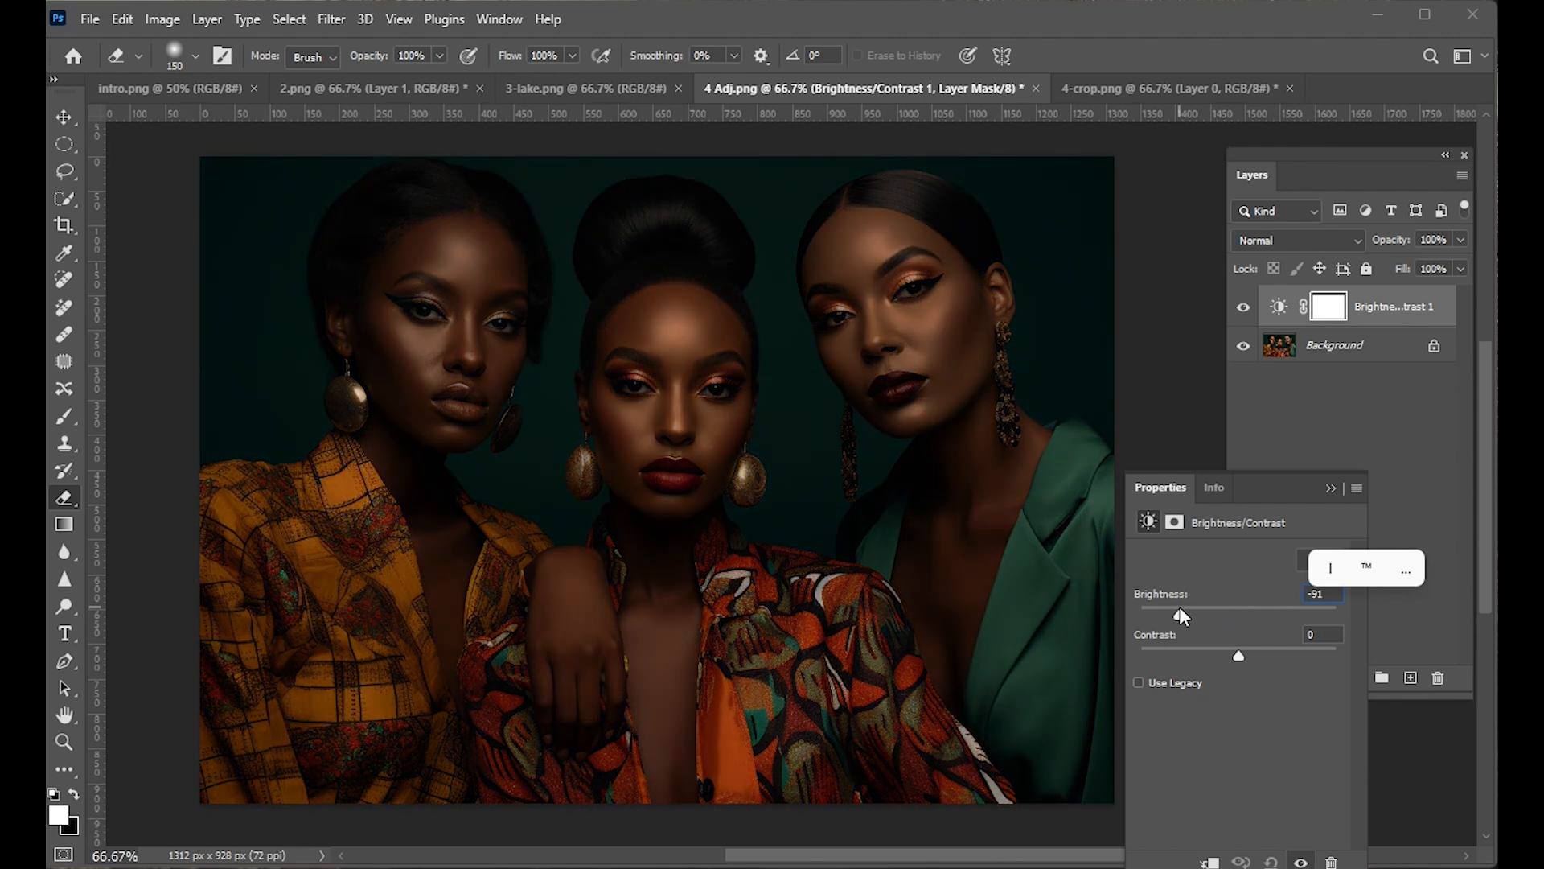
{"action": "left_click_drag", "start_coordinate": [1181, 614], "coordinate": [1267, 614]}
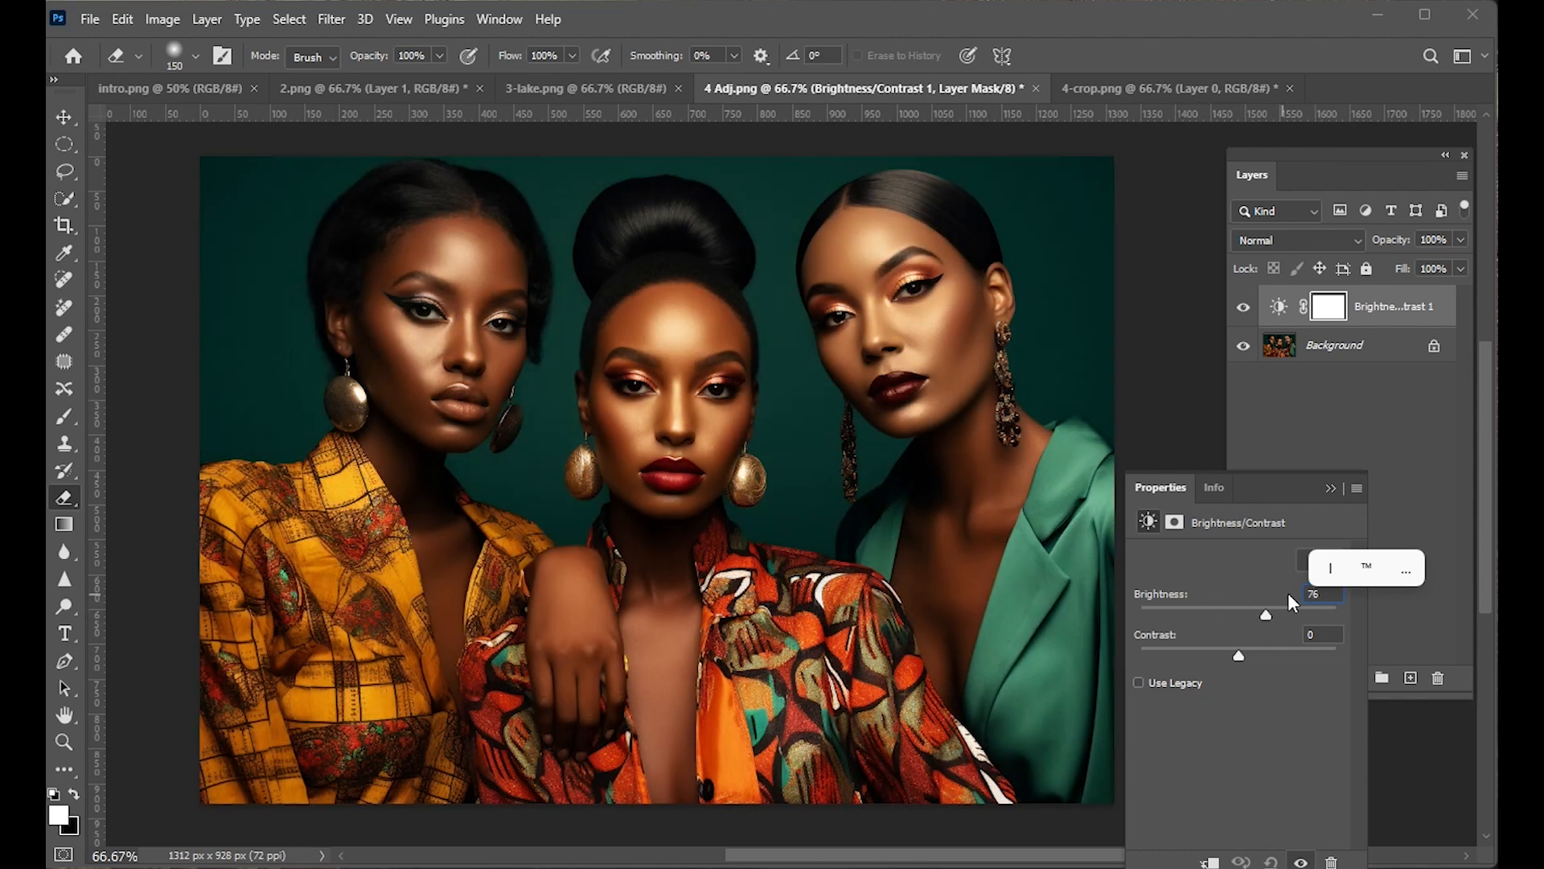
{"action": "left_click_drag", "start_coordinate": [1265, 614], "coordinate": [1259, 616]}
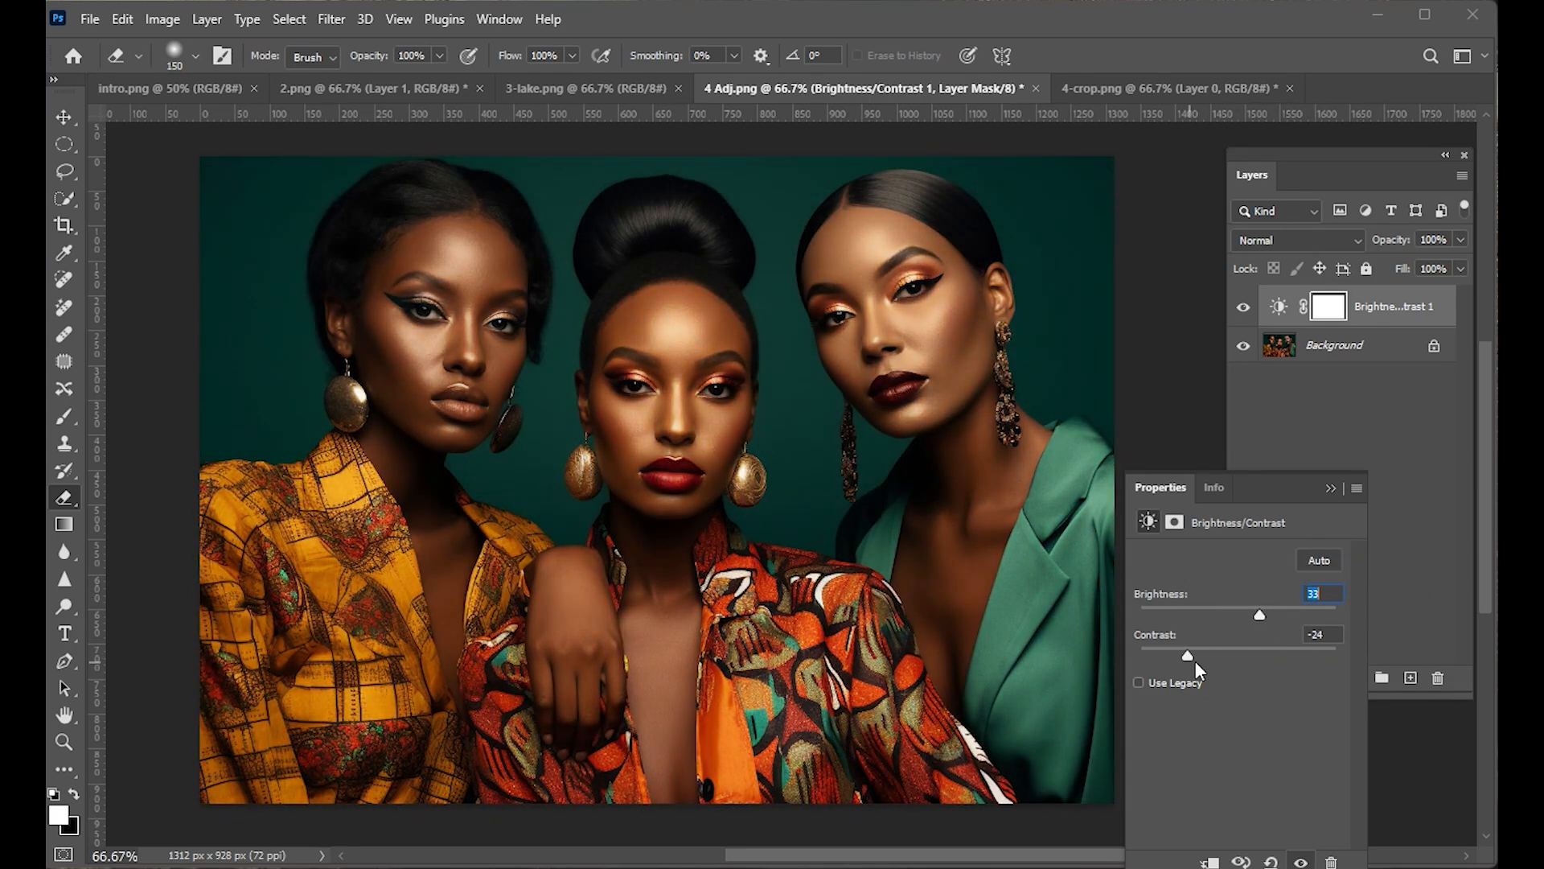
{"action": "left_click_drag", "start_coordinate": [1187, 655], "coordinate": [1273, 654]}
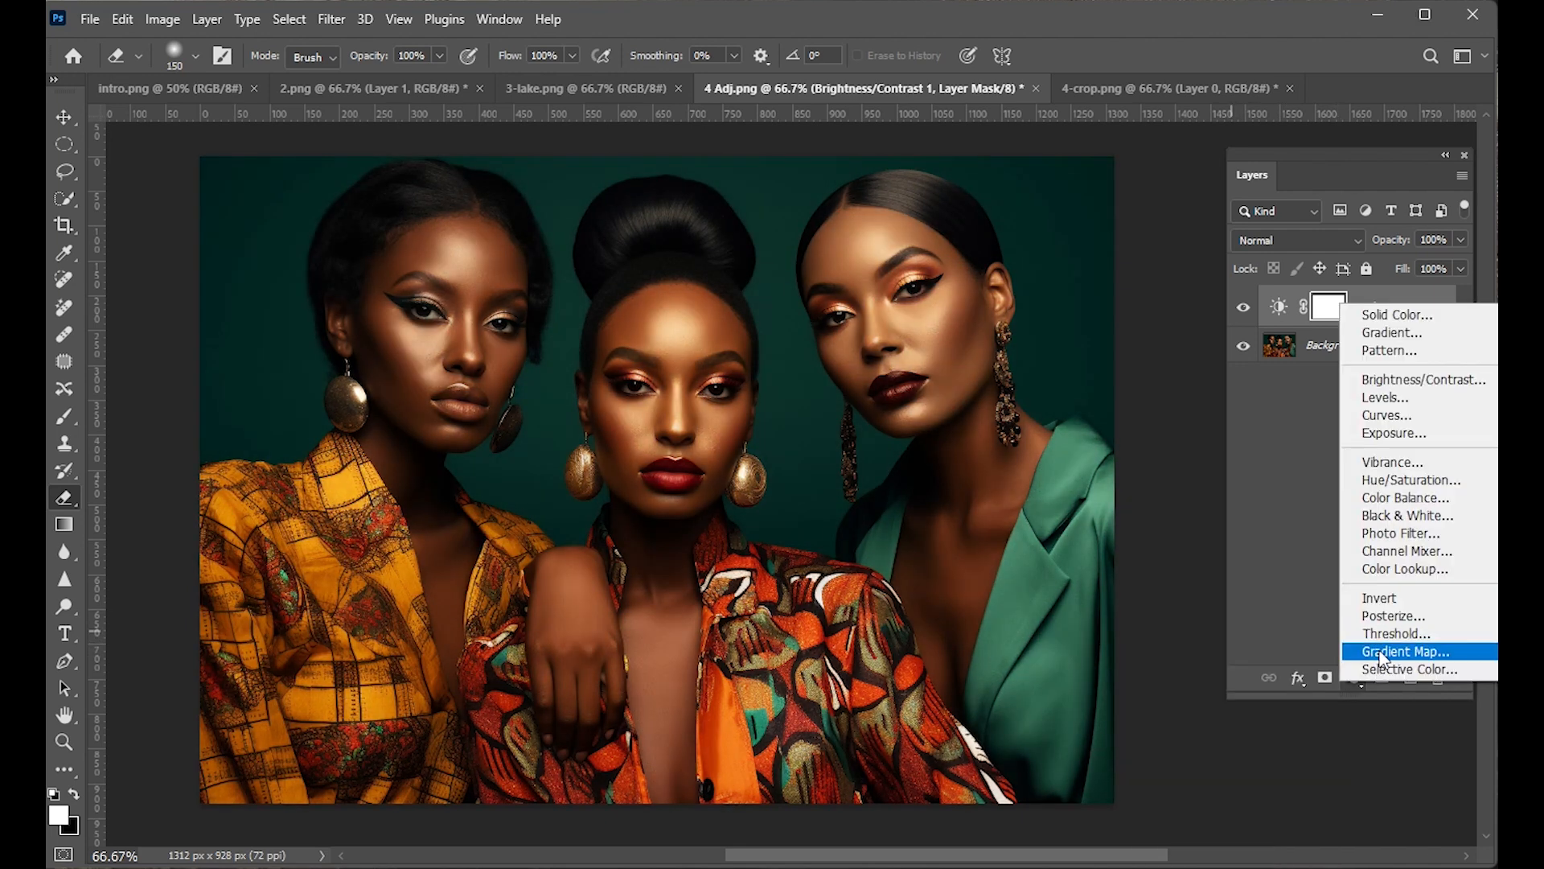
{"action": "mouse_move", "coordinate": [1410, 479]}
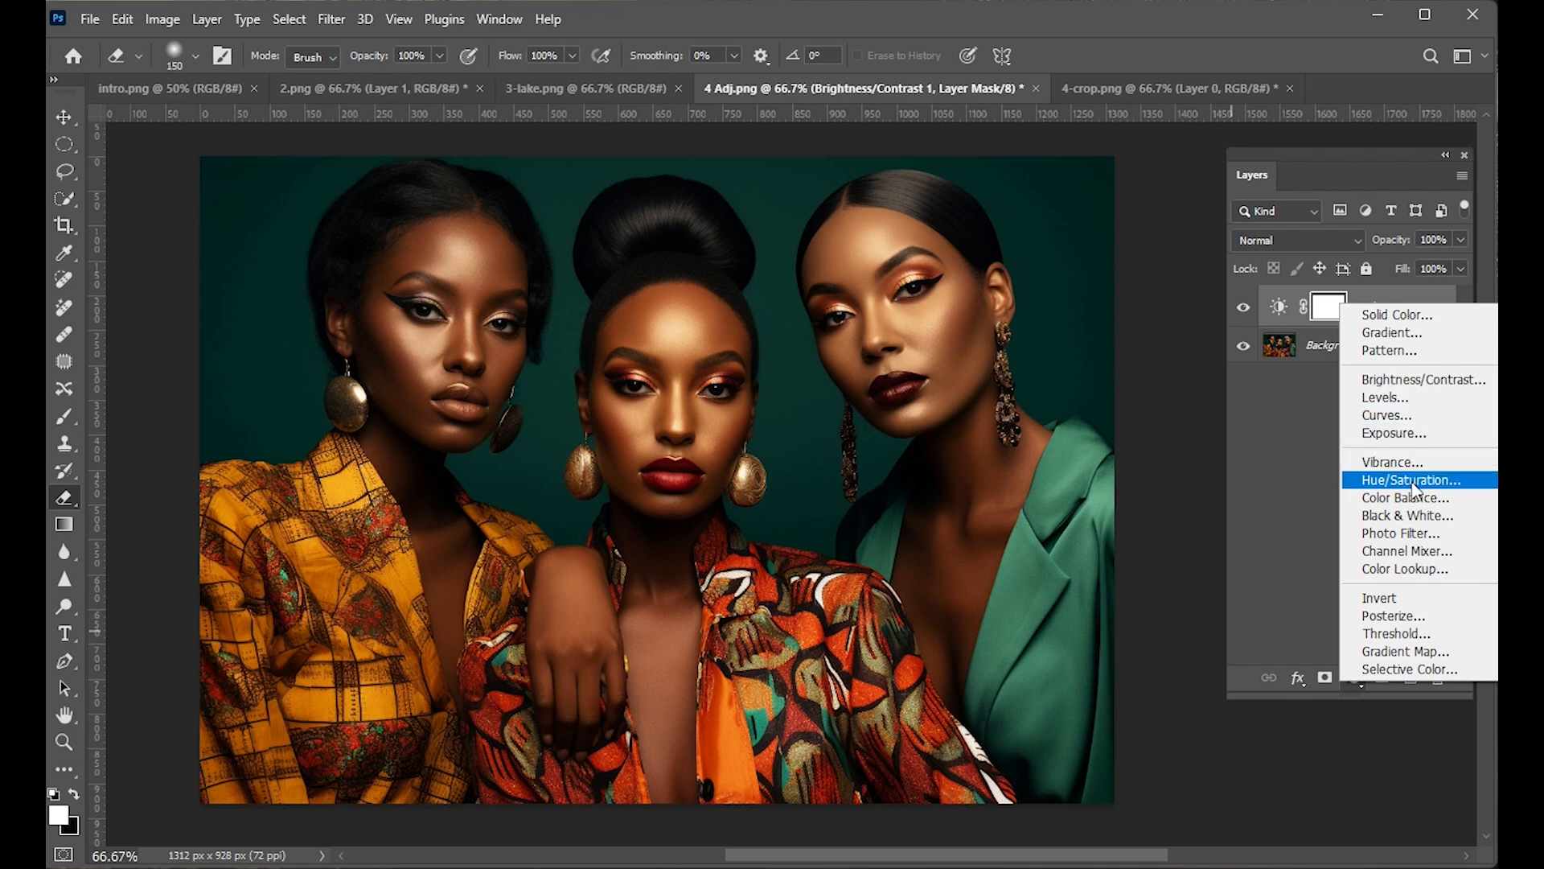
Add a Hue/Saturation layer with Hue +14, Saturation +10, Lightness +4, testing Colorize.
{"action": "left_click", "coordinate": [1409, 480]}
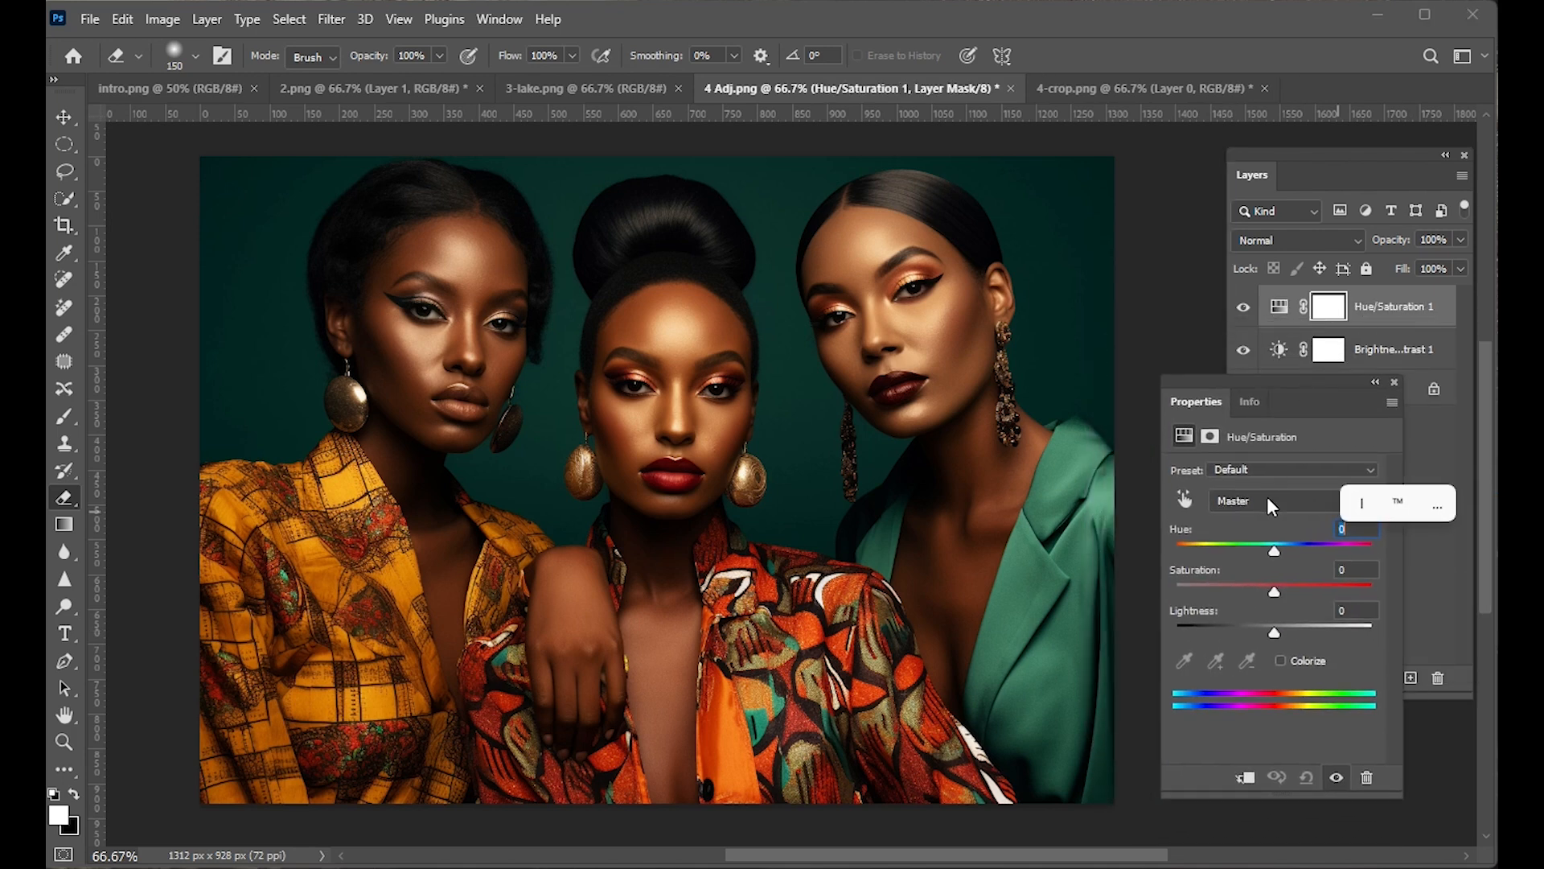
{"action": "left_click_drag", "start_coordinate": [1274, 550], "coordinate": [1202, 550]}
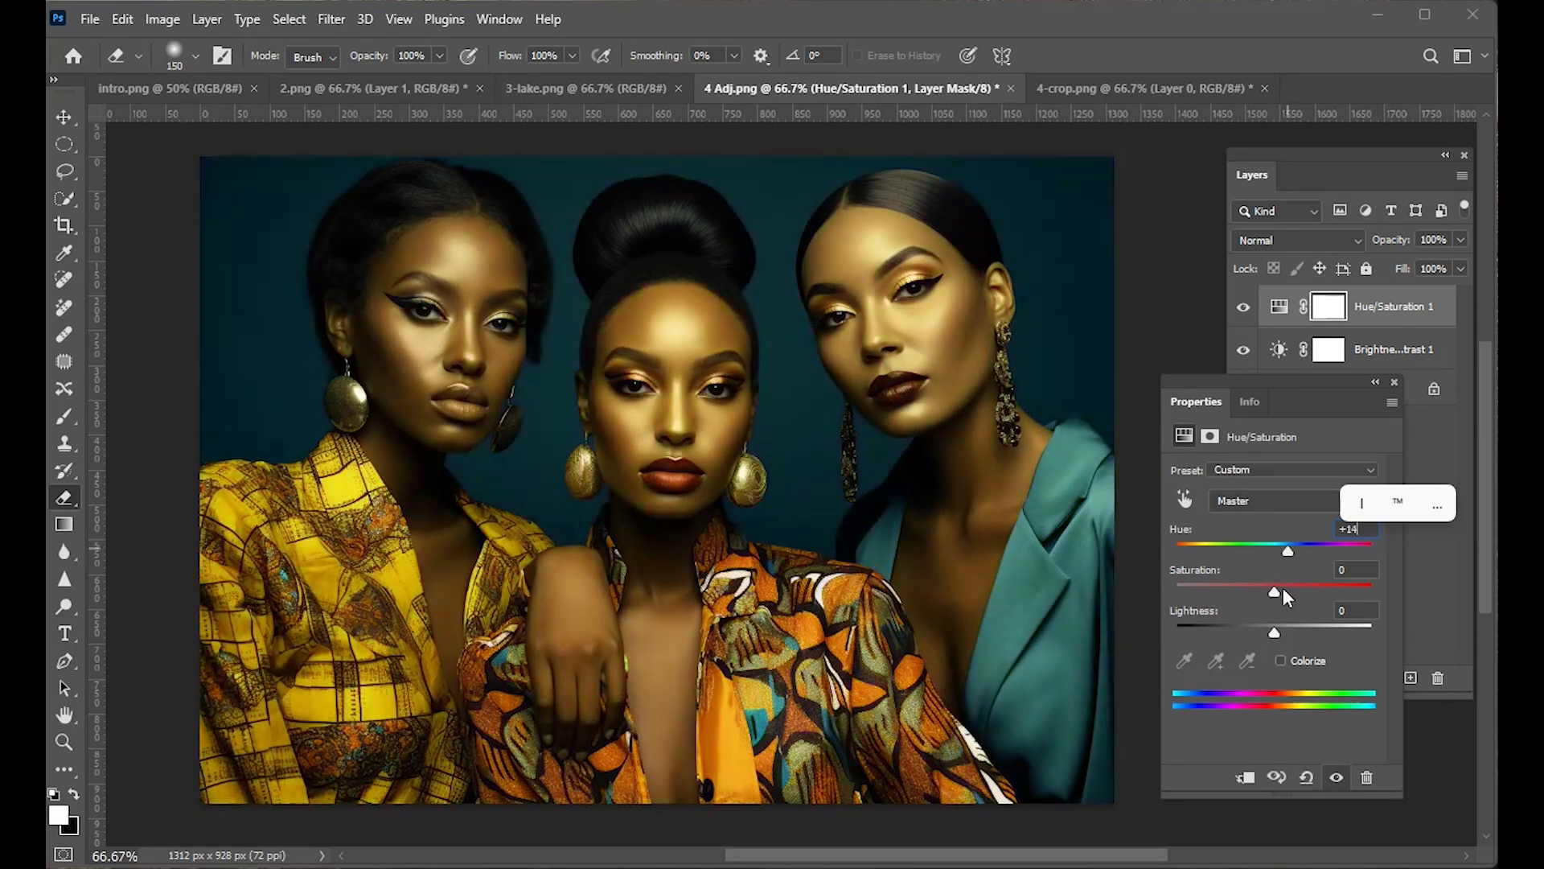
{"action": "left_click_drag", "start_coordinate": [1274, 590], "coordinate": [1355, 590]}
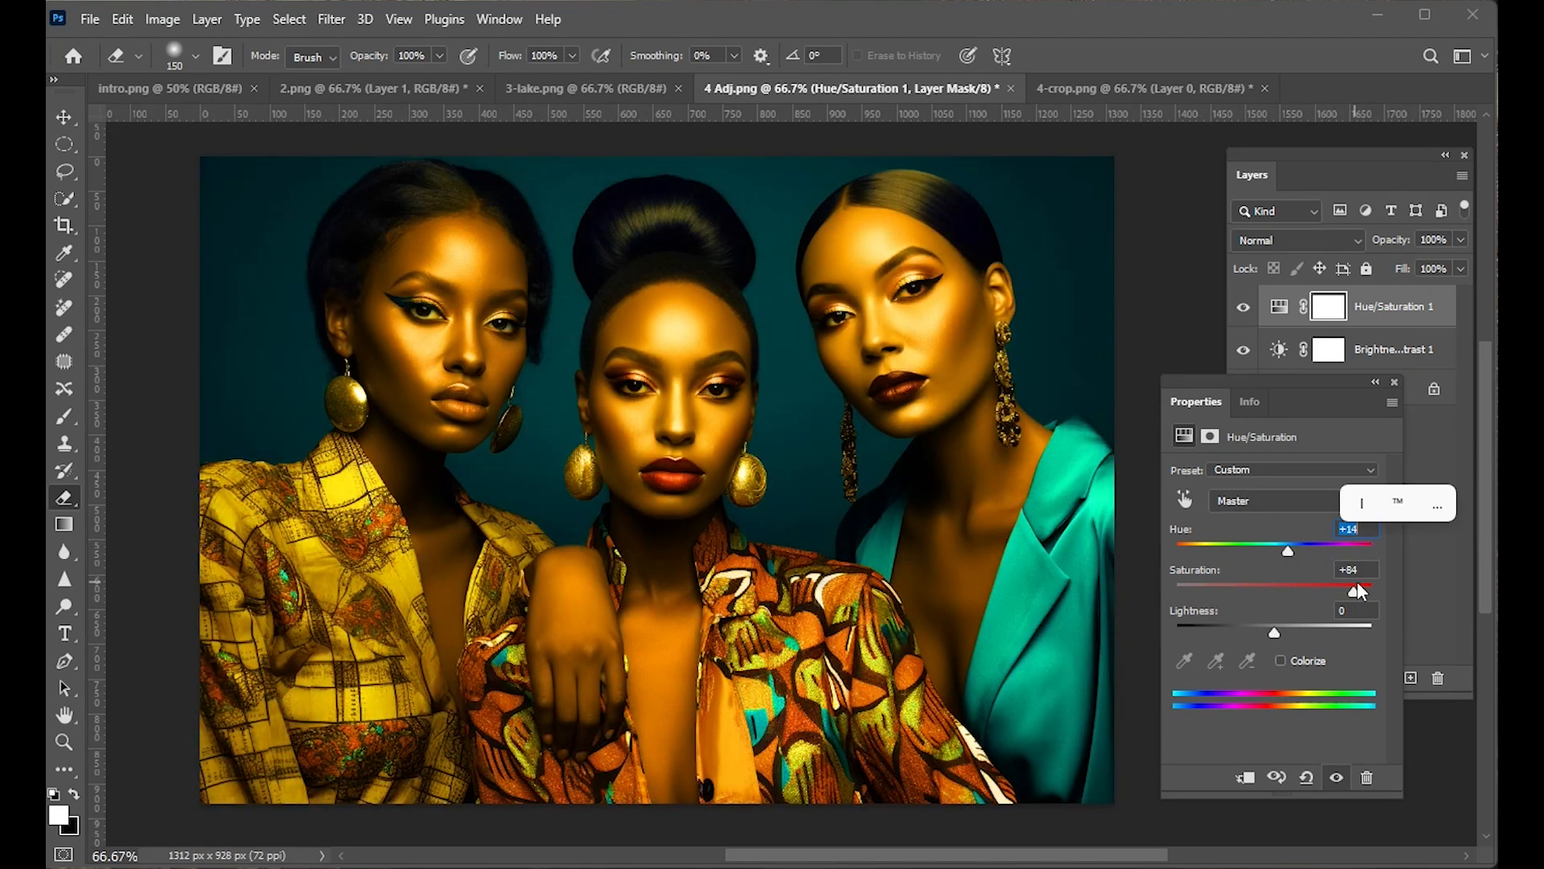
{"action": "left_click_drag", "start_coordinate": [1330, 589], "coordinate": [1284, 589]}
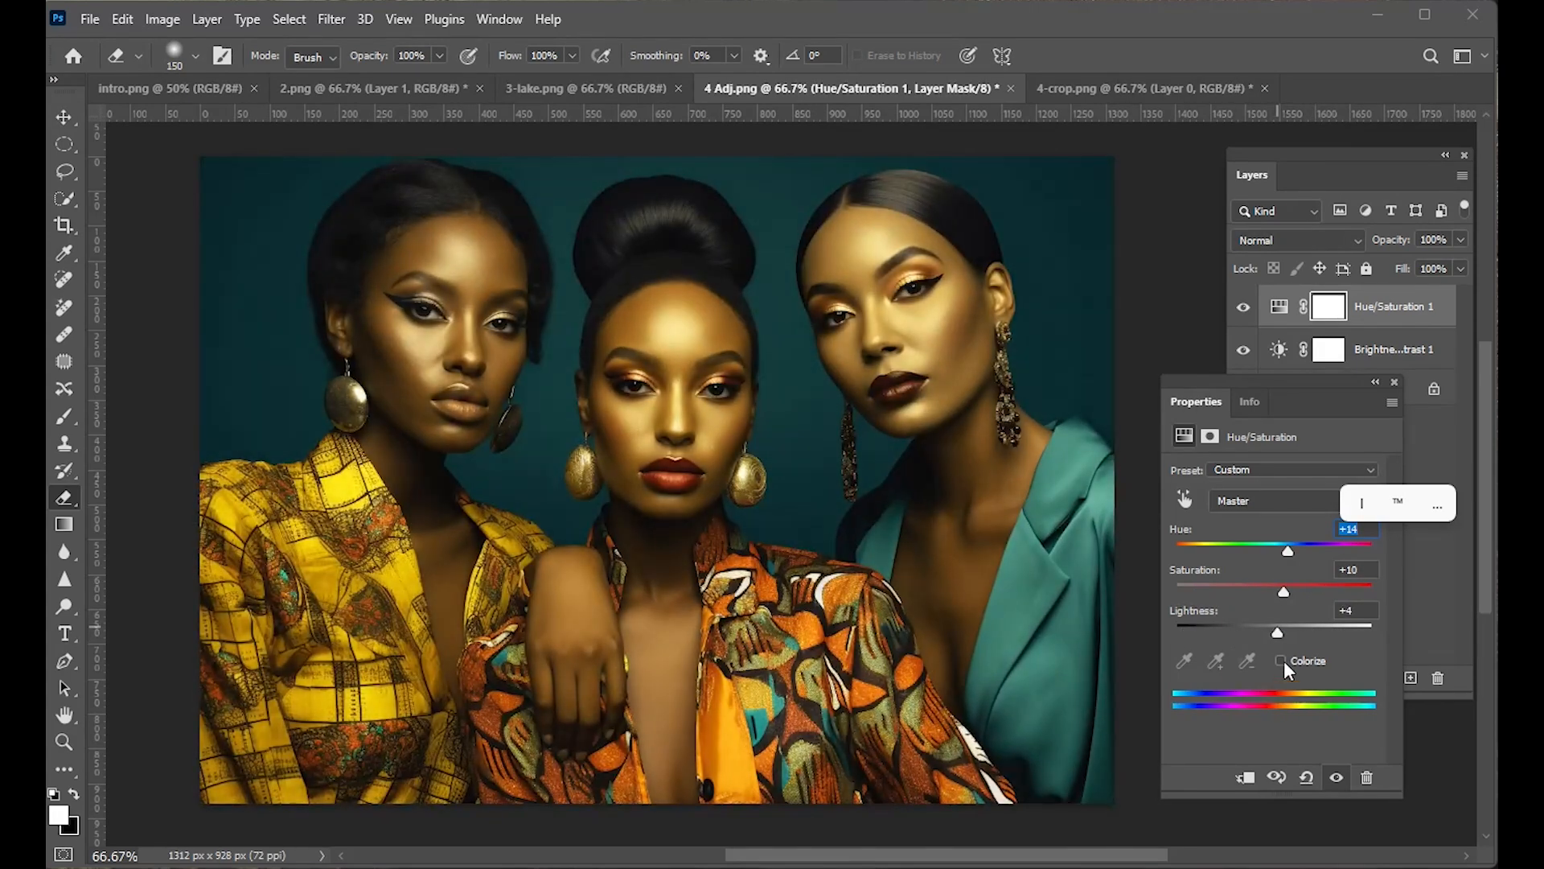
{"action": "left_click", "coordinate": [1282, 661]}
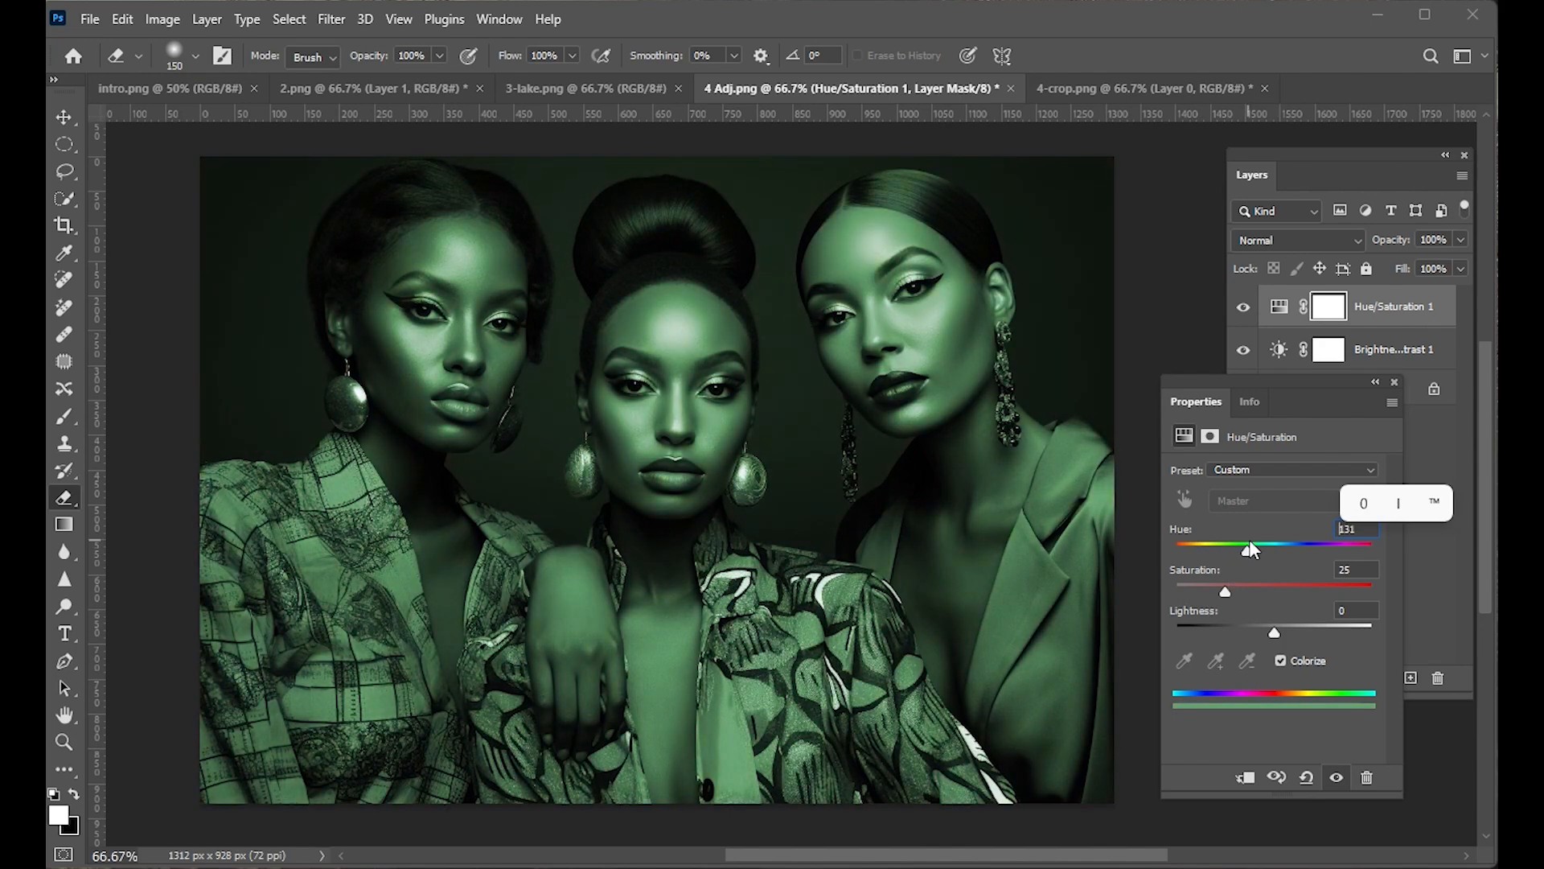
{"action": "left_click_drag", "start_coordinate": [1251, 545], "coordinate": [1329, 544]}
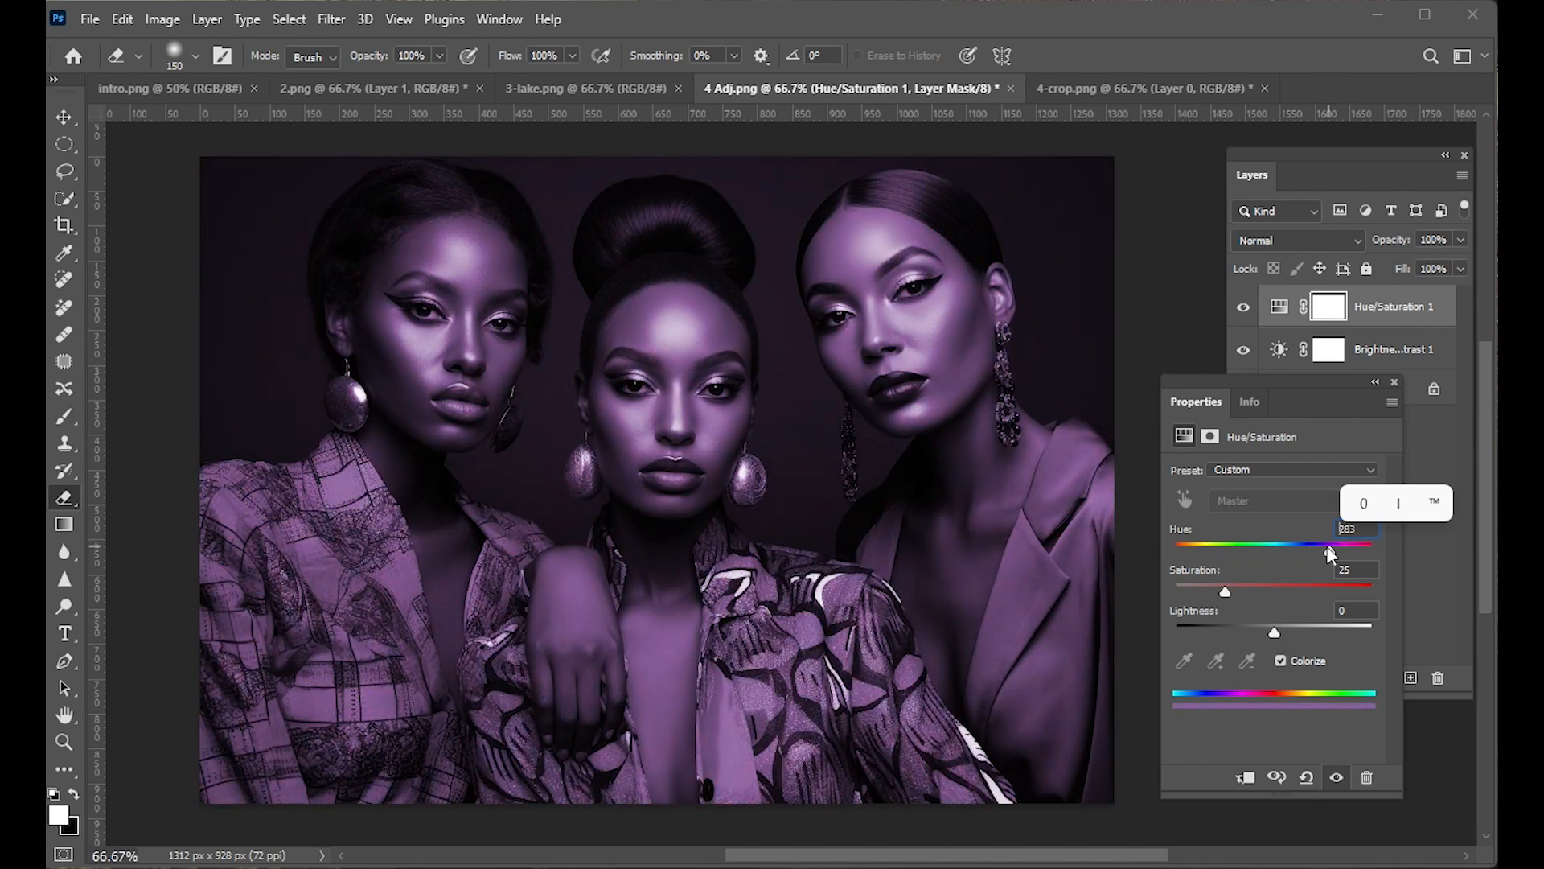
{"action": "left_click_drag", "start_coordinate": [1328, 545], "coordinate": [1271, 545]}
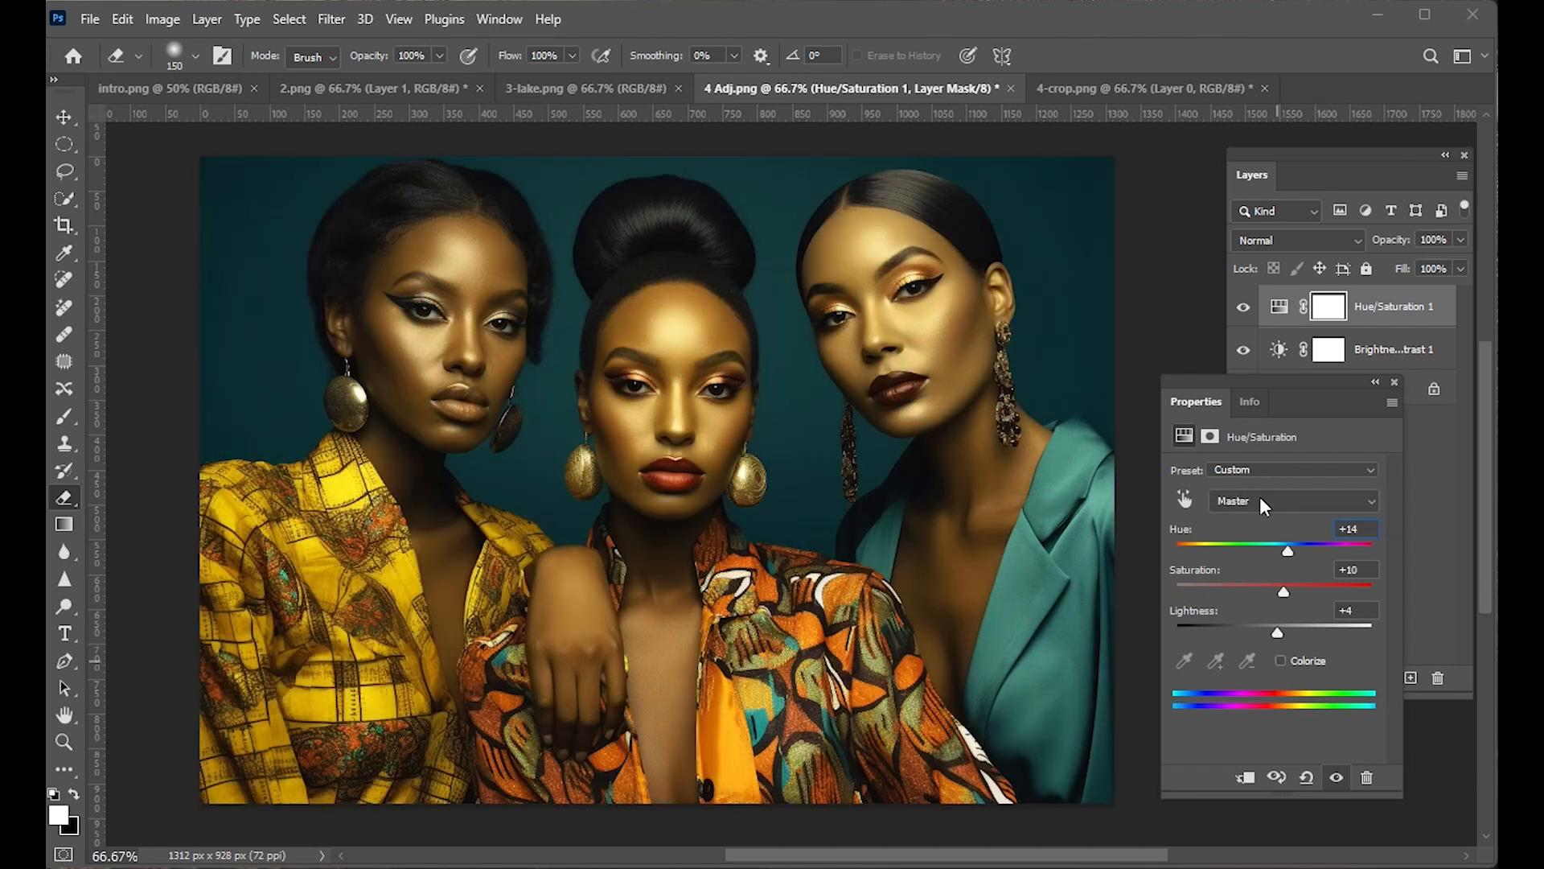
Try the Sepia and Cyanotype presets, then settle on Red Boost.
{"action": "left_click", "coordinate": [1290, 470]}
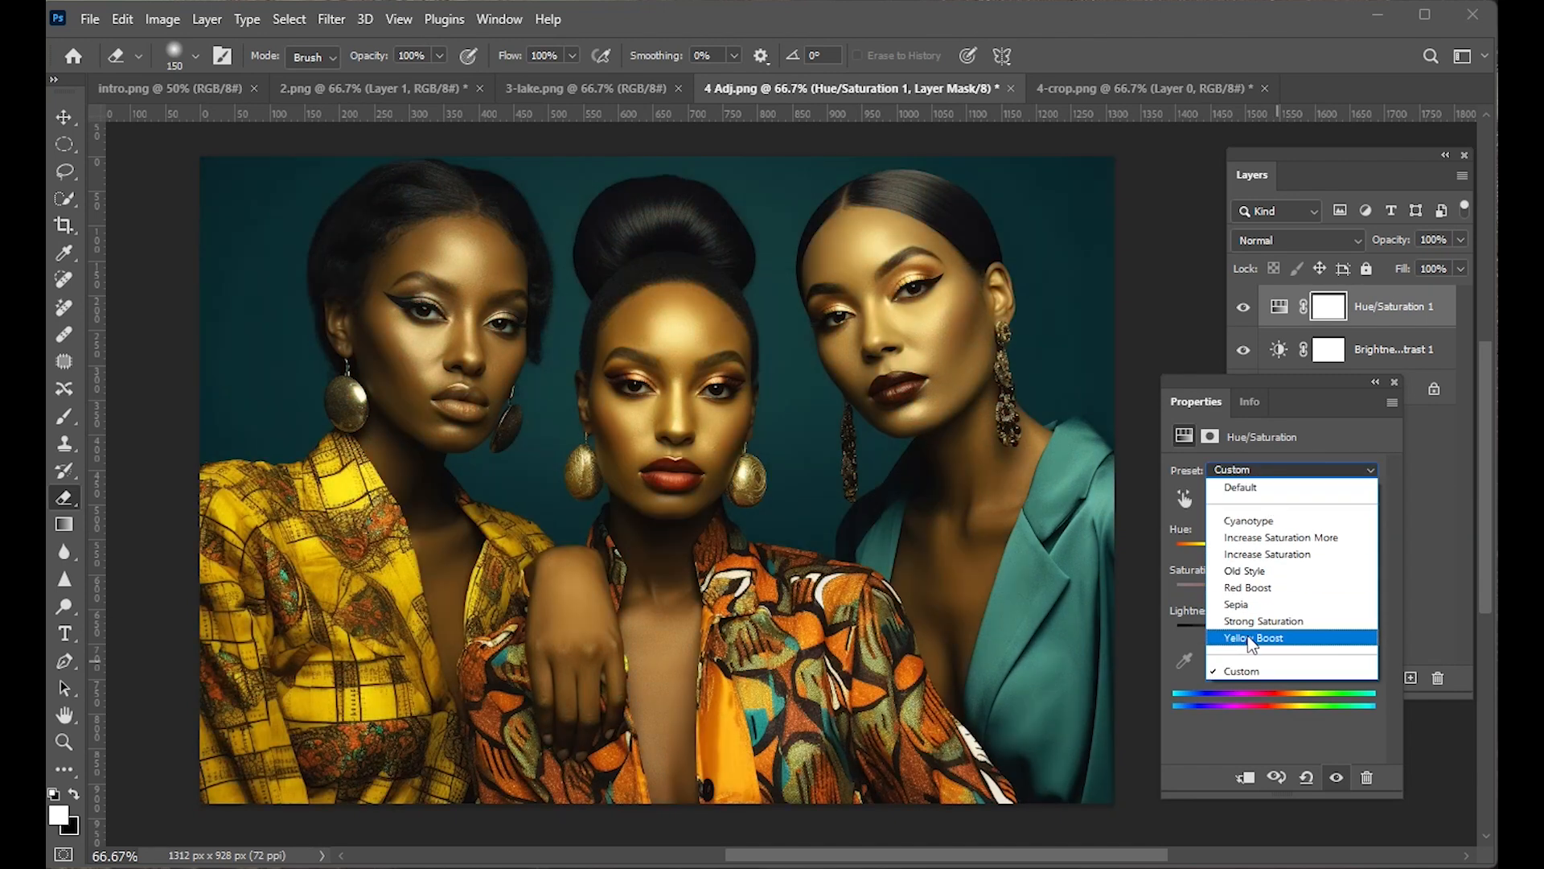
{"action": "left_click", "coordinate": [1236, 604]}
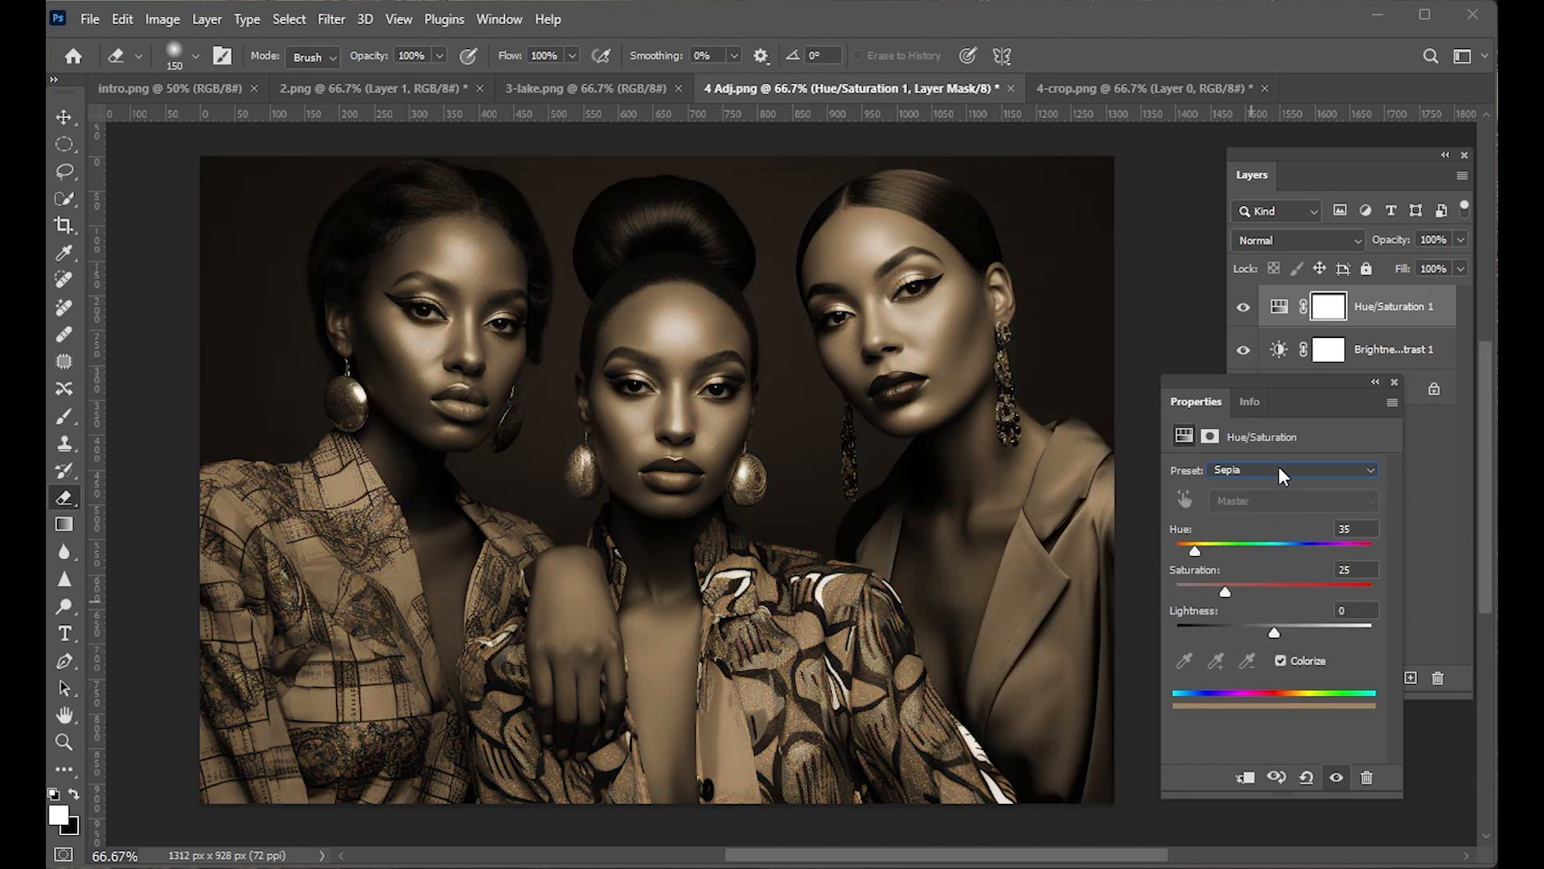
{"action": "left_click", "coordinate": [1290, 470]}
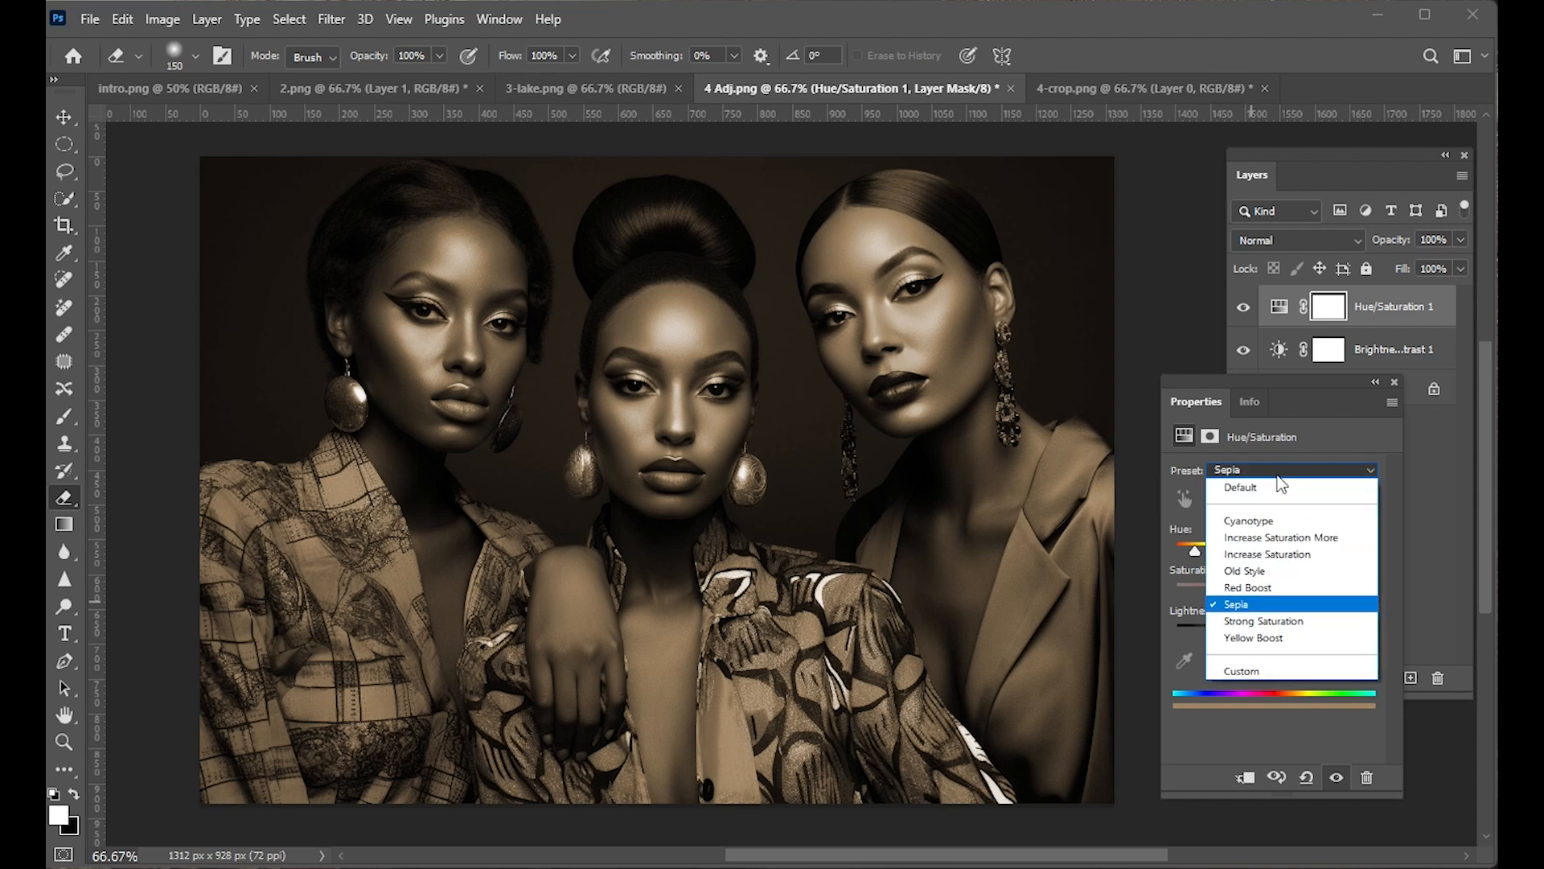
{"action": "left_click", "coordinate": [1248, 521]}
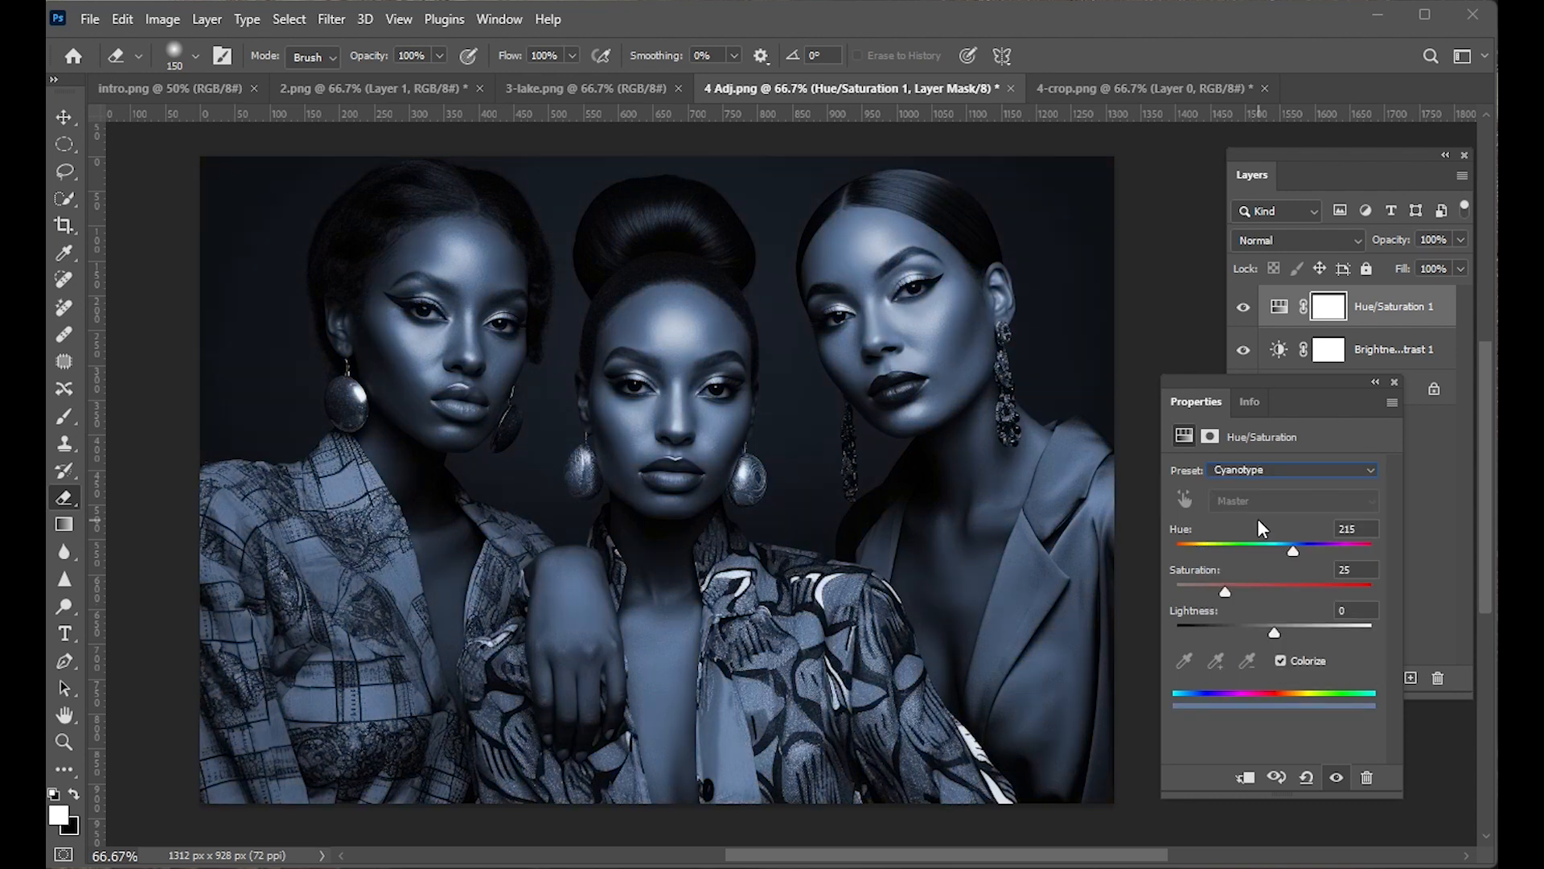
{"action": "mouse_move", "coordinate": [1282, 478]}
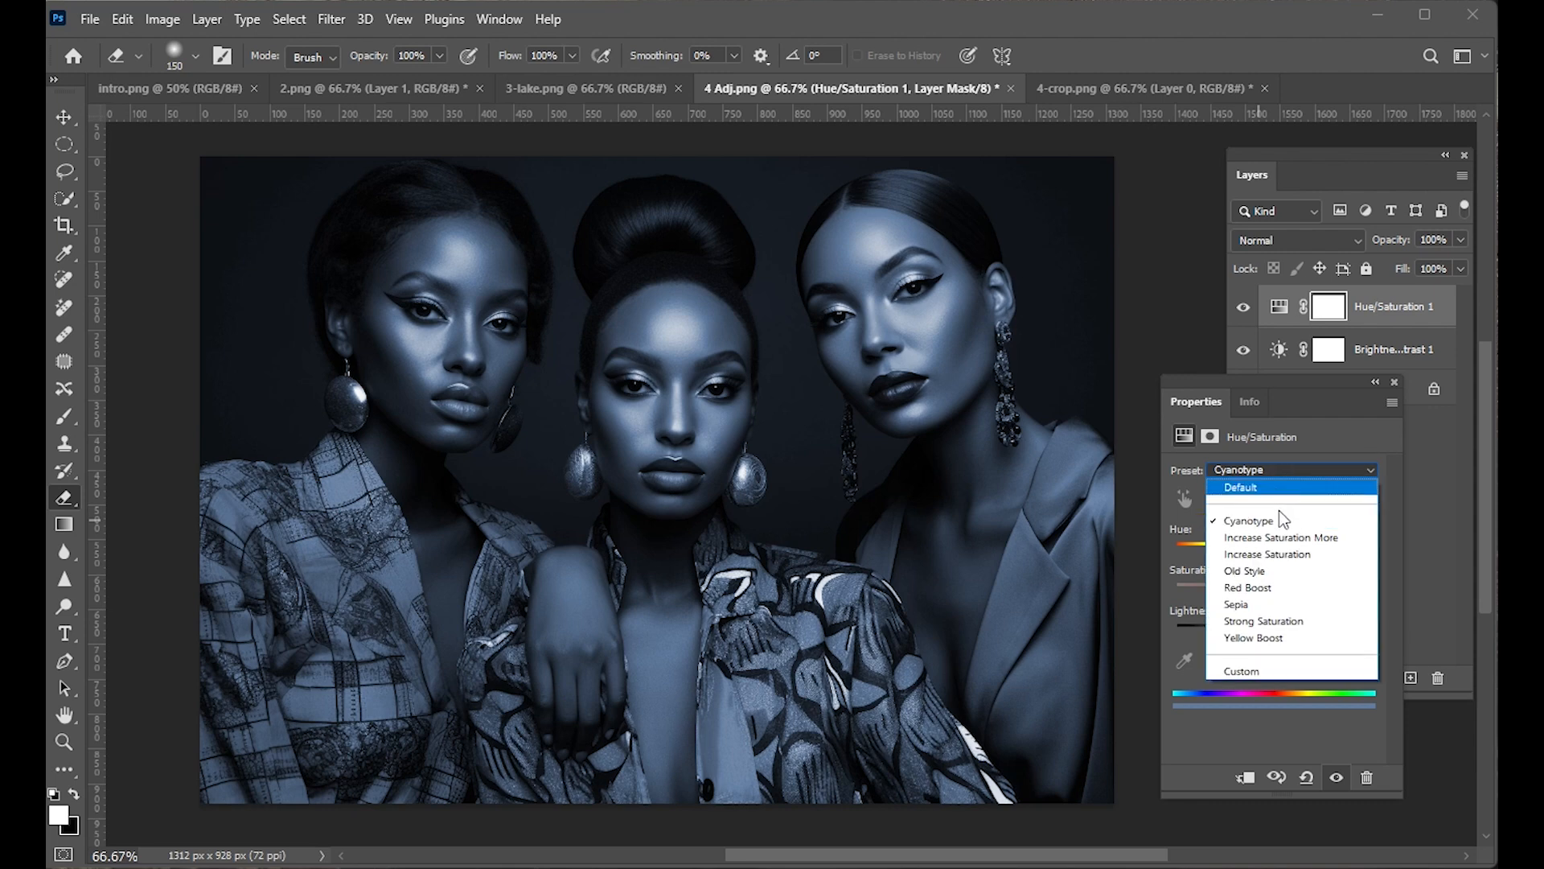
{"action": "left_click", "coordinate": [1248, 587]}
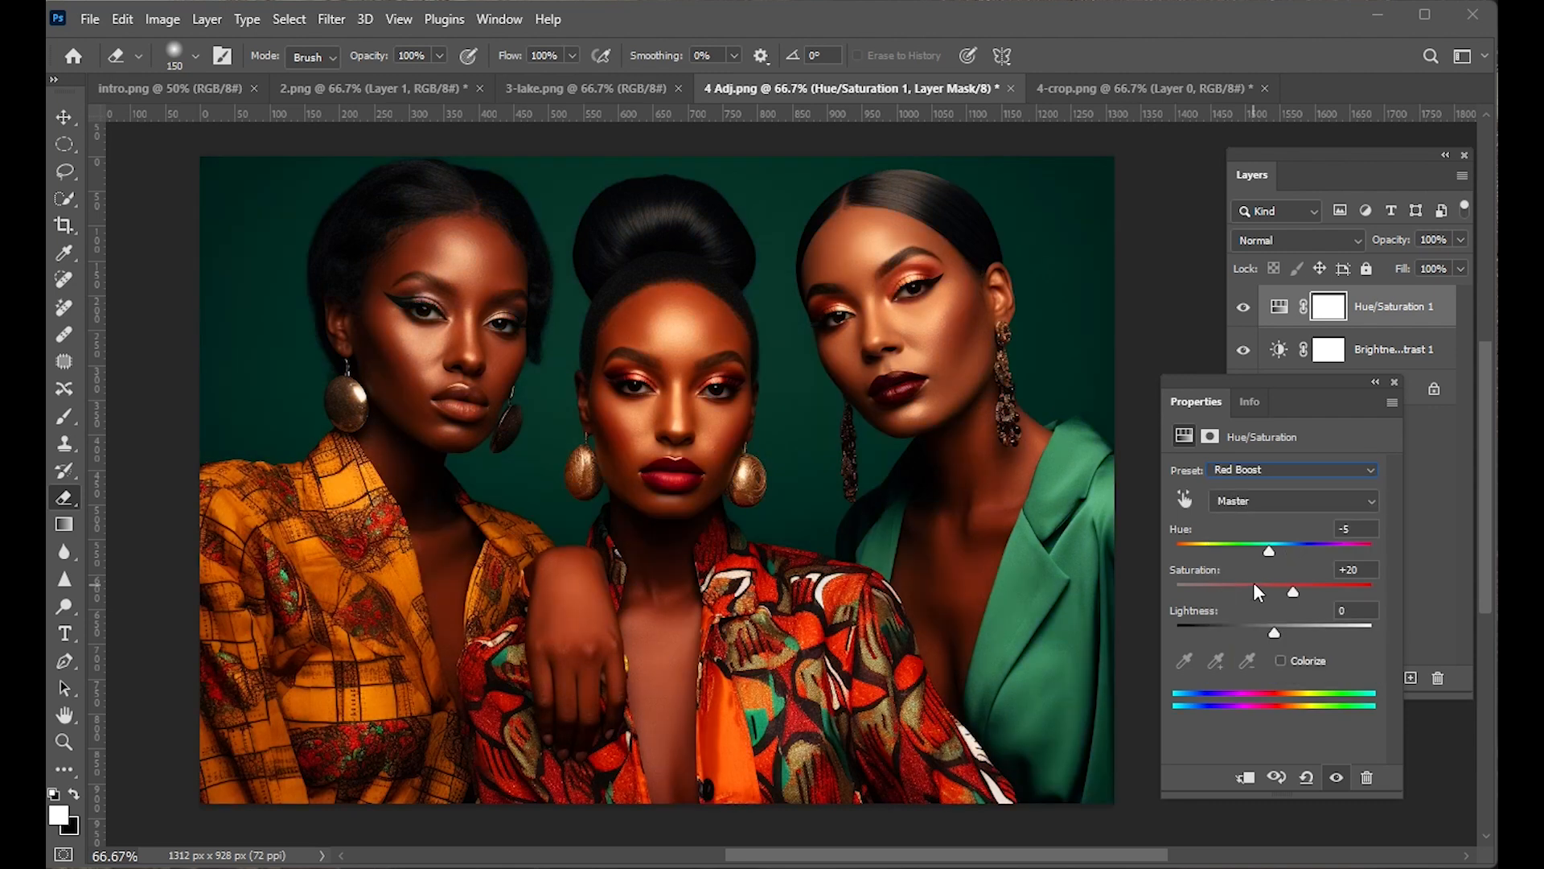
{"action": "mouse_move", "coordinate": [1350, 495]}
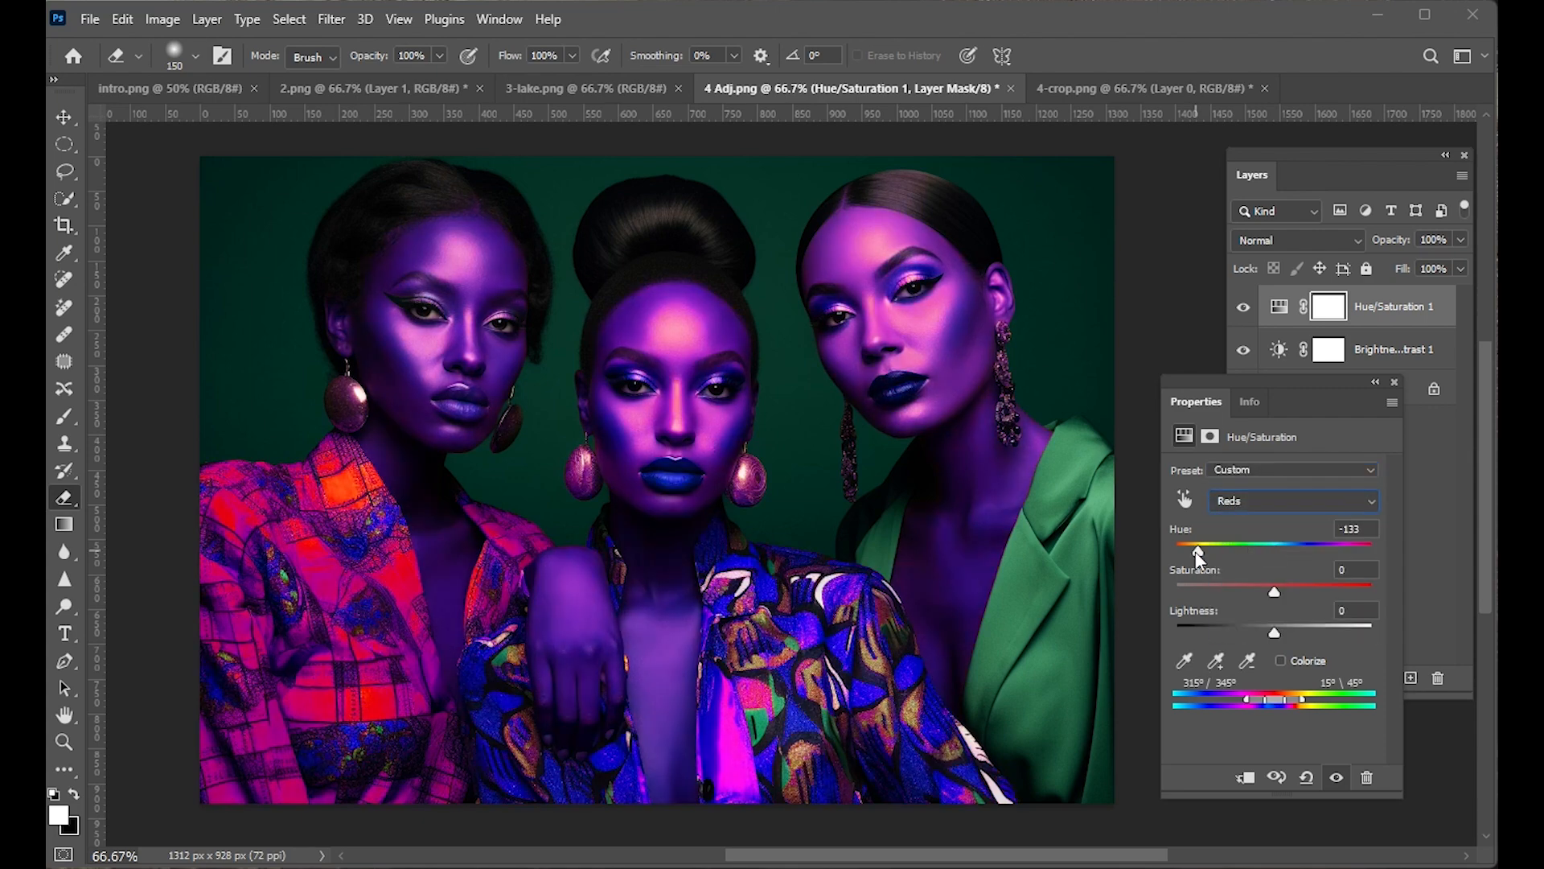
Shift hue and saturation separately for the Reds, Yellows and Greens channels.
{"action": "left_click_drag", "start_coordinate": [1194, 550], "coordinate": [1271, 549]}
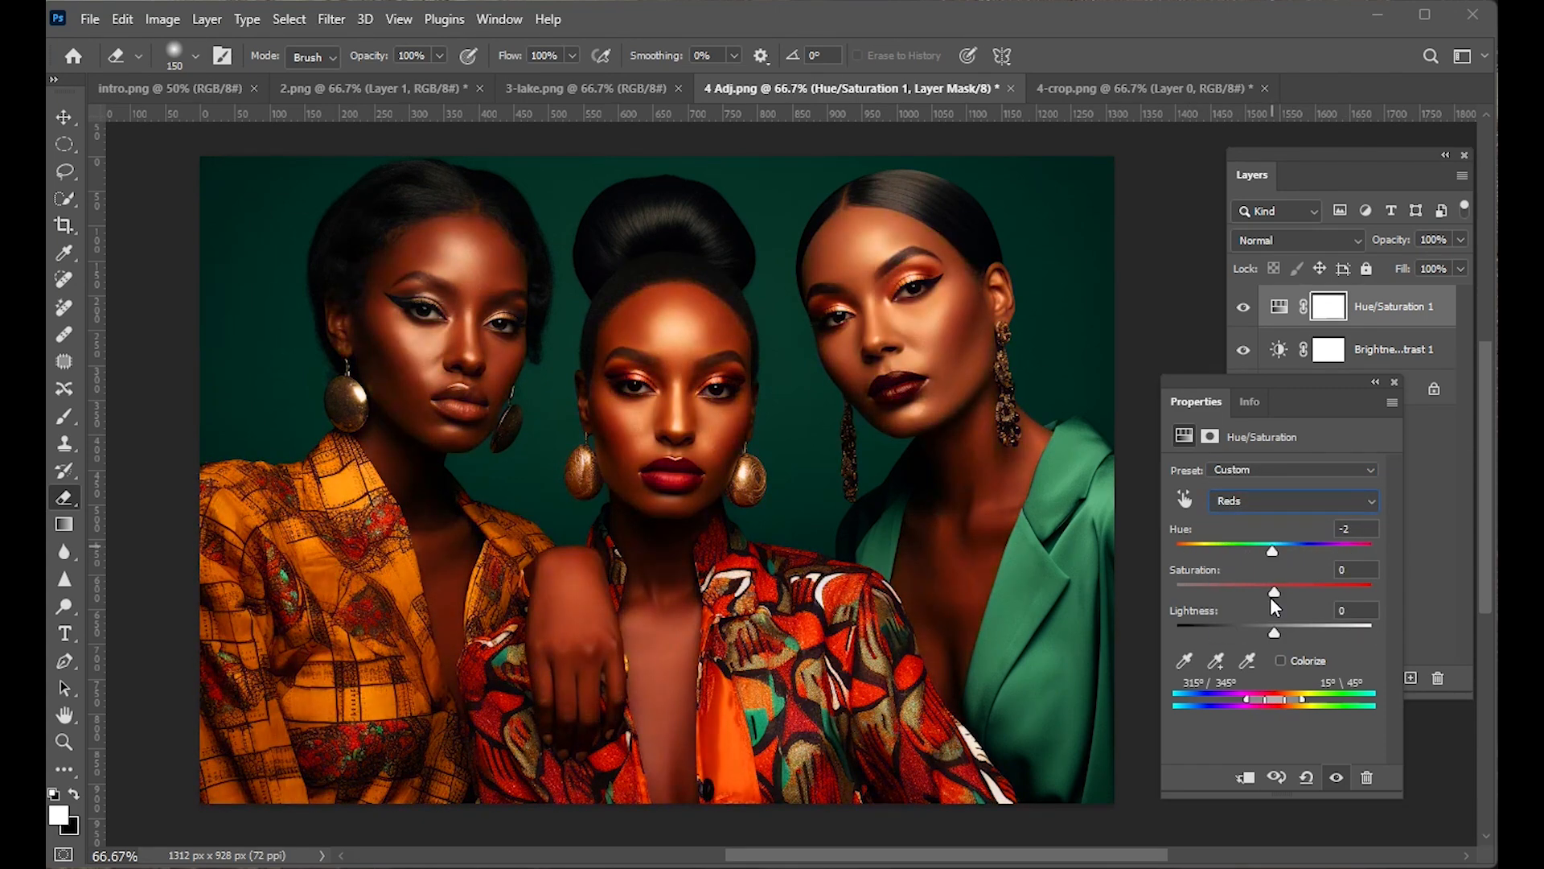
{"action": "left_click_drag", "start_coordinate": [1273, 592], "coordinate": [1248, 591]}
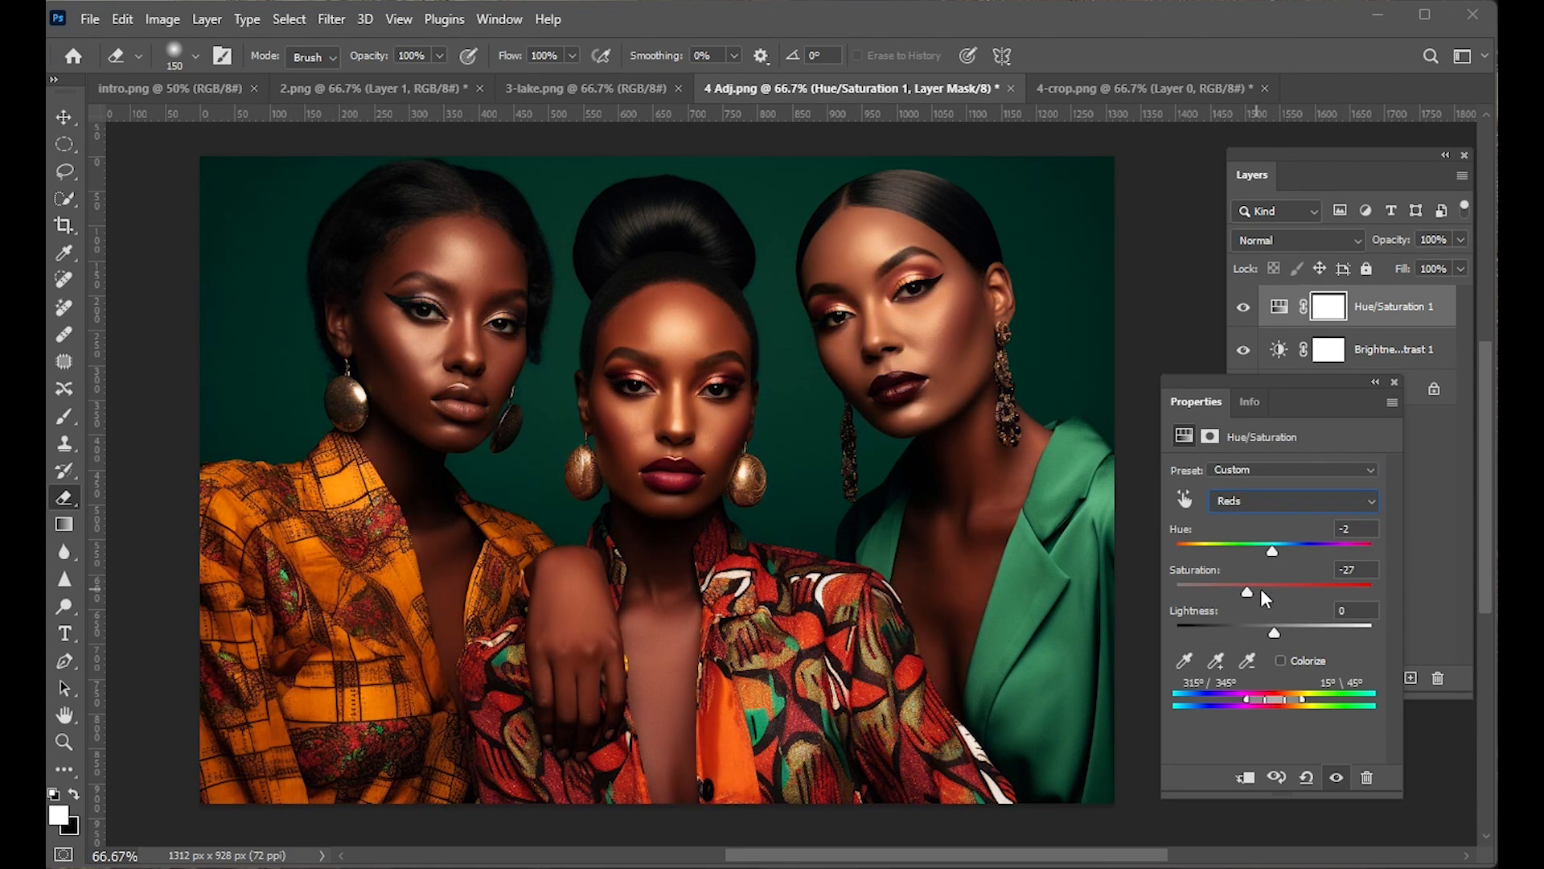
{"action": "left_click", "coordinate": [1291, 500]}
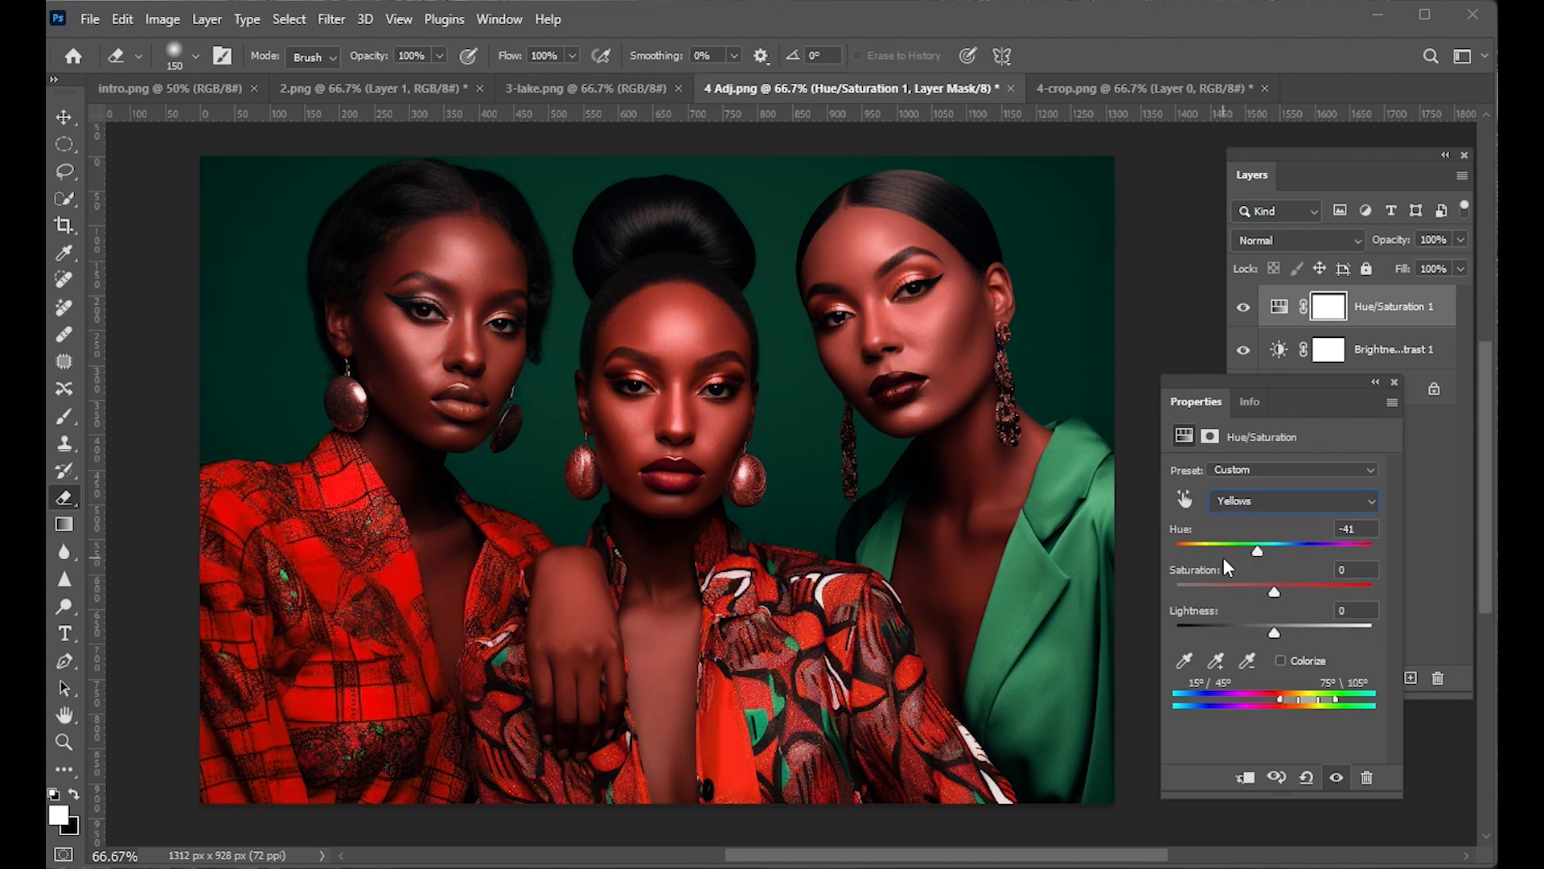
{"action": "left_click_drag", "start_coordinate": [1257, 550], "coordinate": [1291, 550]}
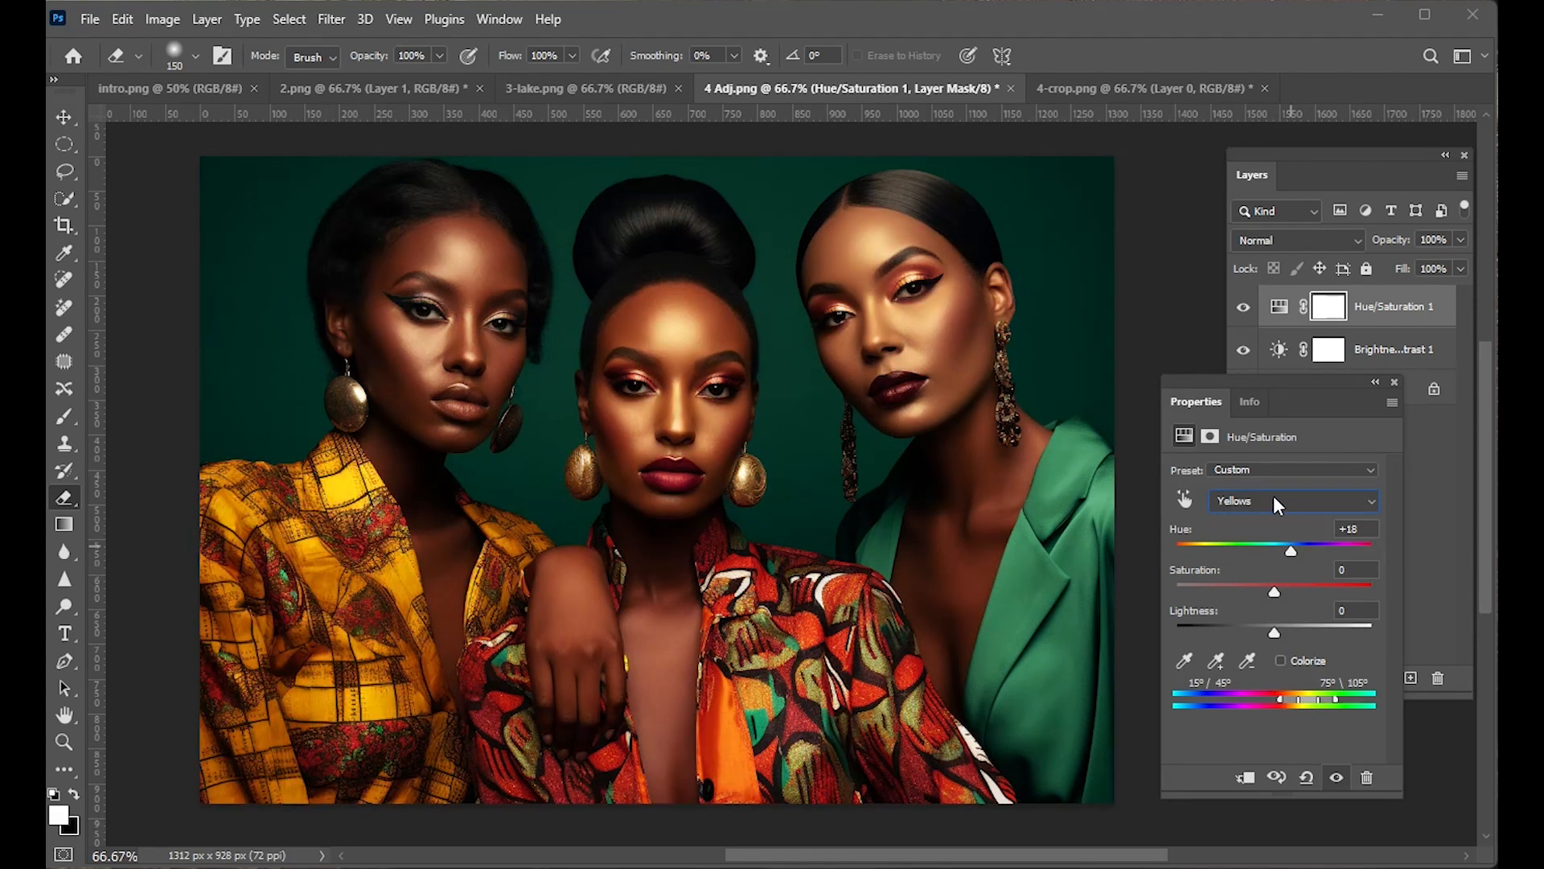
{"action": "left_click", "coordinate": [1293, 500]}
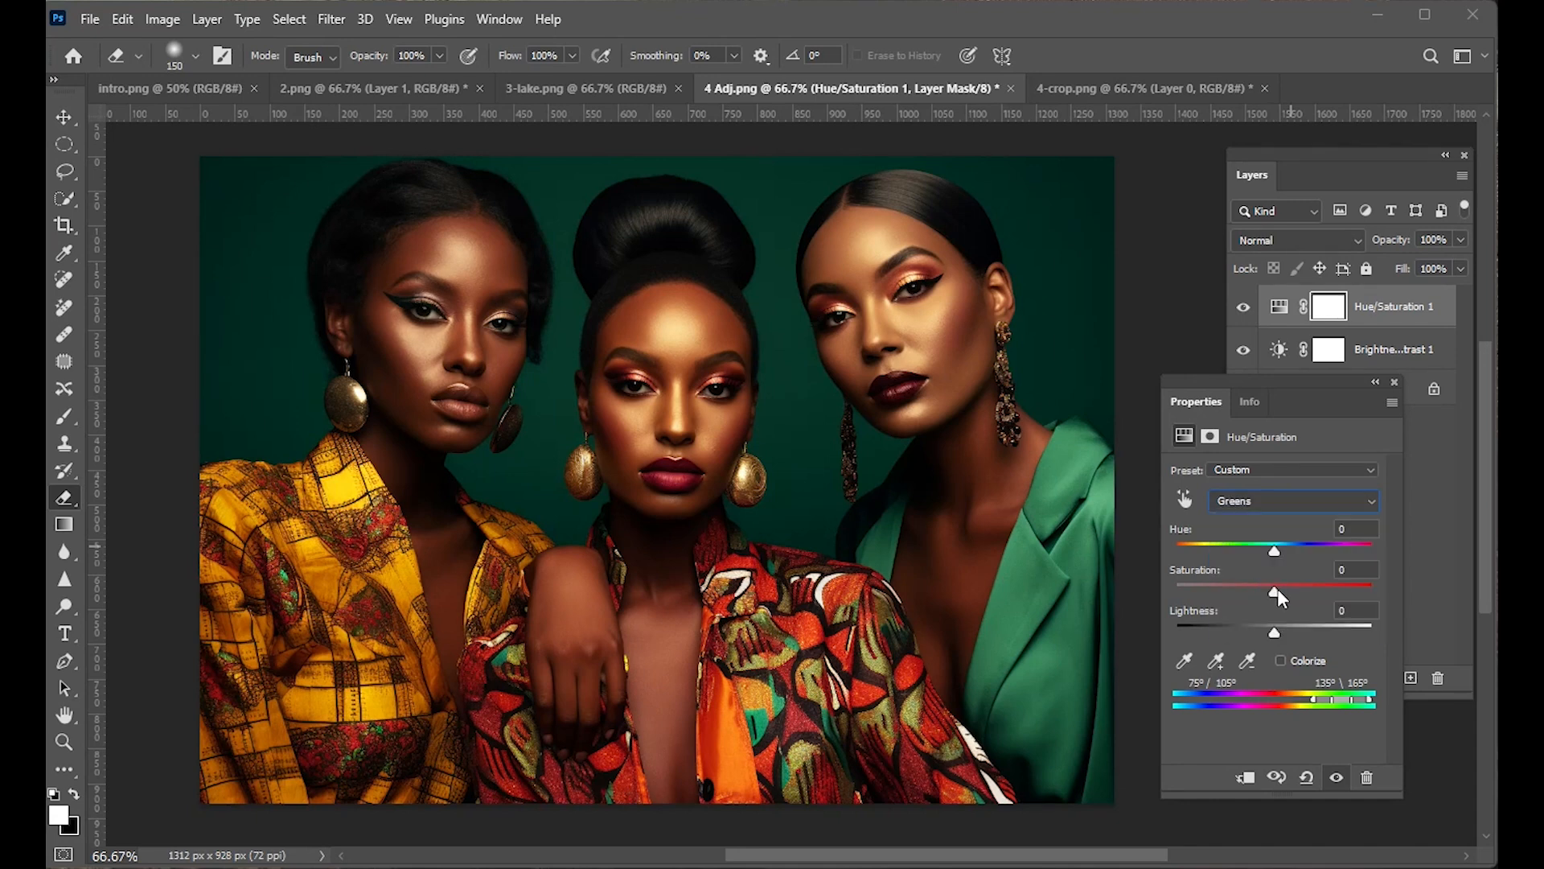
{"action": "left_click_drag", "start_coordinate": [1273, 550], "coordinate": [1244, 549]}
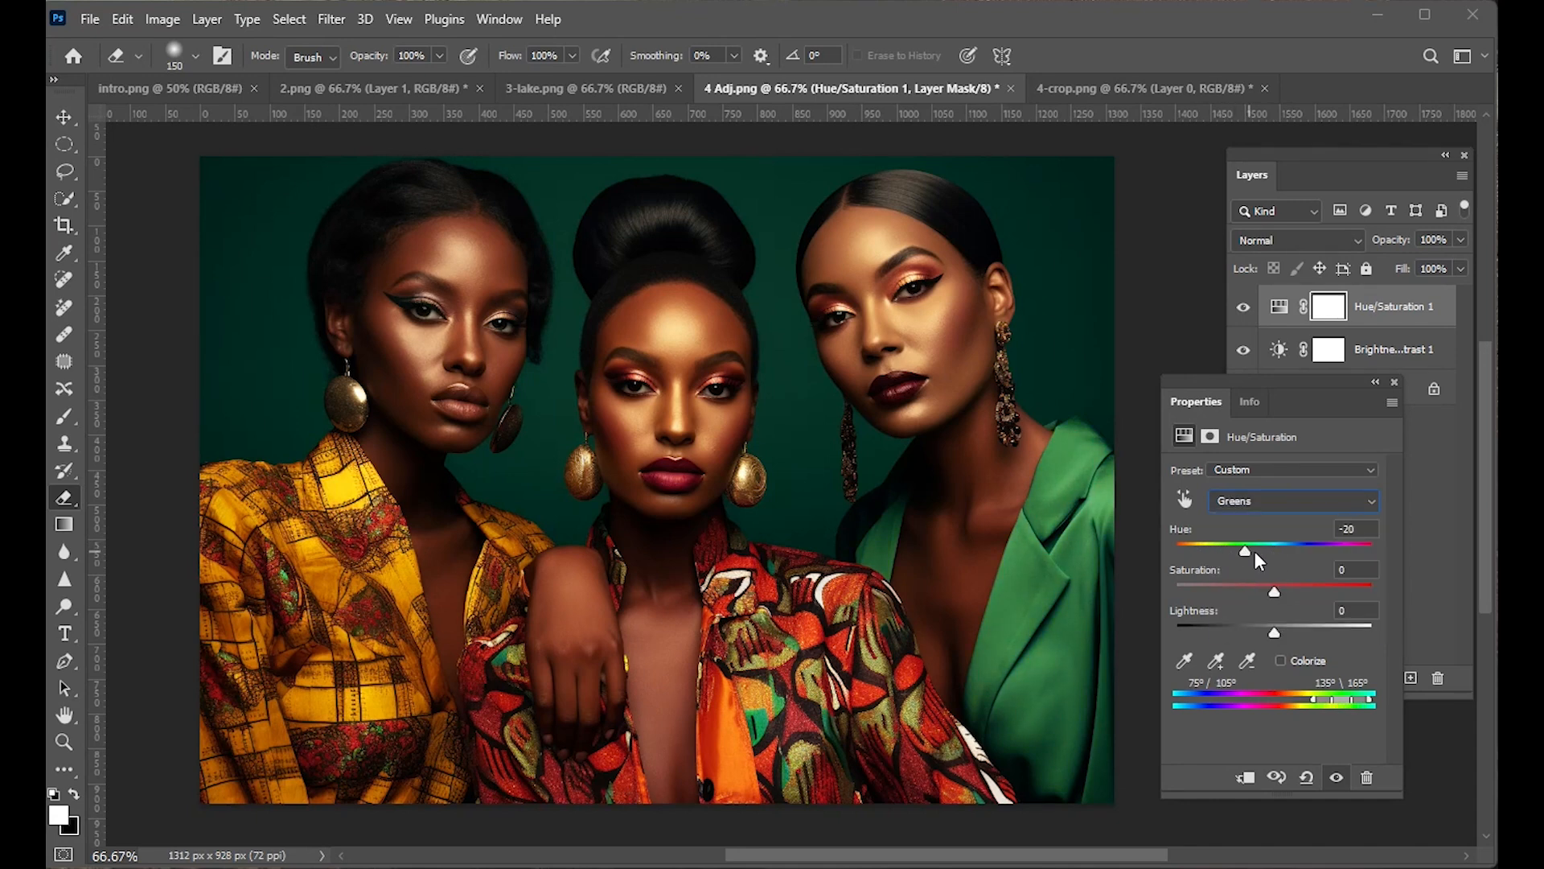
{"action": "left_click_drag", "start_coordinate": [1244, 550], "coordinate": [1305, 550]}
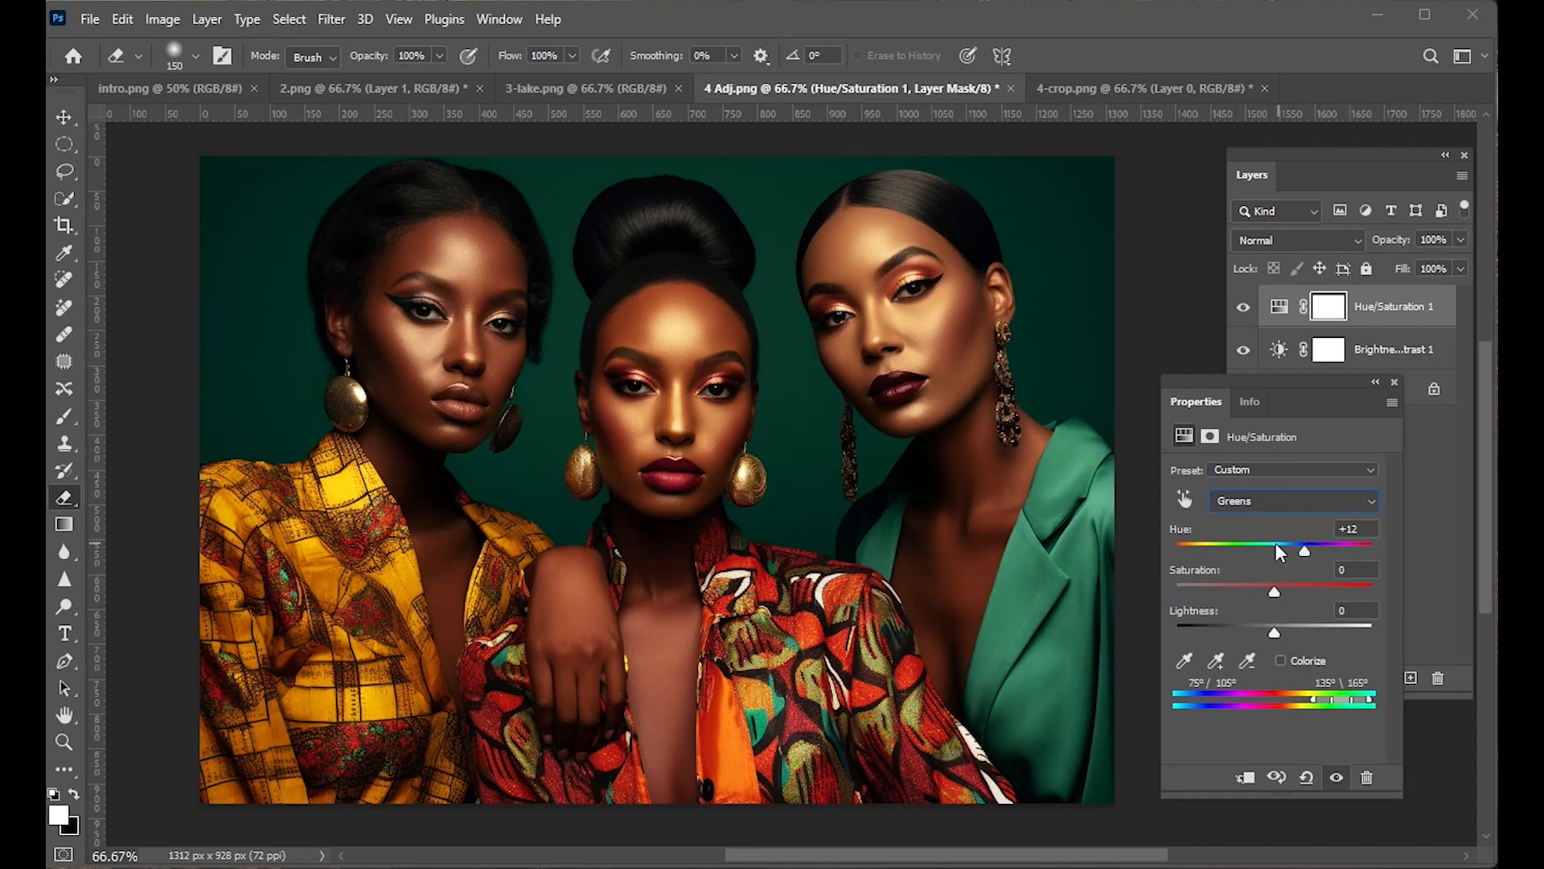
{"action": "left_click_drag", "start_coordinate": [1304, 550], "coordinate": [1195, 550]}
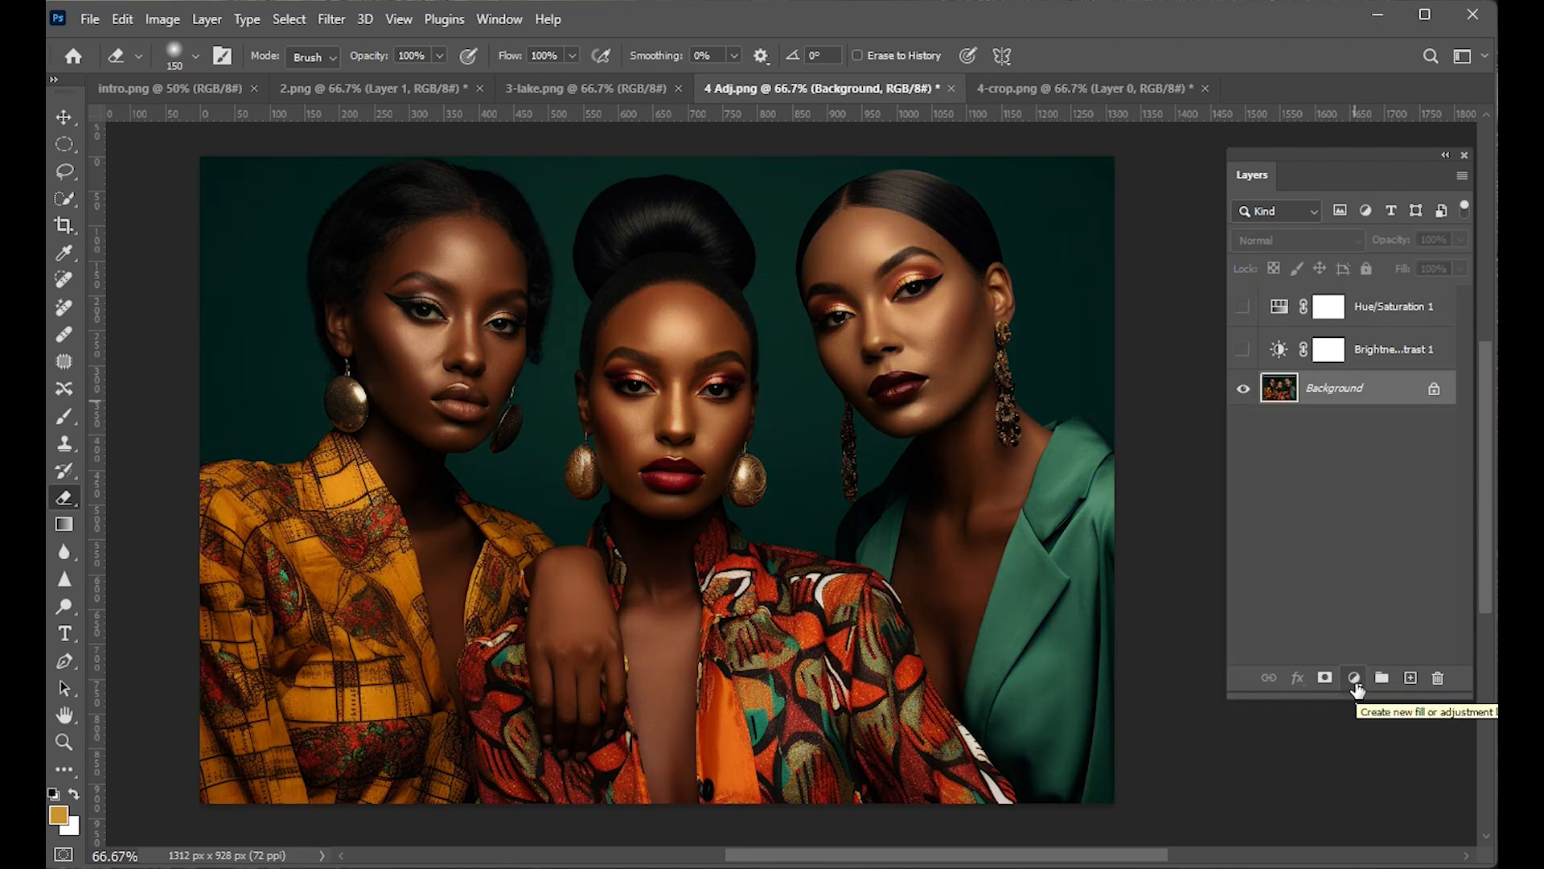
Add a Color Balance layer and experiment with its midtone colour sliders.
{"action": "left_click", "coordinate": [1353, 677]}
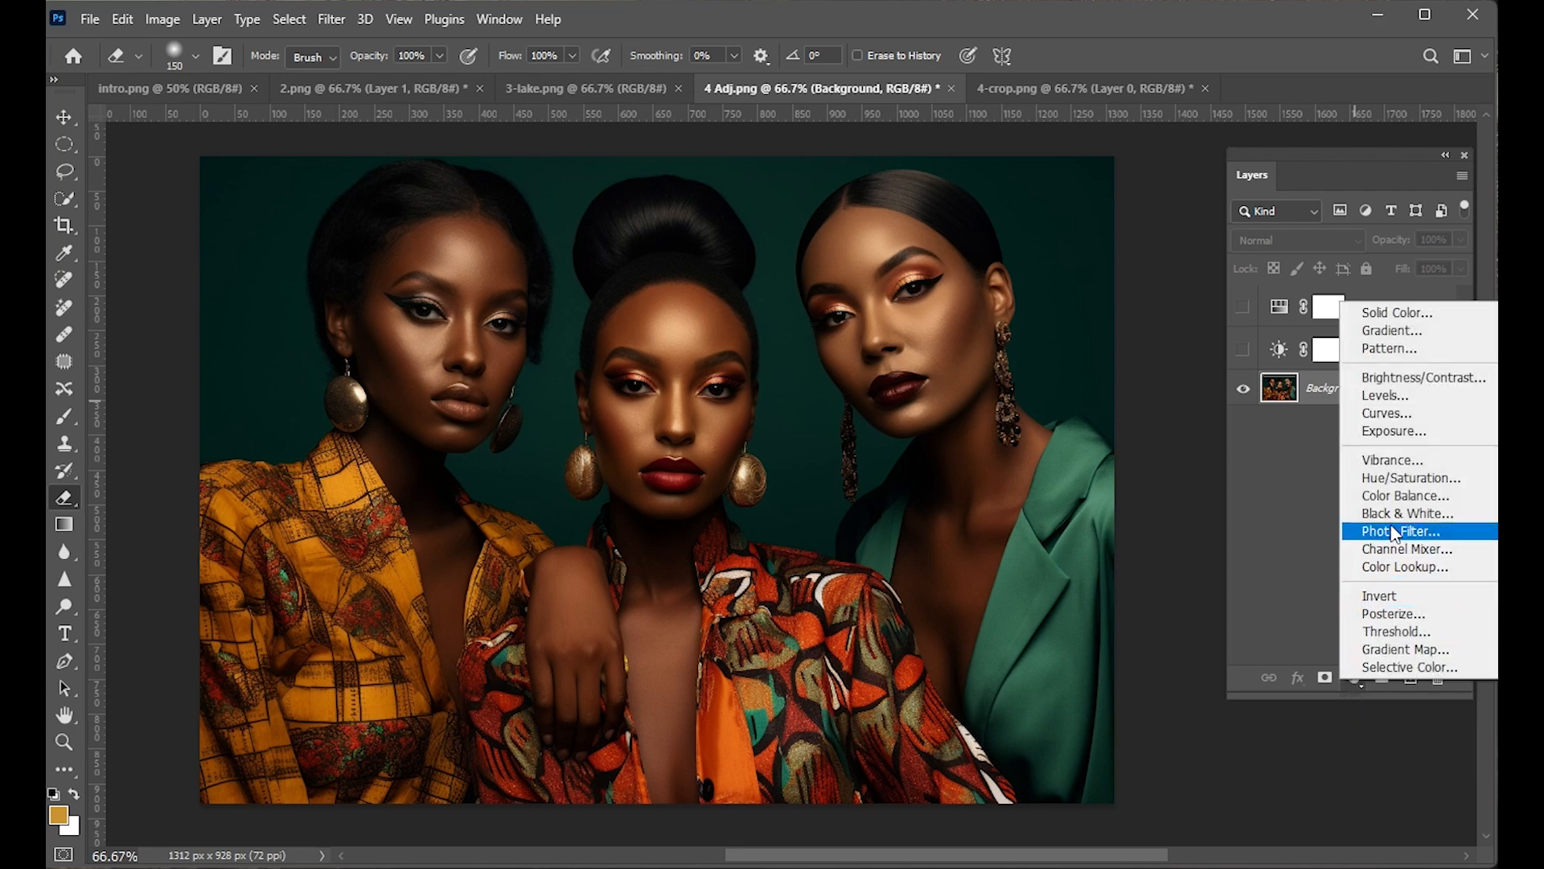
{"action": "left_click", "coordinate": [1405, 496]}
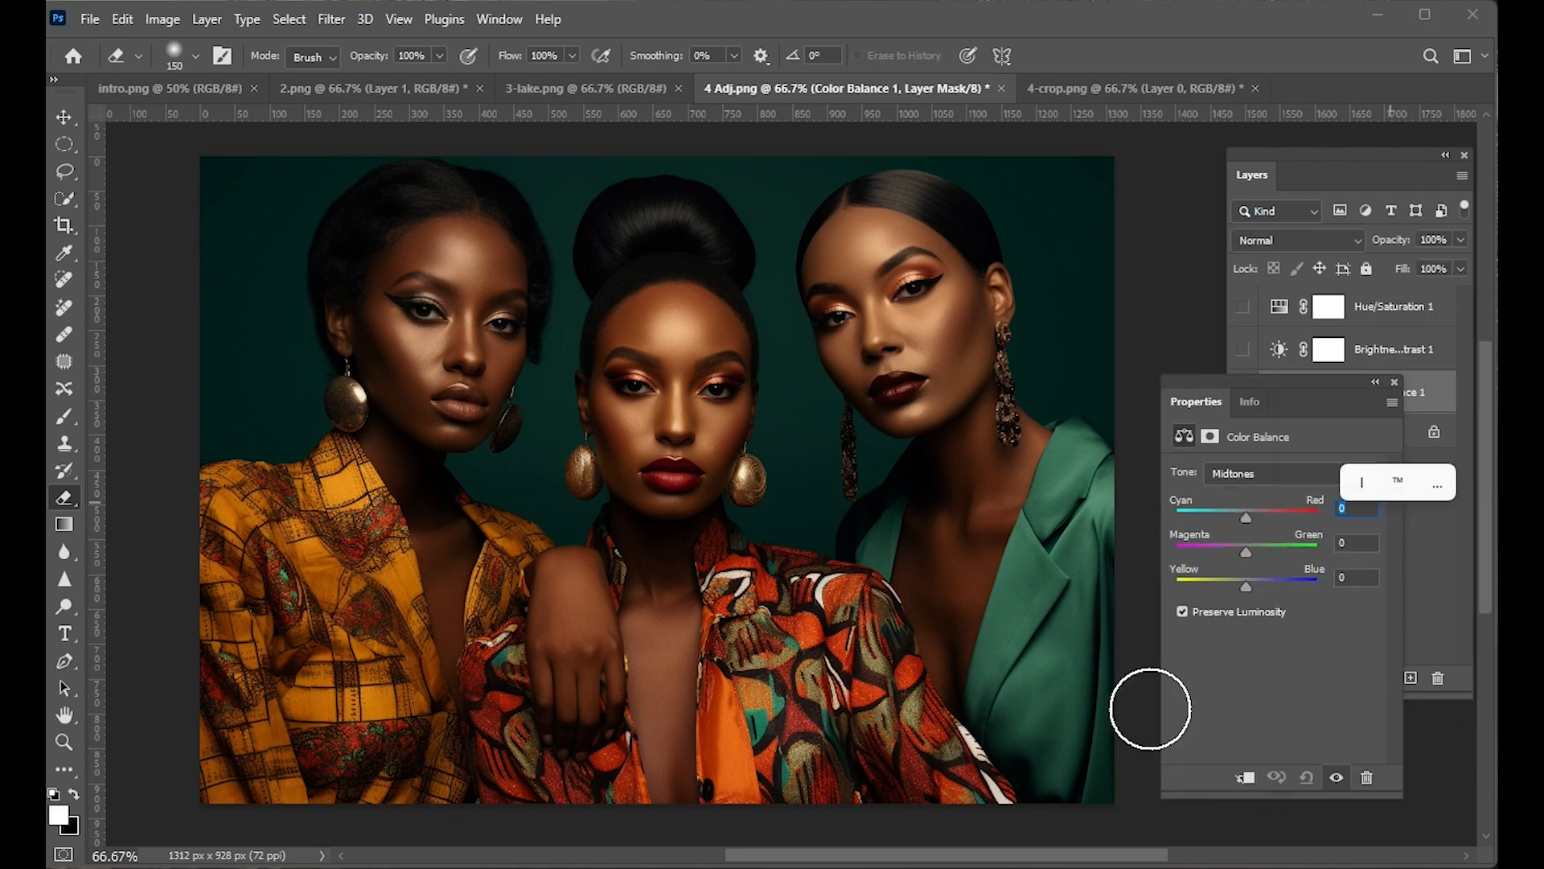
{"action": "mouse_move", "coordinate": [1241, 531]}
{"action": "type", "text": "+100"}
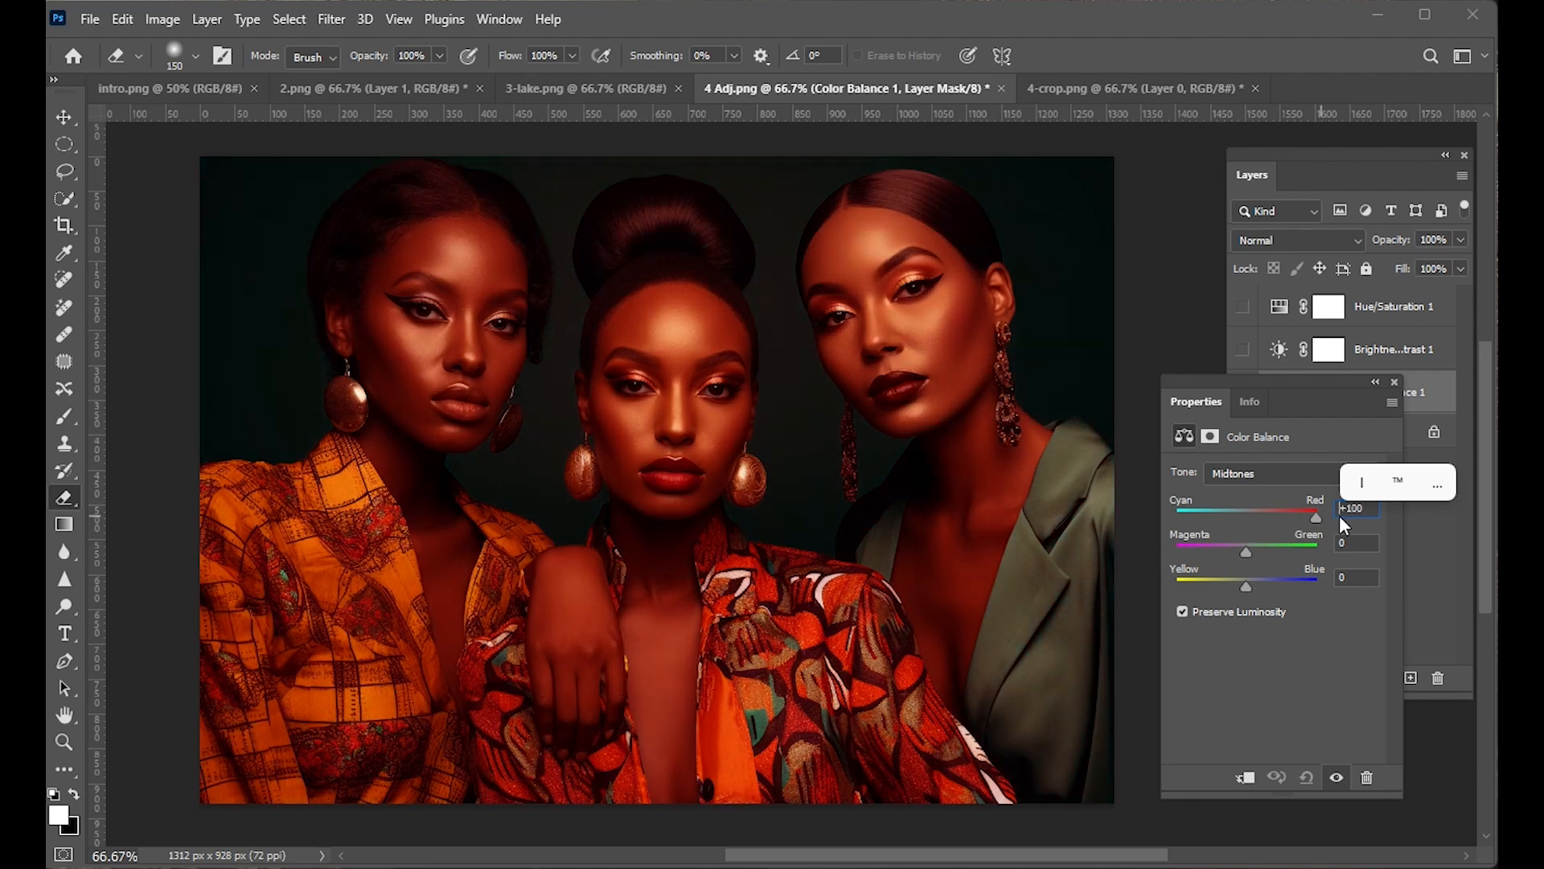
{"action": "left_click_drag", "start_coordinate": [1322, 519], "coordinate": [1185, 519]}
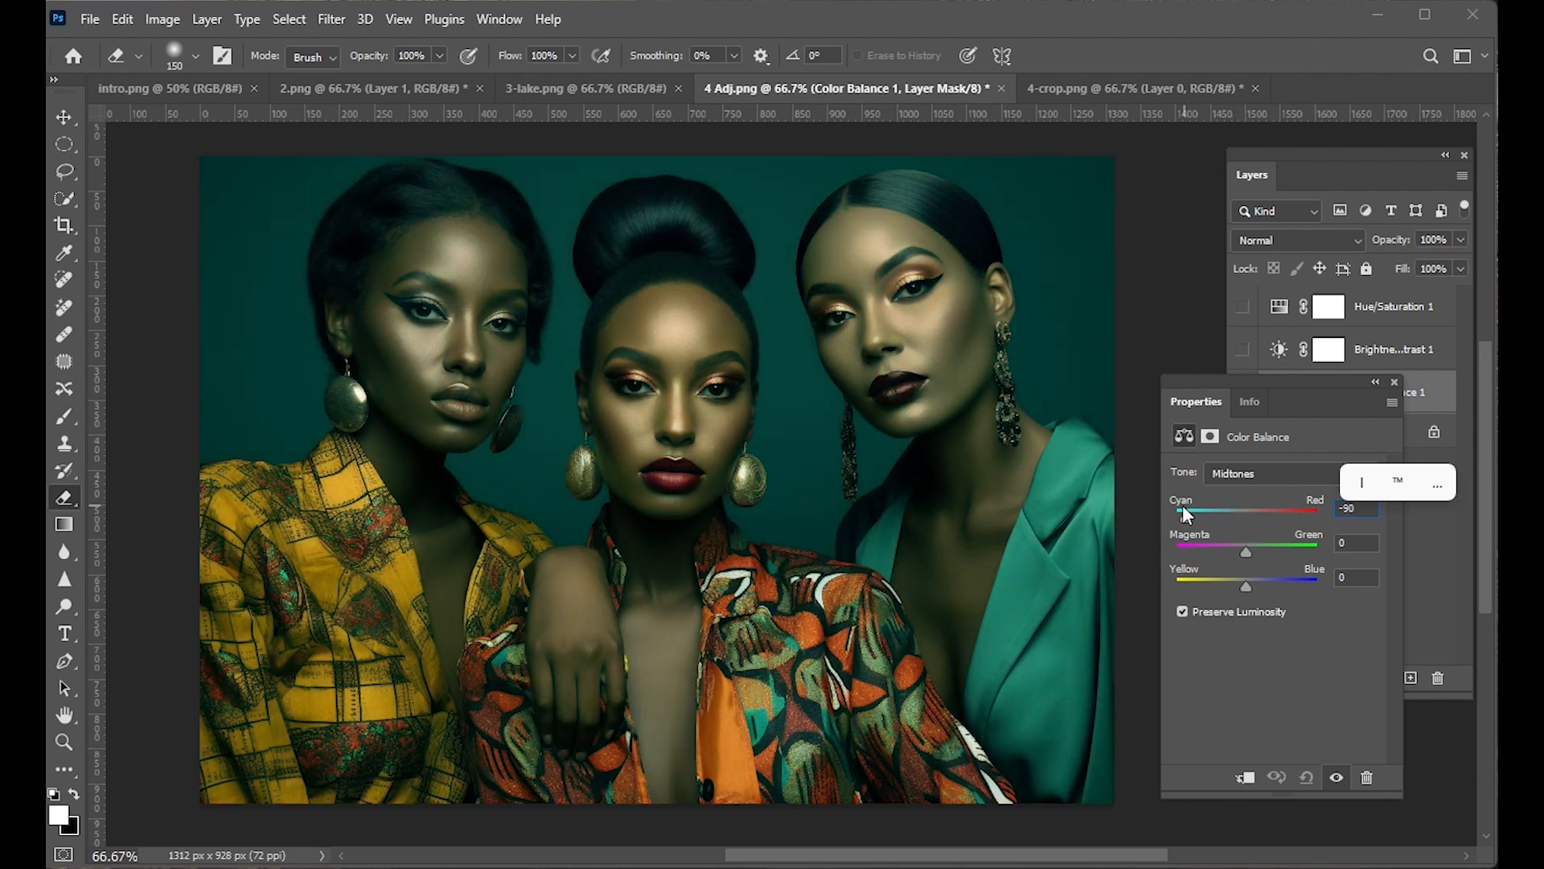
{"action": "left_click_drag", "start_coordinate": [1182, 512], "coordinate": [1225, 512]}
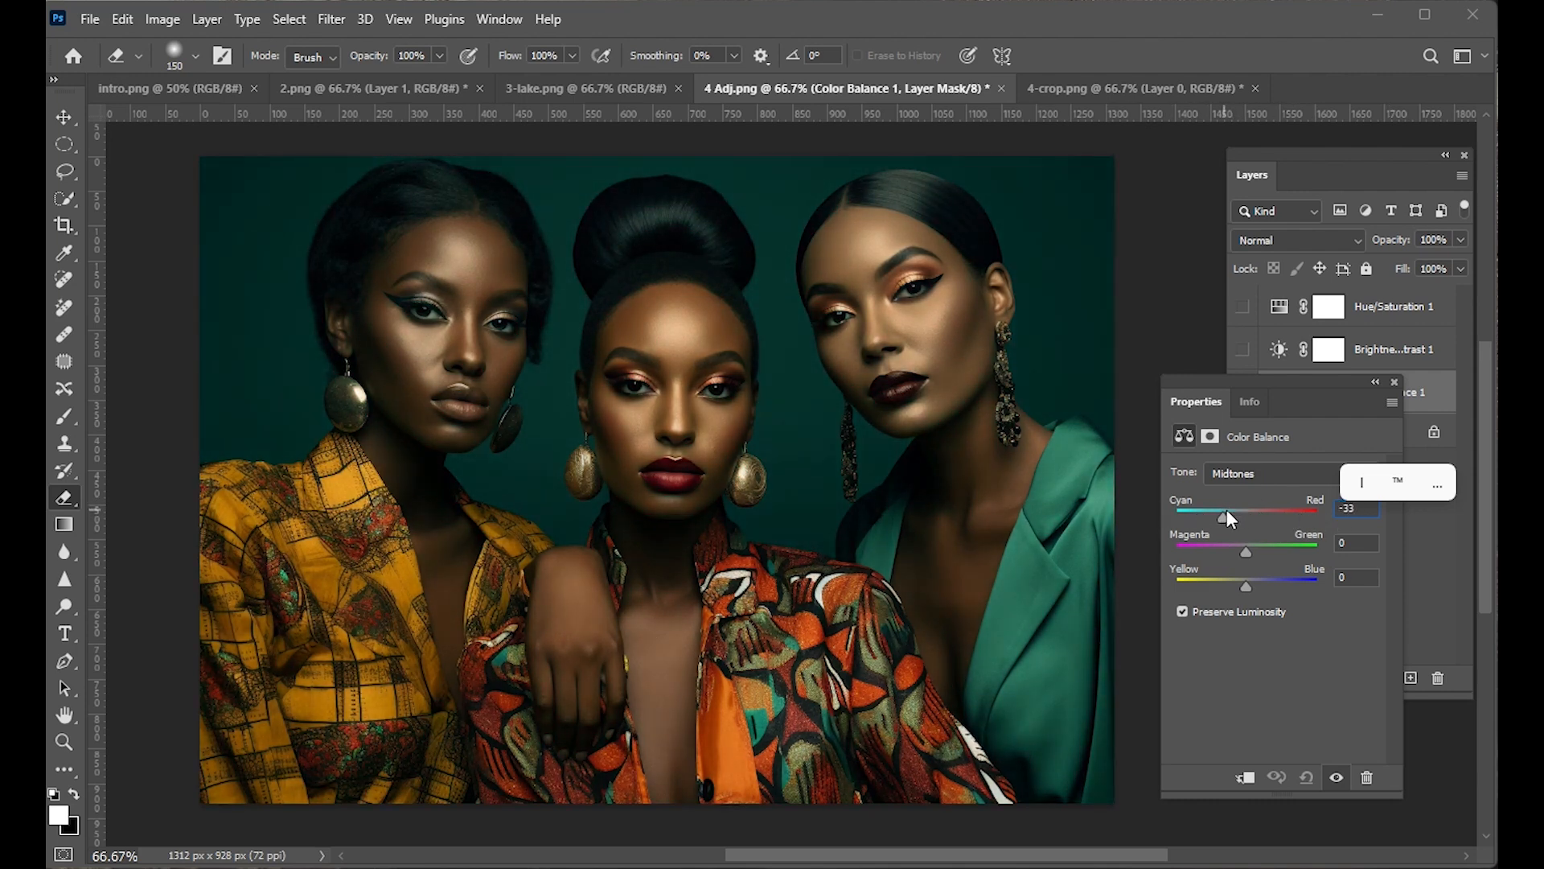
{"action": "left_click_drag", "start_coordinate": [1228, 517], "coordinate": [1220, 518]}
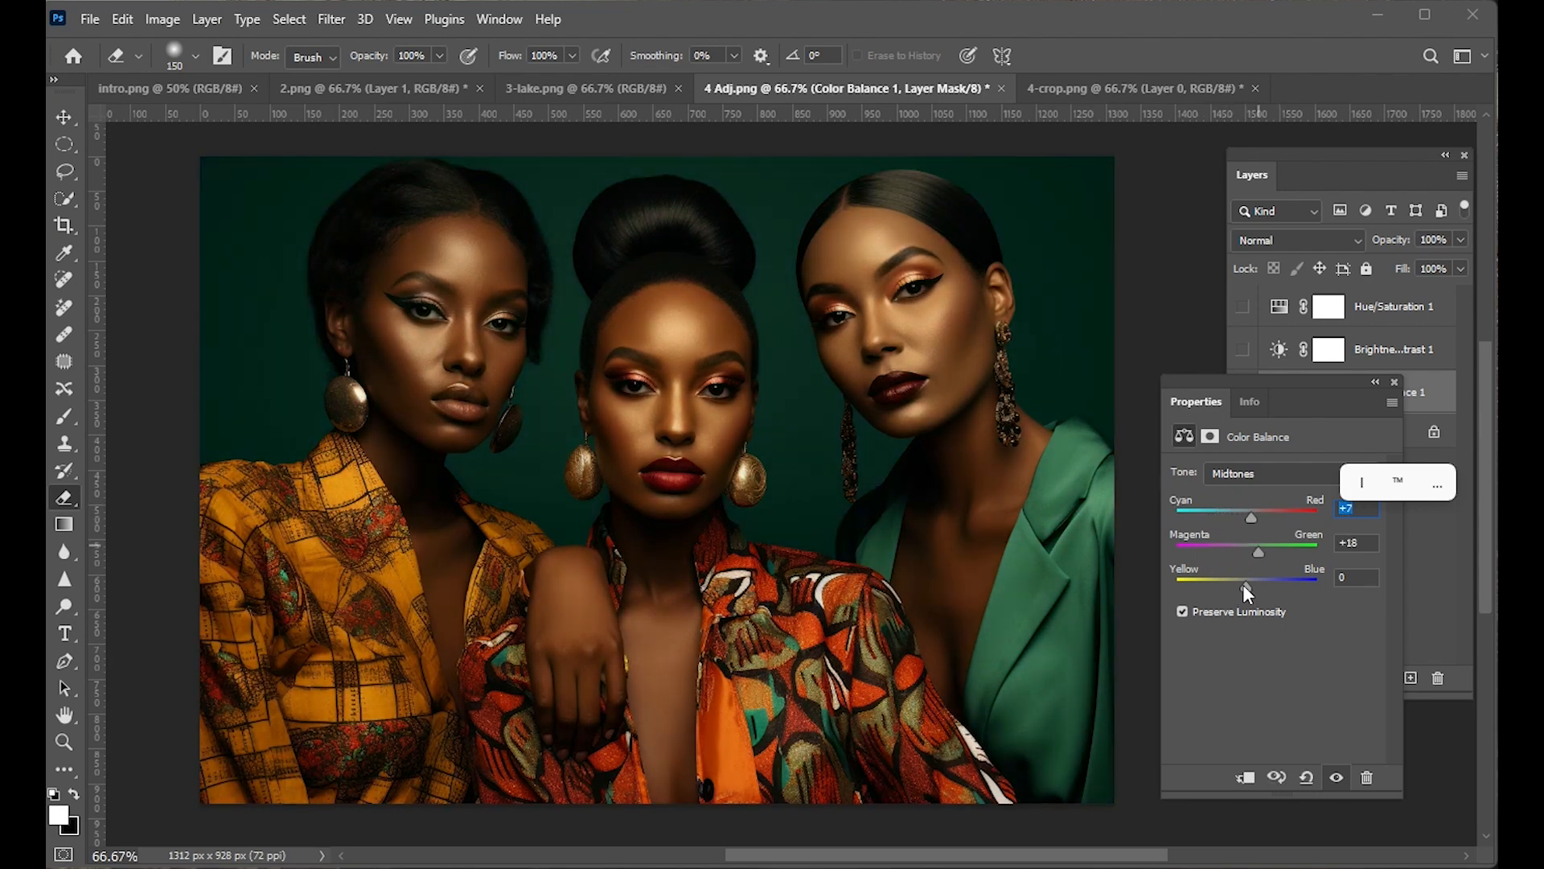
{"action": "left_click_drag", "start_coordinate": [1271, 552], "coordinate": [1208, 552]}
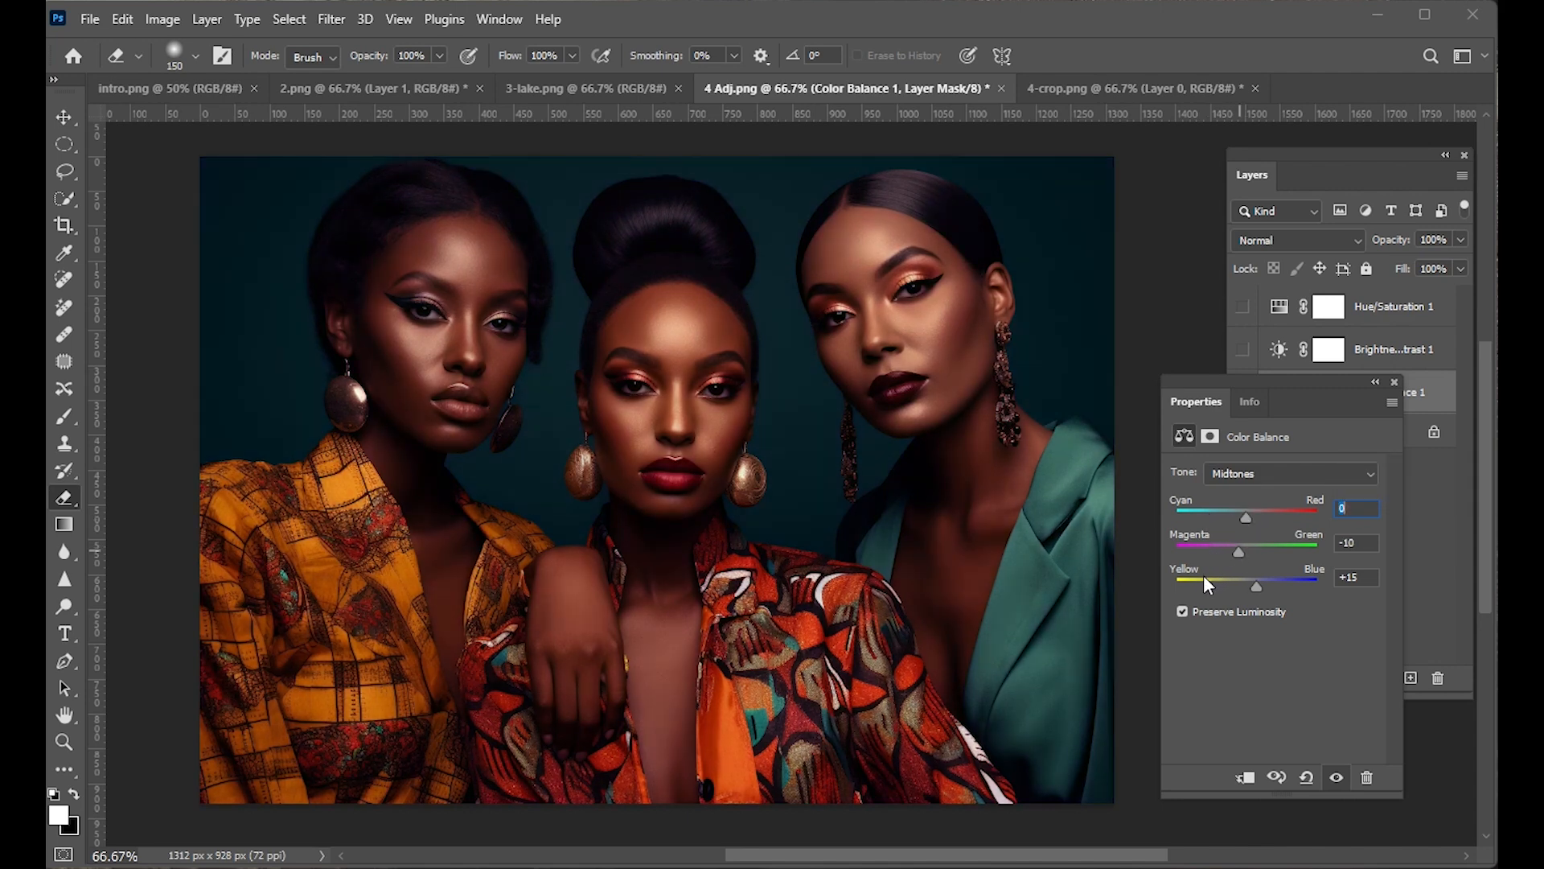
{"action": "left_click_drag", "start_coordinate": [1245, 518], "coordinate": [1293, 517]}
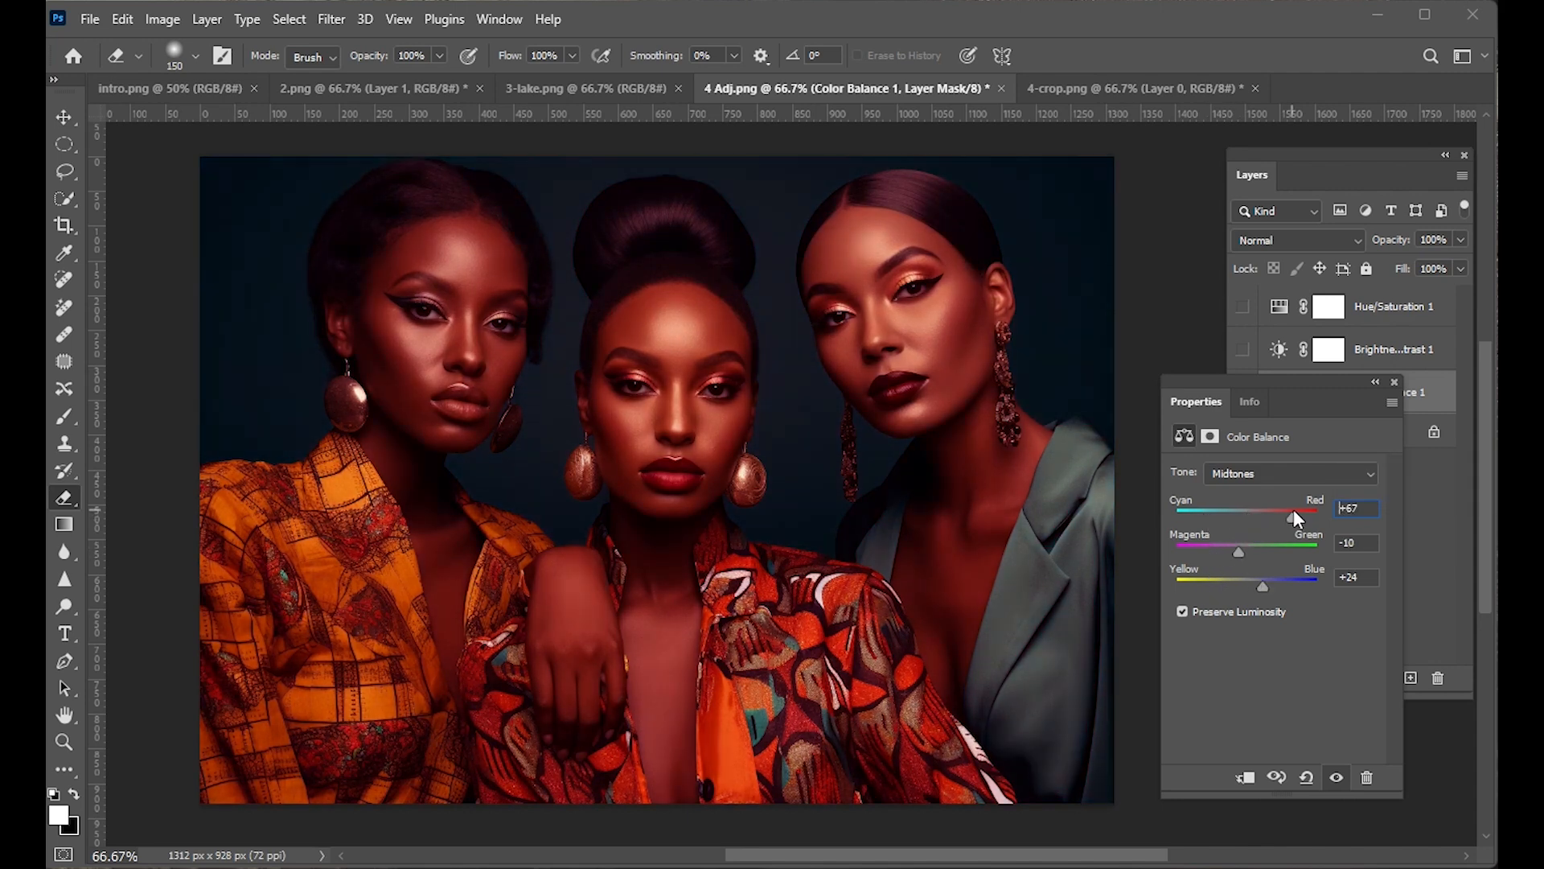
{"action": "left_click_drag", "start_coordinate": [1293, 518], "coordinate": [1274, 519]}
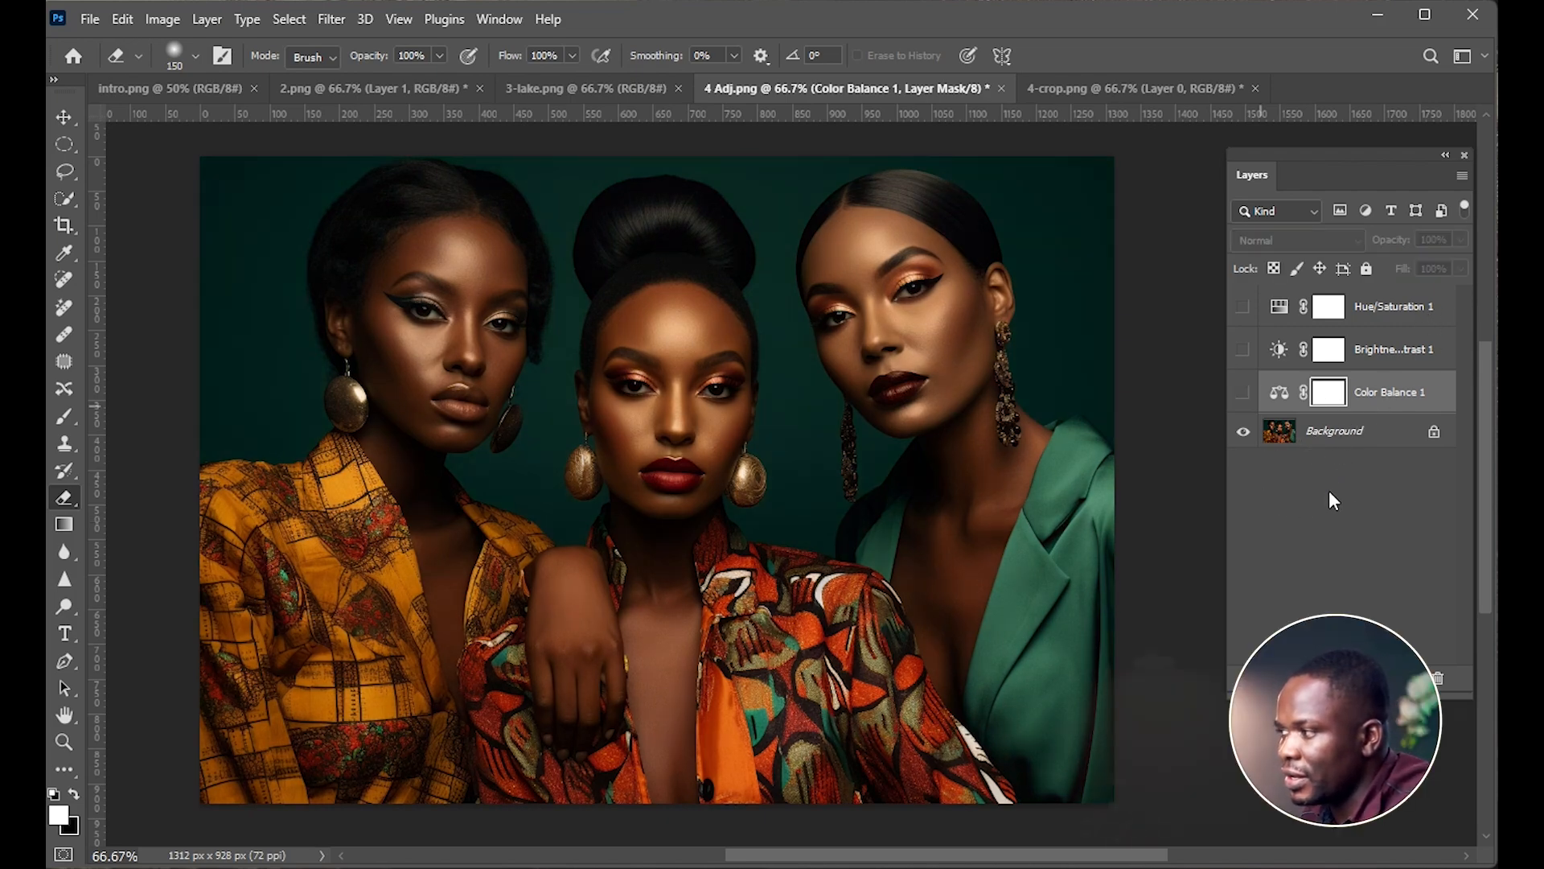
Toggle Hue/Saturation, Color Balance and Brightness/Contrast visibility to compare their effects.
{"action": "left_click", "coordinate": [1245, 430]}
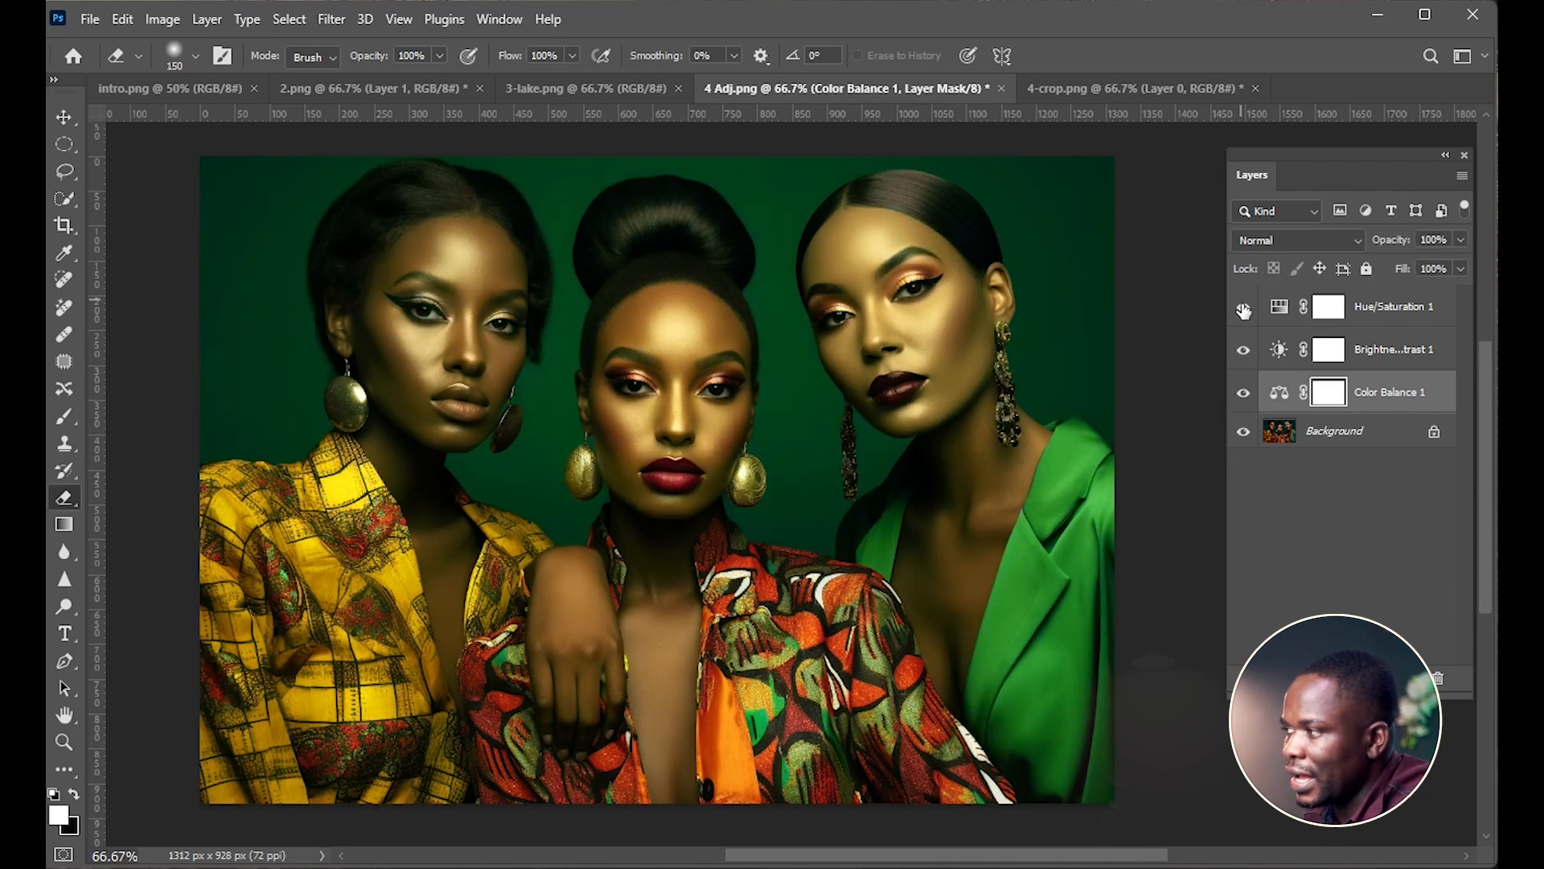
{"action": "left_click", "coordinate": [1243, 307]}
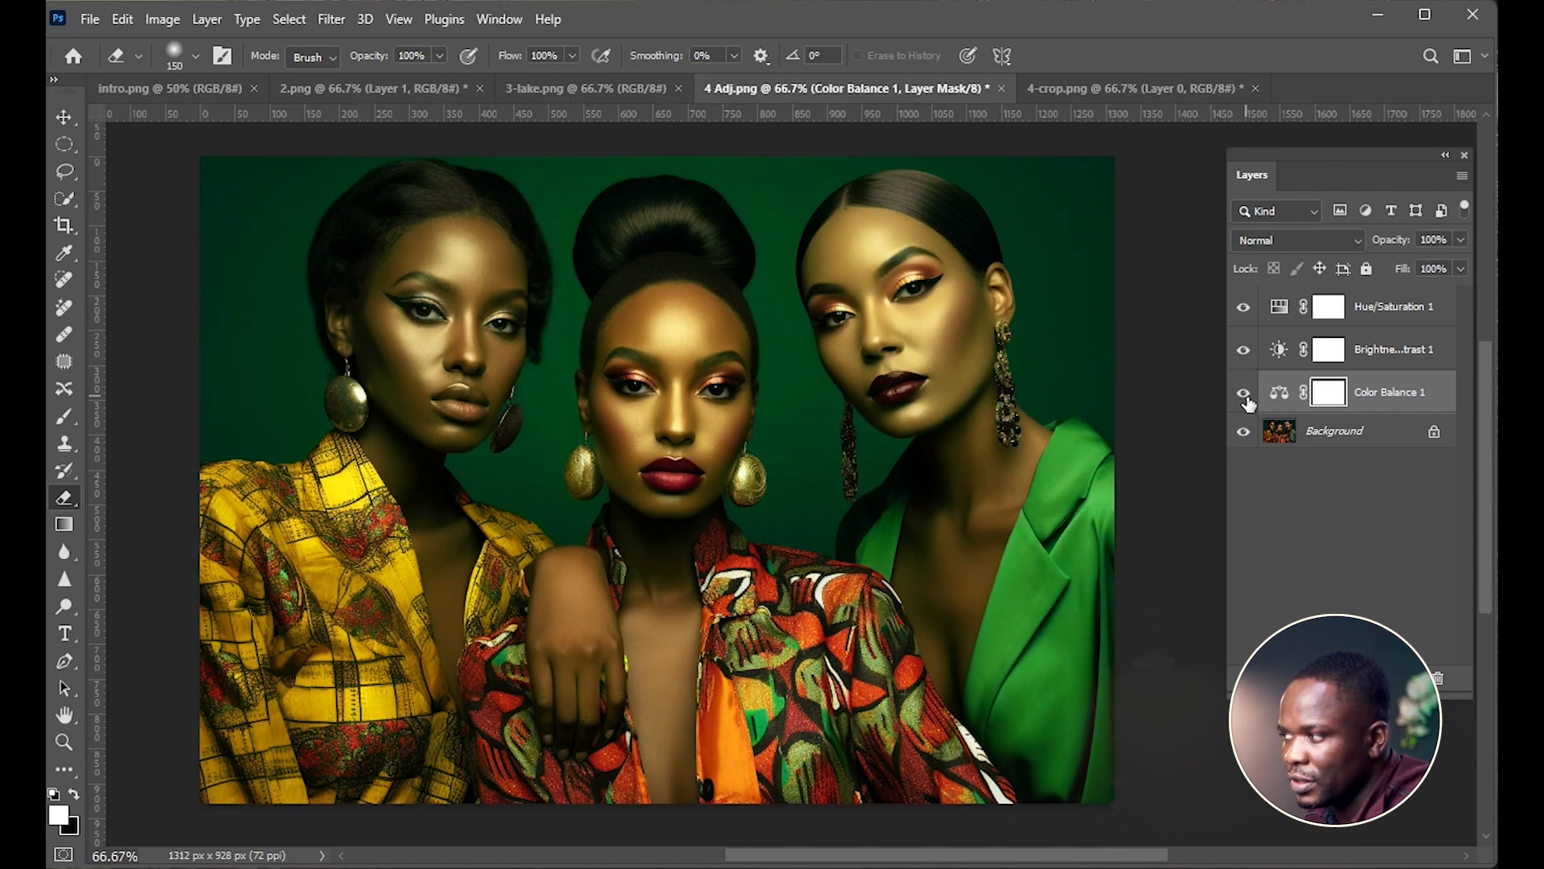
{"action": "left_click", "coordinate": [1245, 392]}
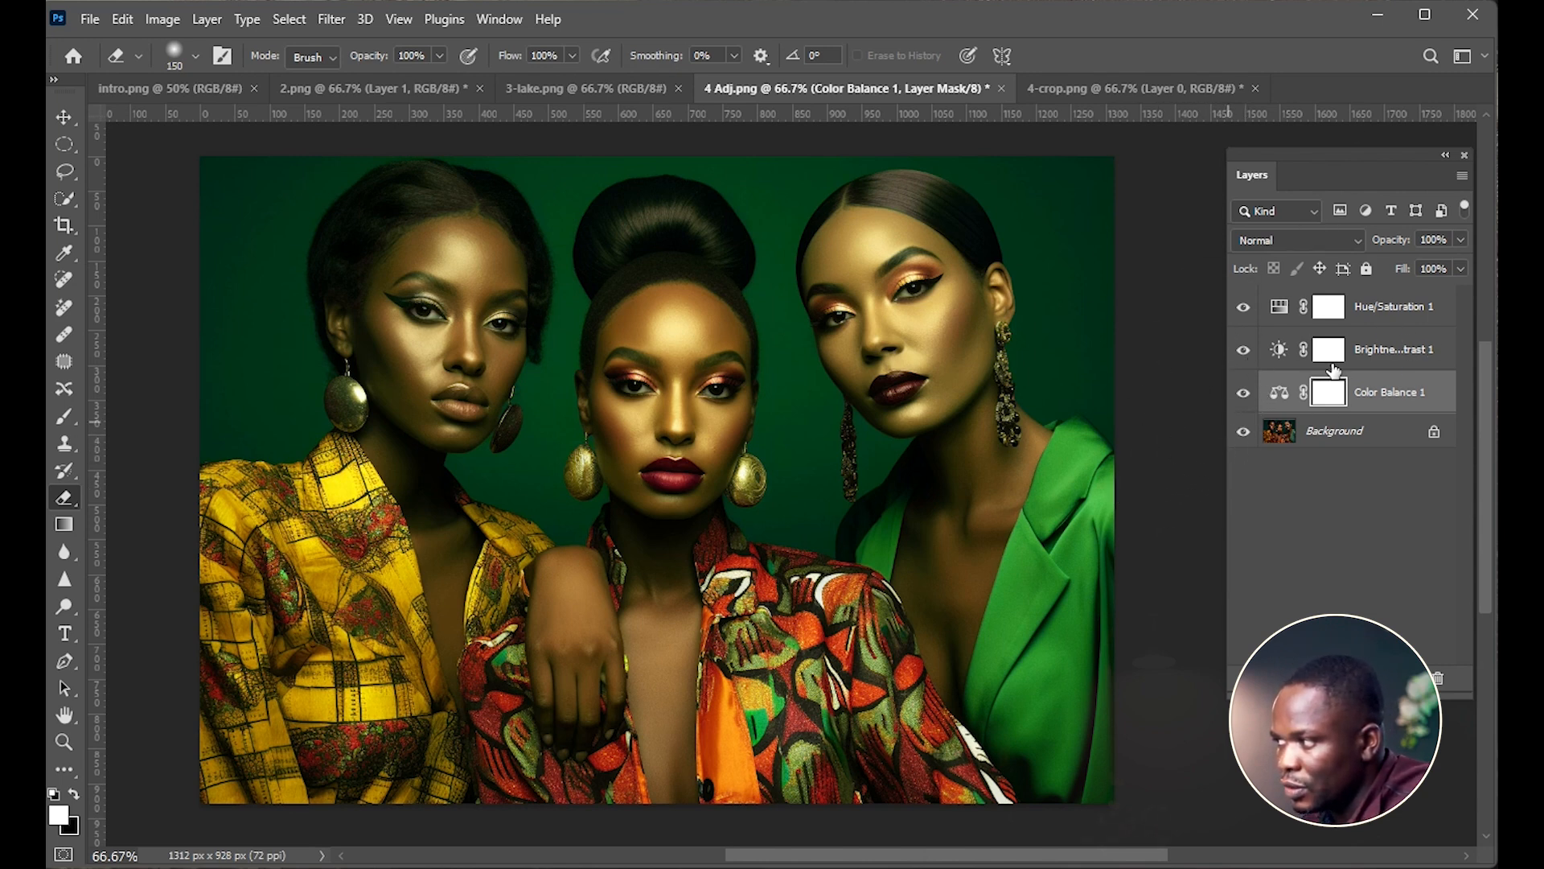
{"action": "left_click", "coordinate": [1242, 391]}
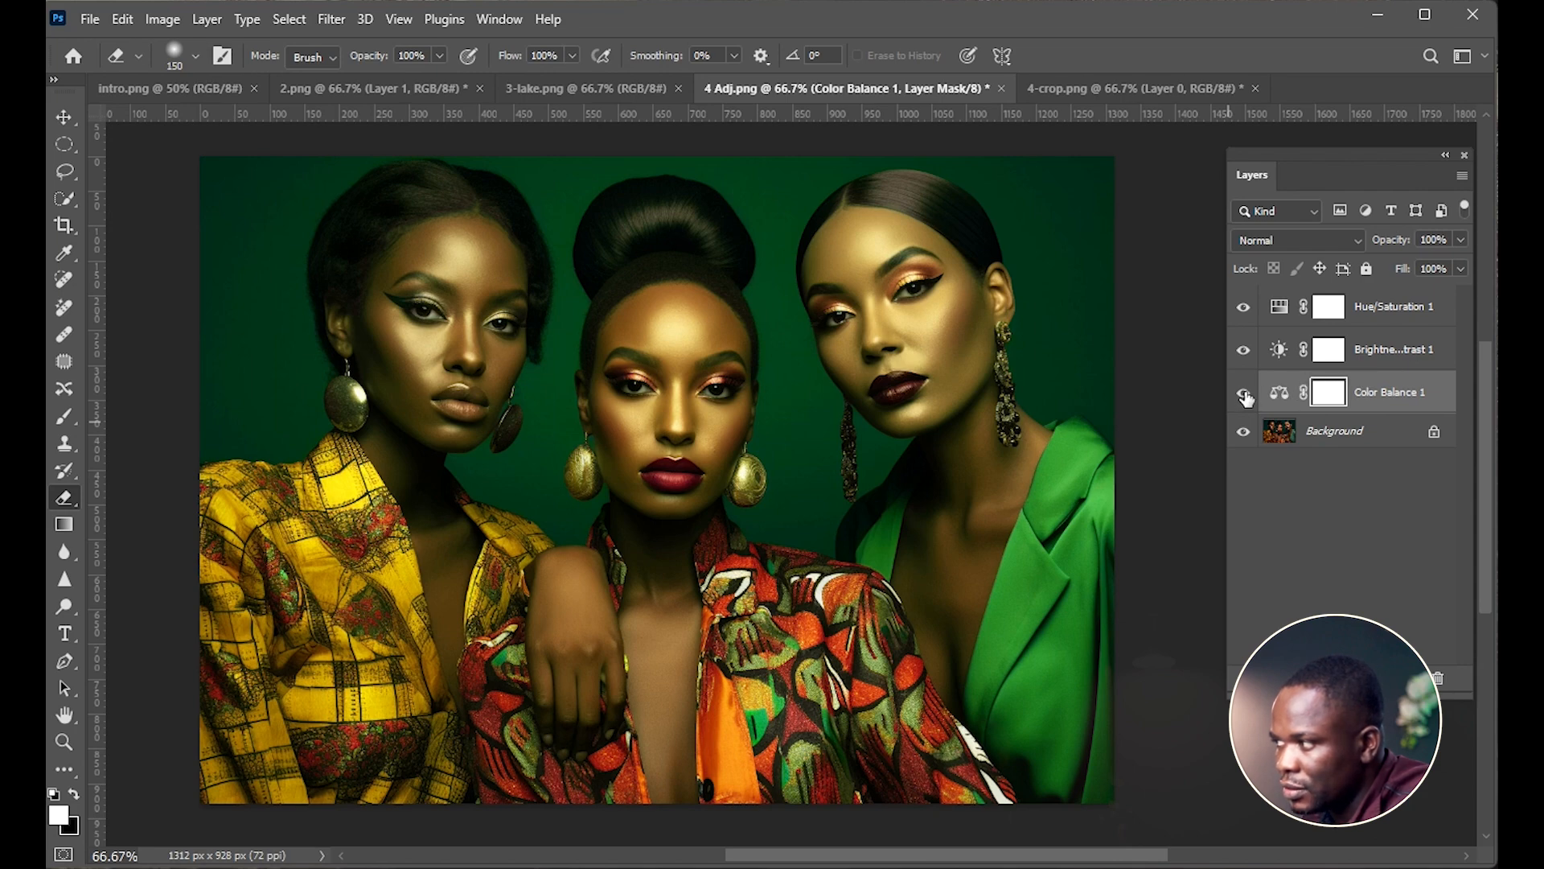
{"action": "left_click", "coordinate": [1243, 391]}
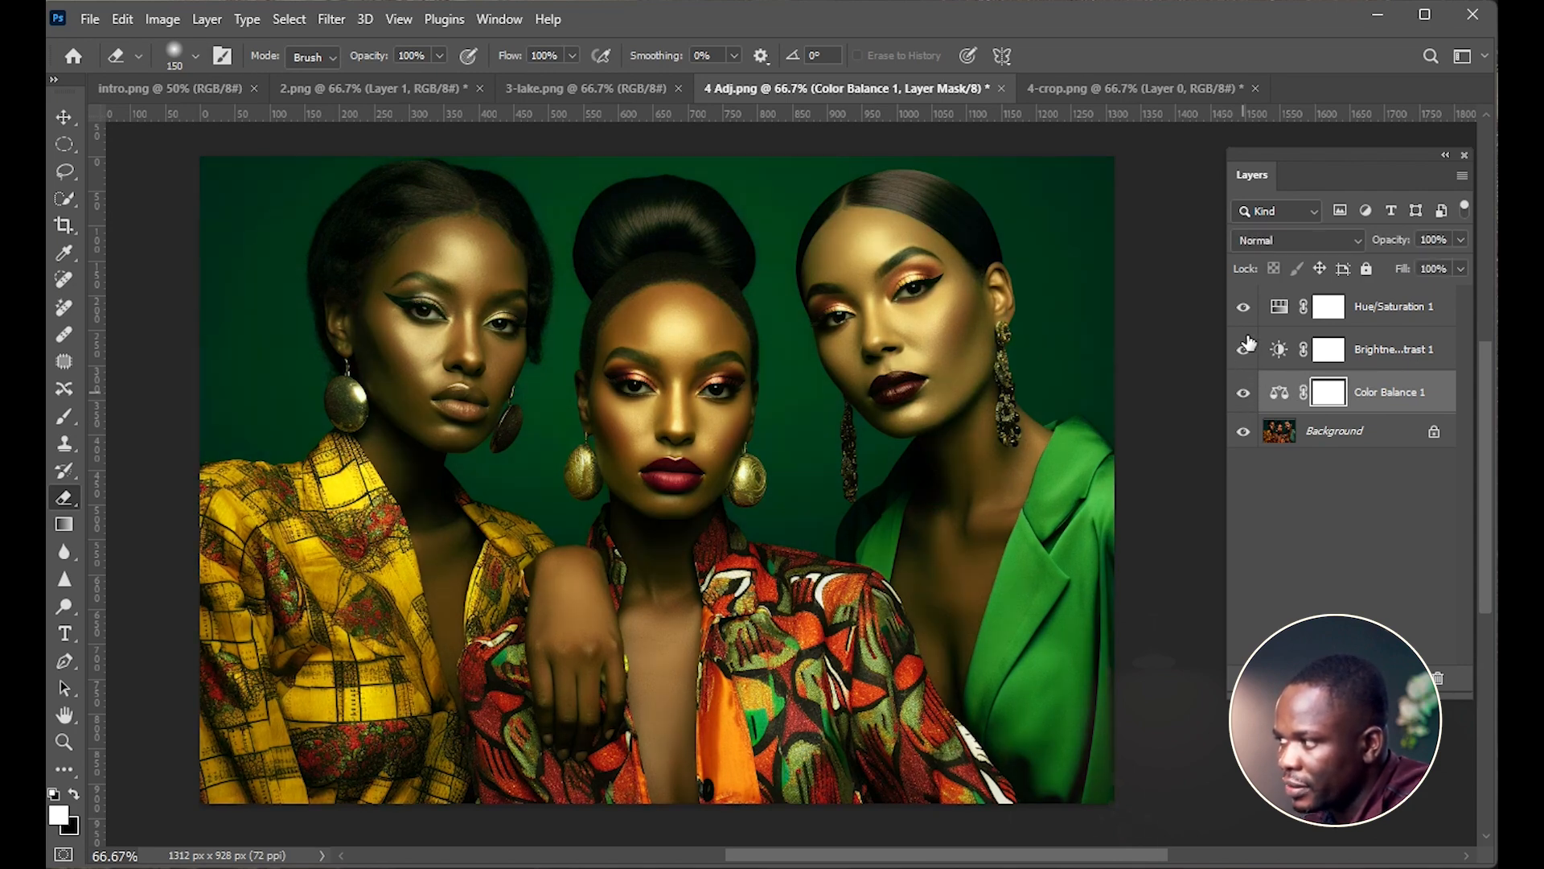
{"action": "left_click", "coordinate": [1359, 88]}
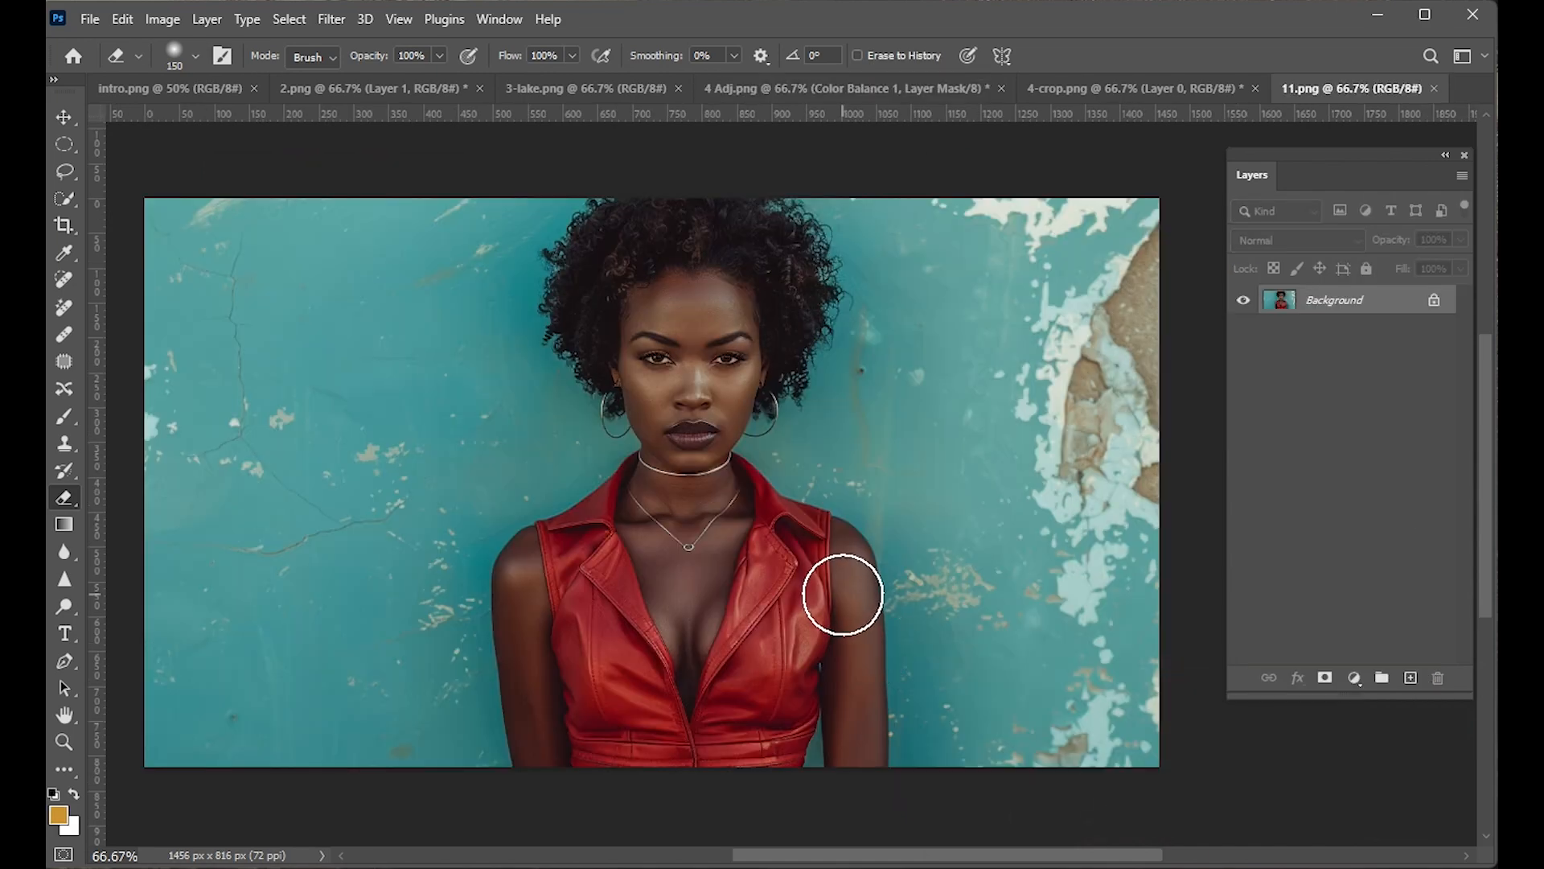
{"action": "mouse_move", "coordinate": [936, 544]}
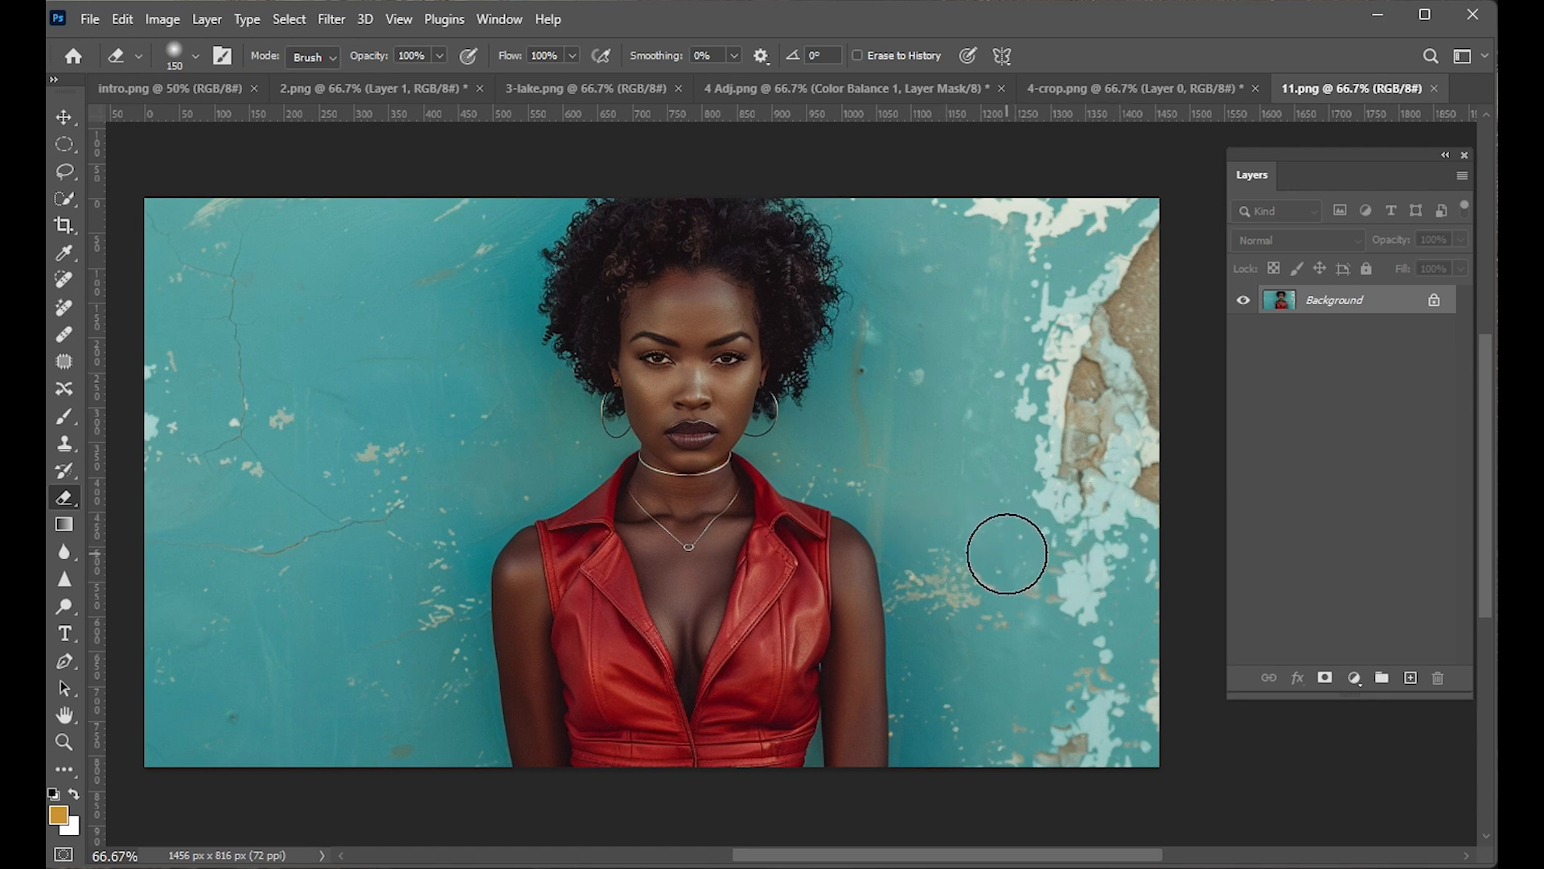
{"action": "mouse_move", "coordinate": [675, 352]}
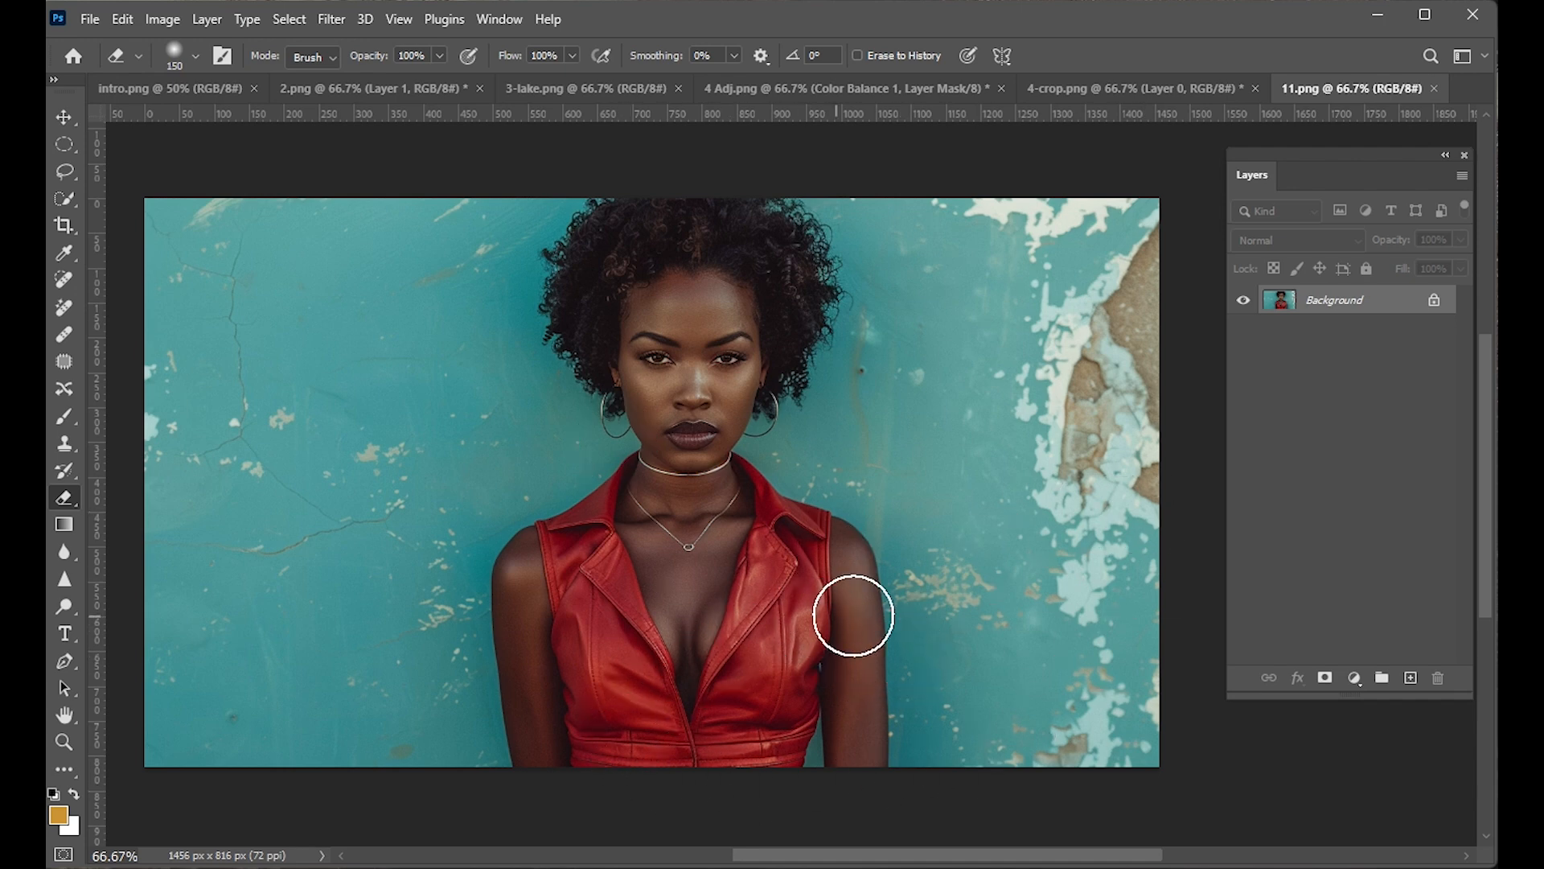
{"action": "mouse_move", "coordinate": [901, 631]}
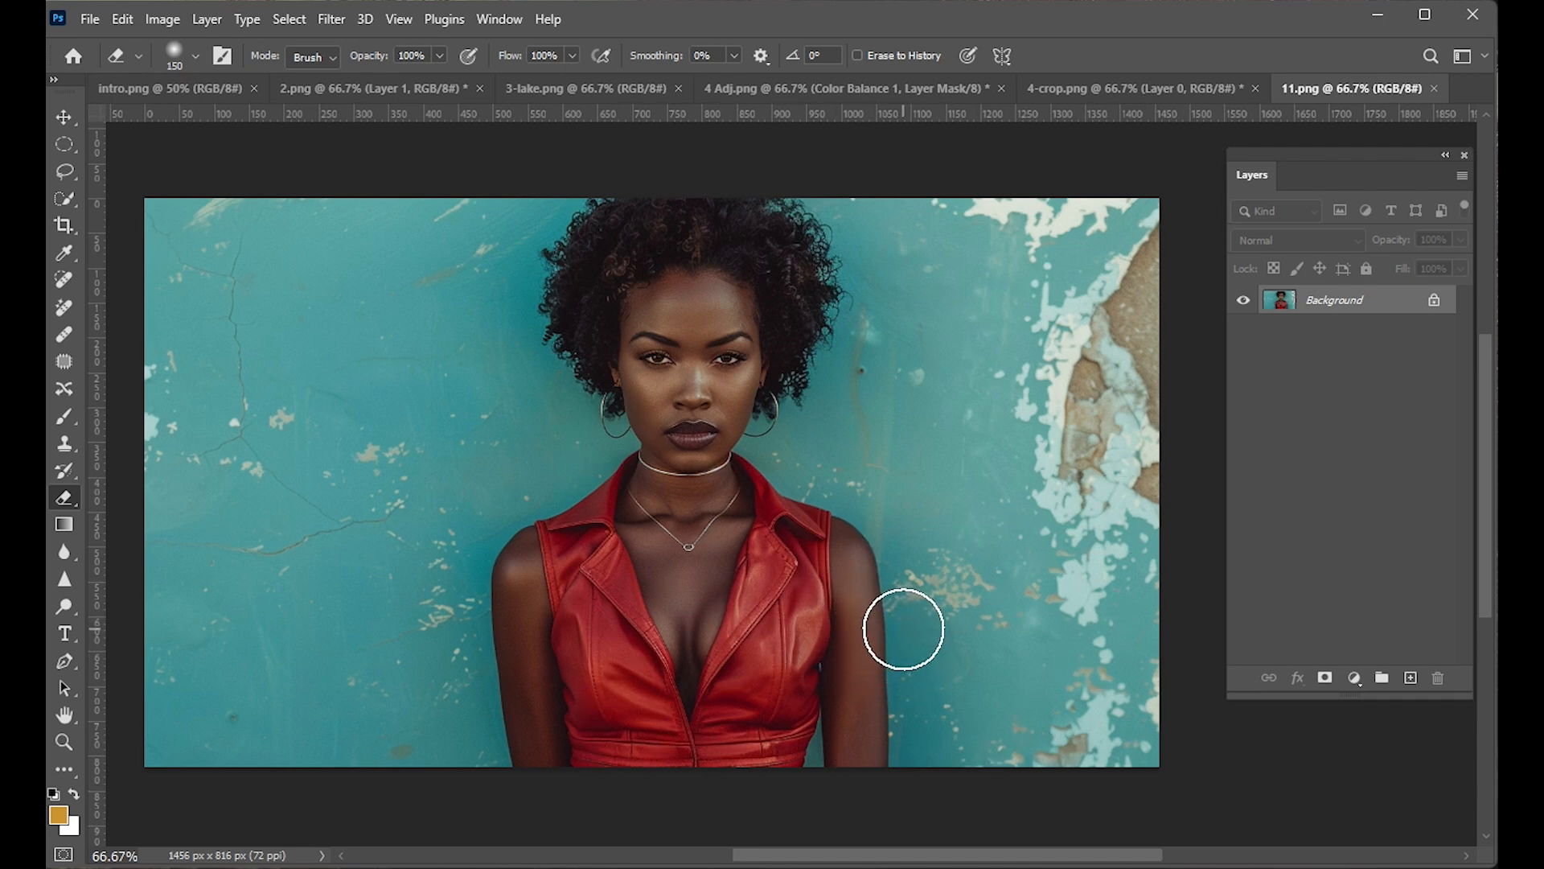
Drag across the 11.png portrait and choose the Rectangular Marquee Tool.
{"action": "left_click_drag", "start_coordinate": [901, 631], "coordinate": [705, 482]}
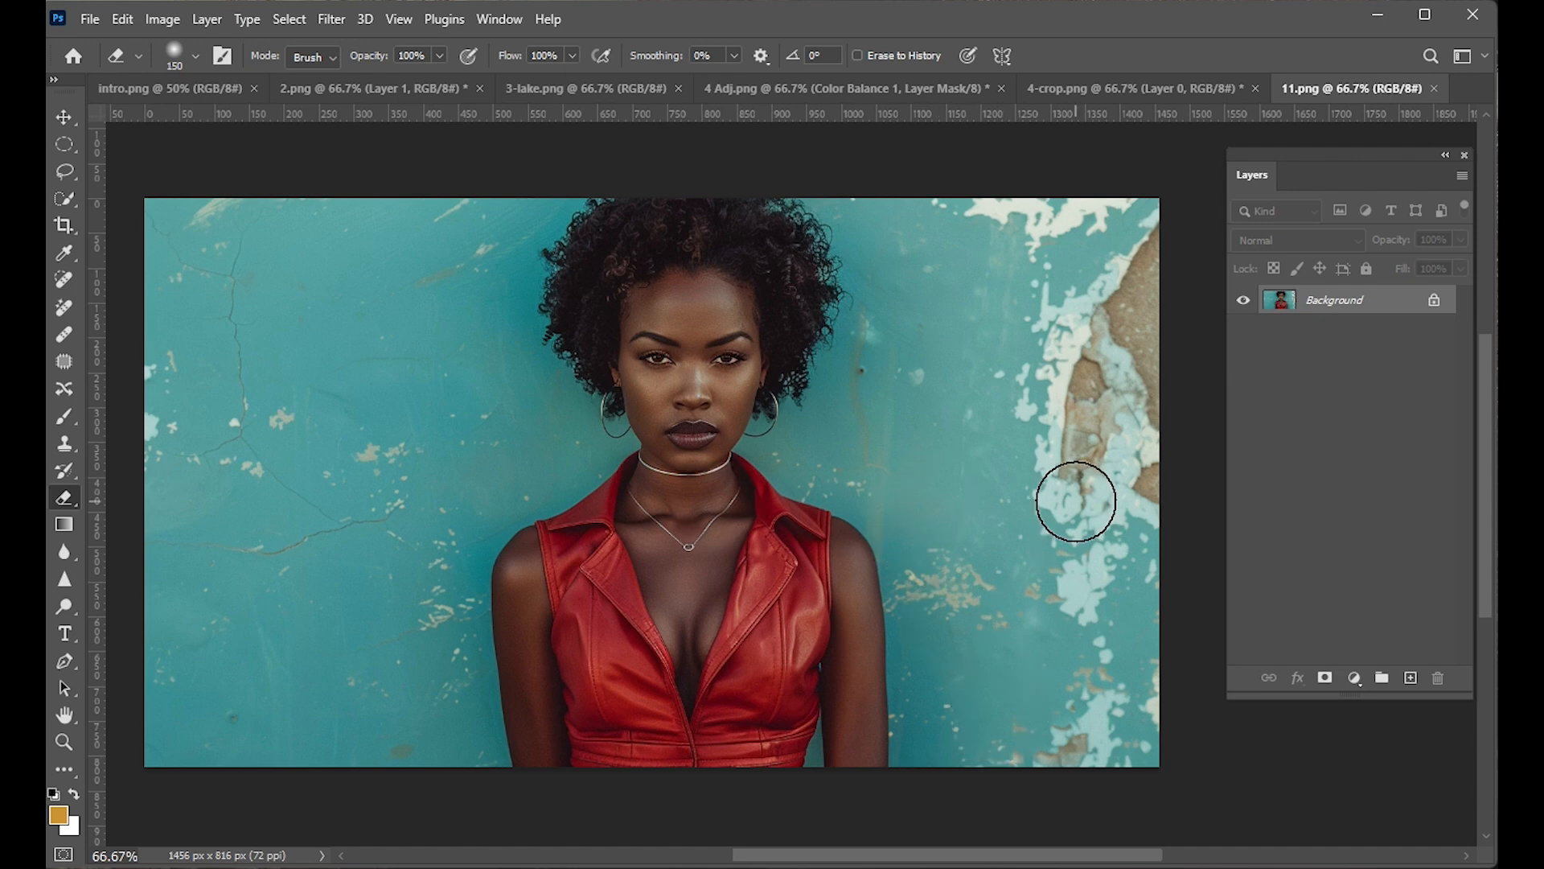
{"action": "mouse_move", "coordinate": [802, 396]}
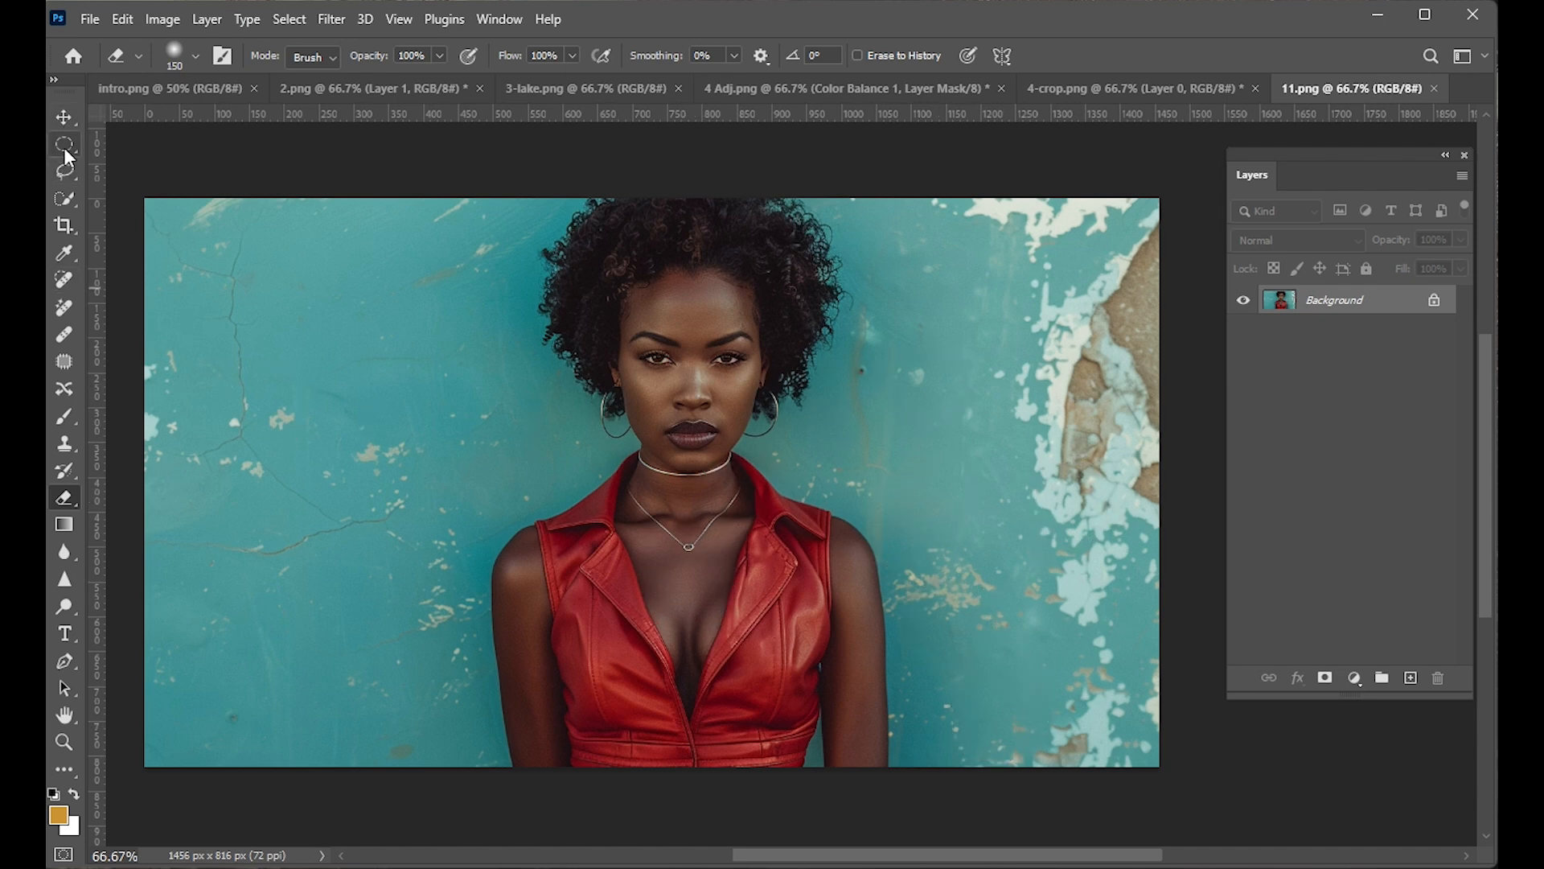
{"action": "left_click", "coordinate": [63, 144]}
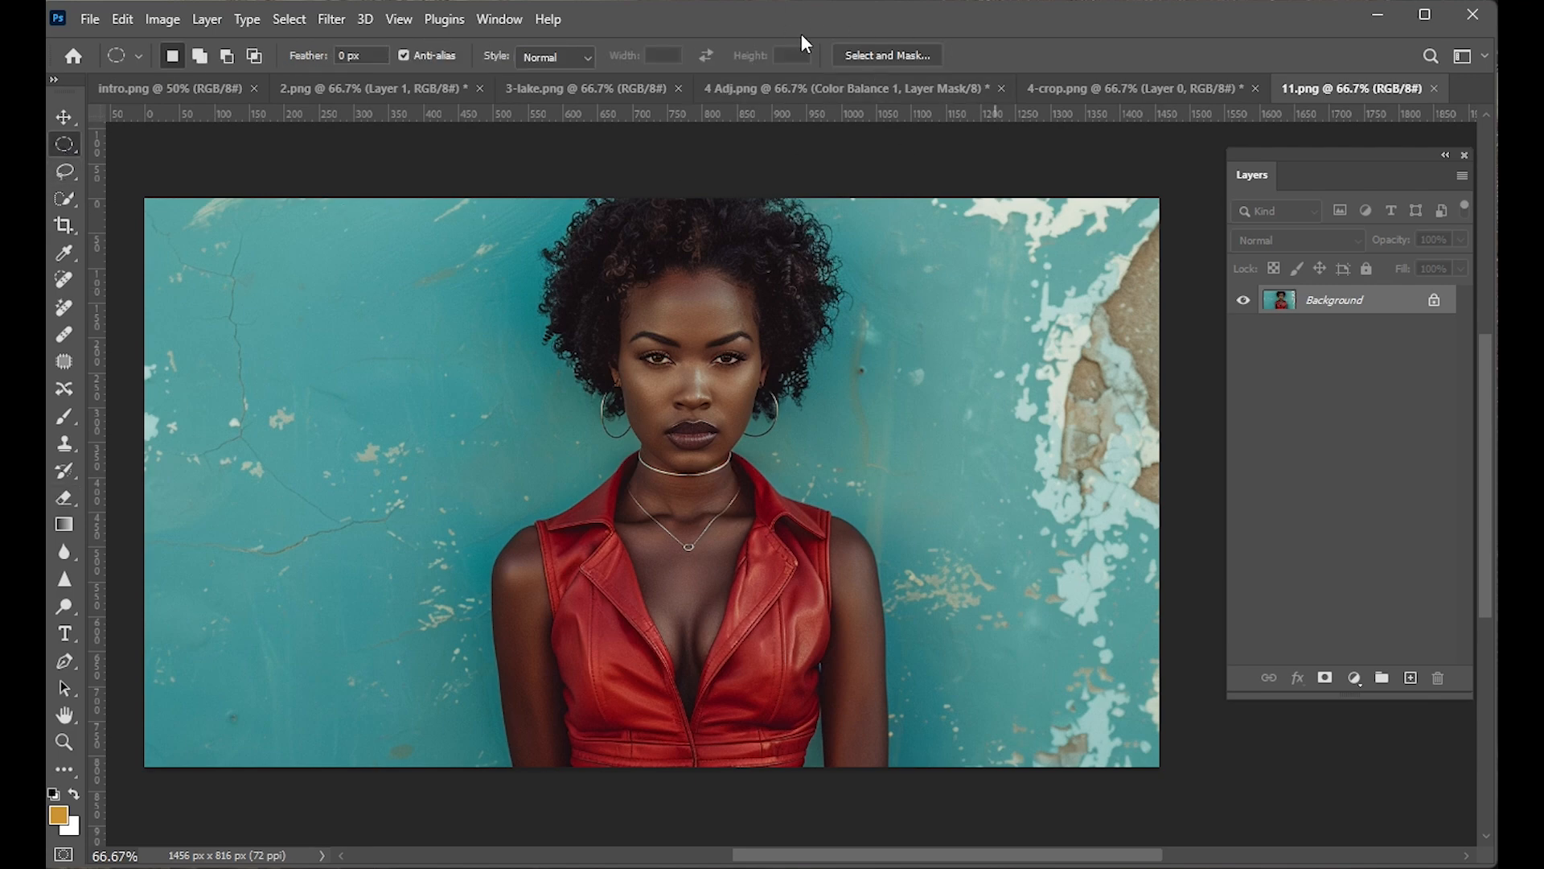
{"action": "mouse_move", "coordinate": [883, 62]}
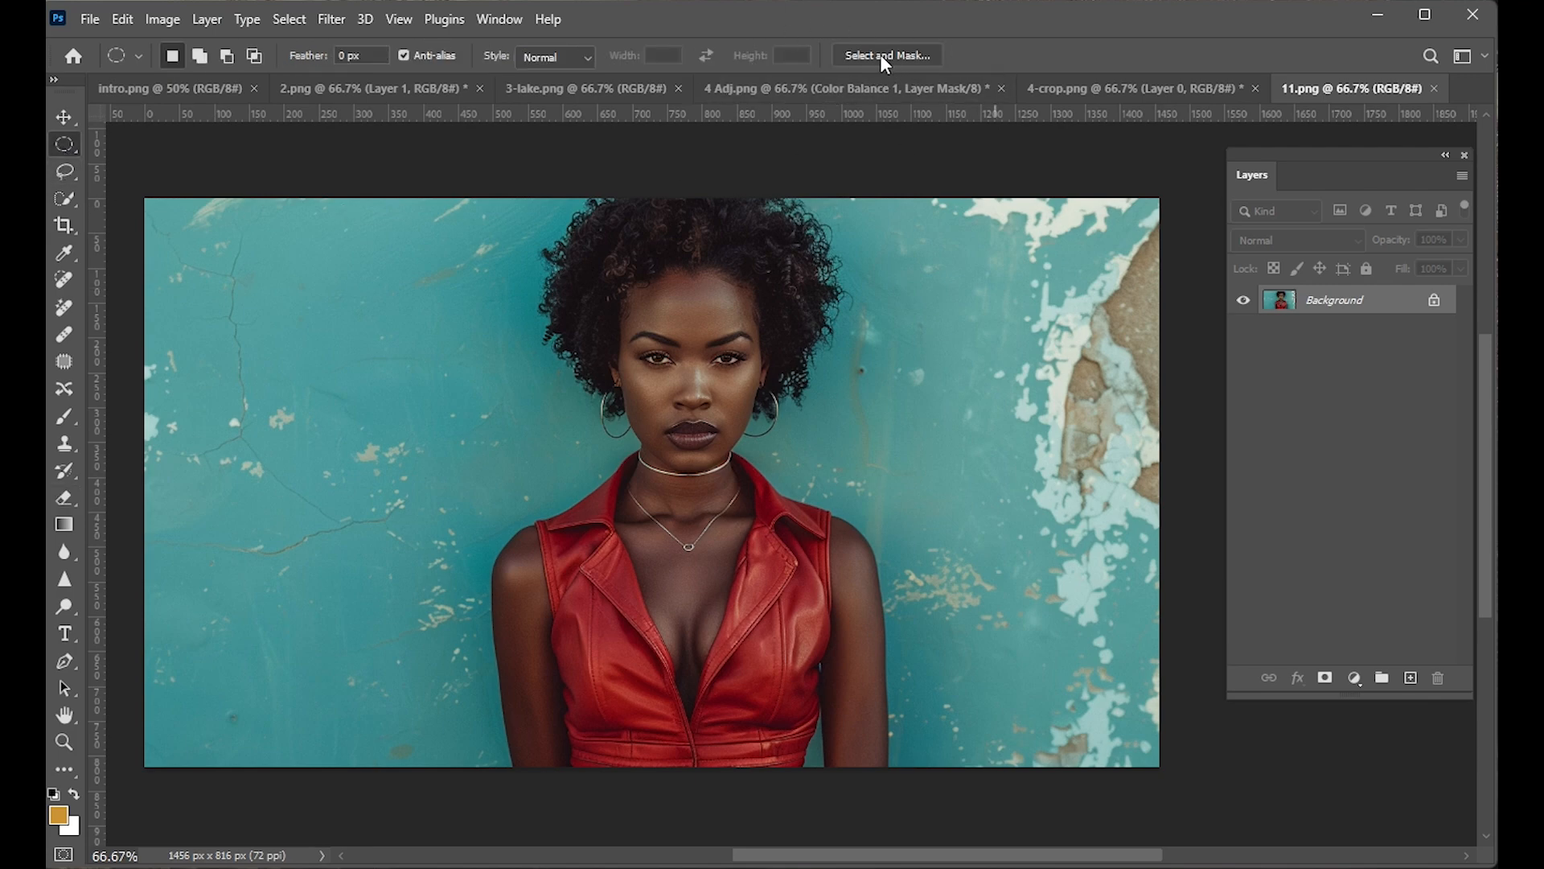
In Select and Mask, auto-select the woman, touch up her hair edge, and raise Radius slightly.
{"action": "left_click", "coordinate": [884, 56]}
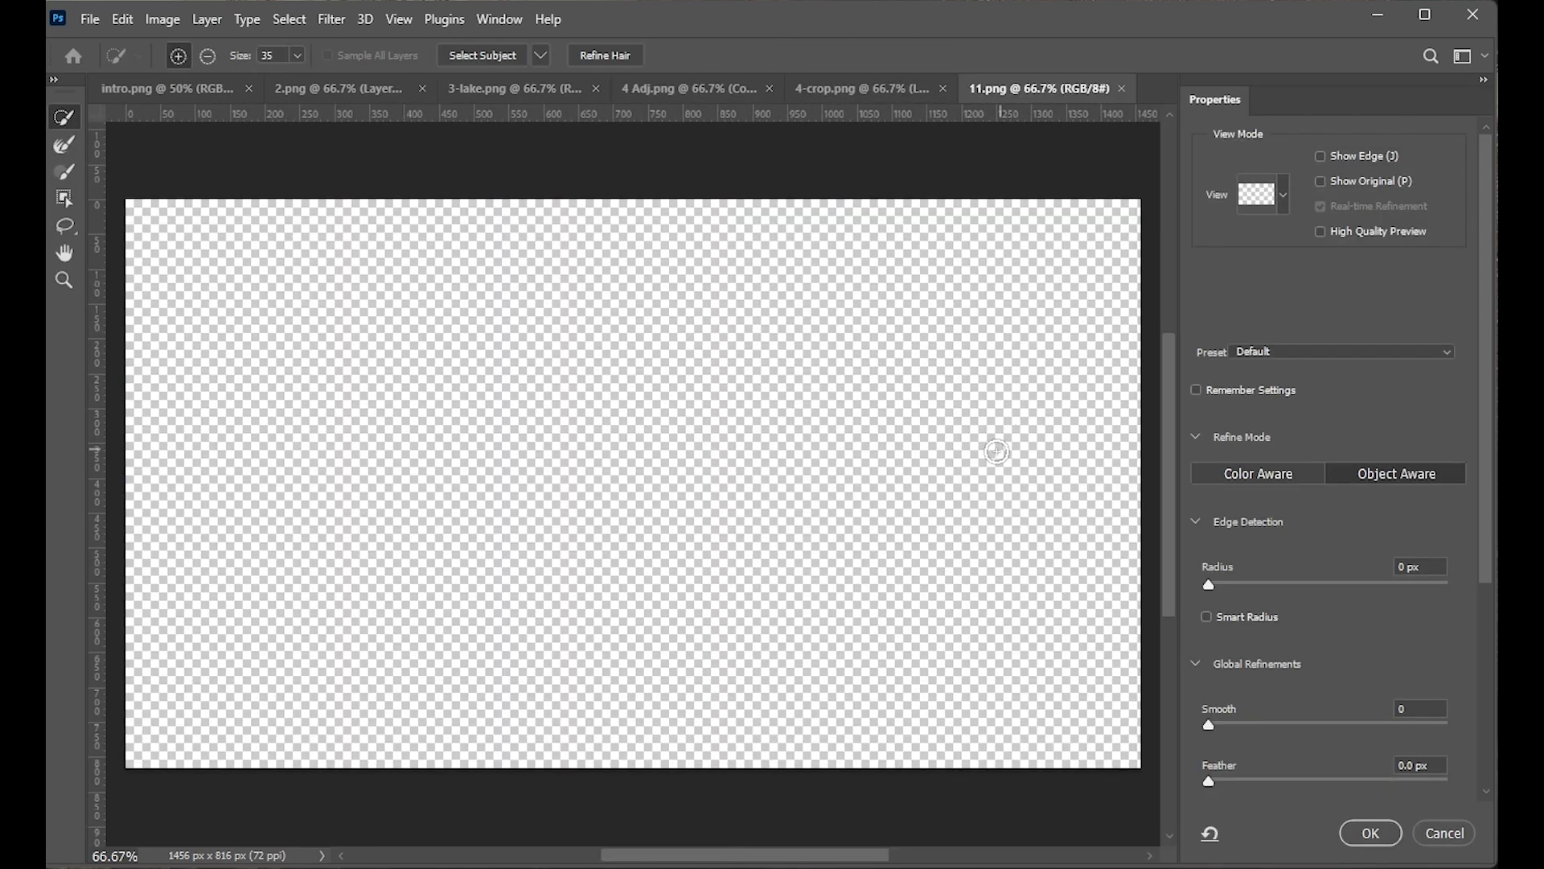
{"action": "mouse_move", "coordinate": [485, 69]}
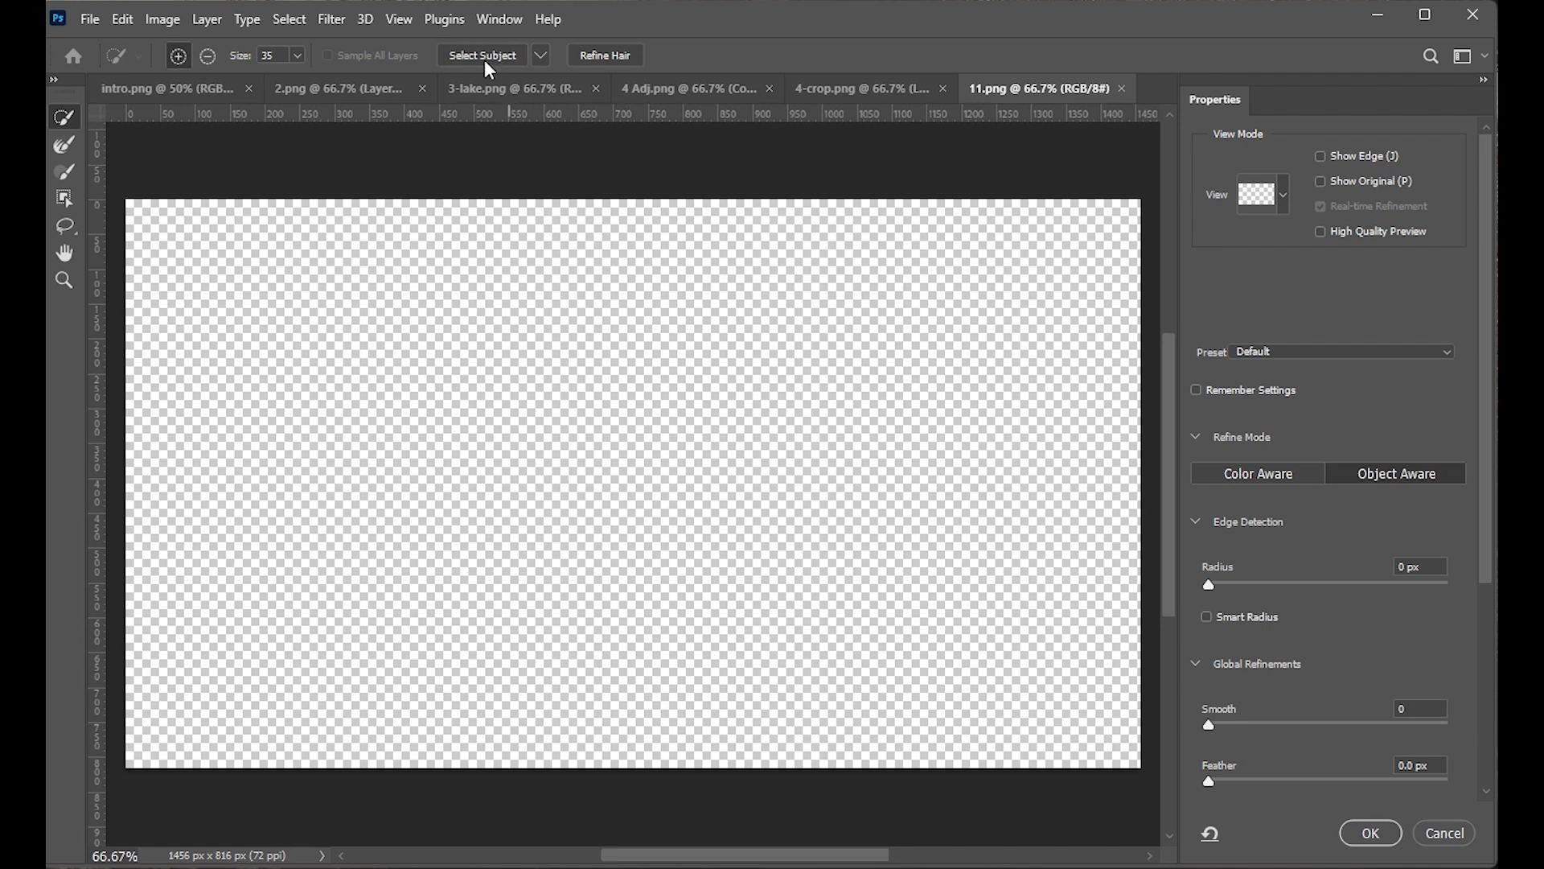
{"action": "left_click", "coordinate": [482, 54]}
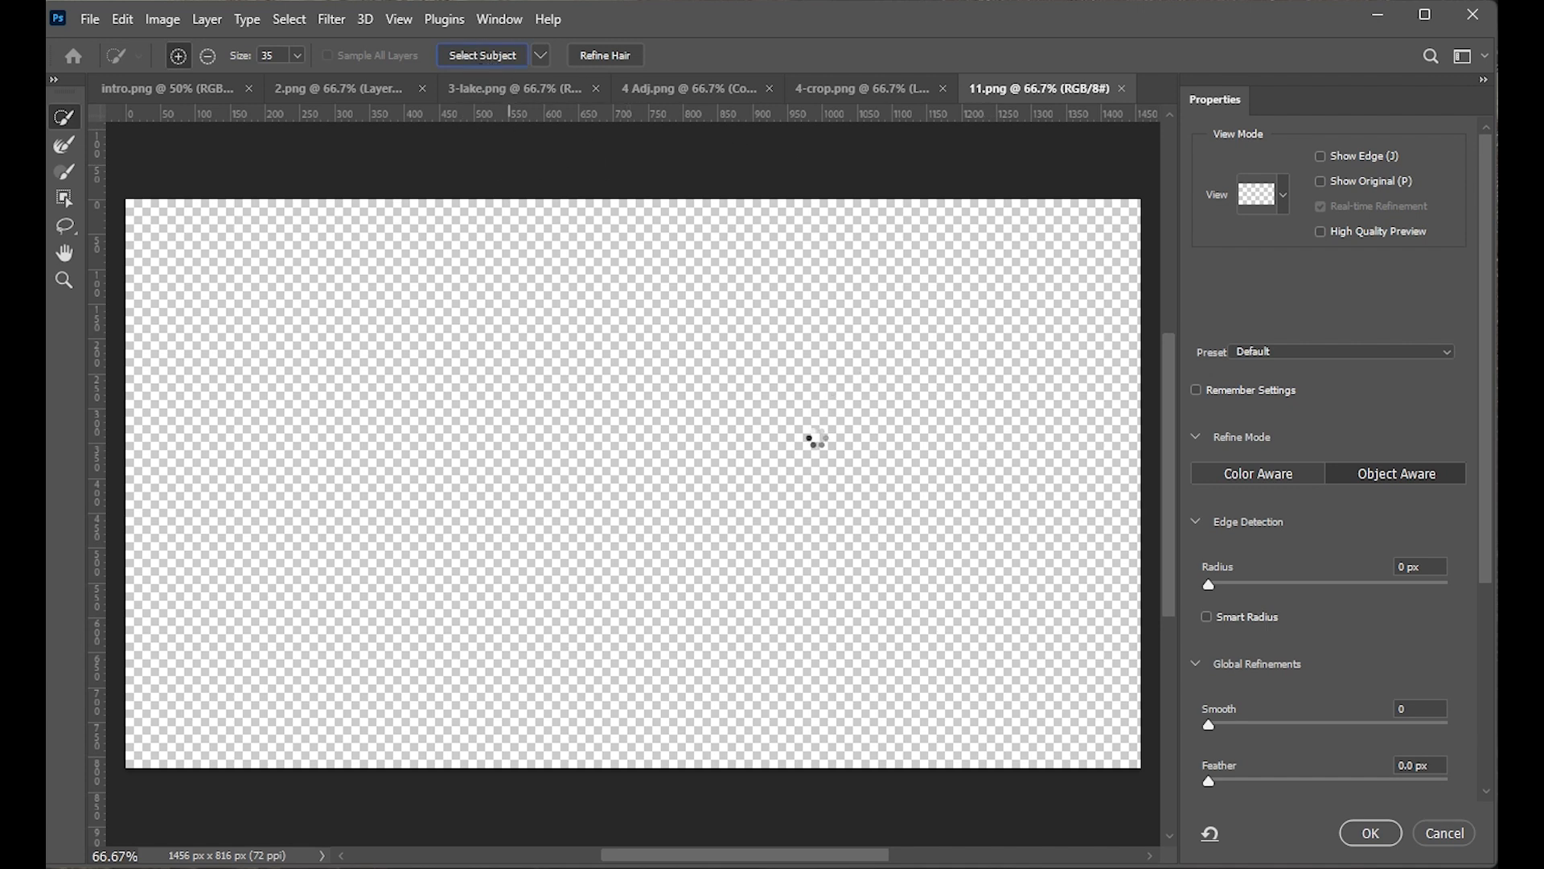
{"action": "left_click", "coordinate": [482, 54]}
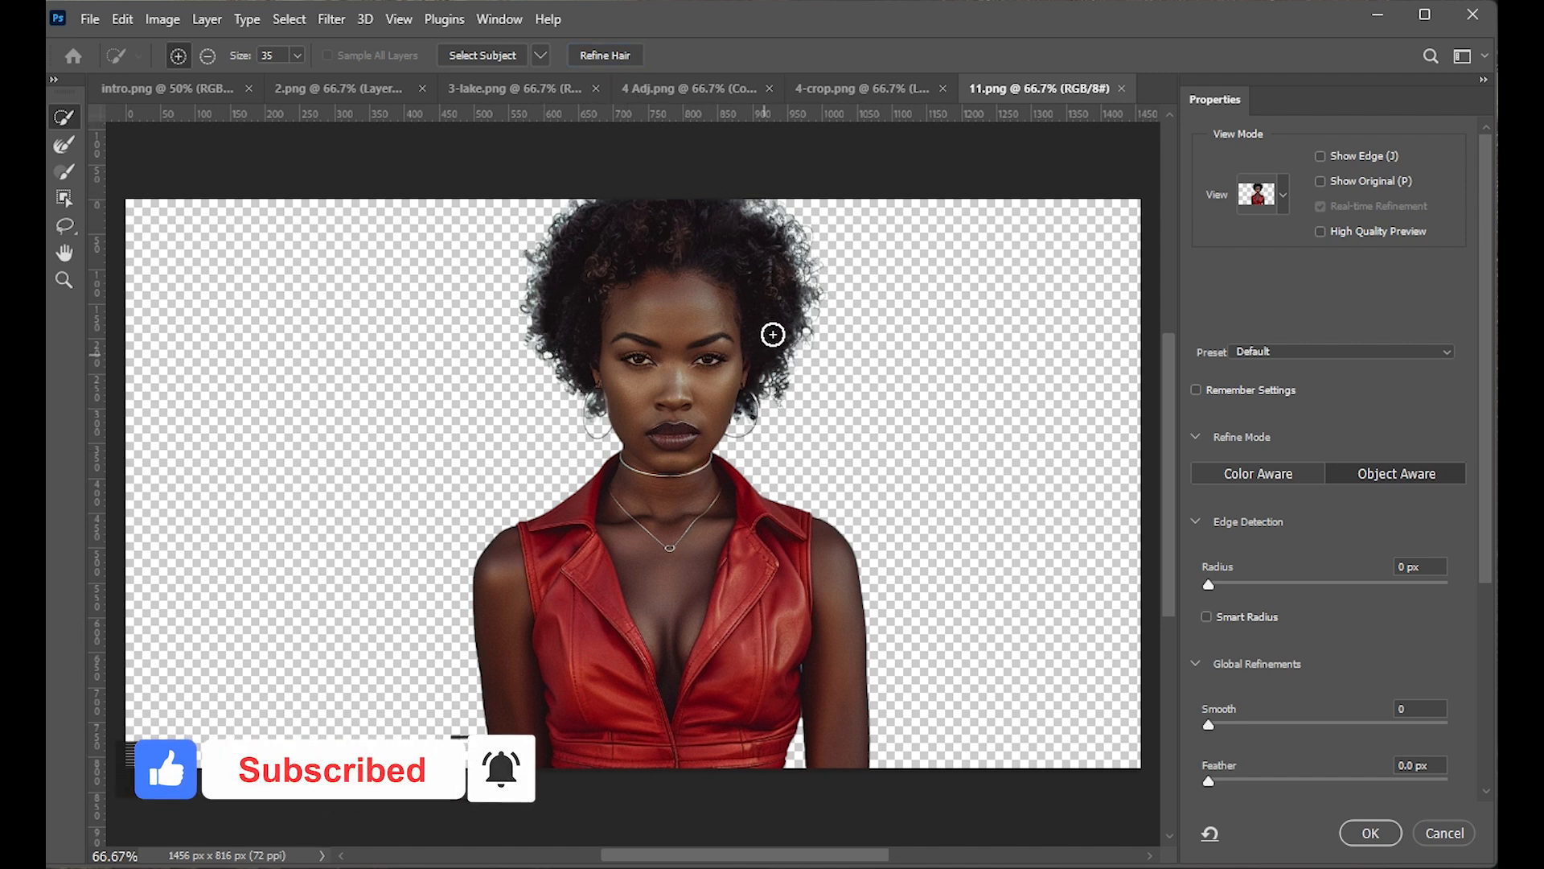
{"action": "left_click", "coordinate": [1321, 180]}
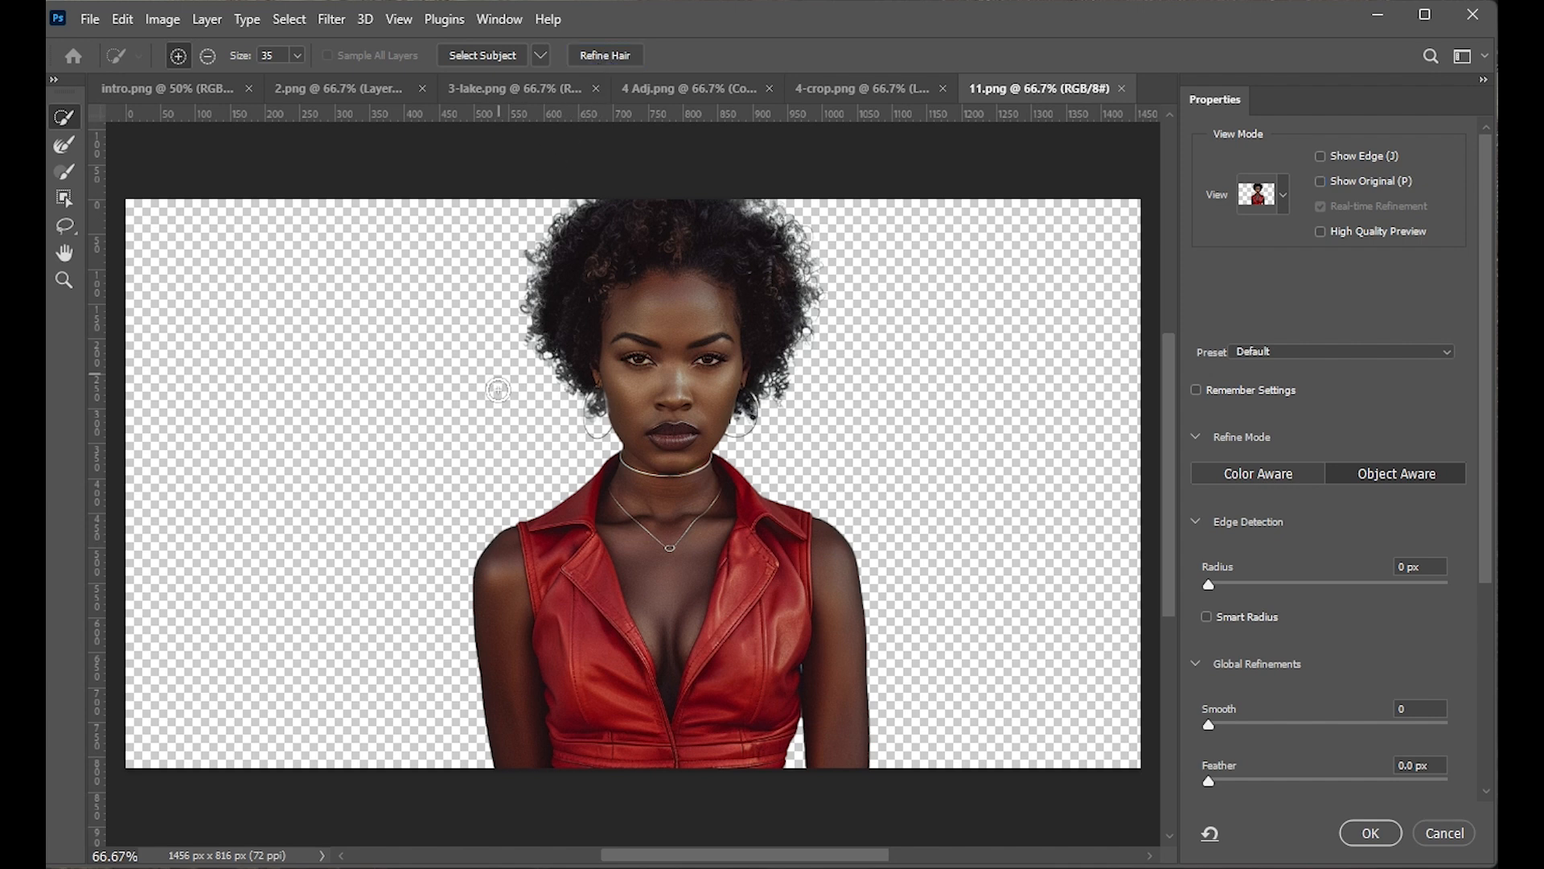
{"action": "mouse_move", "coordinate": [1192, 608]}
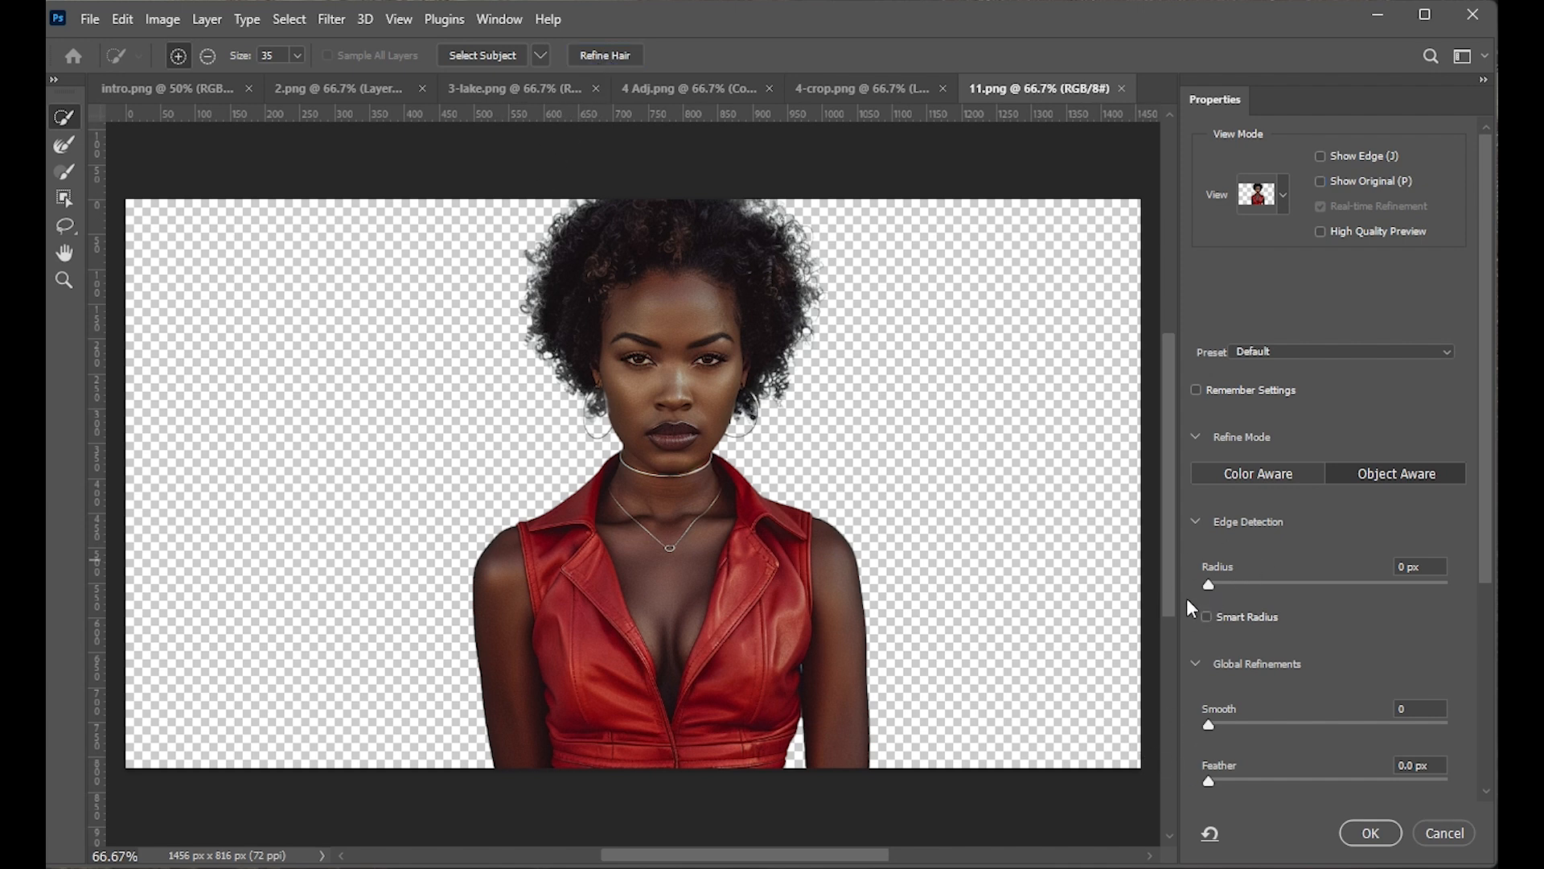
{"action": "left_click_drag", "start_coordinate": [1208, 584], "coordinate": [1271, 584]}
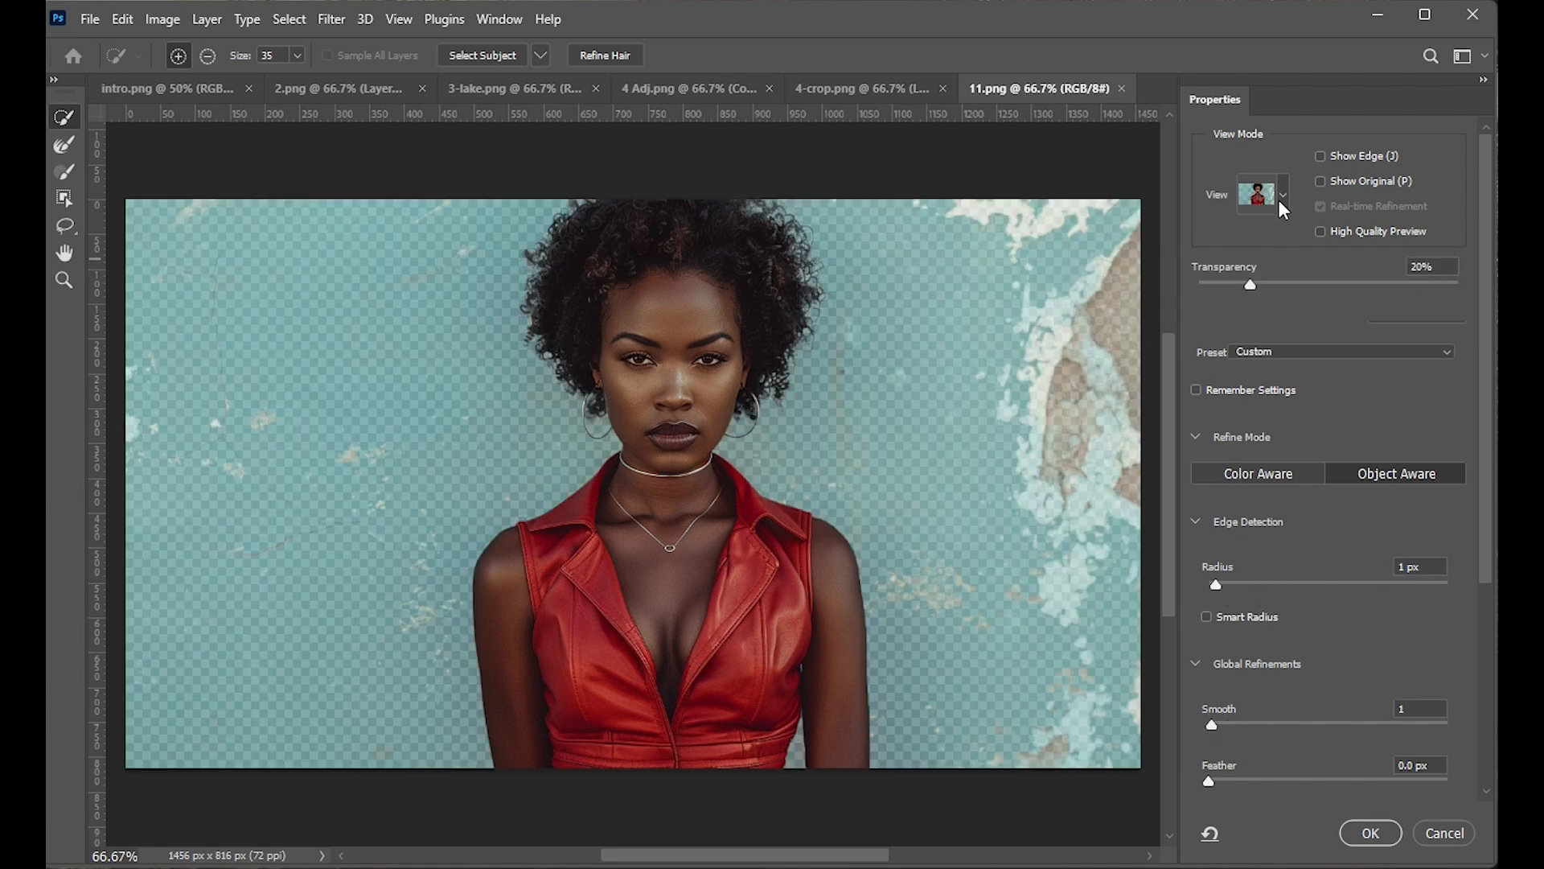
Try the Onion Skin, On Black and On White preview views, then reopen the View list.
{"action": "left_click", "coordinate": [1280, 194]}
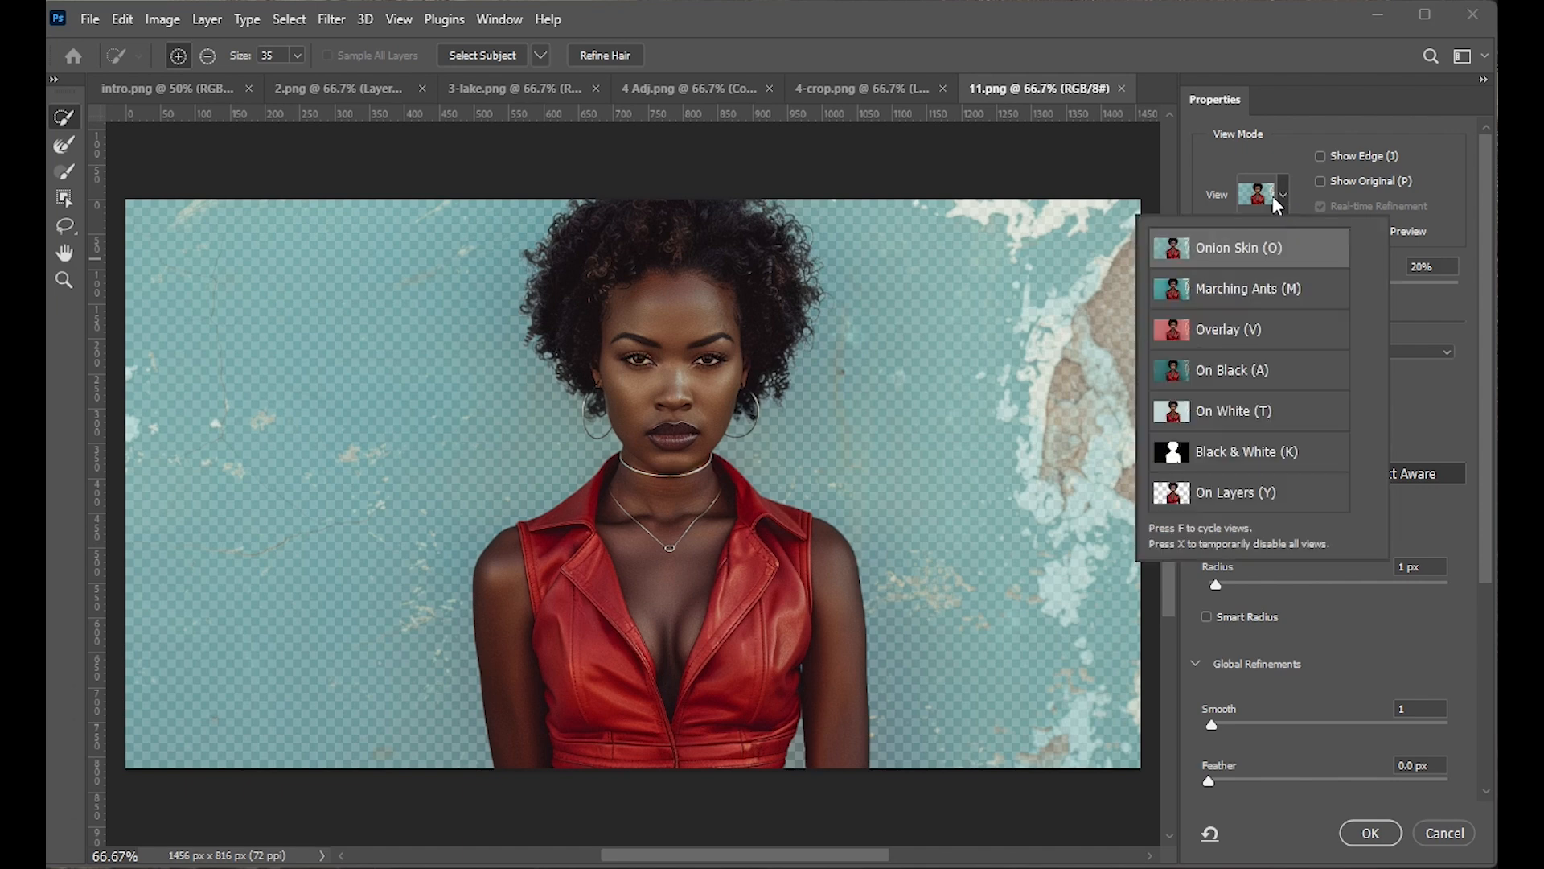
{"action": "left_click", "coordinate": [1231, 369]}
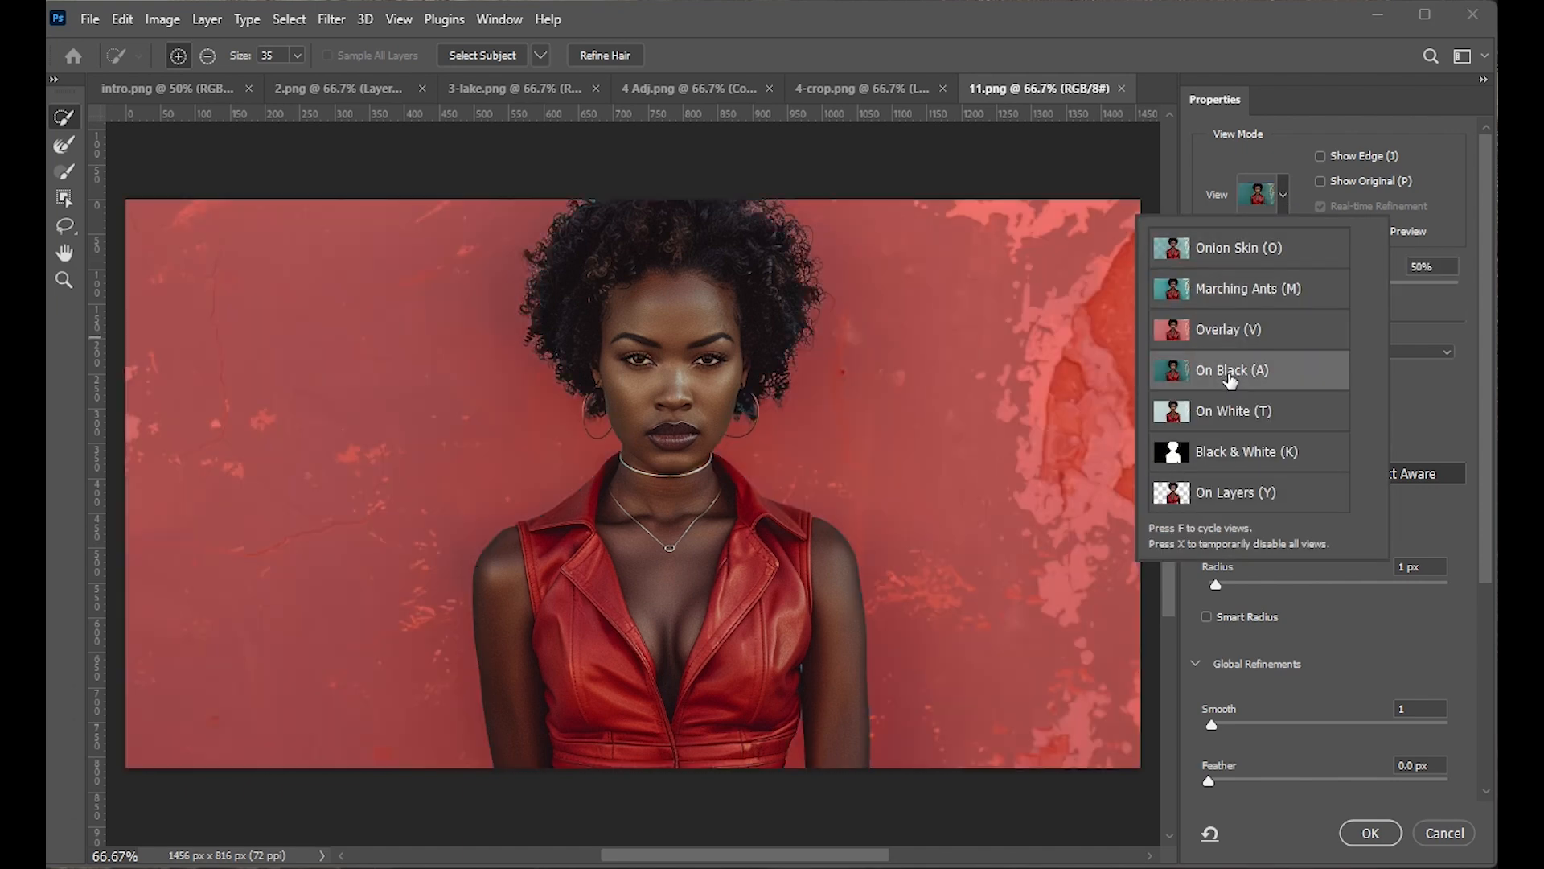
{"action": "left_click", "coordinate": [1235, 492]}
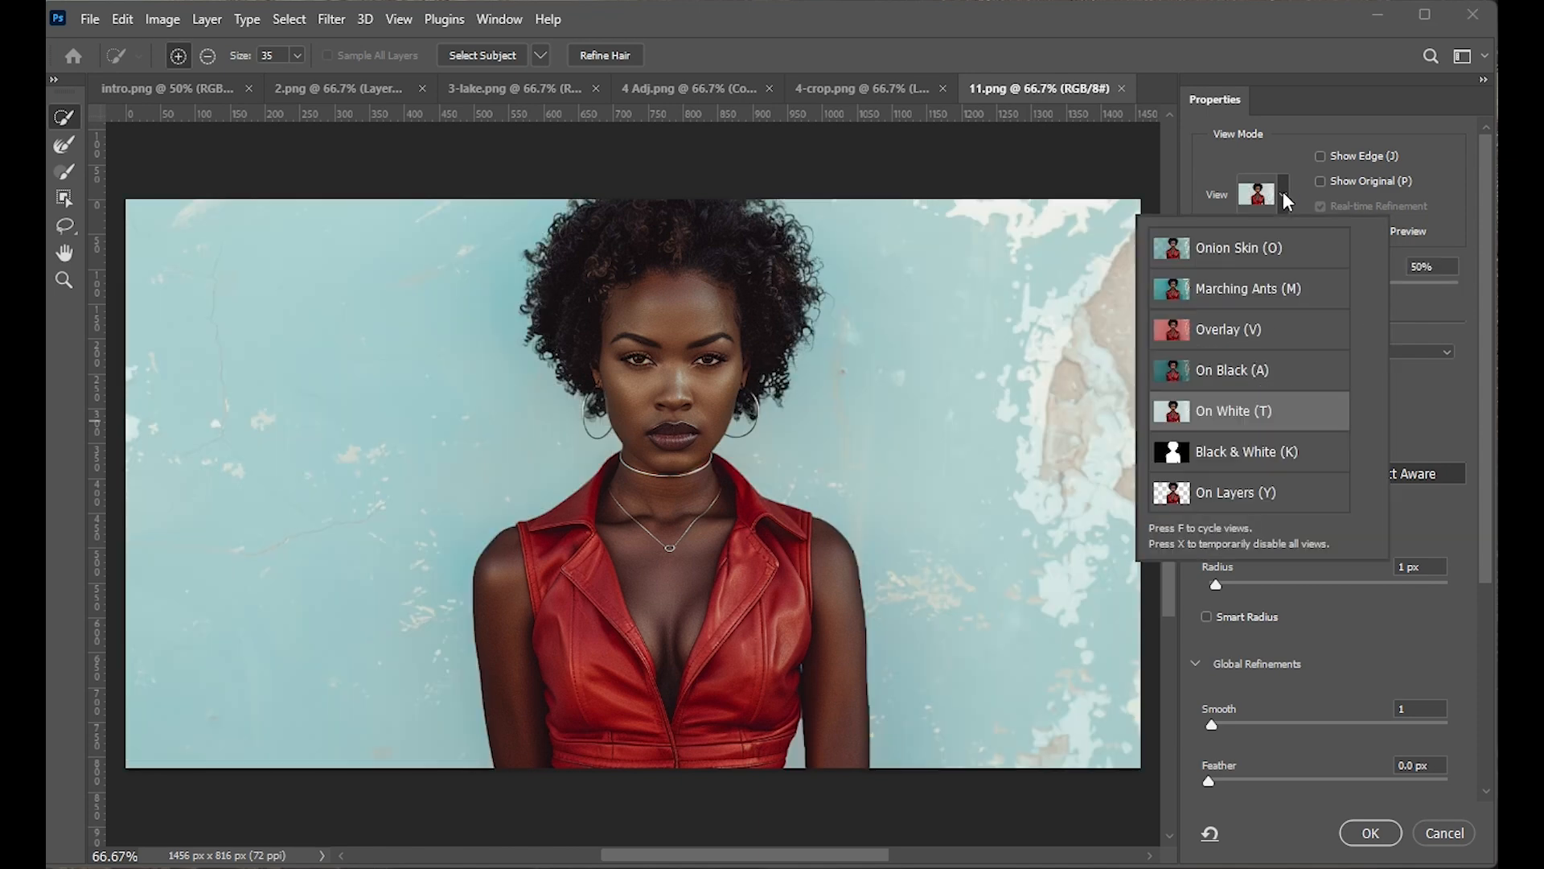
{"action": "mouse_move", "coordinate": [1231, 435]}
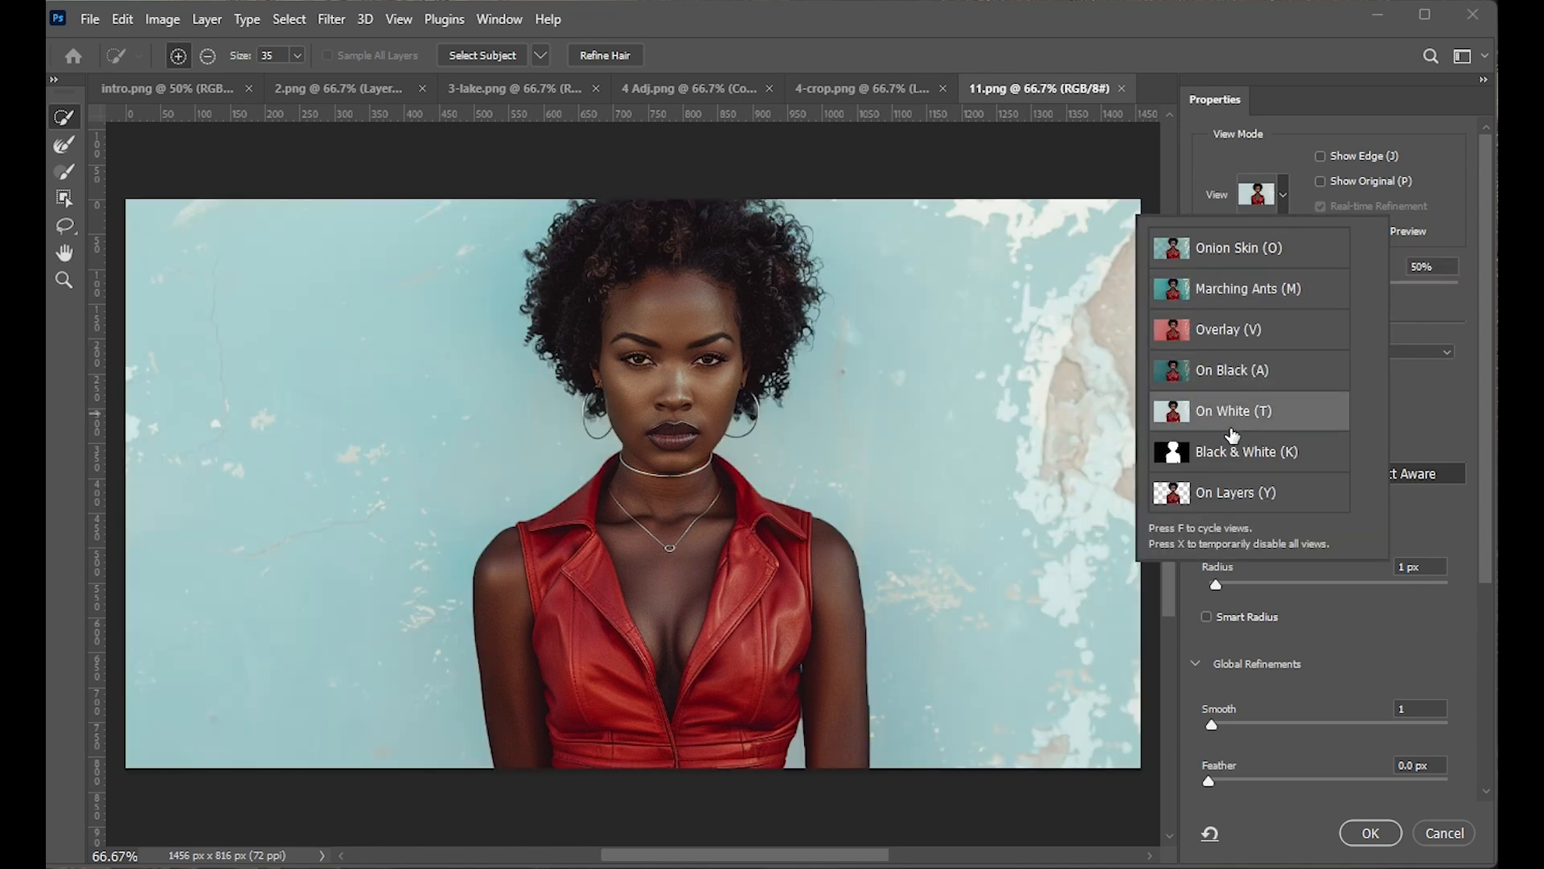
{"action": "mouse_move", "coordinate": [1256, 315]}
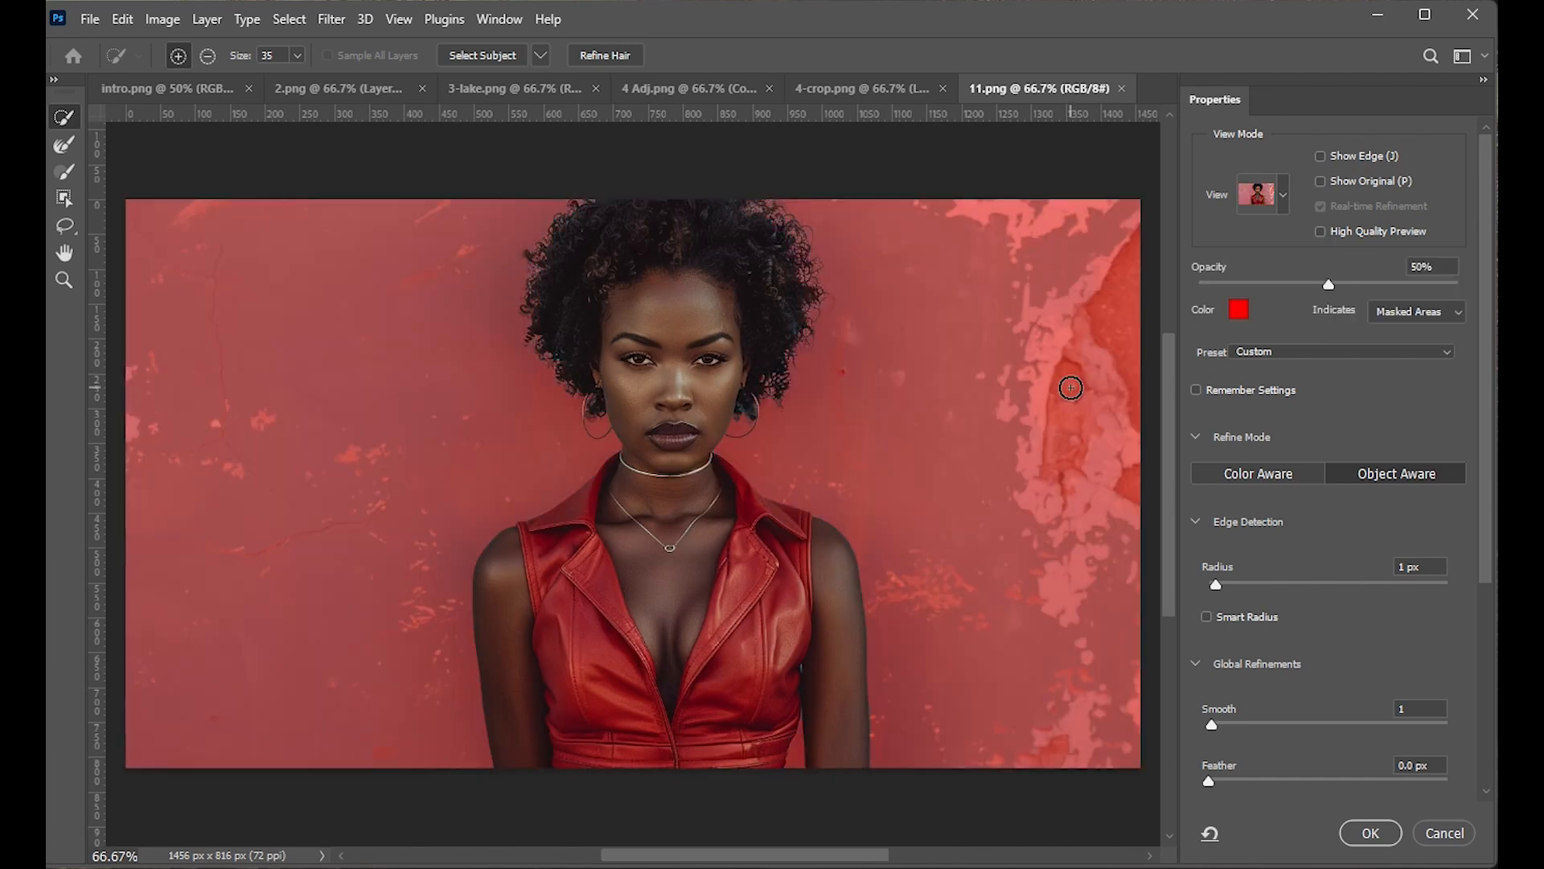
{"action": "left_click", "coordinate": [1282, 194]}
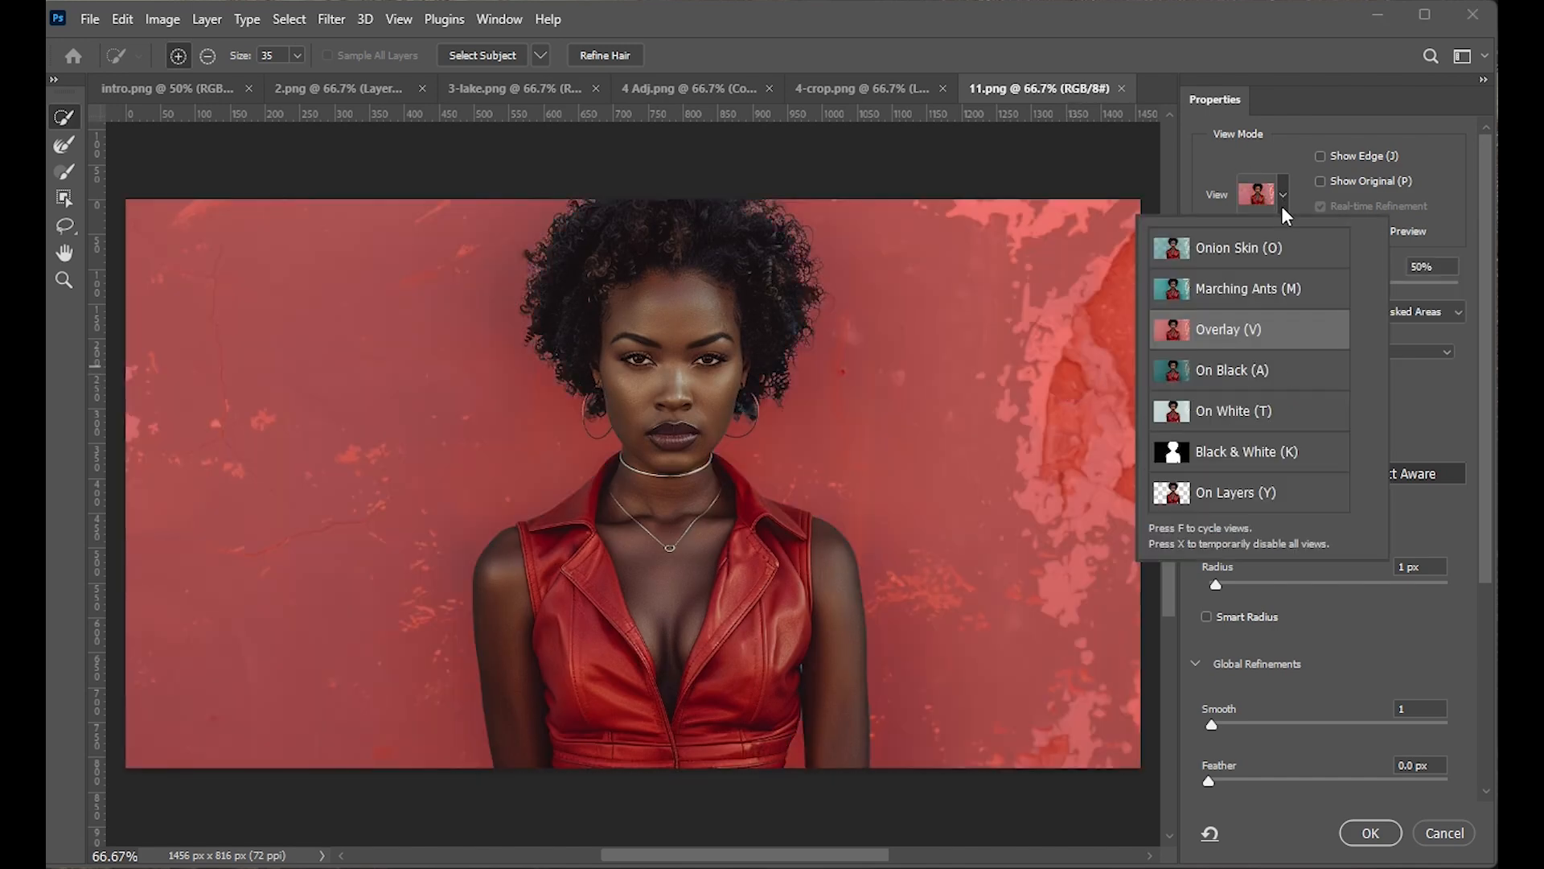
{"action": "mouse_move", "coordinate": [1277, 332]}
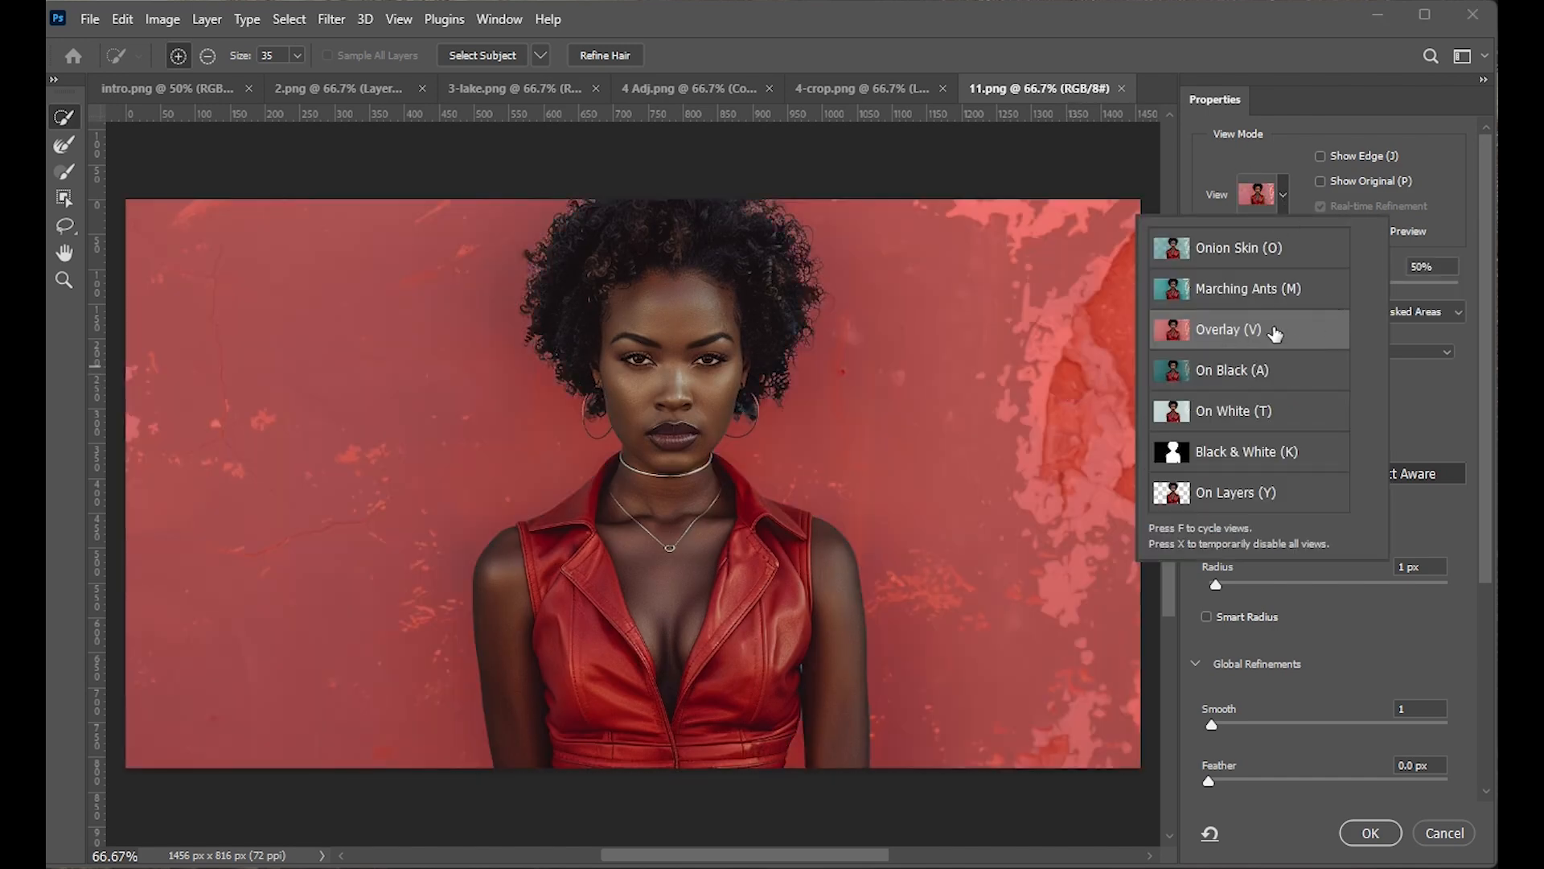
{"action": "mouse_move", "coordinate": [1246, 369]}
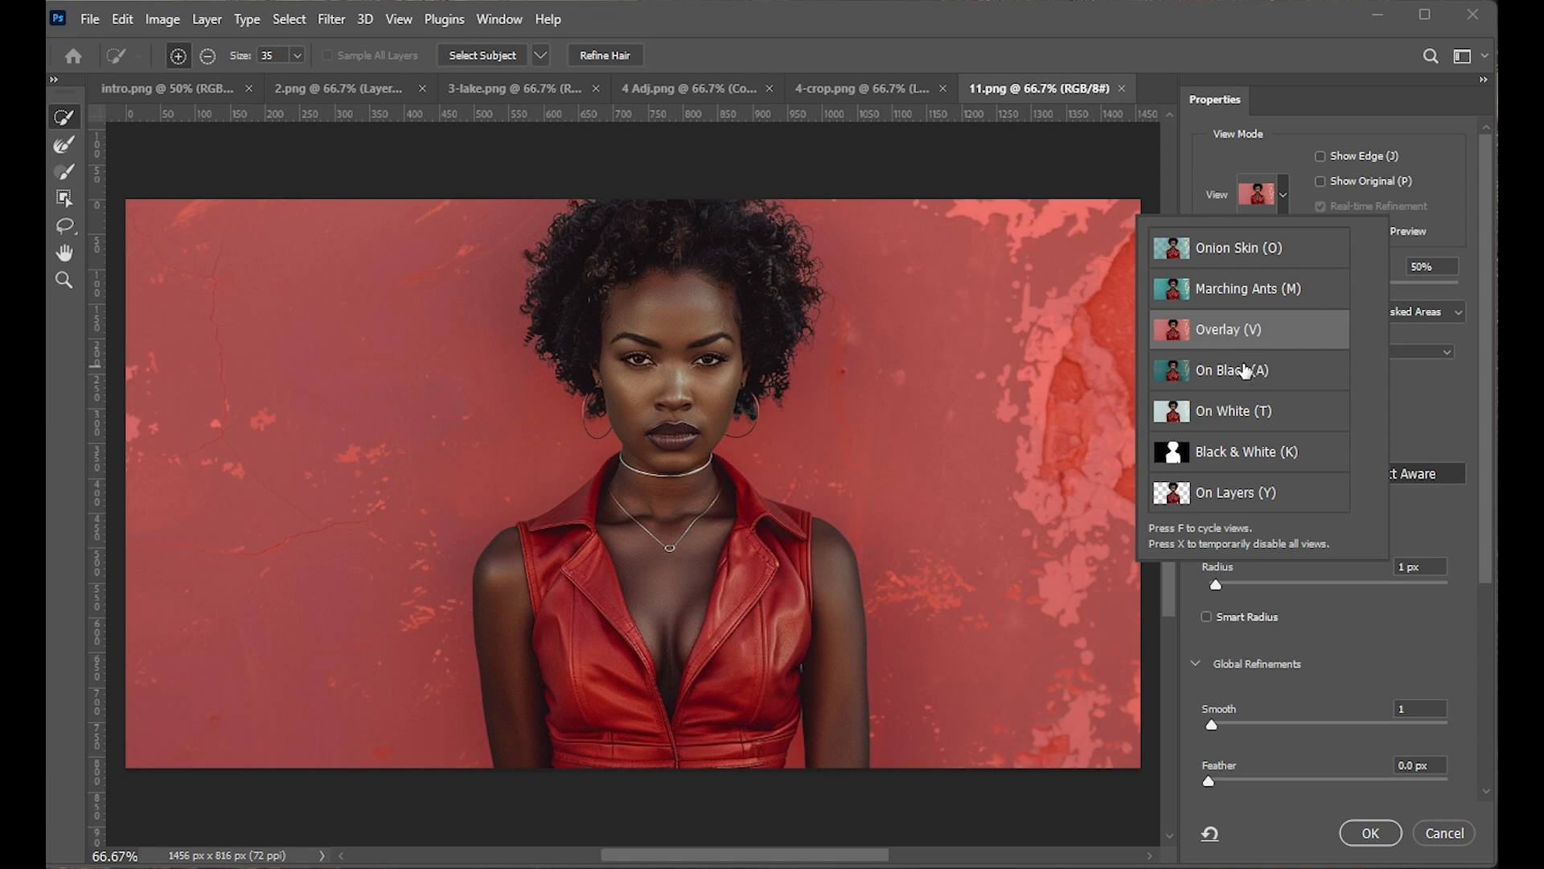
{"action": "mouse_move", "coordinate": [1236, 344]}
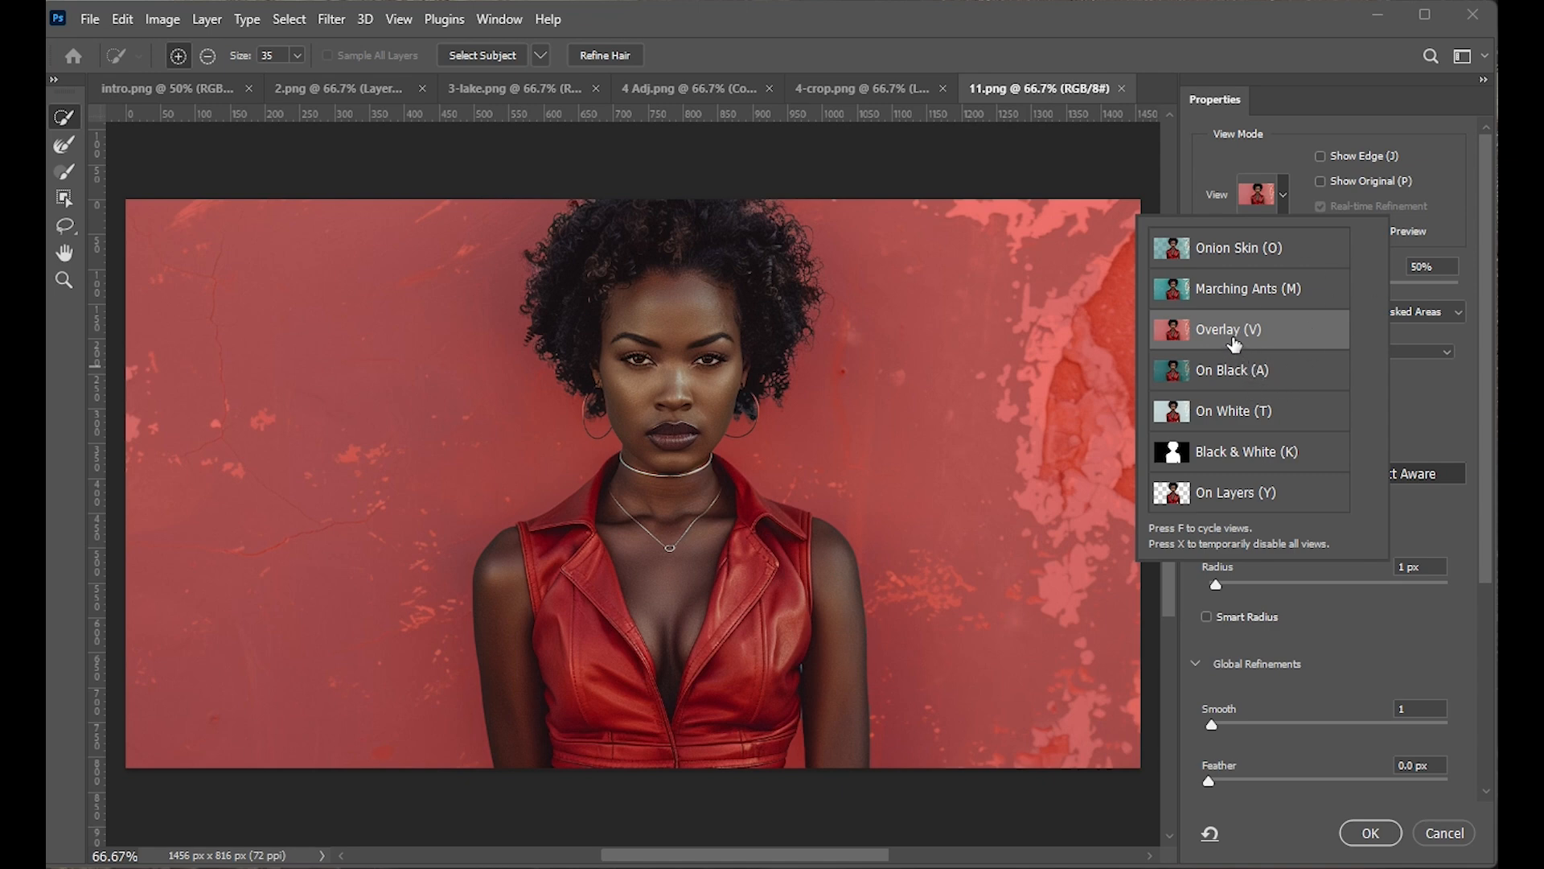
{"action": "mouse_move", "coordinate": [1239, 317]}
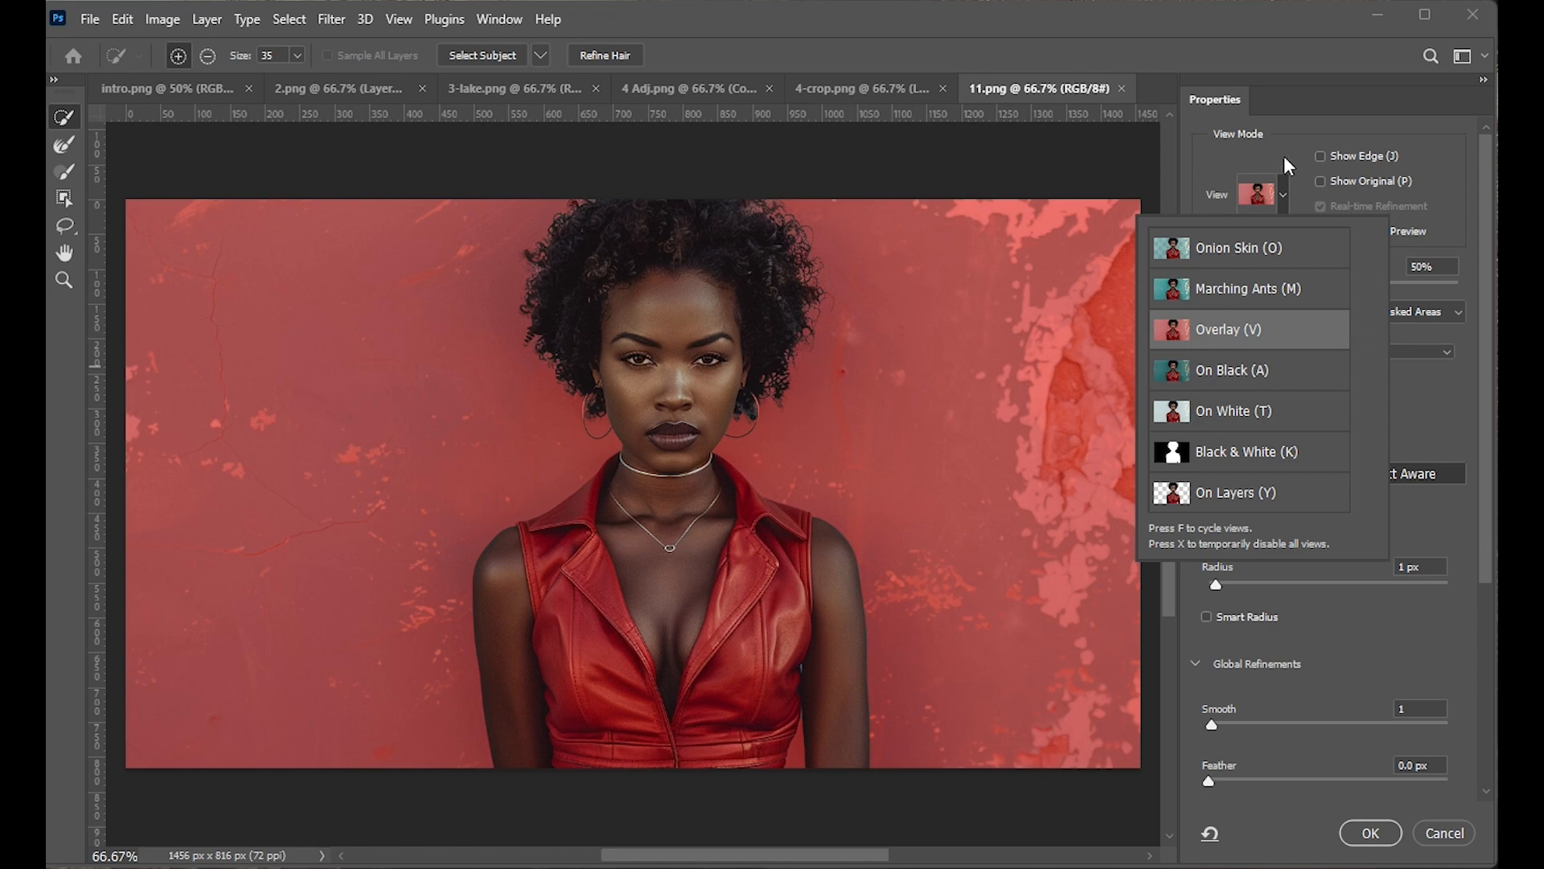
Keep the Overlay preview and output the cutout to a New Layer with Layer Mask.
{"action": "left_click", "coordinate": [1234, 492]}
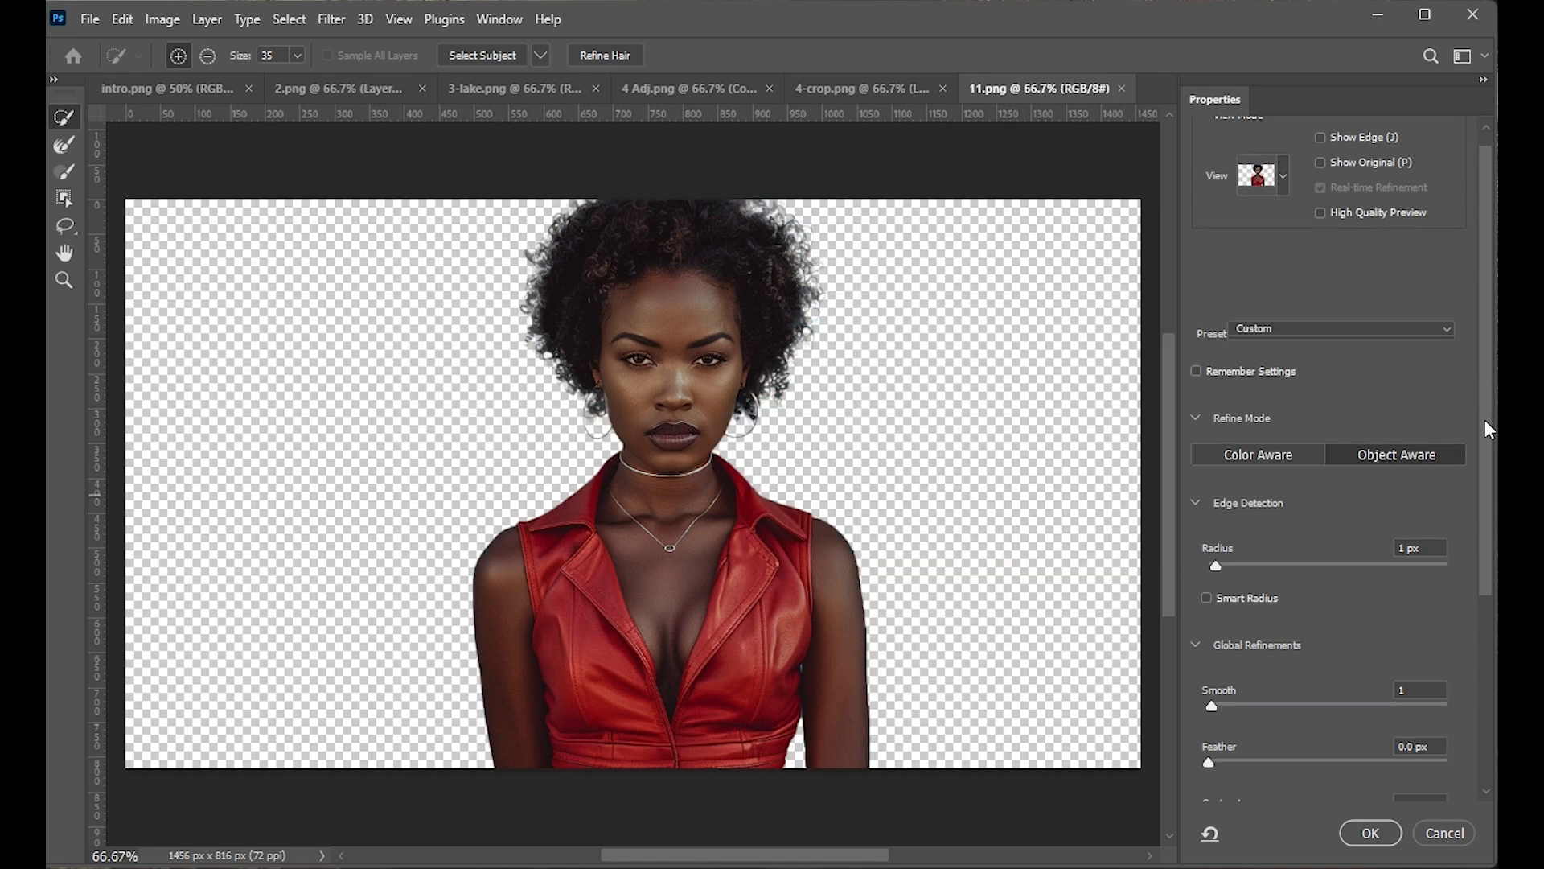
{"action": "scroll", "scroll_direction": "down", "scroll_amount": 3}
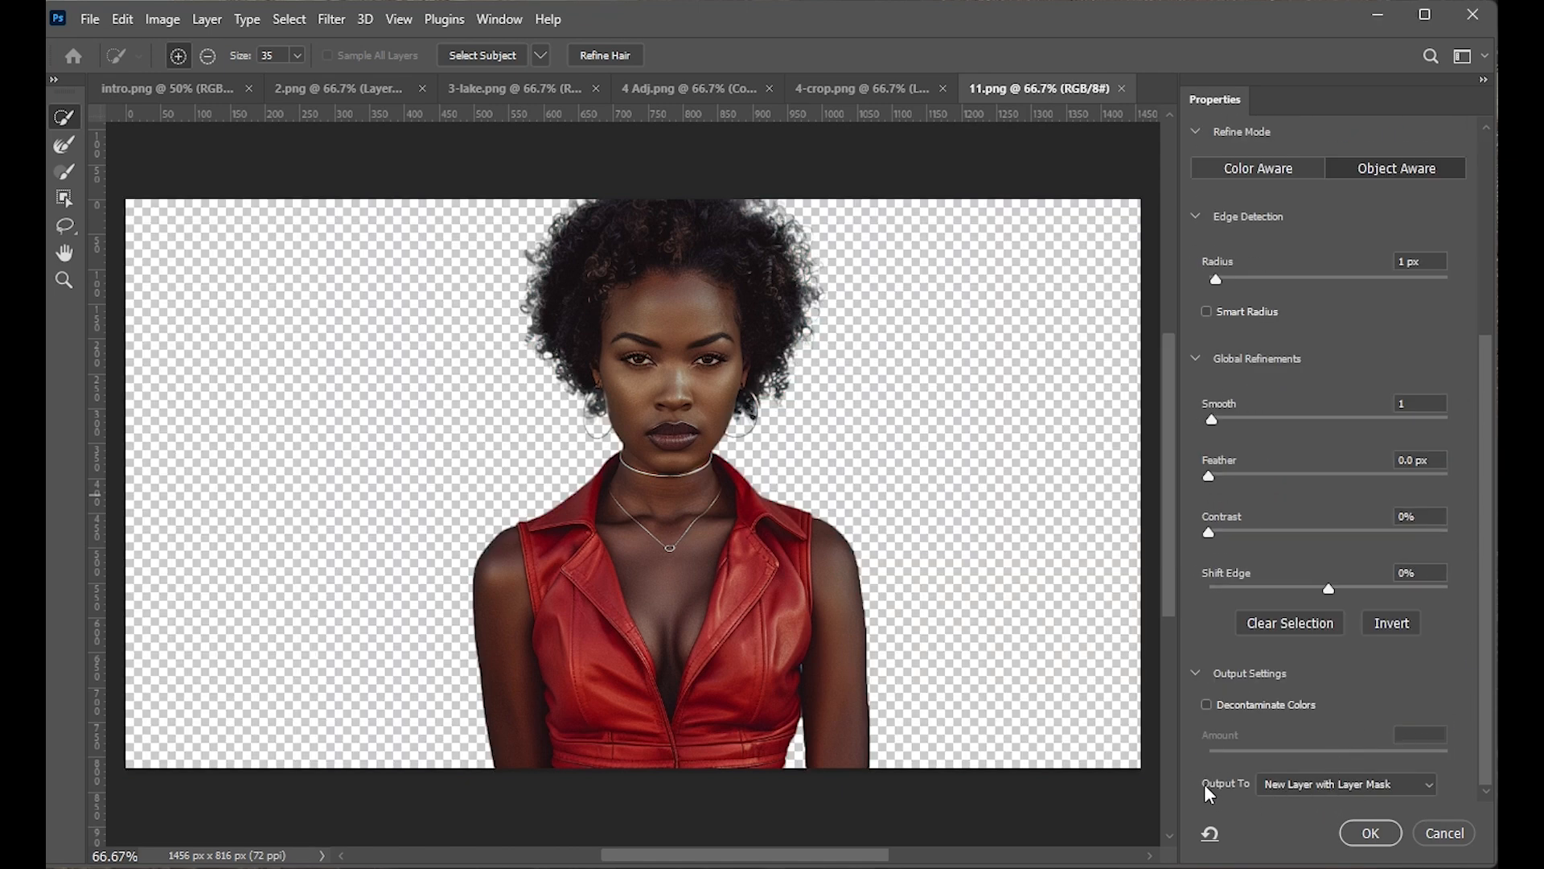
{"action": "left_click", "coordinate": [1344, 782]}
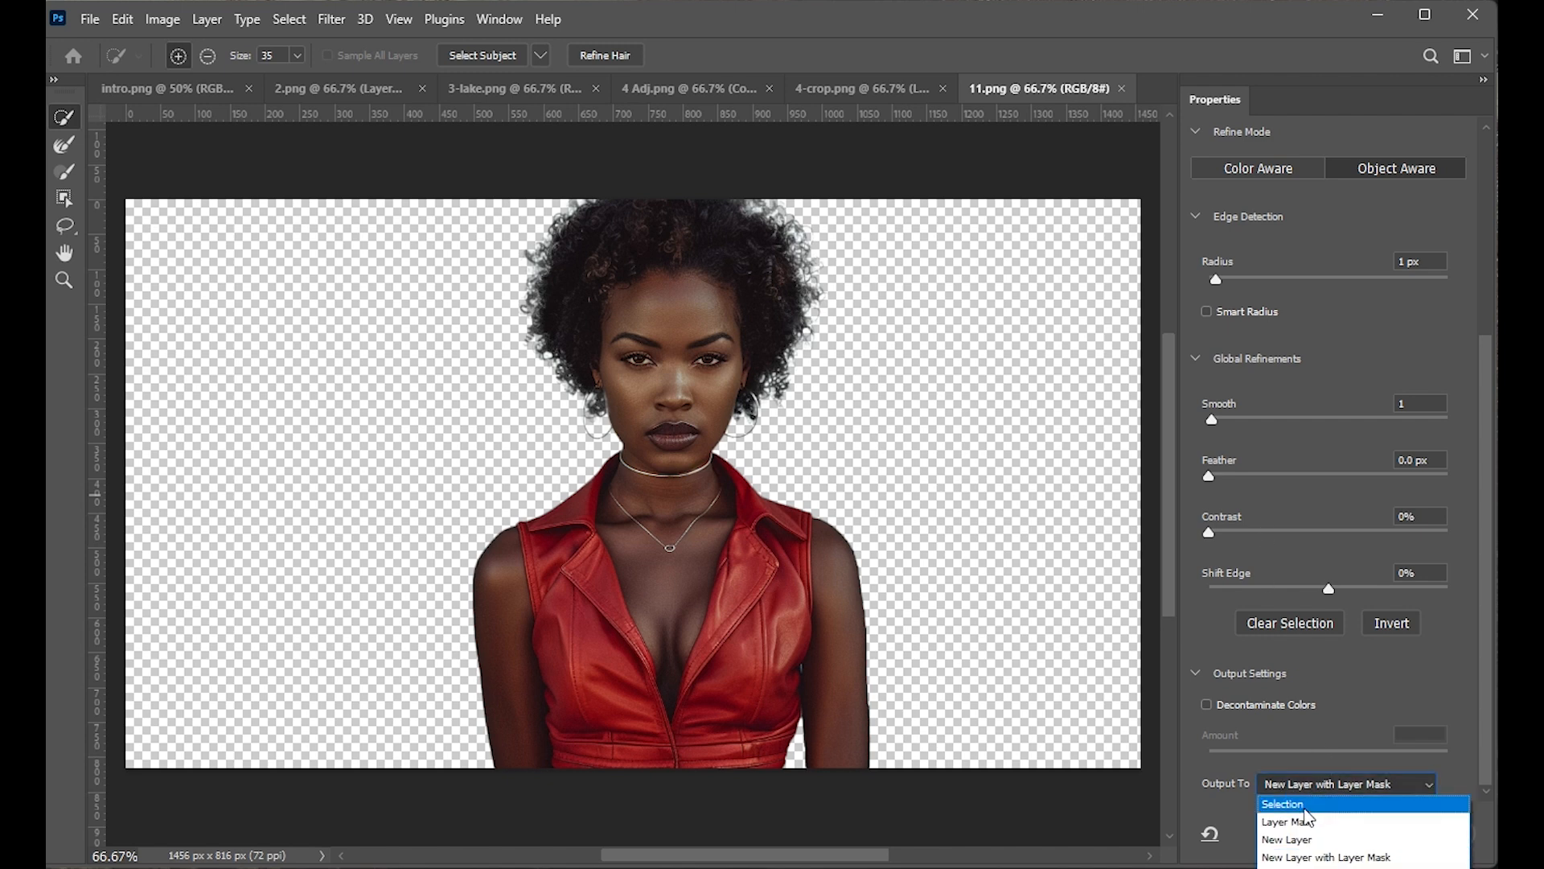
{"action": "mouse_move", "coordinate": [1289, 822]}
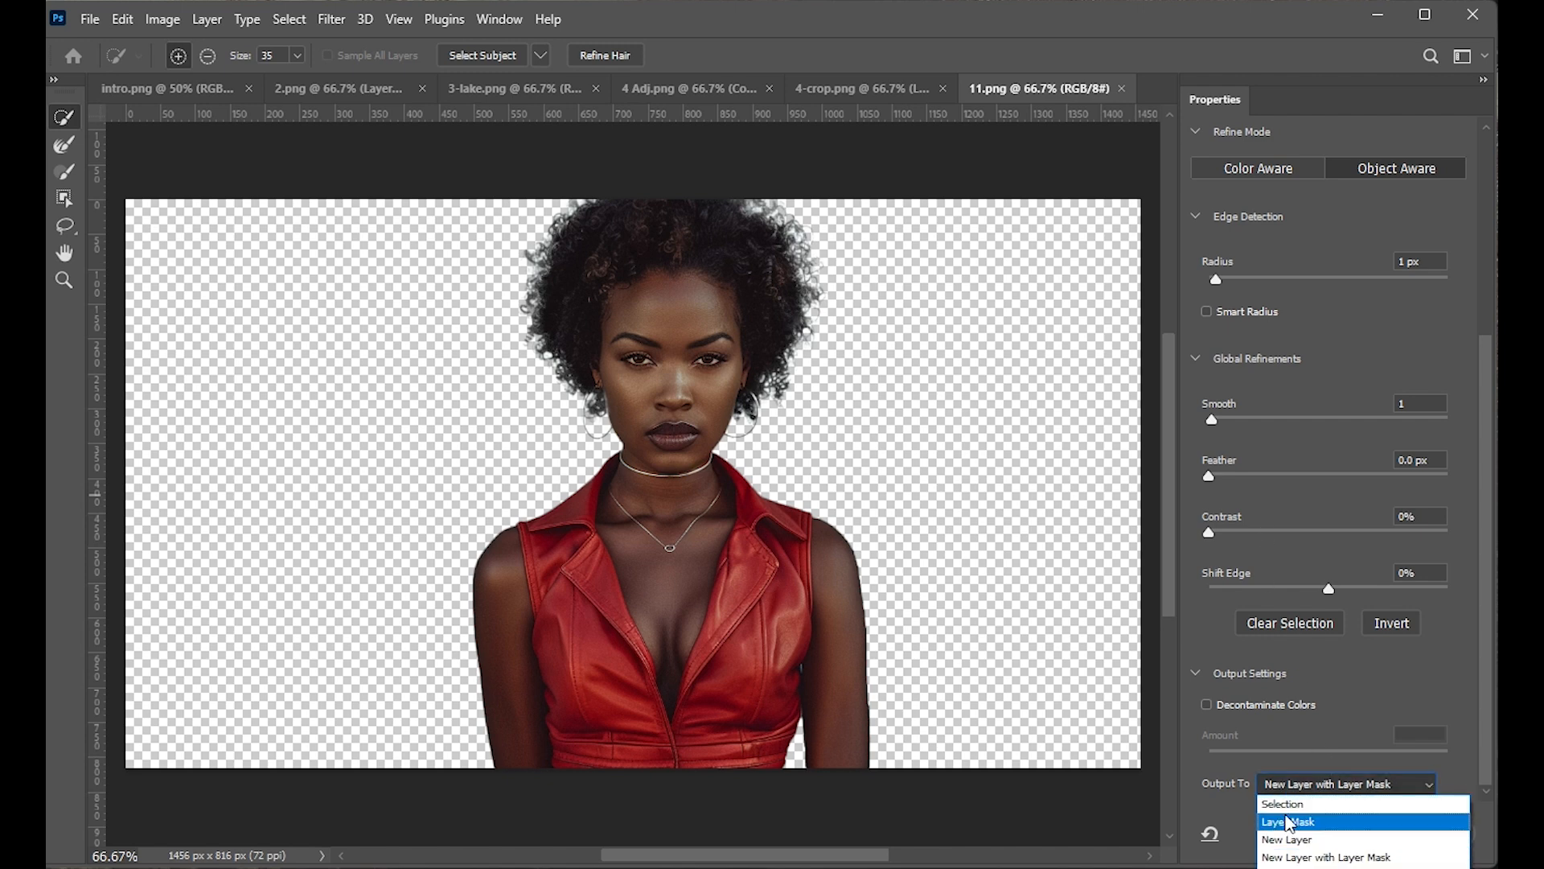
{"action": "mouse_move", "coordinate": [1329, 837]}
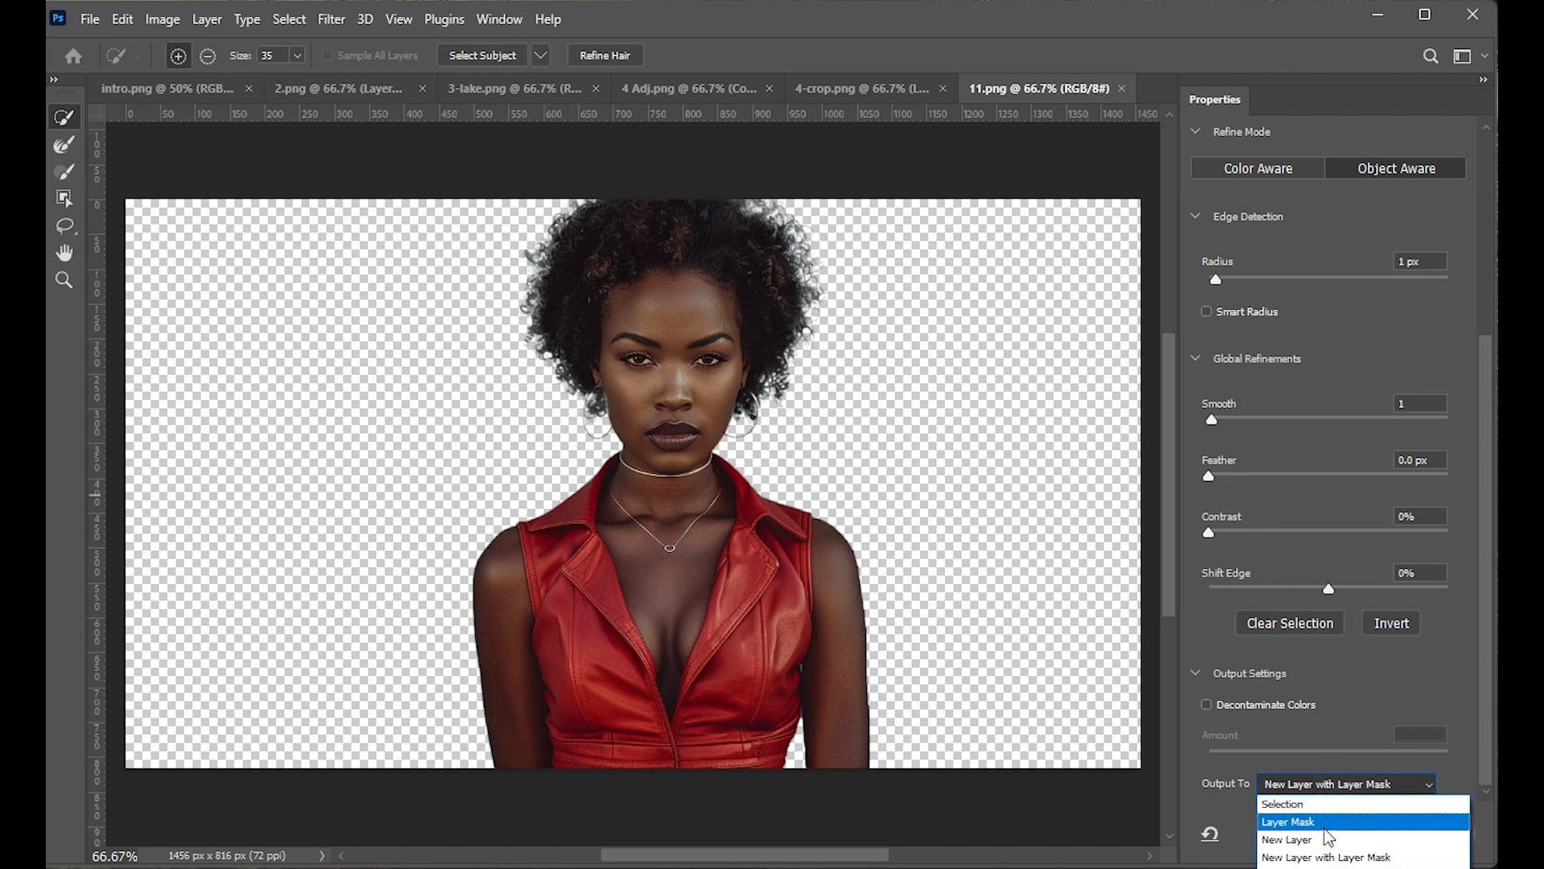
{"action": "mouse_move", "coordinate": [1325, 857]}
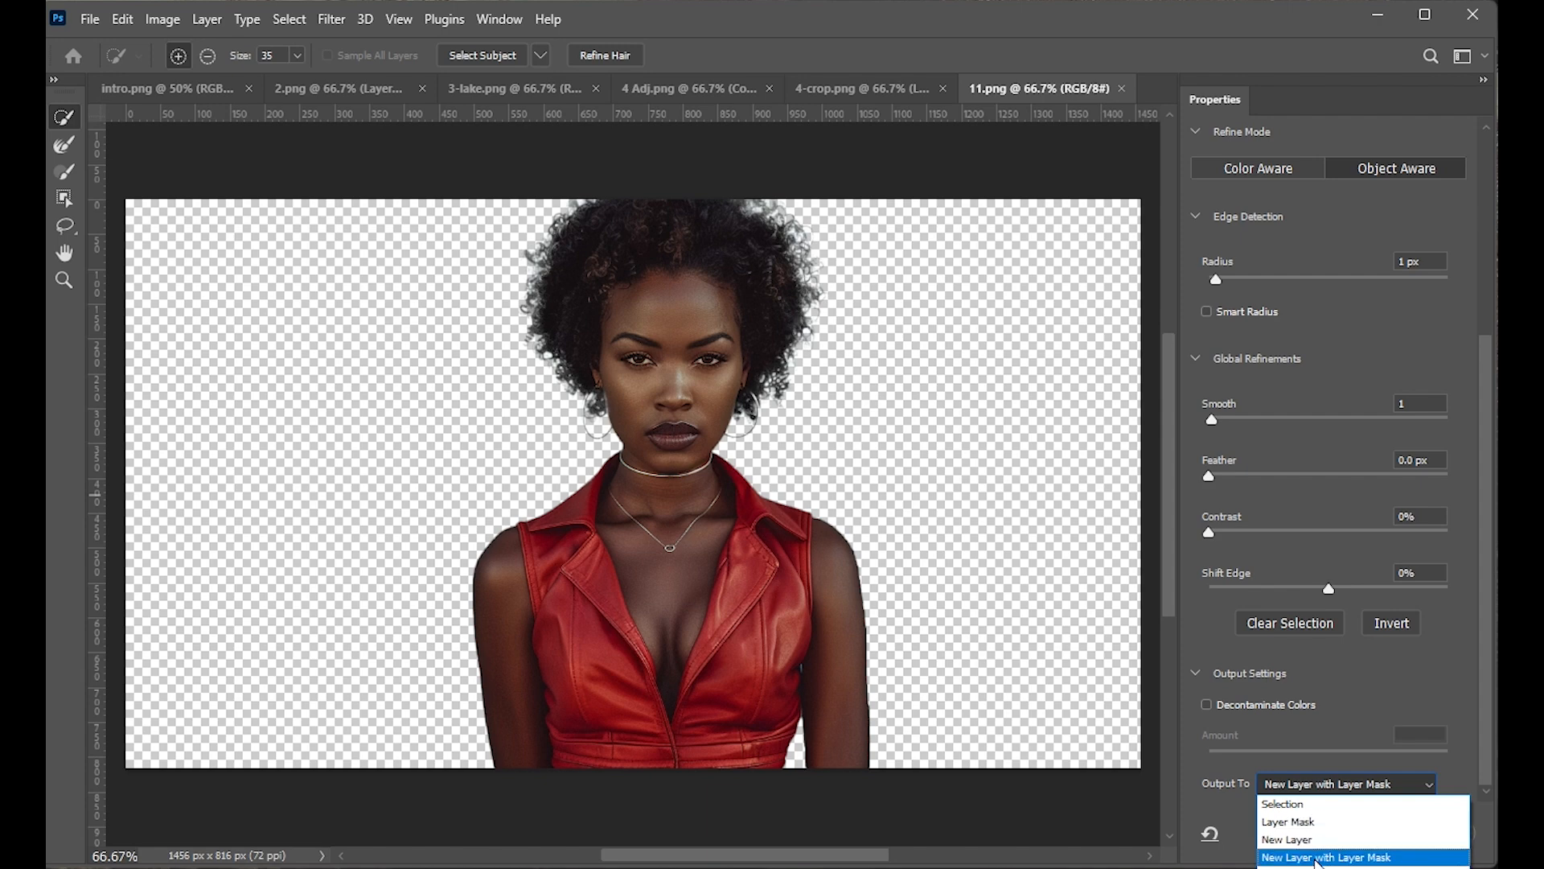
{"action": "left_click", "coordinate": [1324, 857]}
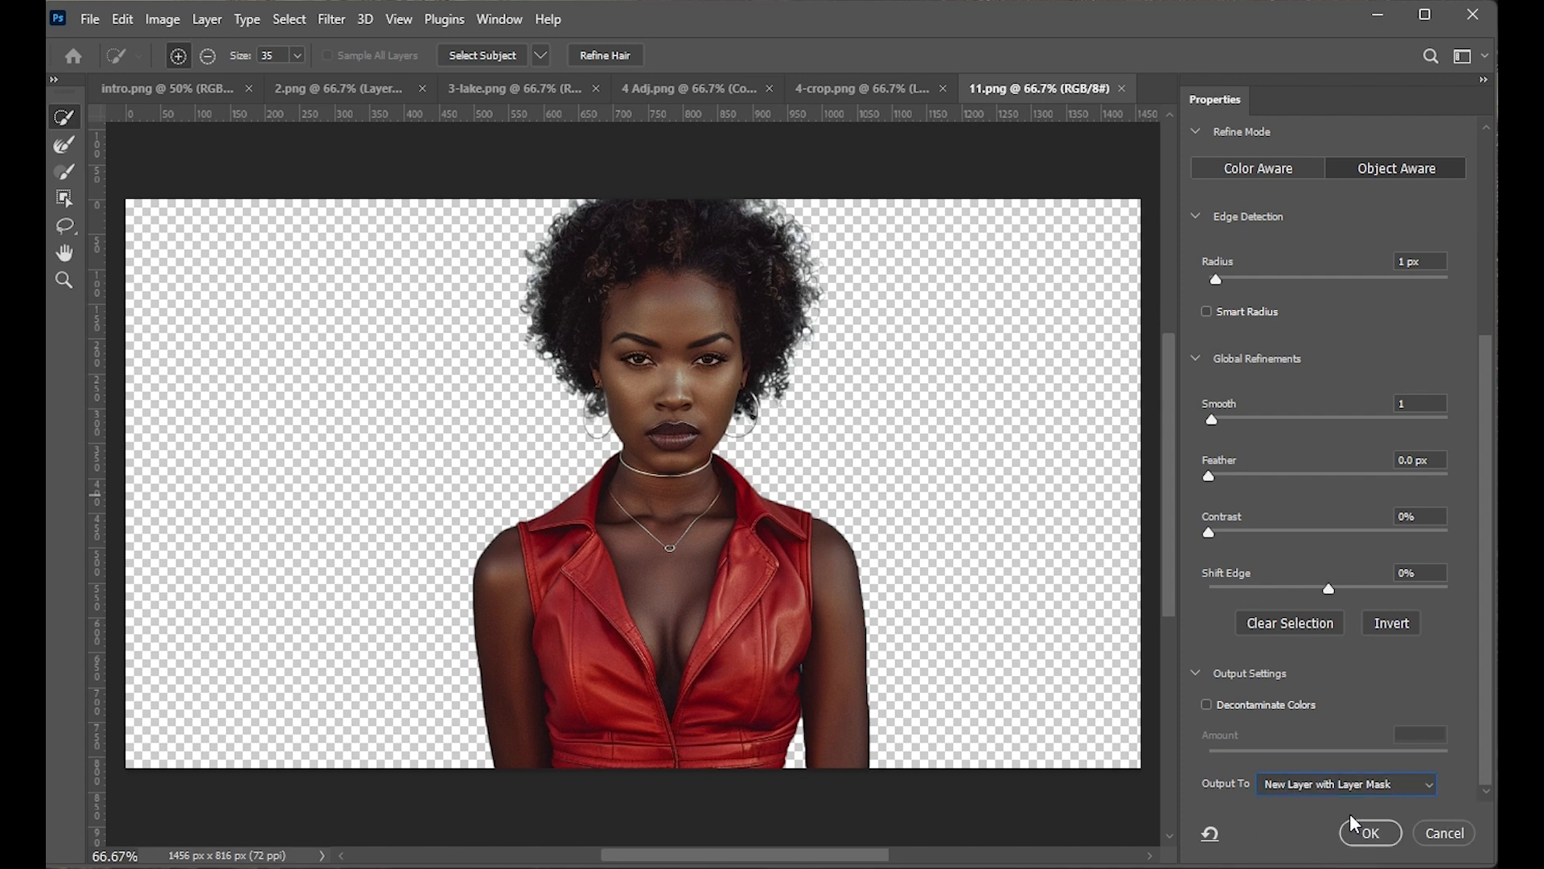
{"action": "left_click", "coordinate": [1369, 833]}
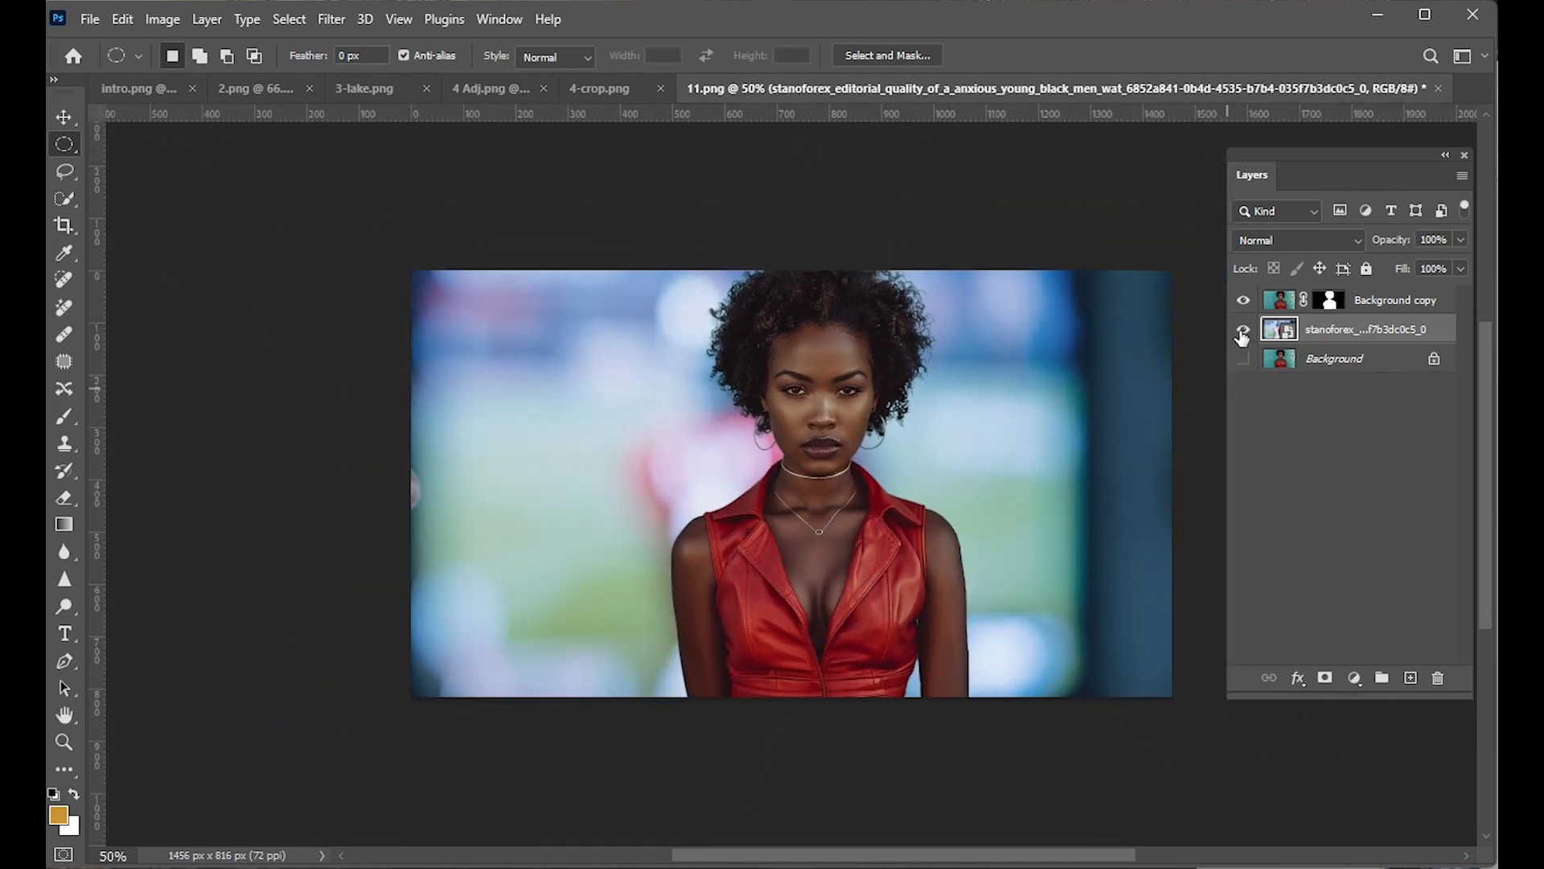
{"action": "left_click", "coordinate": [1243, 333]}
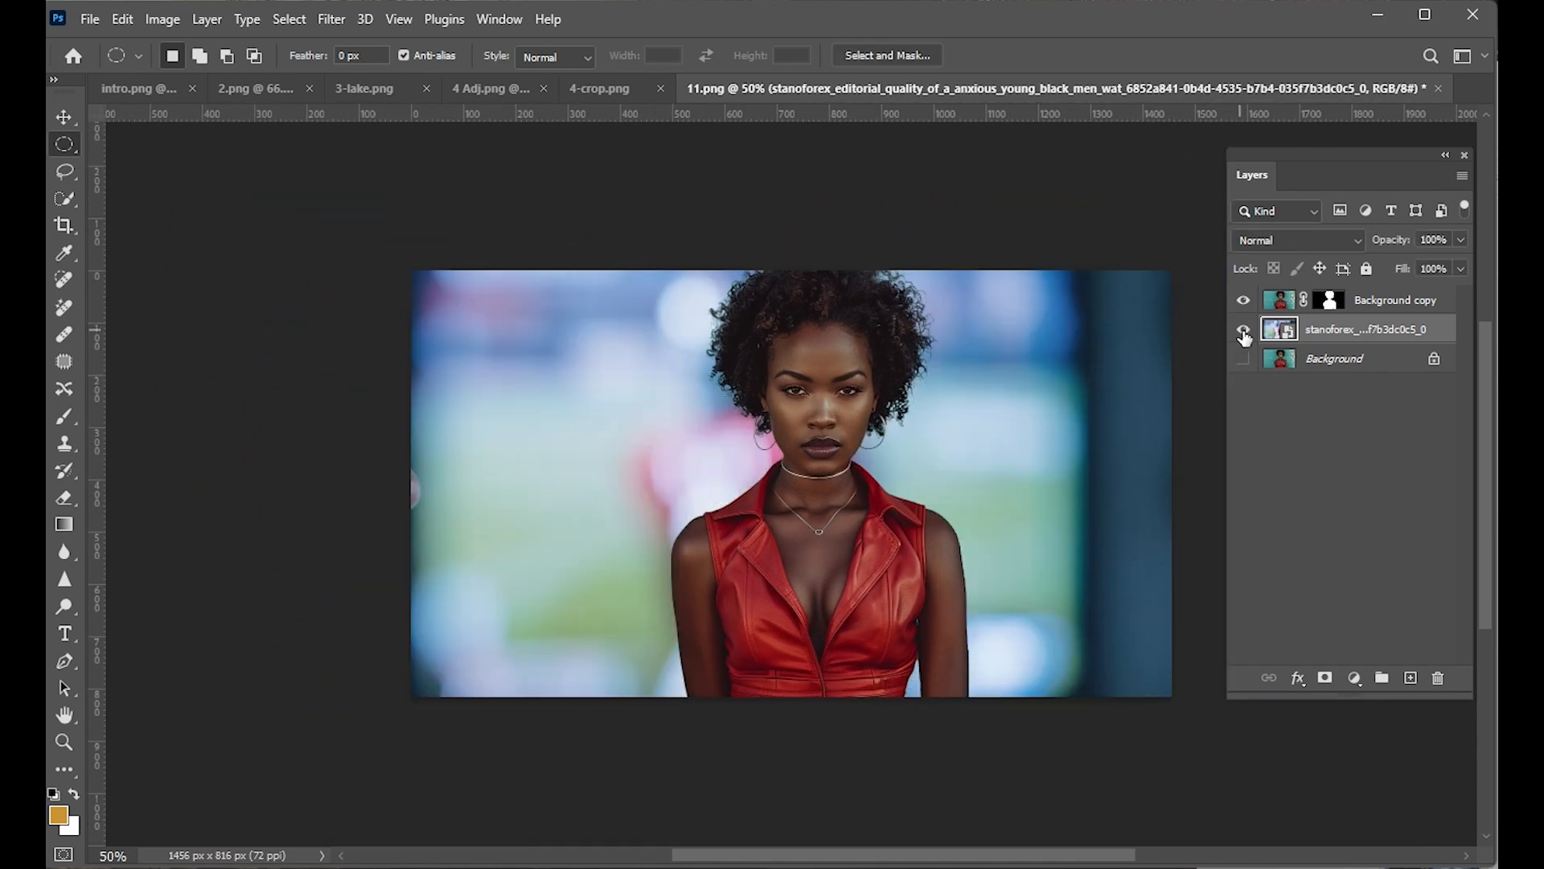
{"action": "left_click", "coordinate": [1243, 329]}
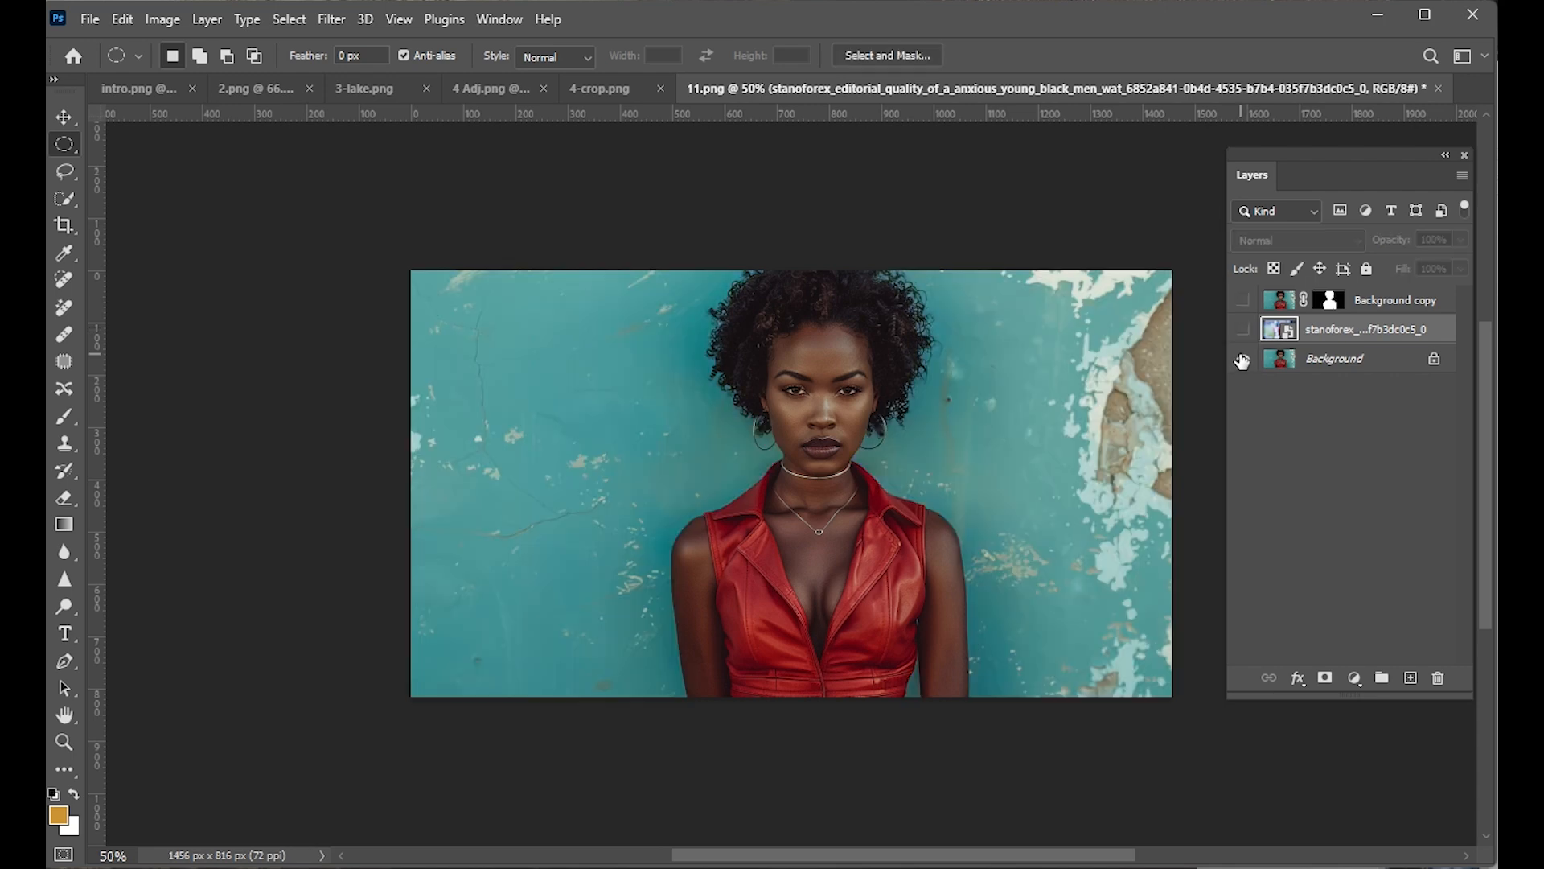
{"action": "left_click", "coordinate": [1243, 300]}
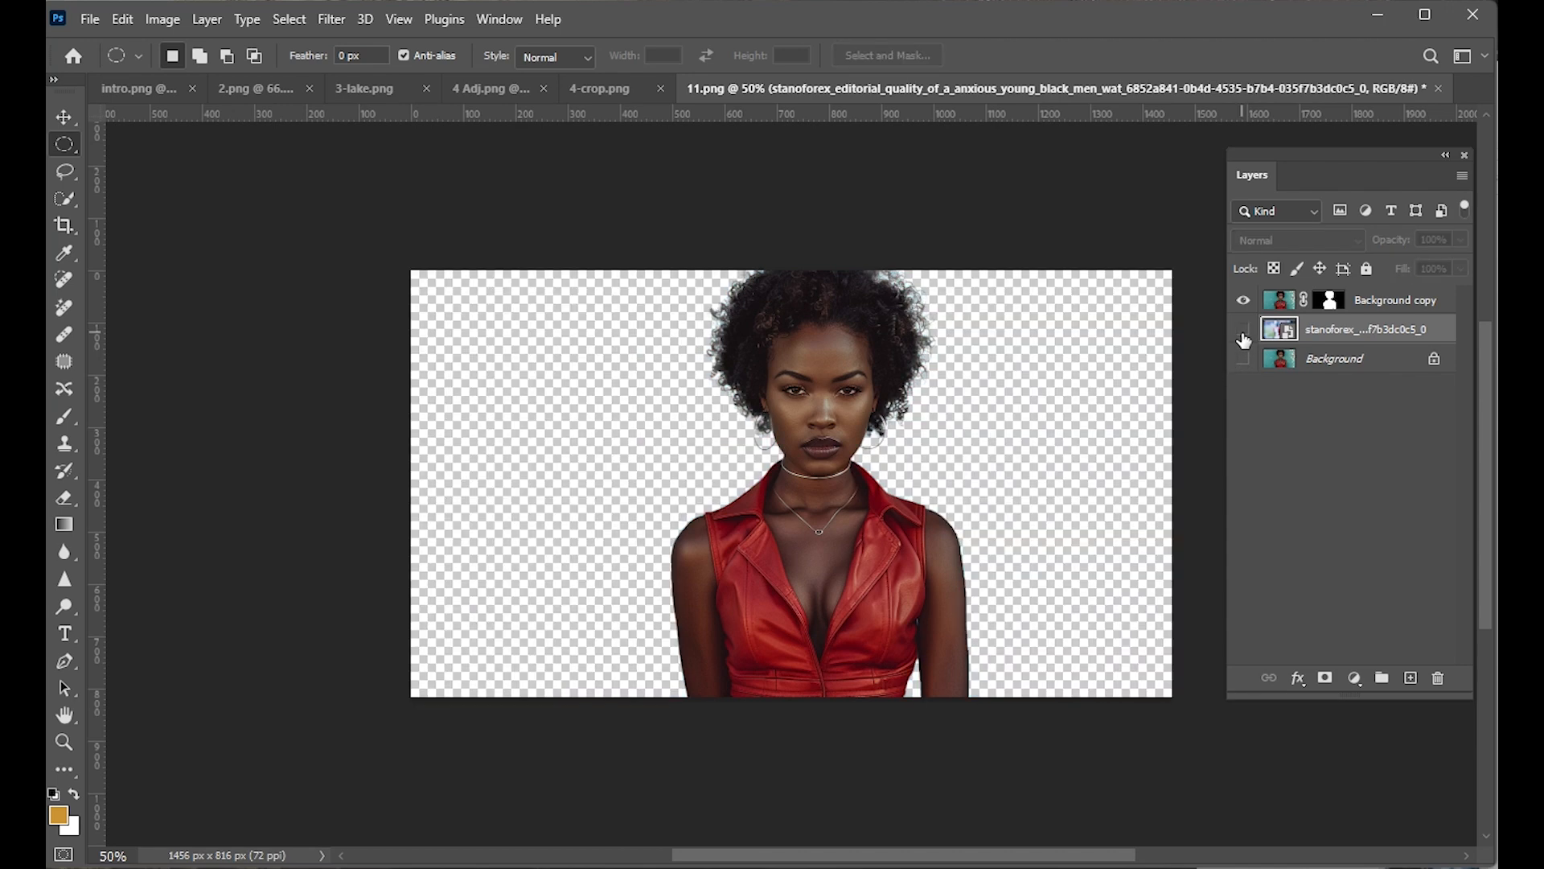
{"action": "left_click", "coordinate": [1242, 329]}
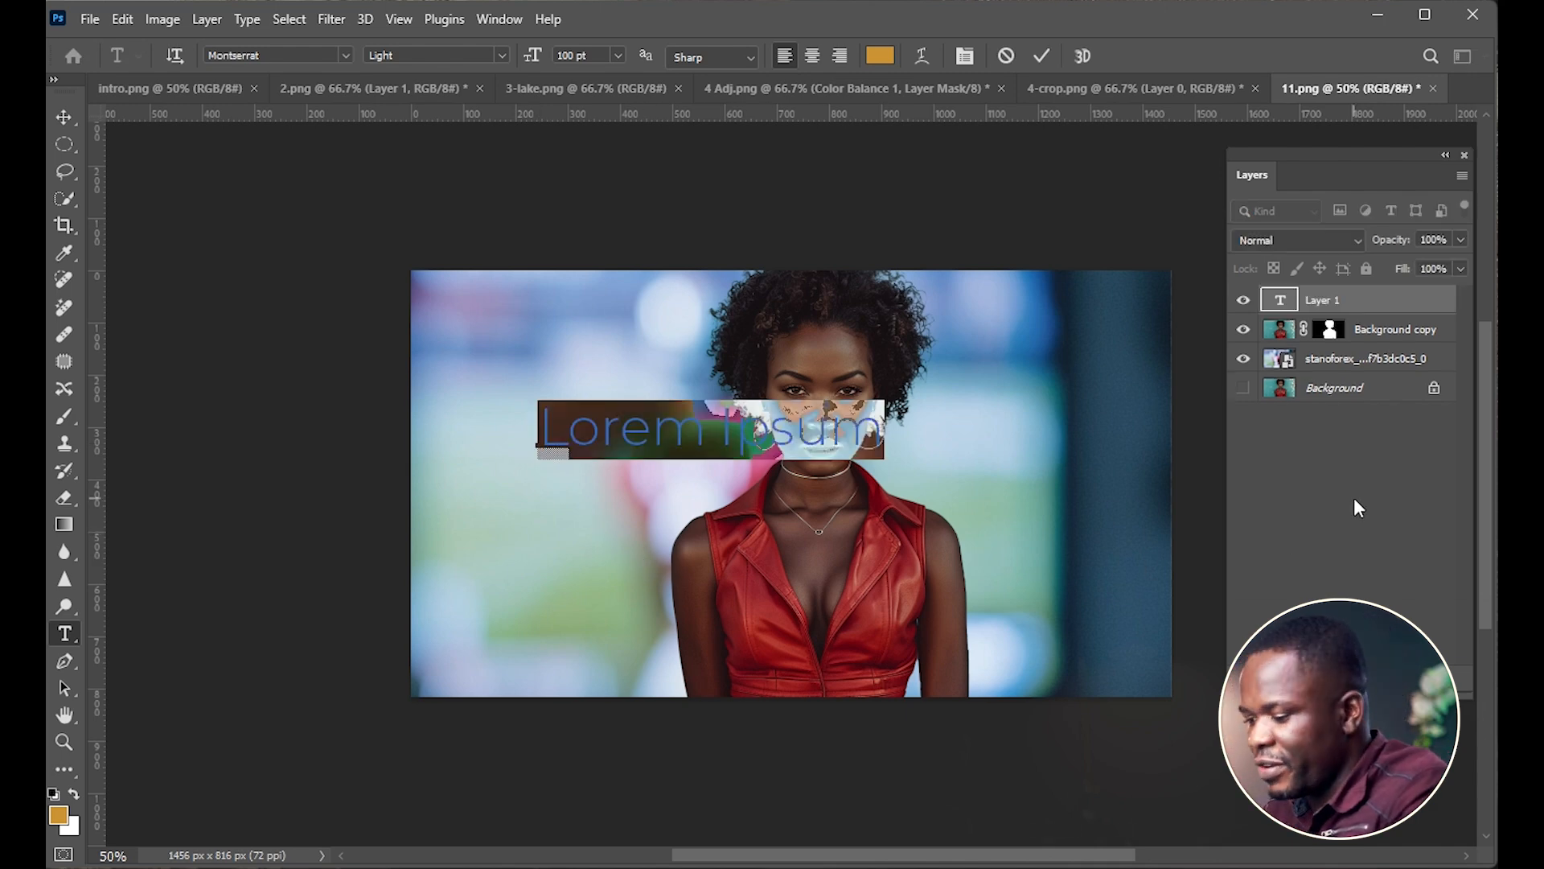
Type 'Vivacious' as the text layer's content.
{"action": "type", "text": "Vi"}
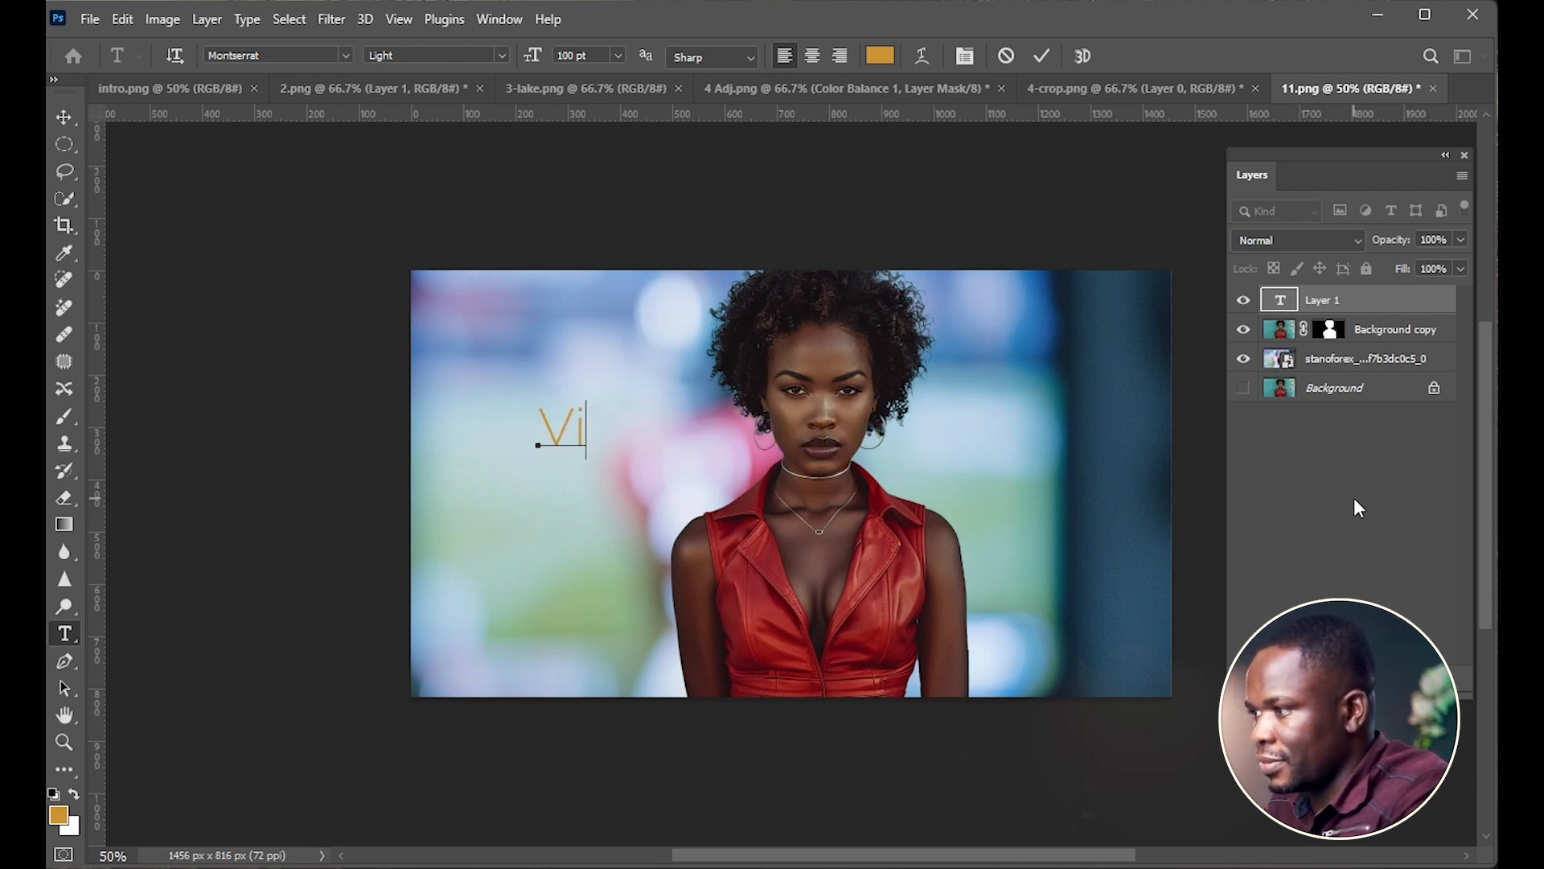
{"action": "type", "text": "vac"}
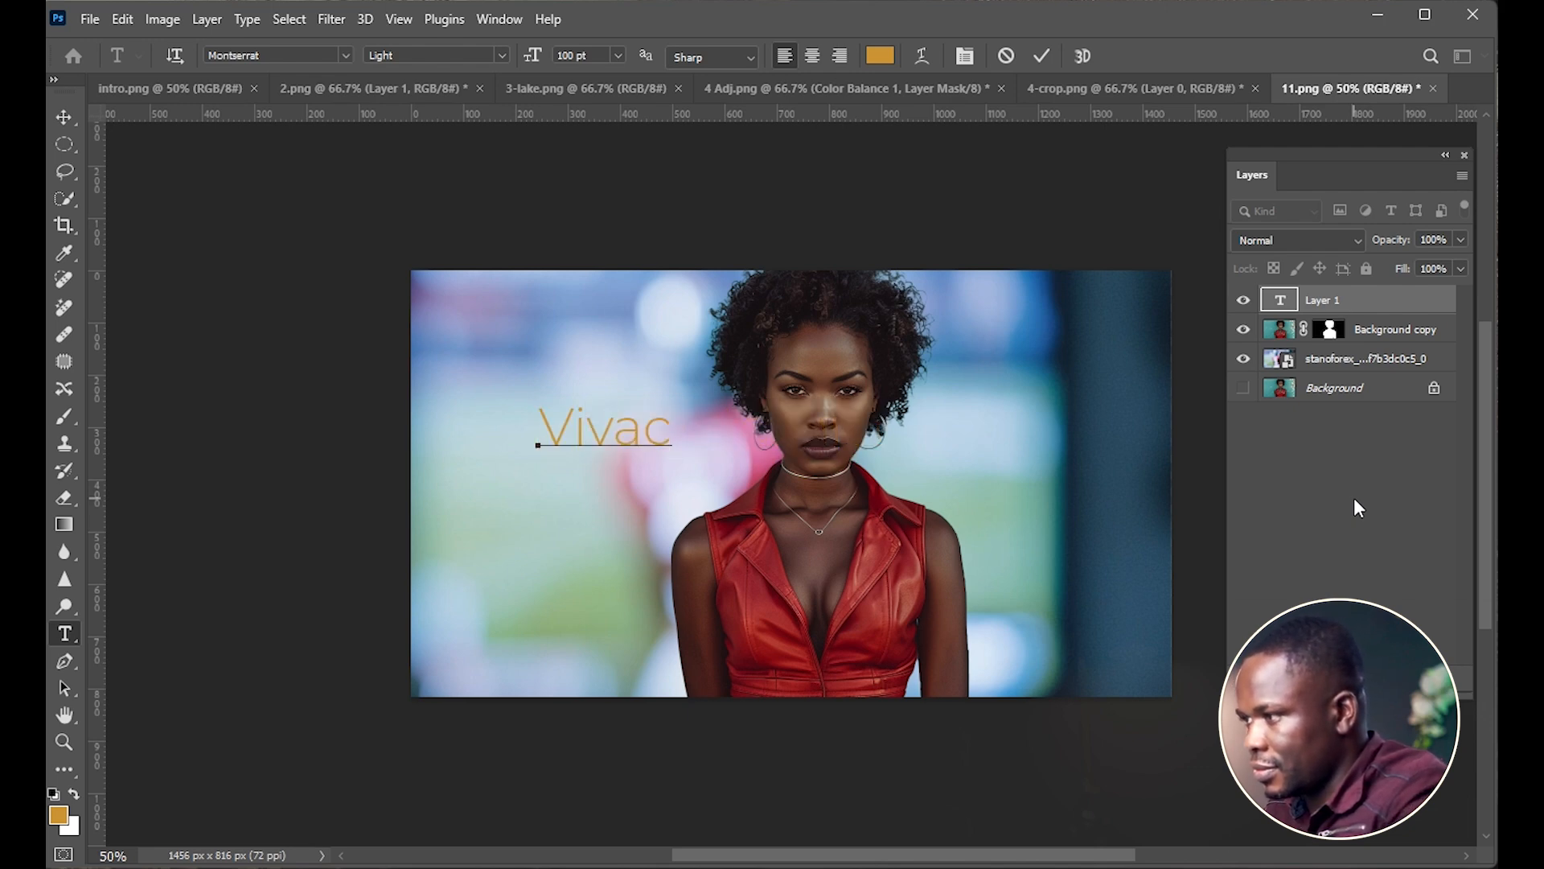
{"action": "type", "text": "ious"}
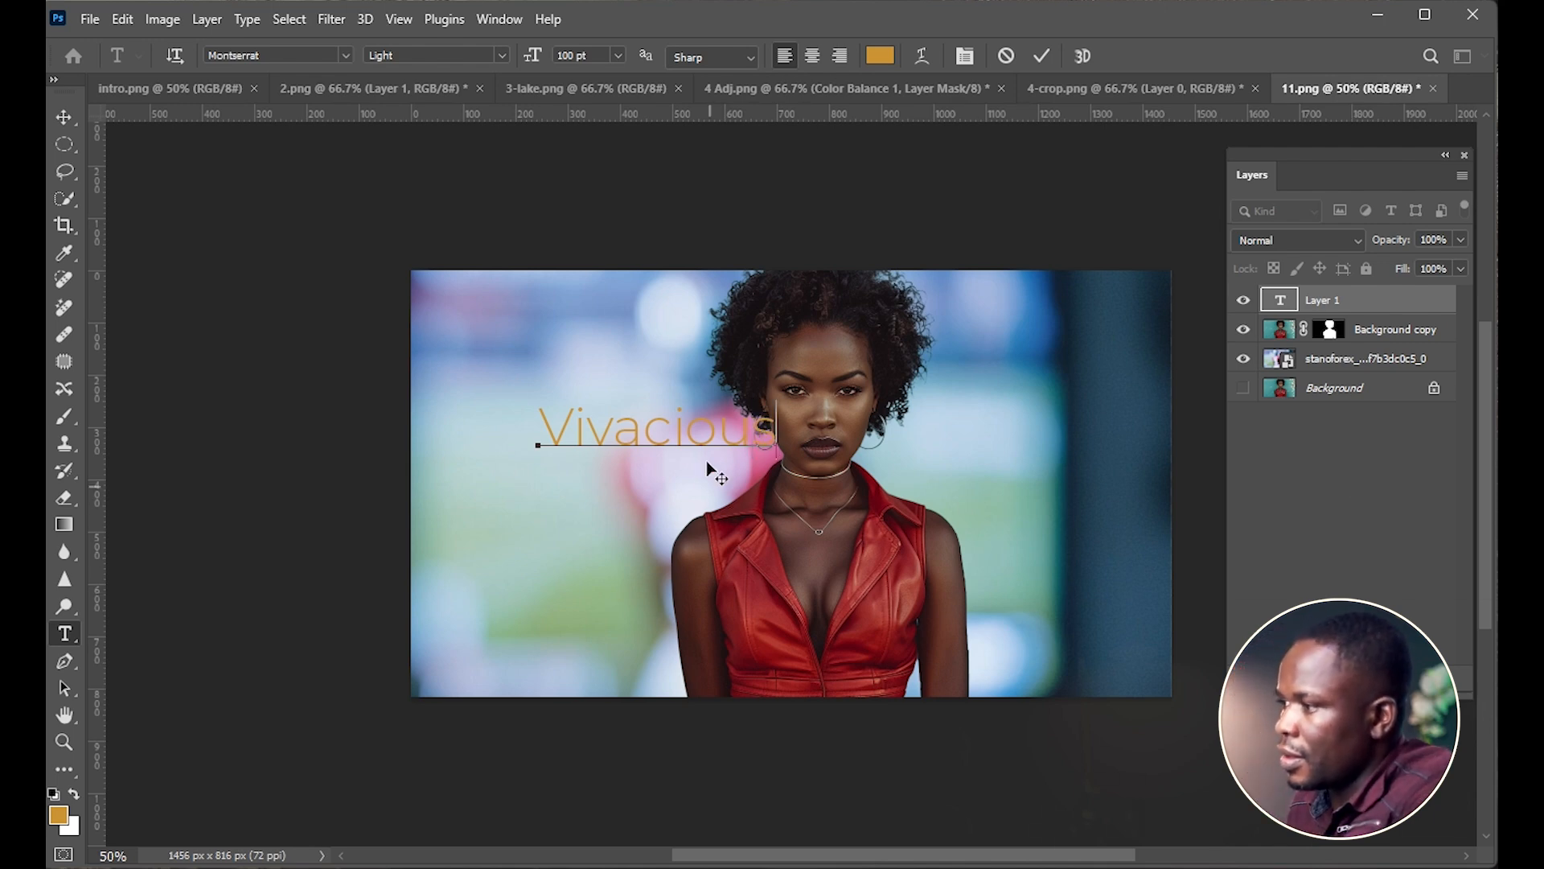
Select all the Vivacious text and open the Montserrat font weight list.
{"action": "triple_click", "coordinate": [655, 430]}
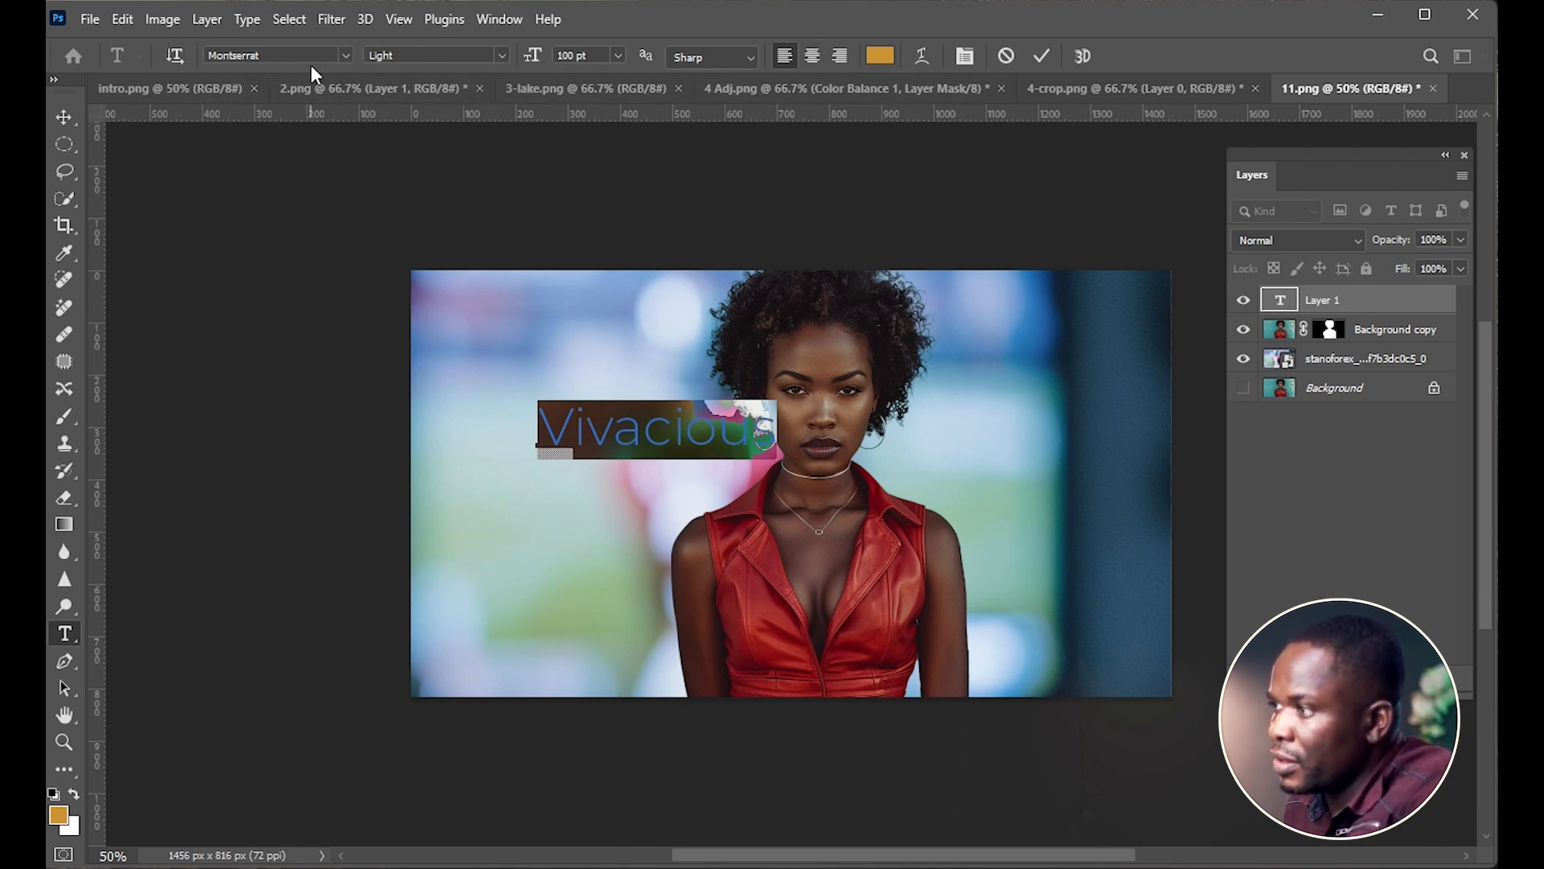
{"action": "left_click", "coordinate": [502, 56]}
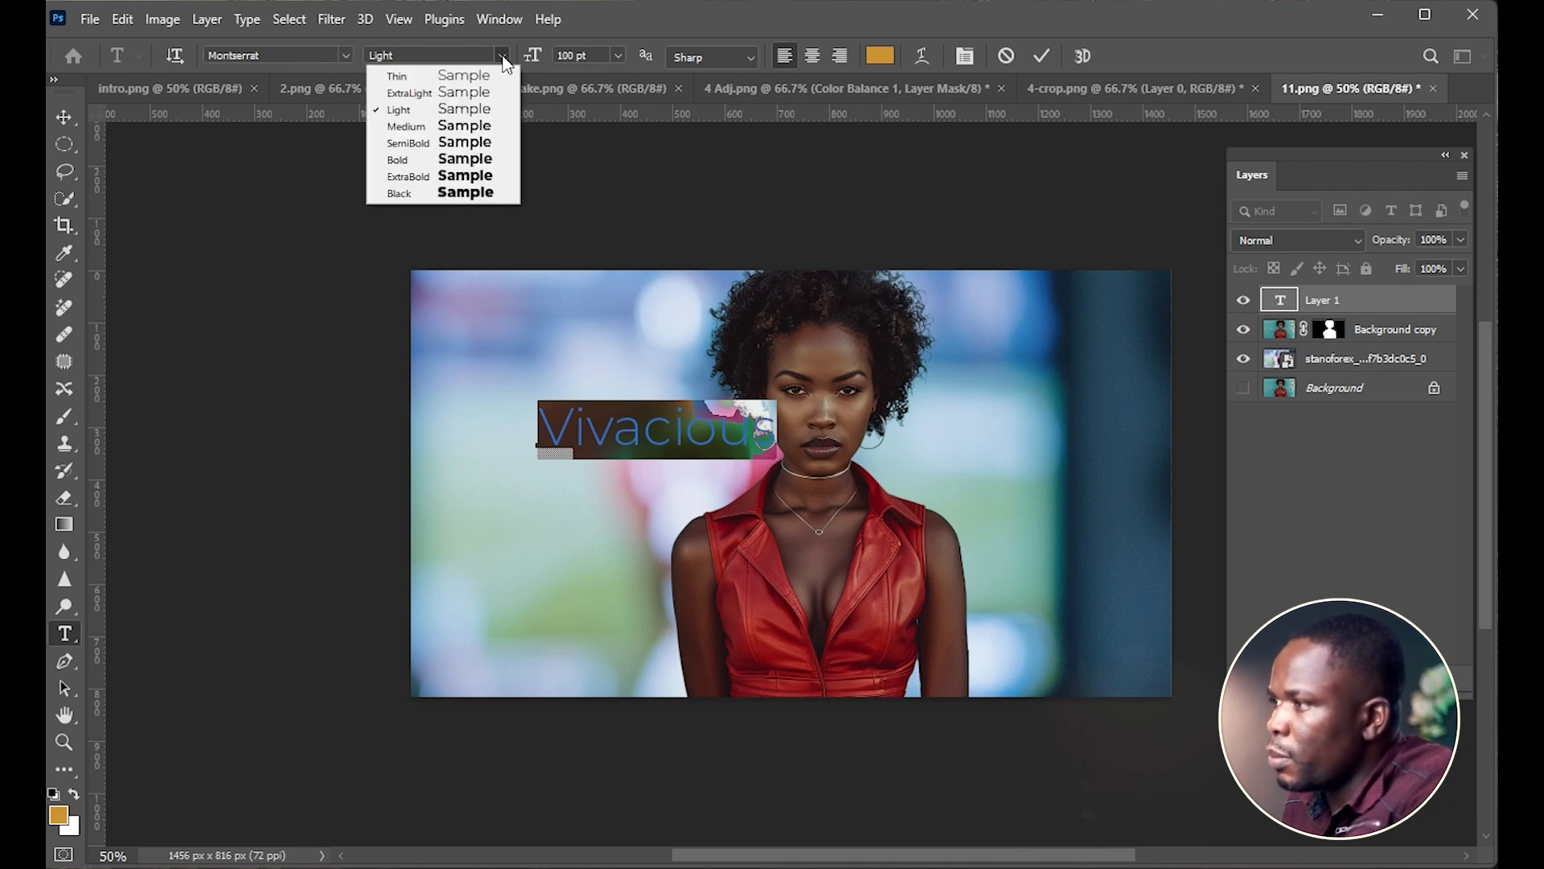
{"action": "mouse_move", "coordinate": [443, 192]}
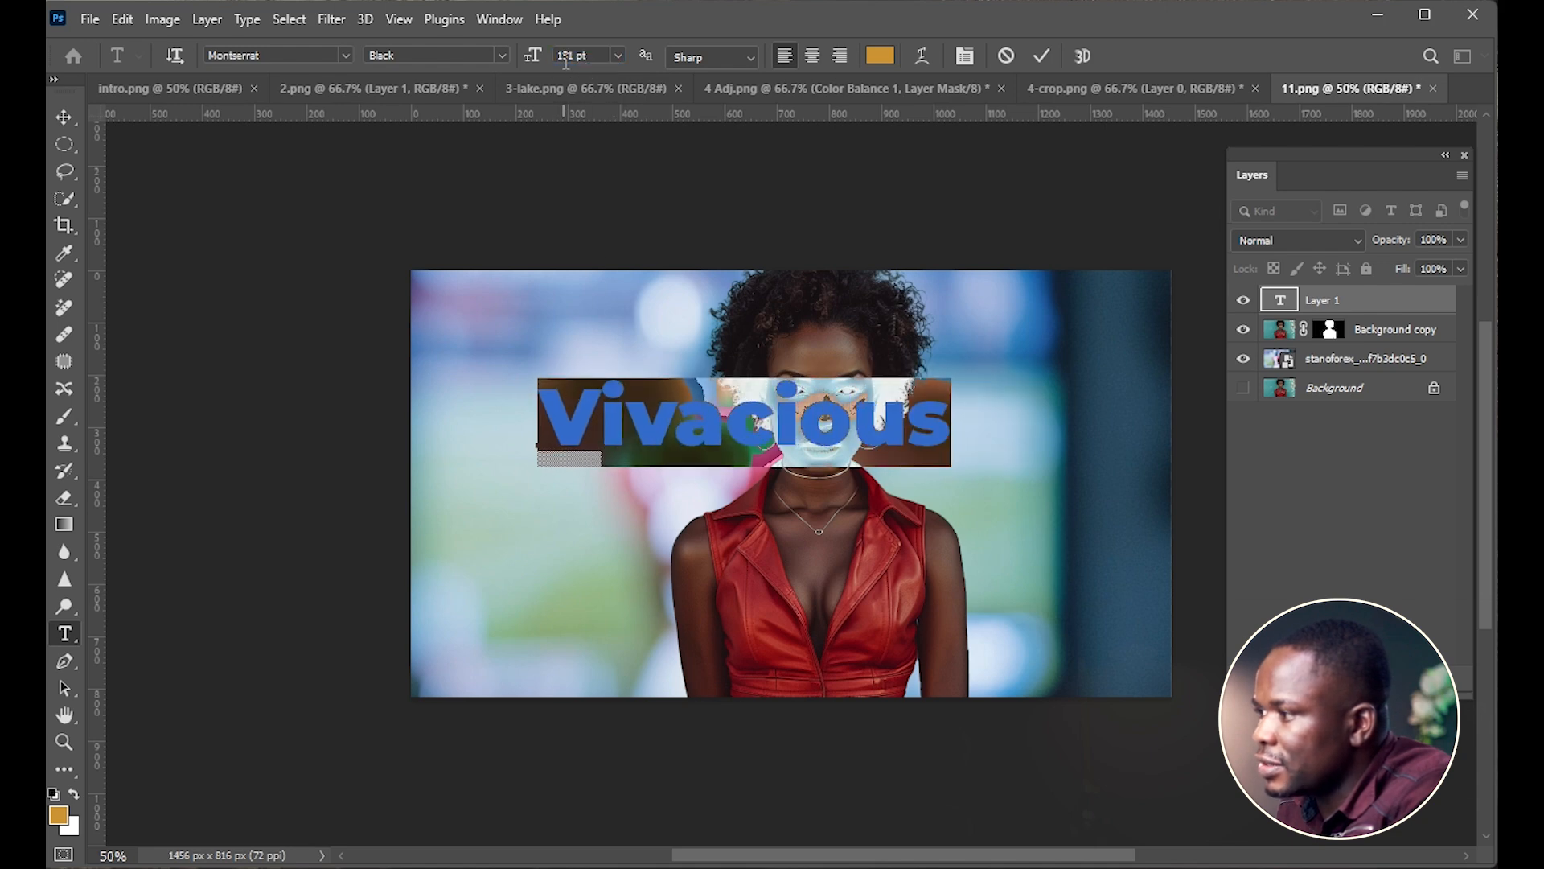
{"action": "mouse_move", "coordinate": [921, 655]}
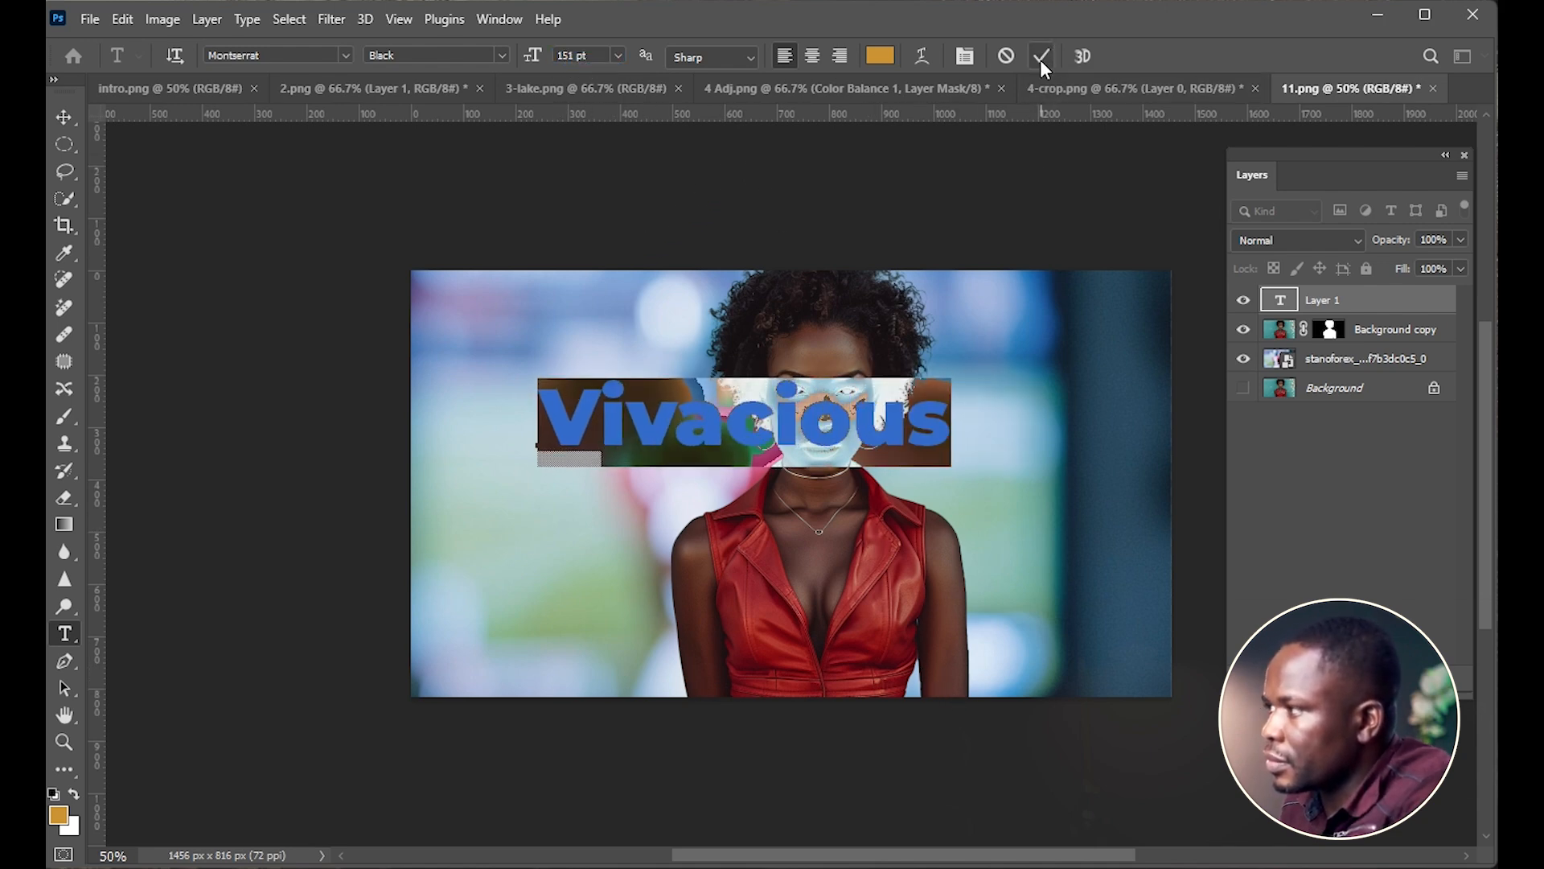
Commit the text and move Vivacious down over the woman's torso.
{"action": "left_click", "coordinate": [1040, 55]}
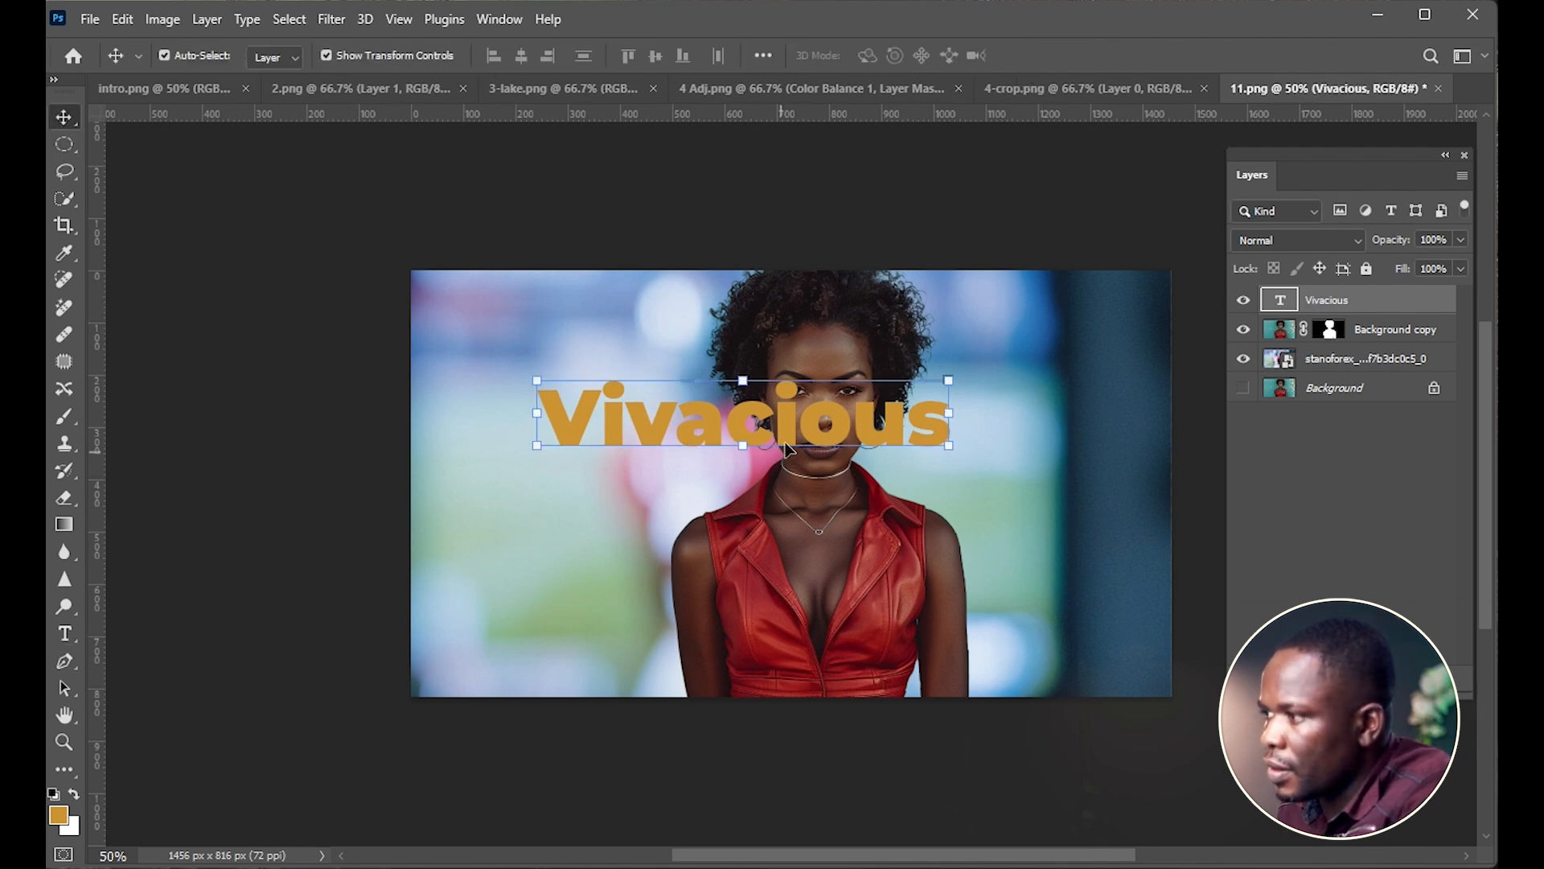
{"action": "left_click_drag", "start_coordinate": [743, 413], "coordinate": [798, 635]}
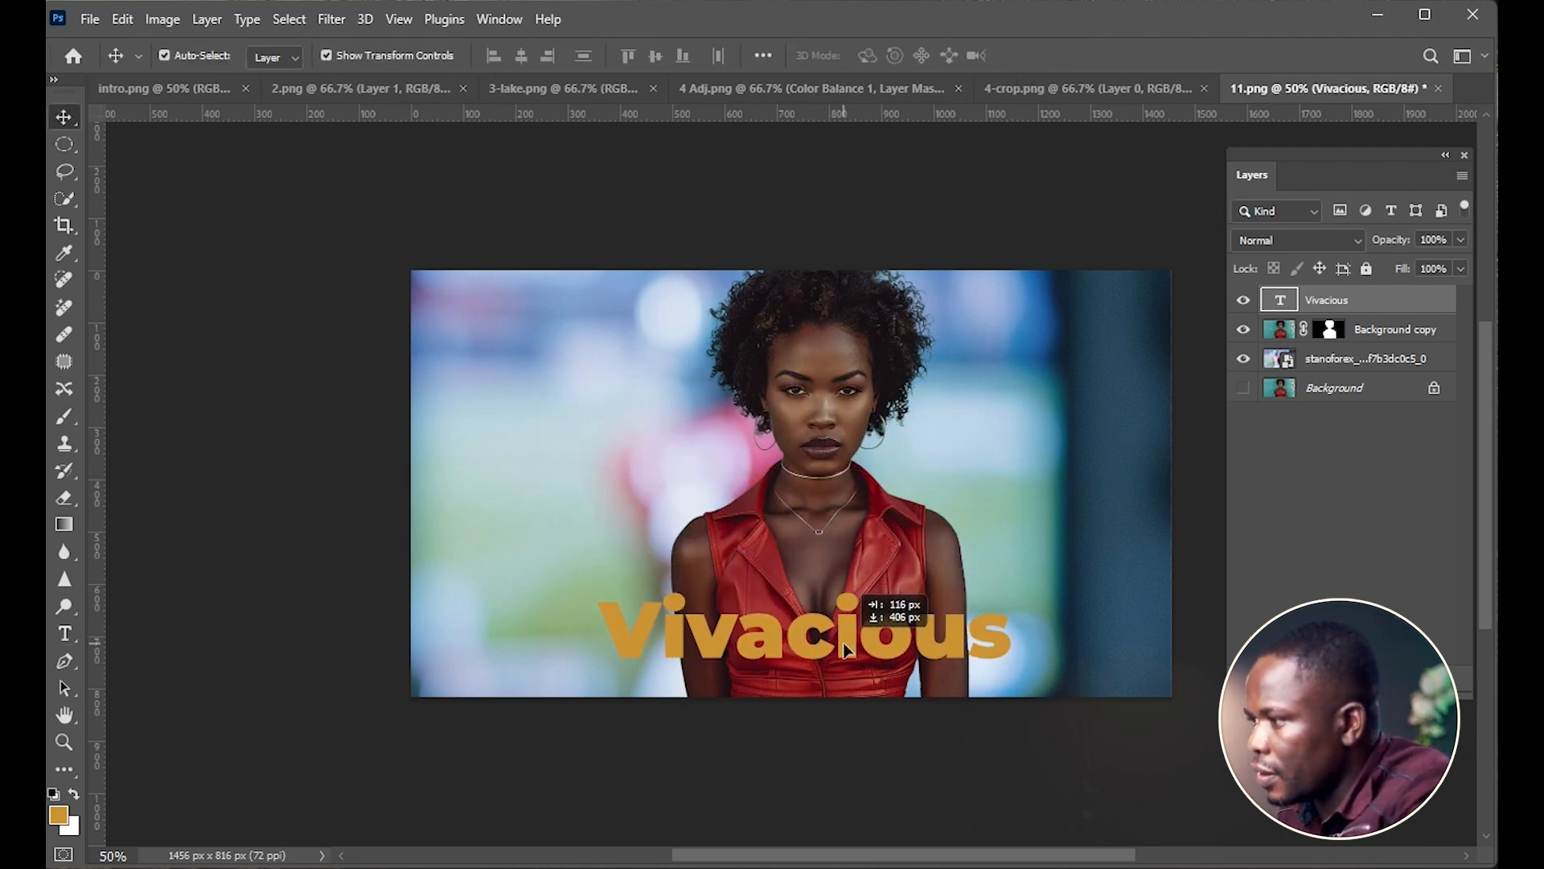
{"action": "left_click_drag", "start_coordinate": [842, 646], "coordinate": [855, 659]}
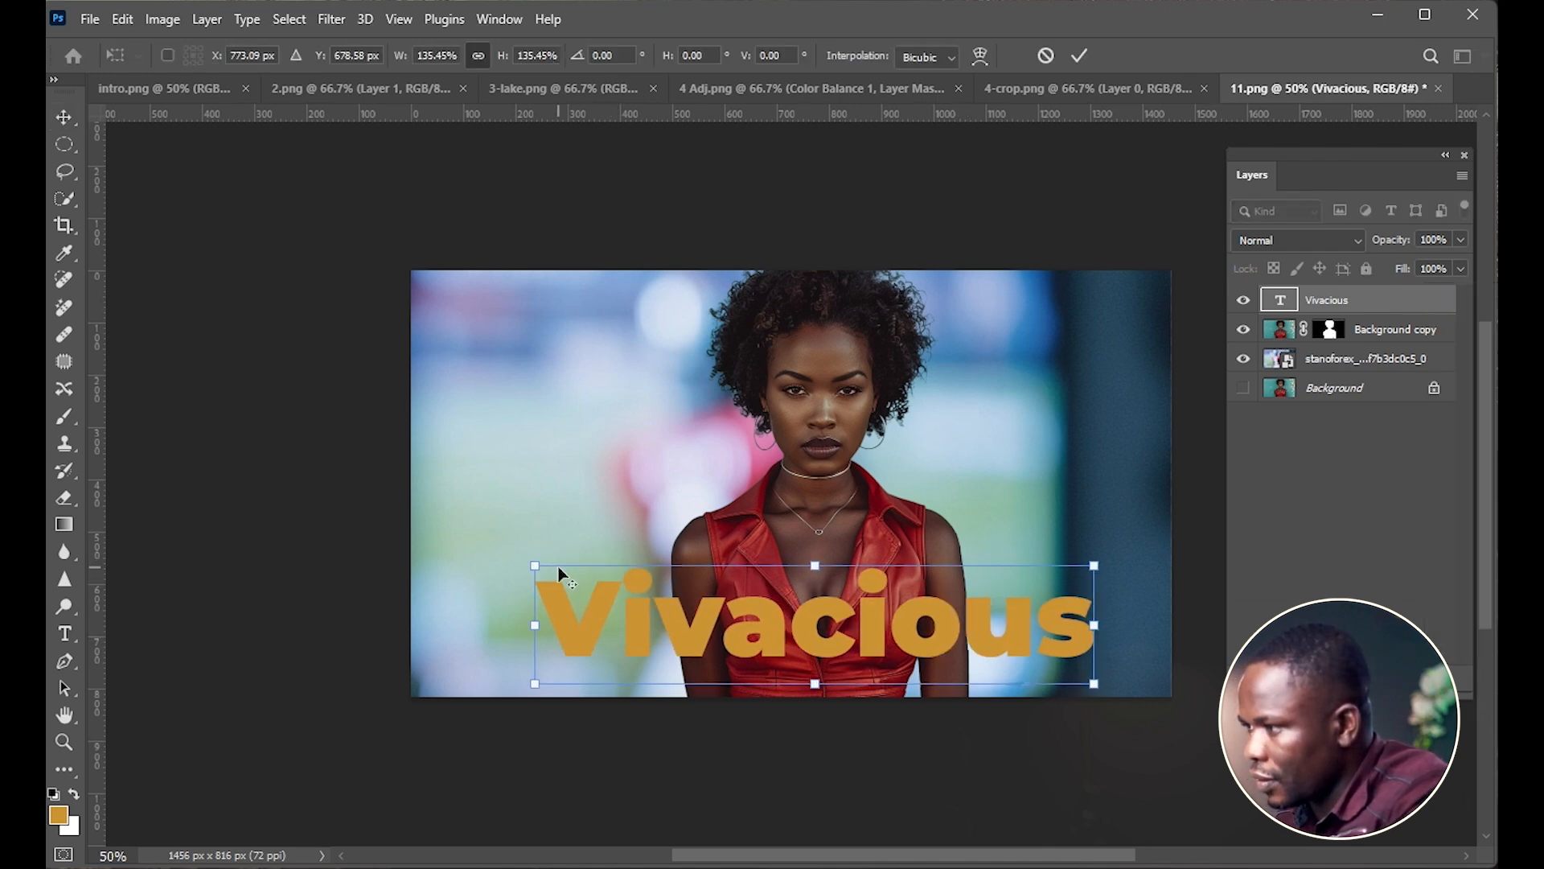
Scale the Vivacious text up to span the lower part of the image.
{"action": "left_click_drag", "start_coordinate": [1092, 565], "coordinate": [1128, 557]}
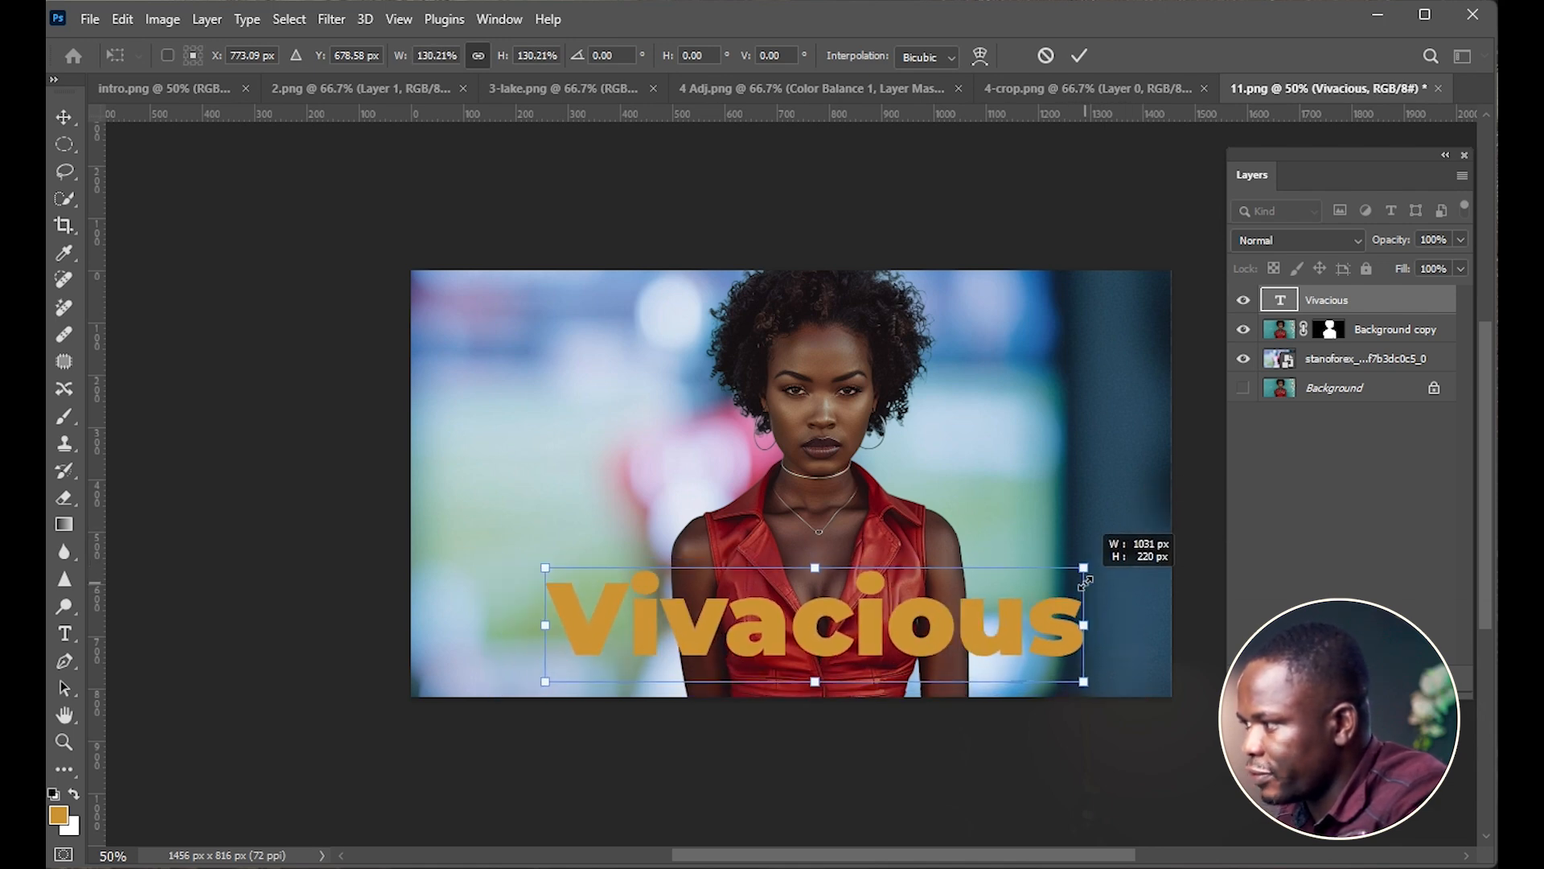
{"action": "left_click_drag", "start_coordinate": [1086, 579], "coordinate": [1109, 566]}
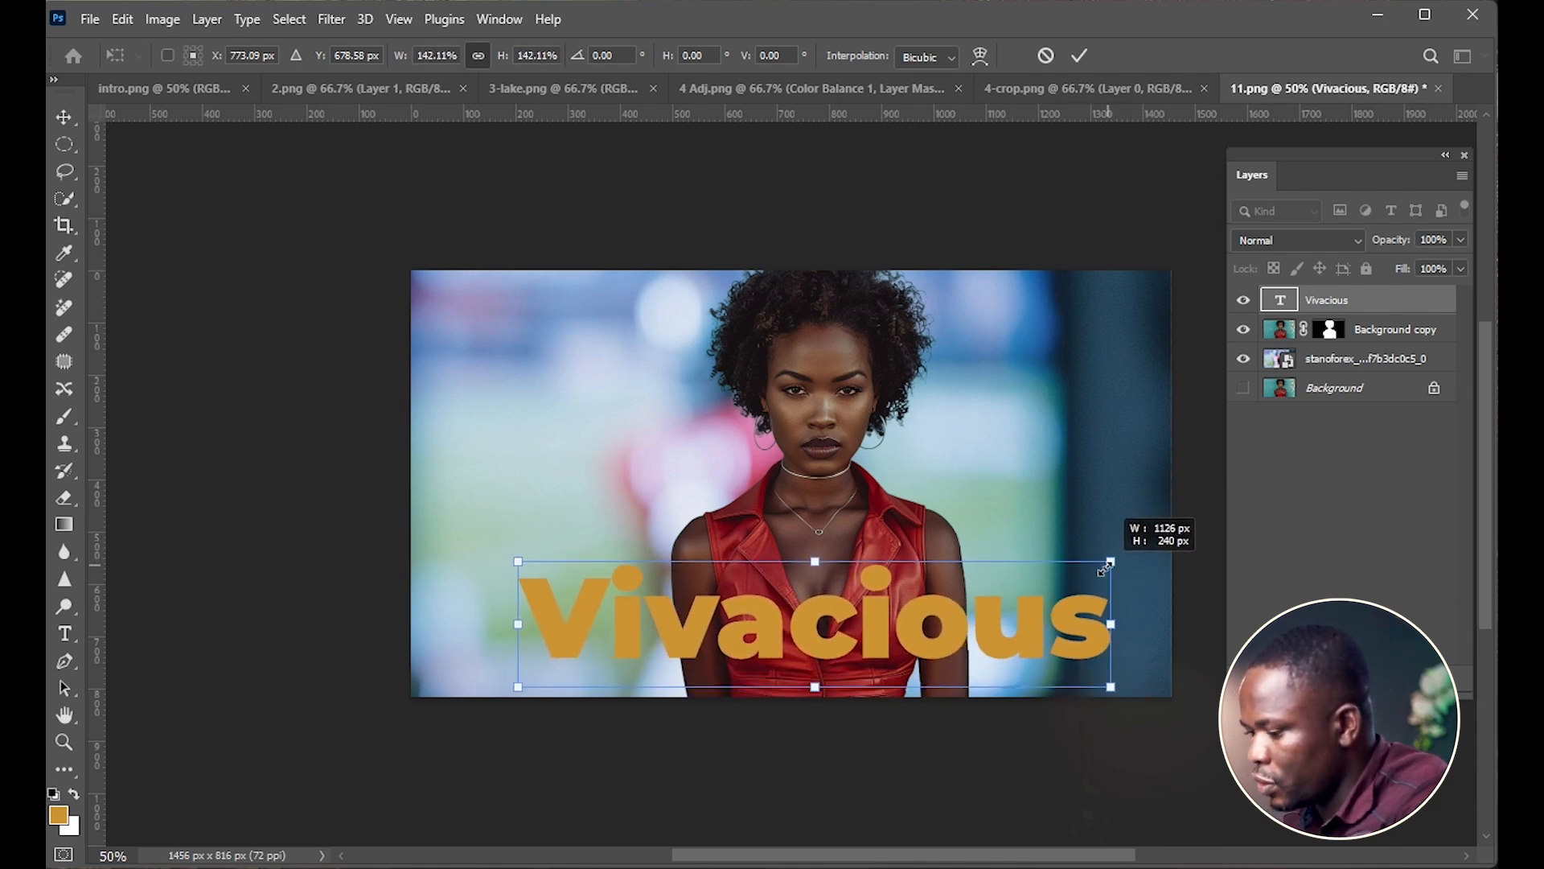
{"action": "left_click_drag", "start_coordinate": [1107, 570], "coordinate": [1085, 572]}
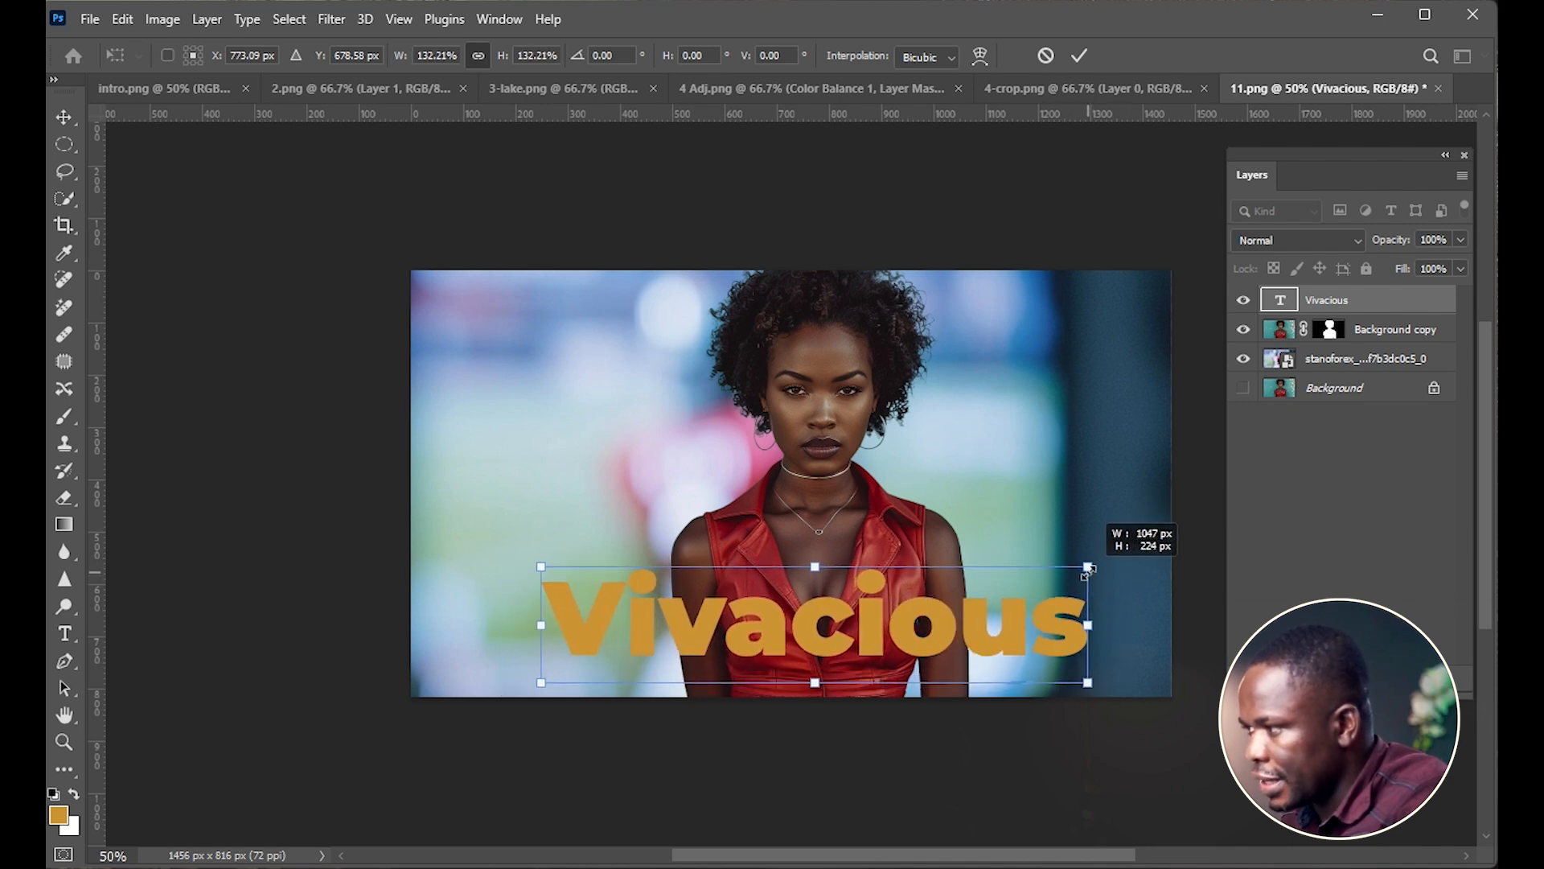
{"action": "left_click_drag", "start_coordinate": [1088, 570], "coordinate": [1059, 579]}
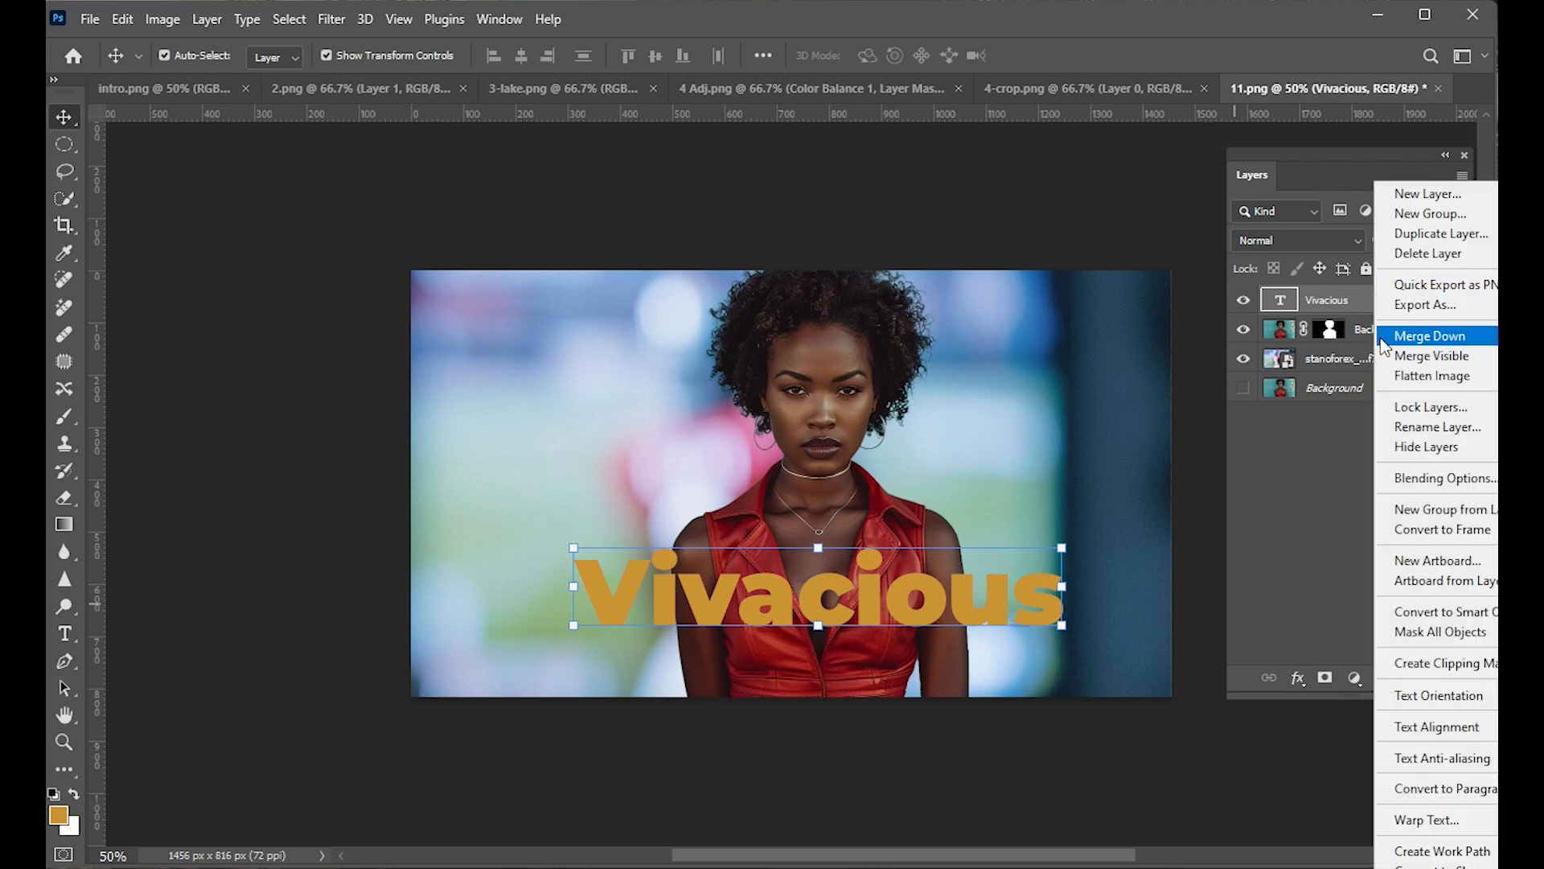
Add a white Stroke and a #aa2c25 red Color Overlay to the Vivacious text.
{"action": "left_click", "coordinate": [1439, 478]}
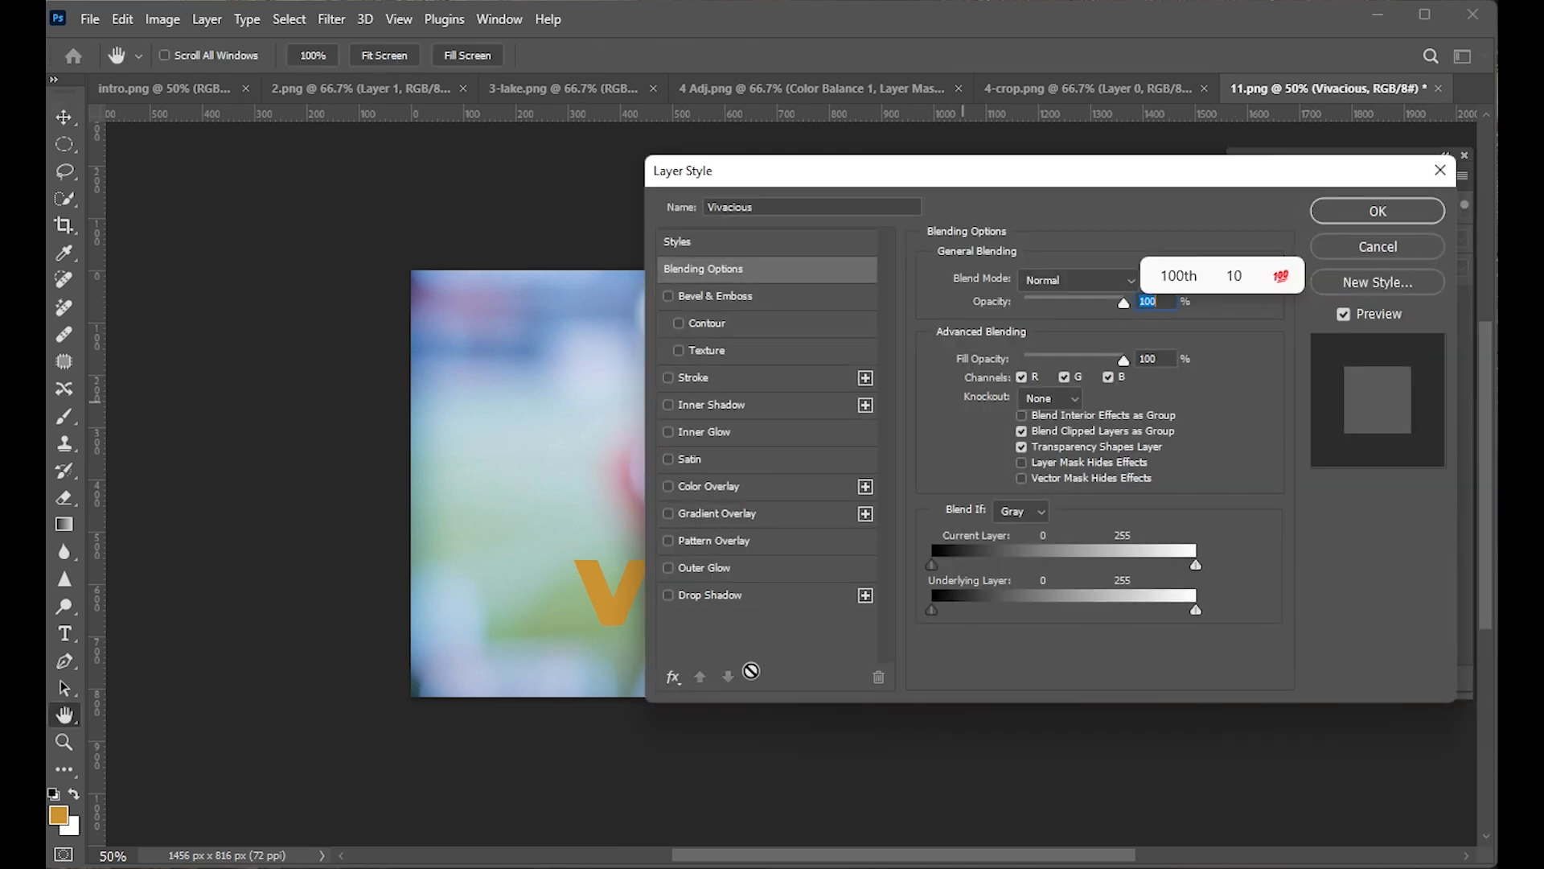
{"action": "left_click", "coordinate": [619, 255]}
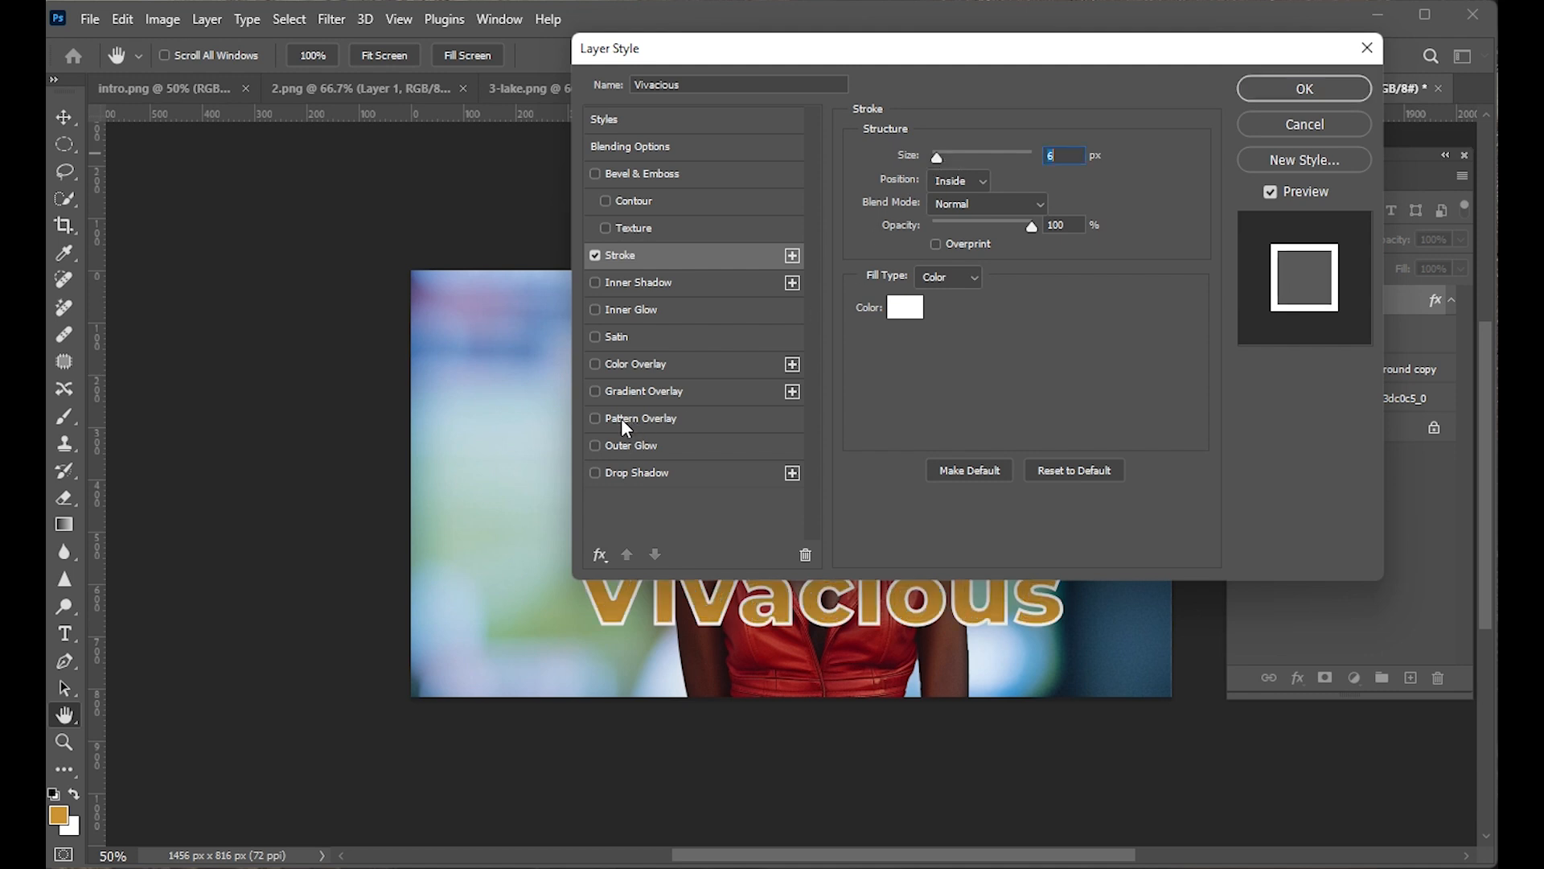
{"action": "left_click", "coordinate": [635, 364]}
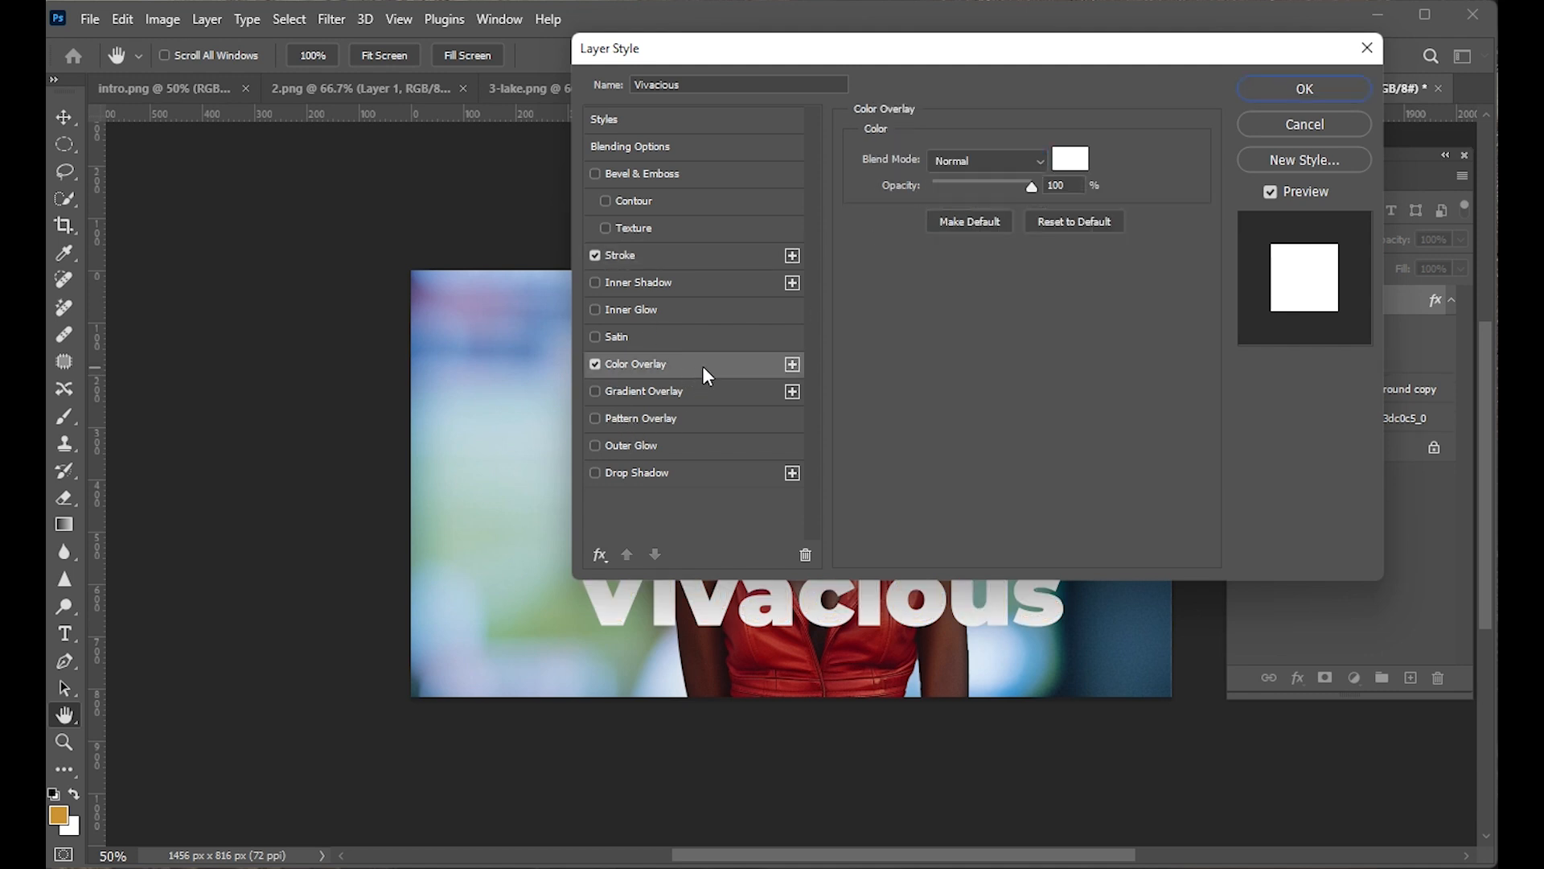
{"action": "left_click", "coordinate": [1070, 158]}
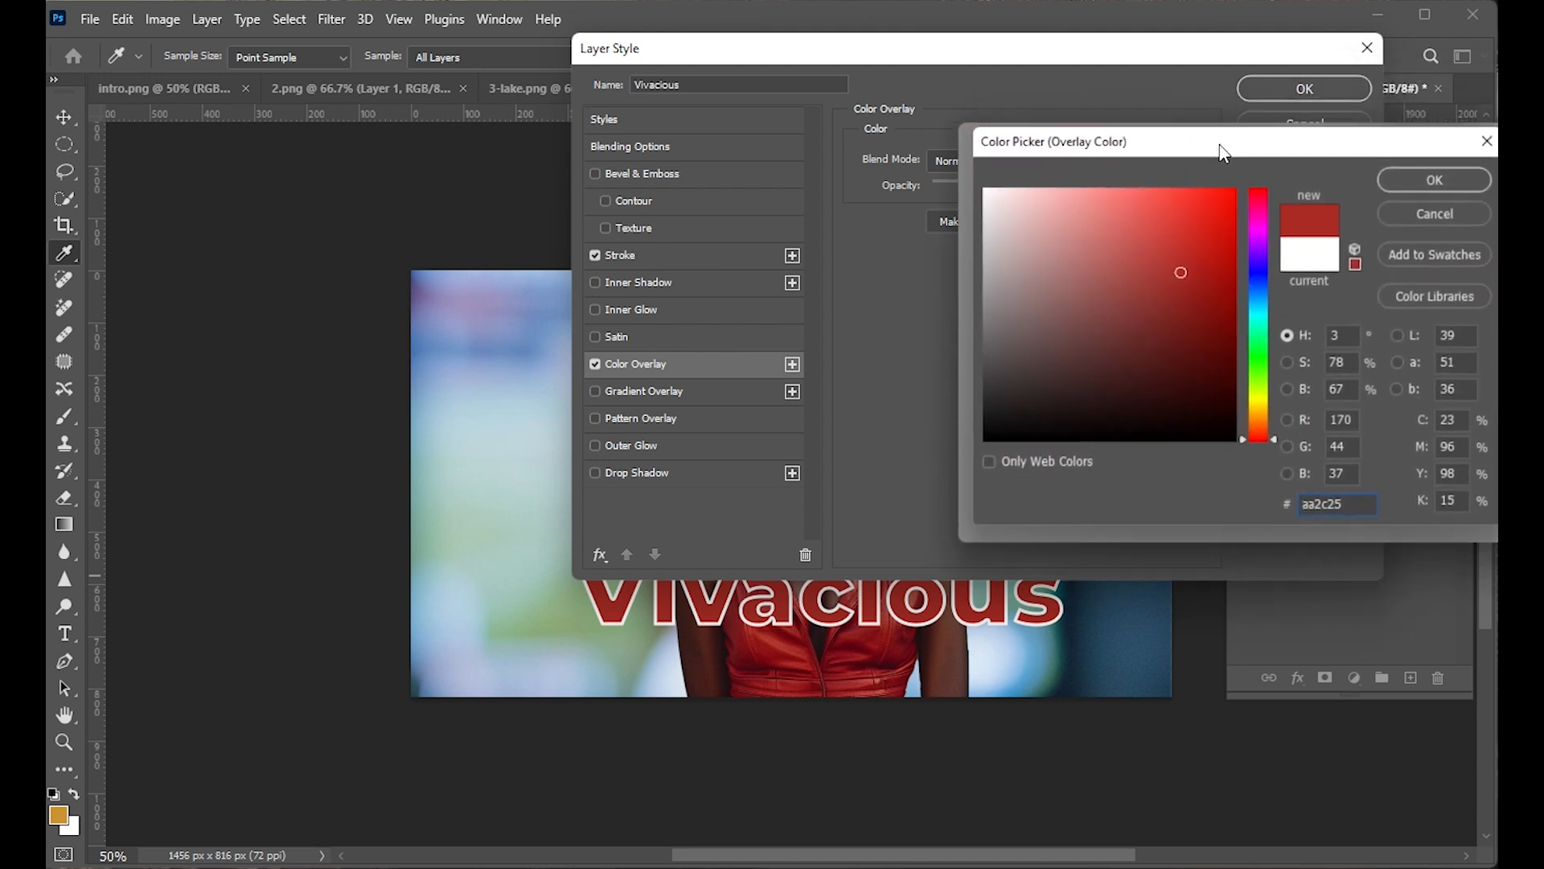
{"action": "left_click", "coordinate": [1433, 180]}
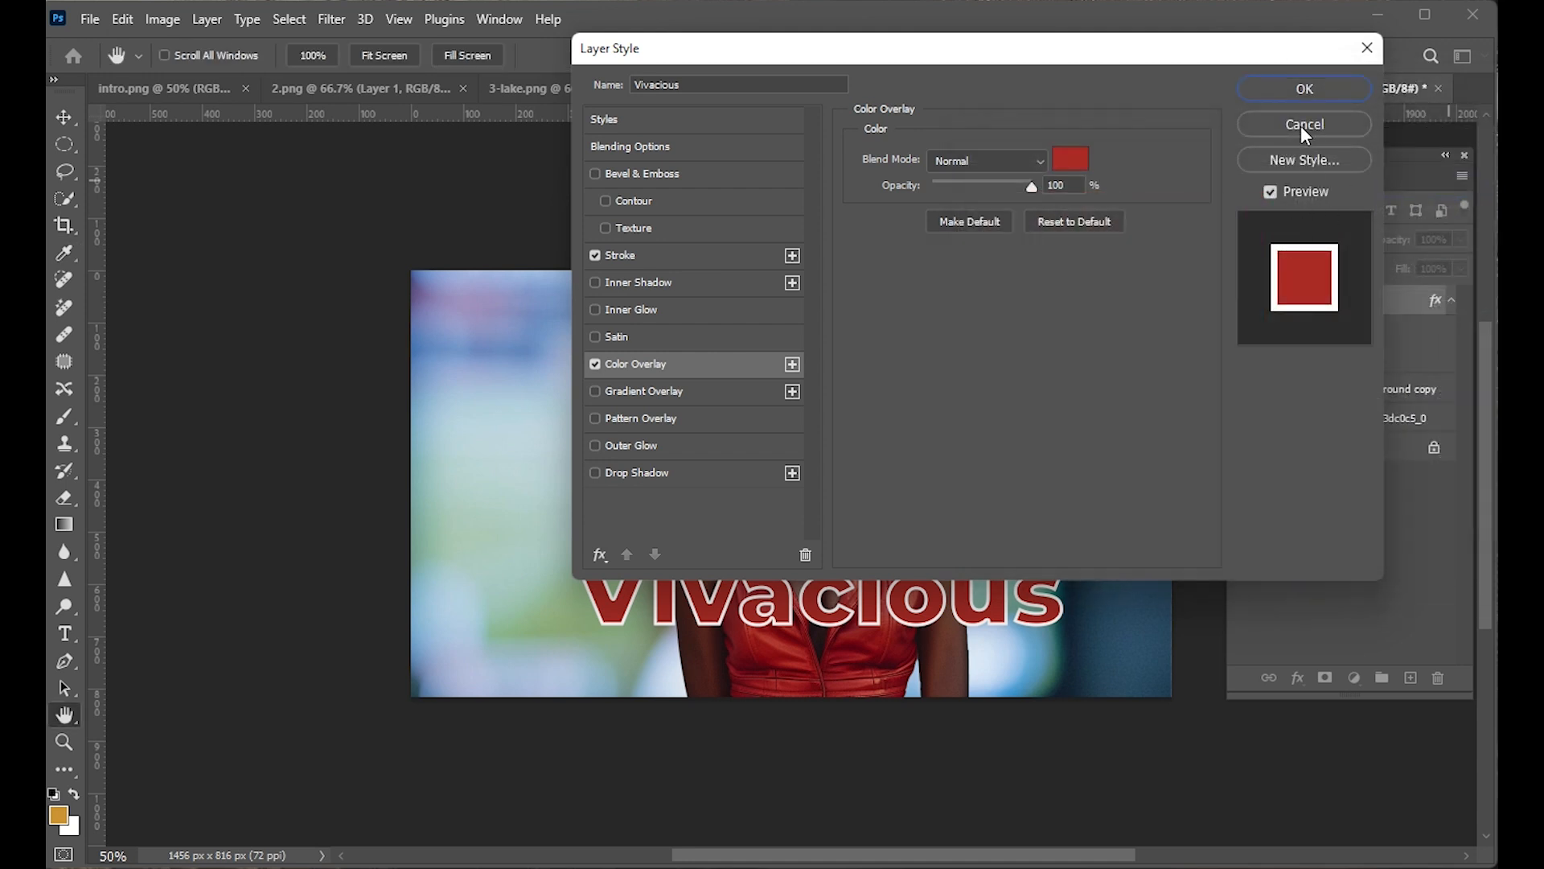
{"action": "mouse_move", "coordinate": [736, 410]}
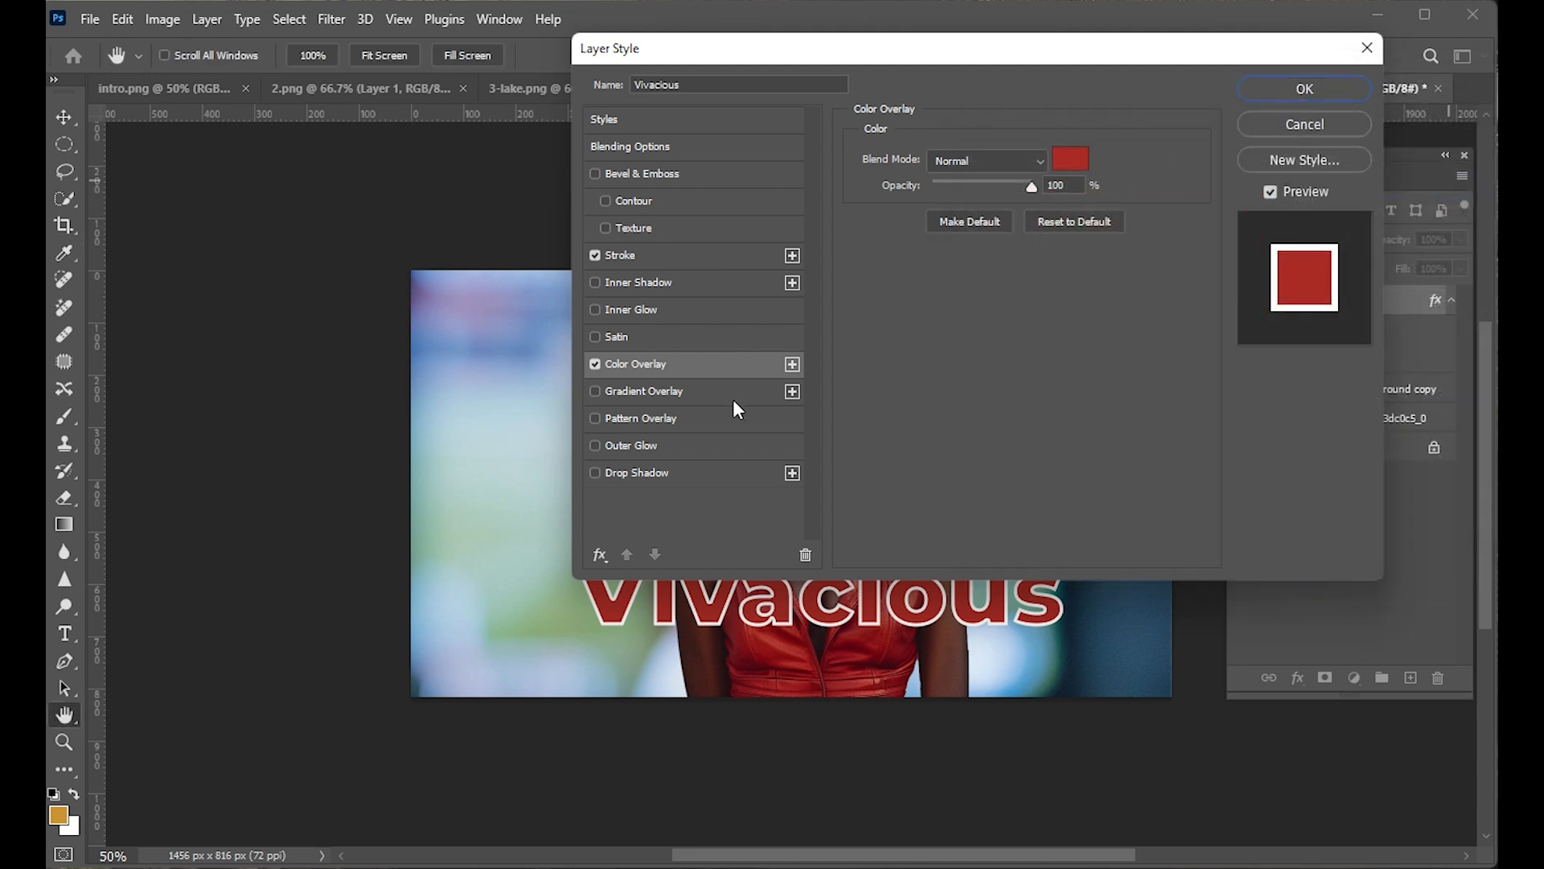
{"action": "left_click", "coordinate": [1303, 89]}
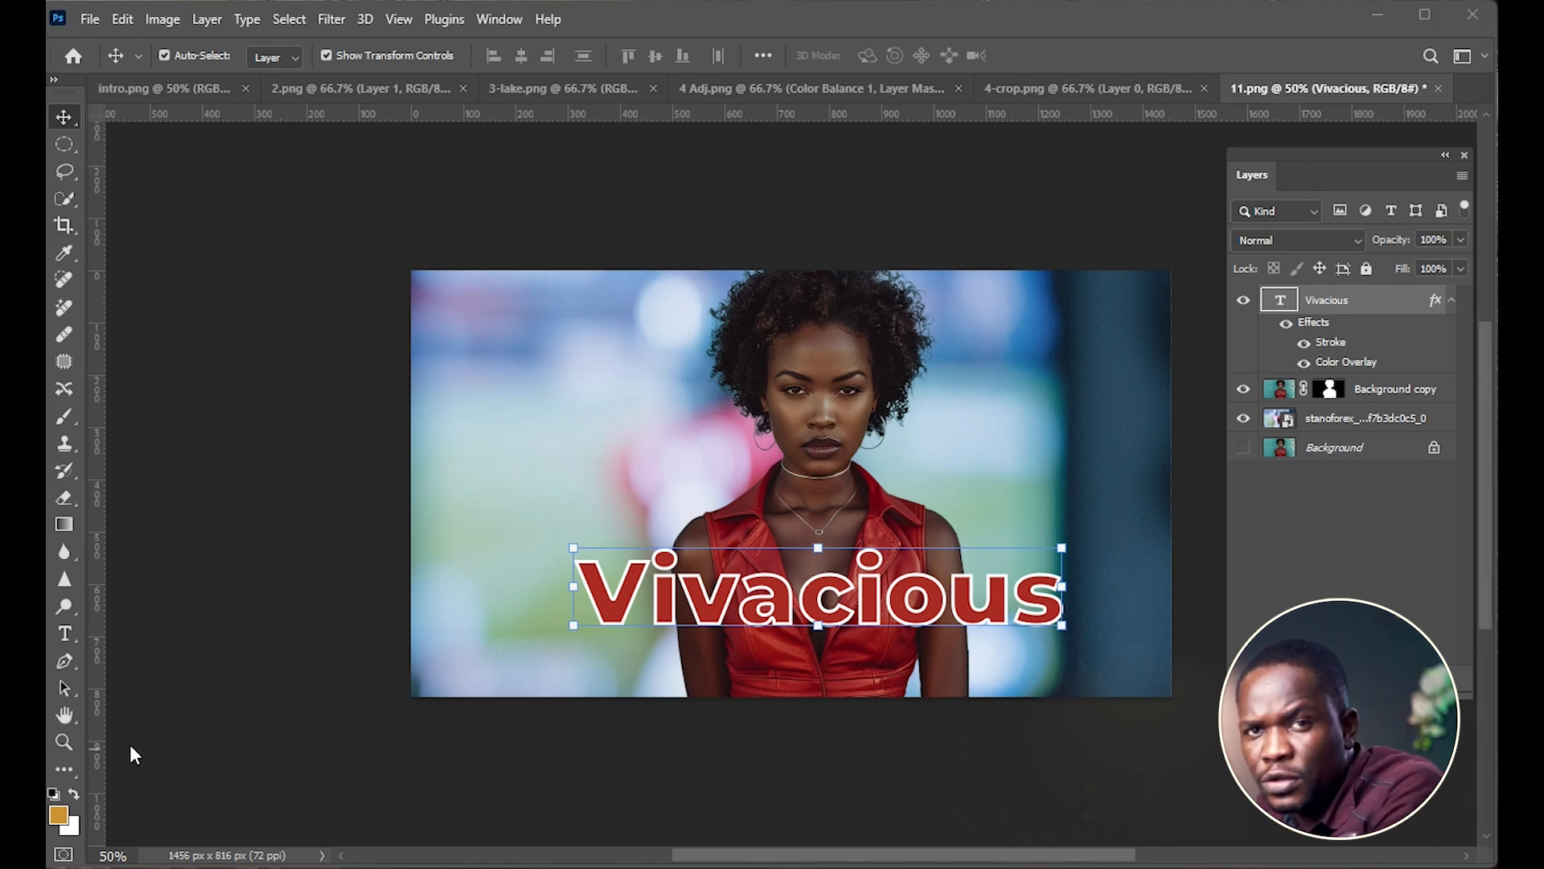
{"action": "mouse_move", "coordinate": [1153, 682]}
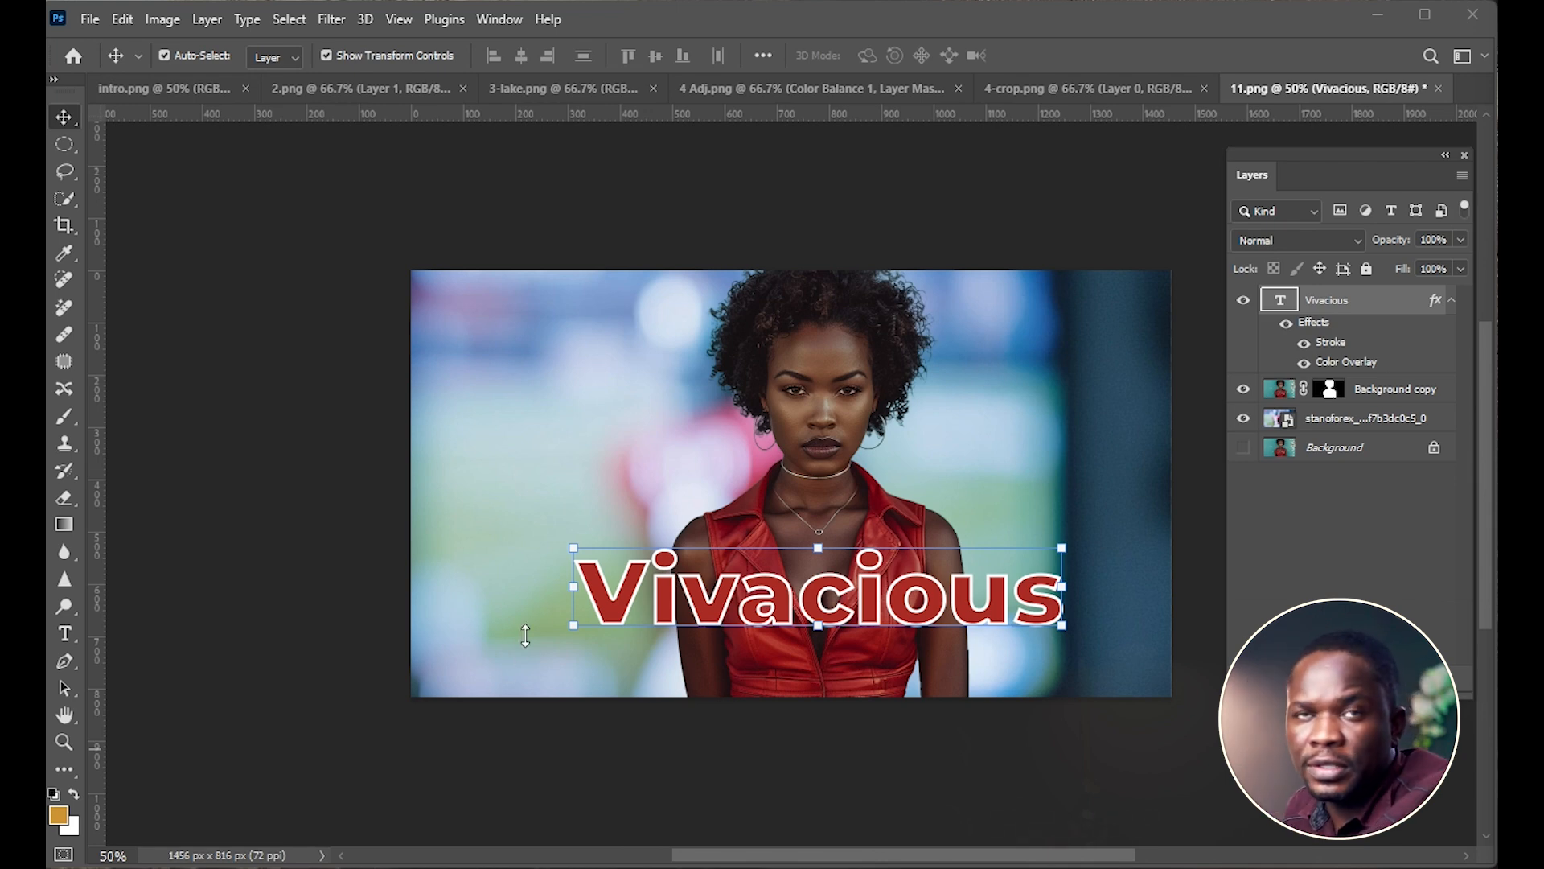
In Save As, switch to Save a Copy, choose JPEG, and name the file 'vivacious'.
{"action": "left_click", "coordinate": [89, 19]}
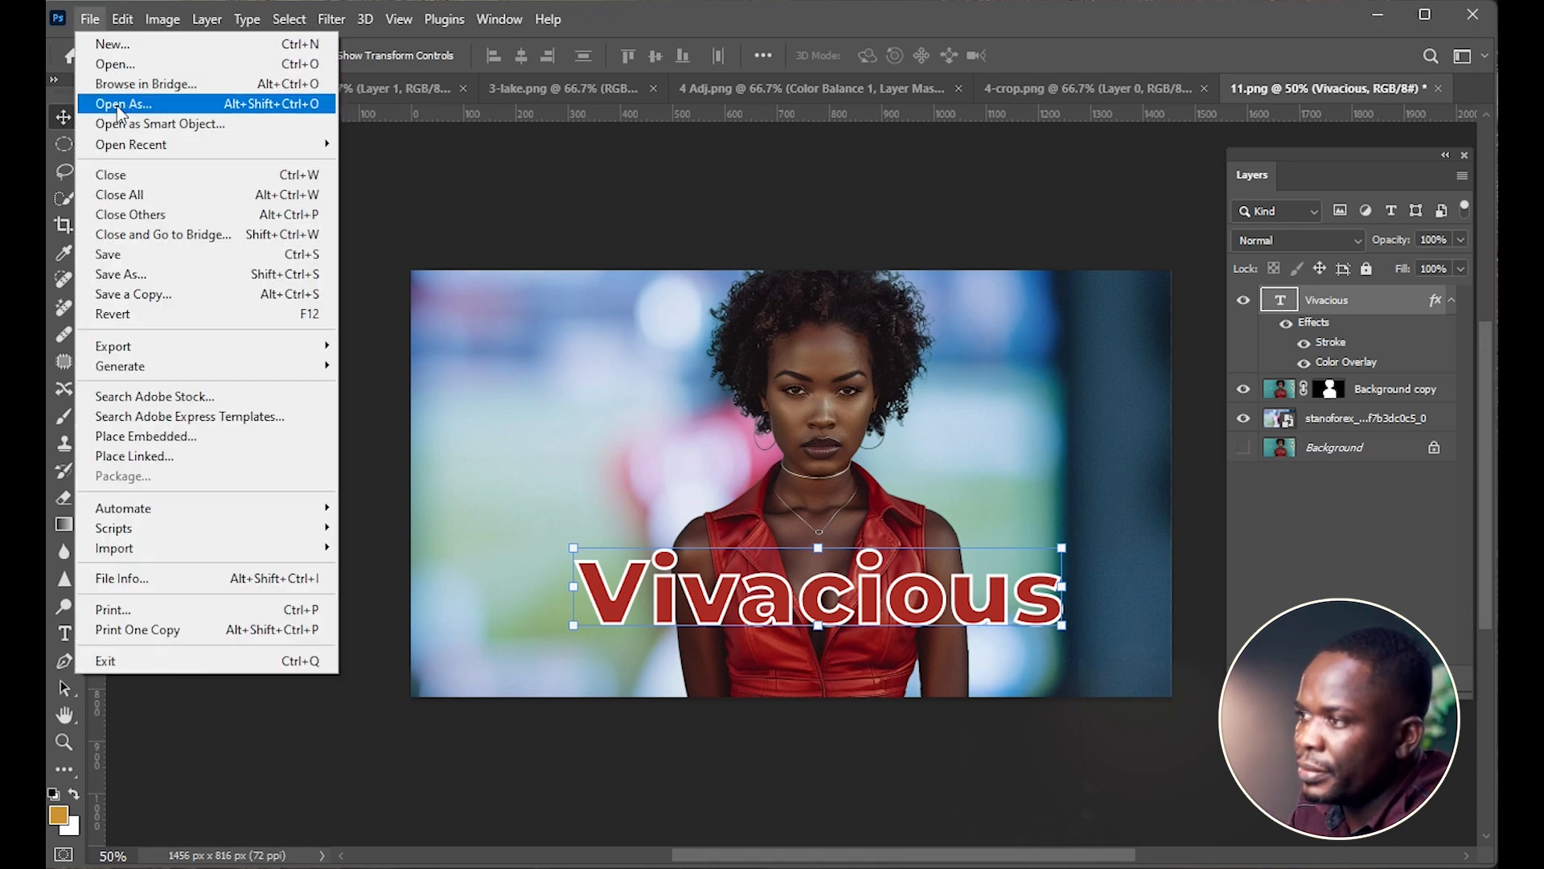
{"action": "mouse_move", "coordinate": [138, 274]}
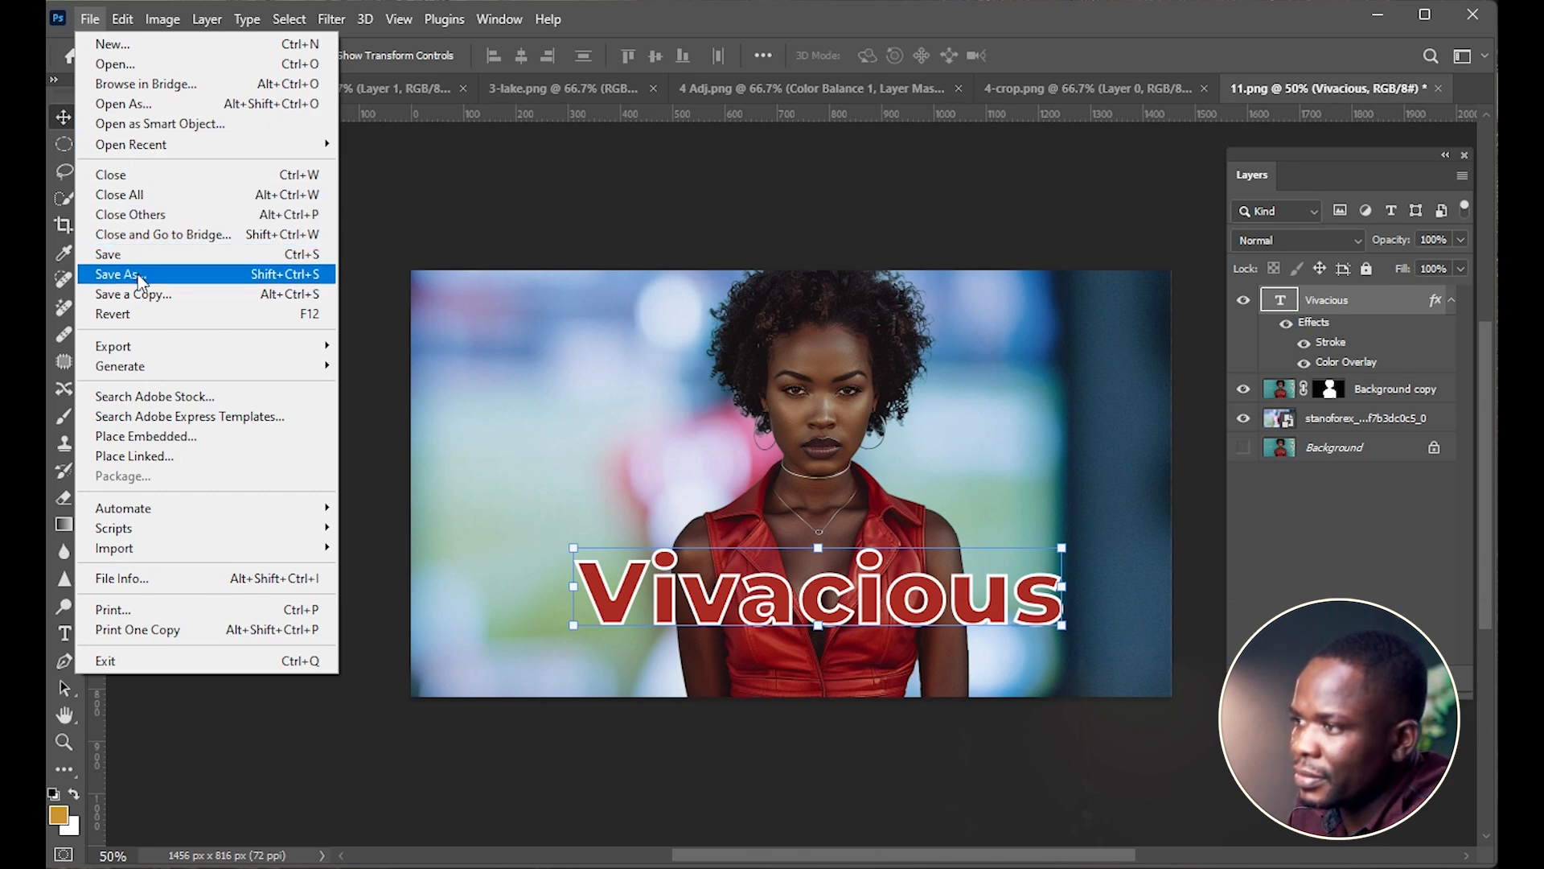
{"action": "left_click", "coordinate": [118, 274]}
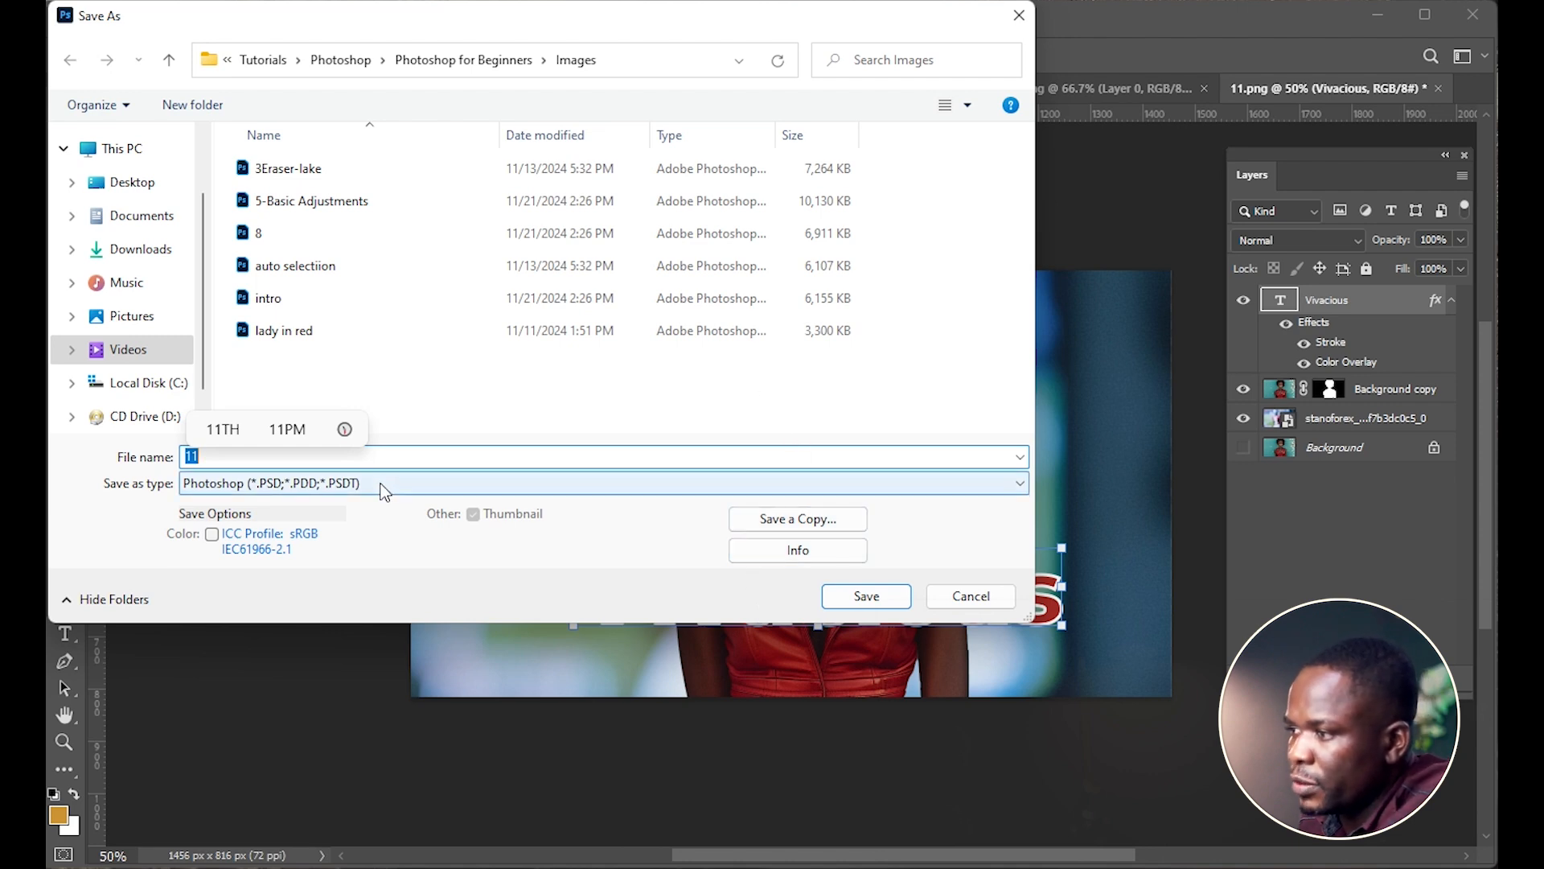
{"action": "left_click", "coordinate": [605, 483]}
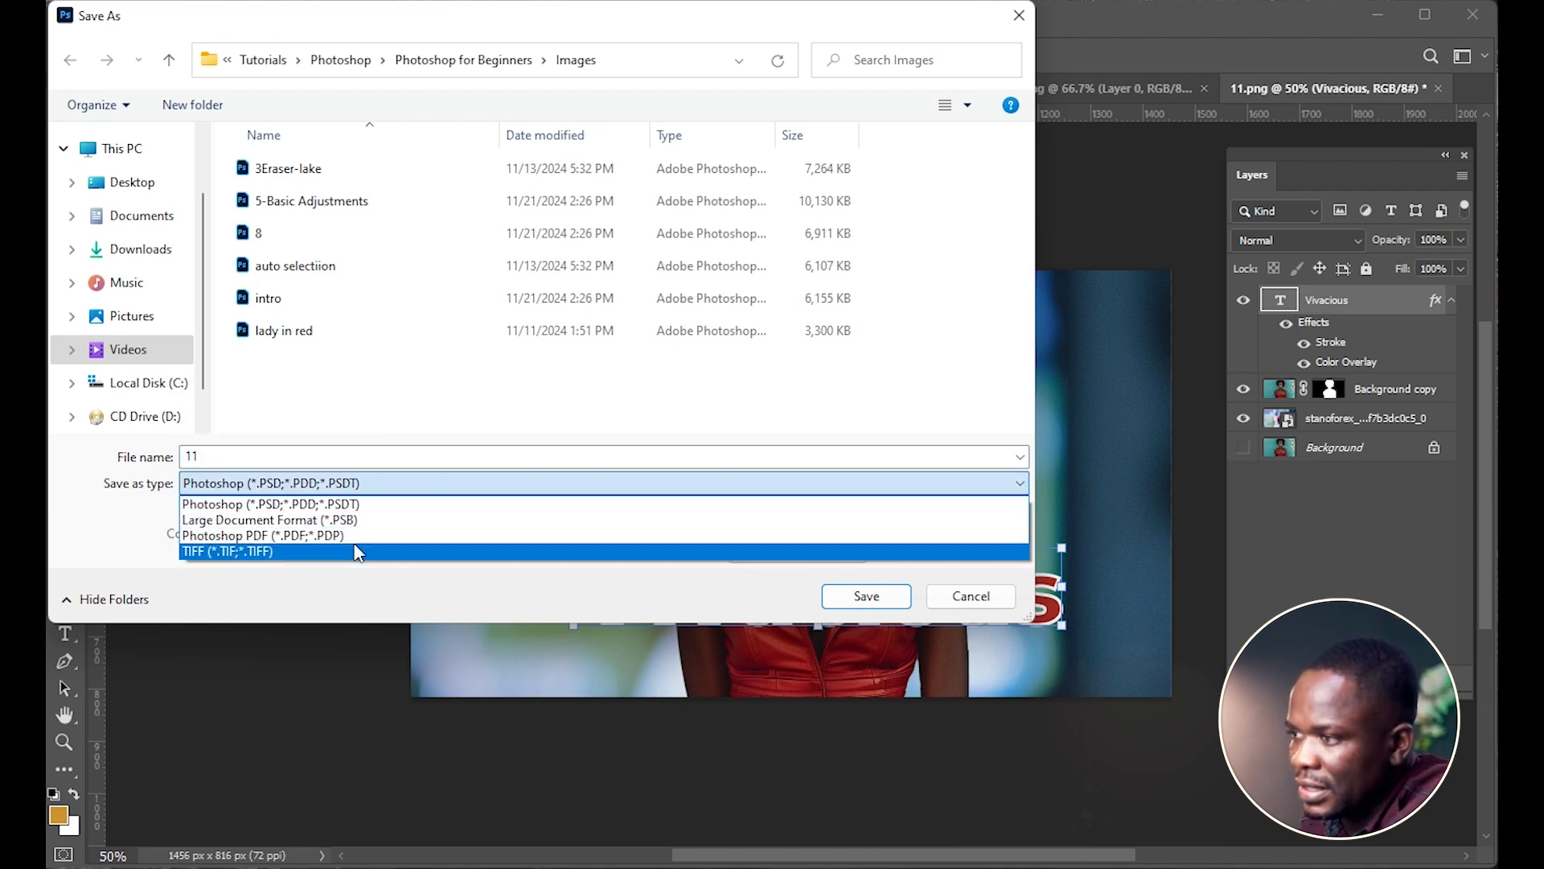
{"action": "mouse_move", "coordinate": [458, 486]}
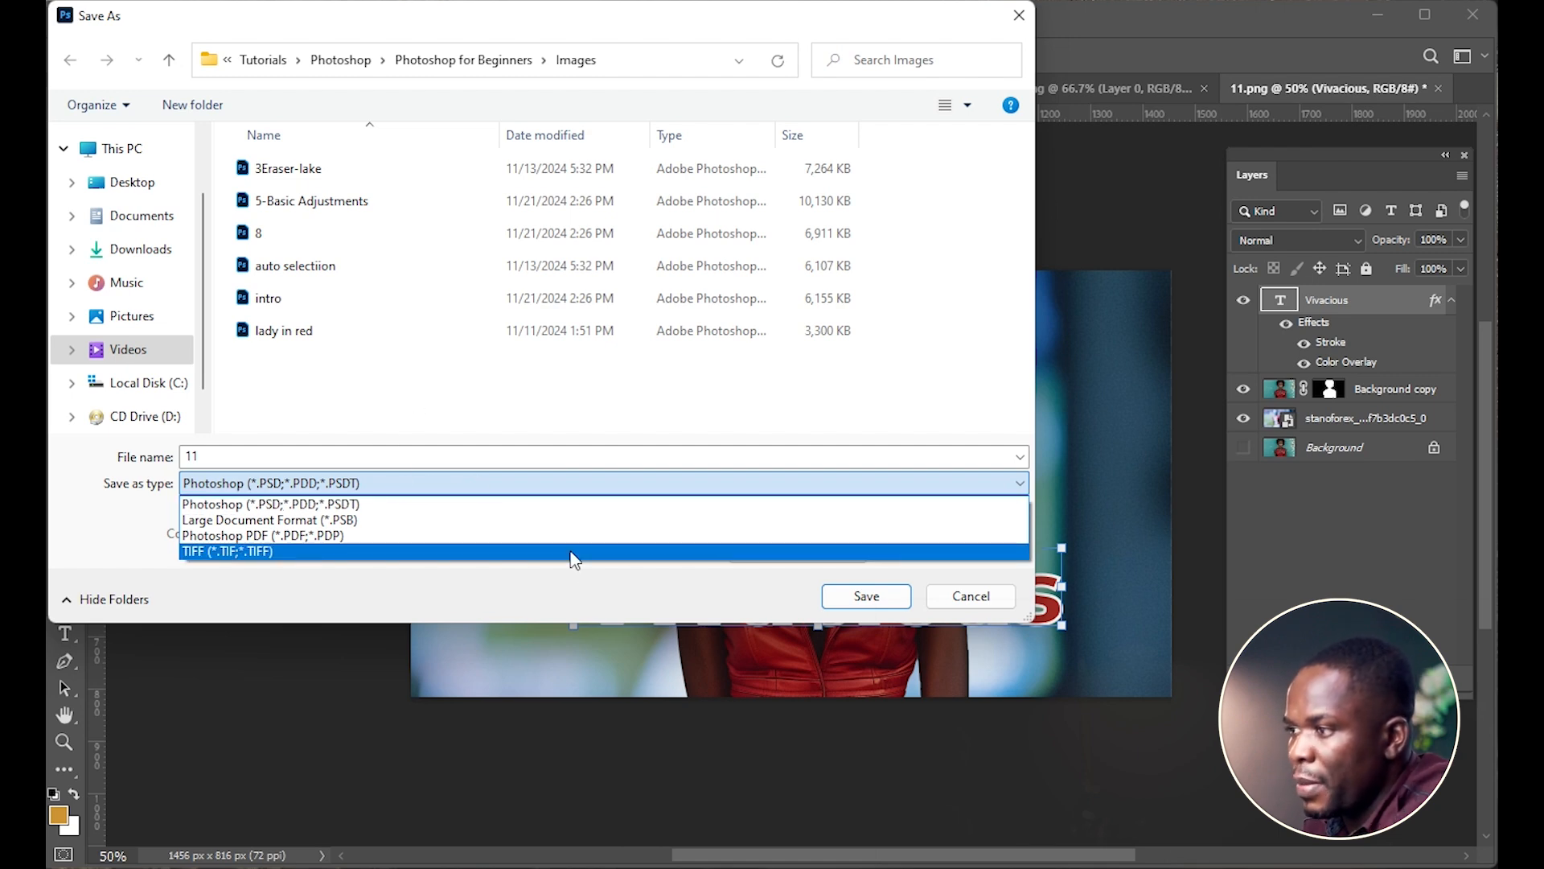
{"action": "left_click", "coordinate": [269, 503]}
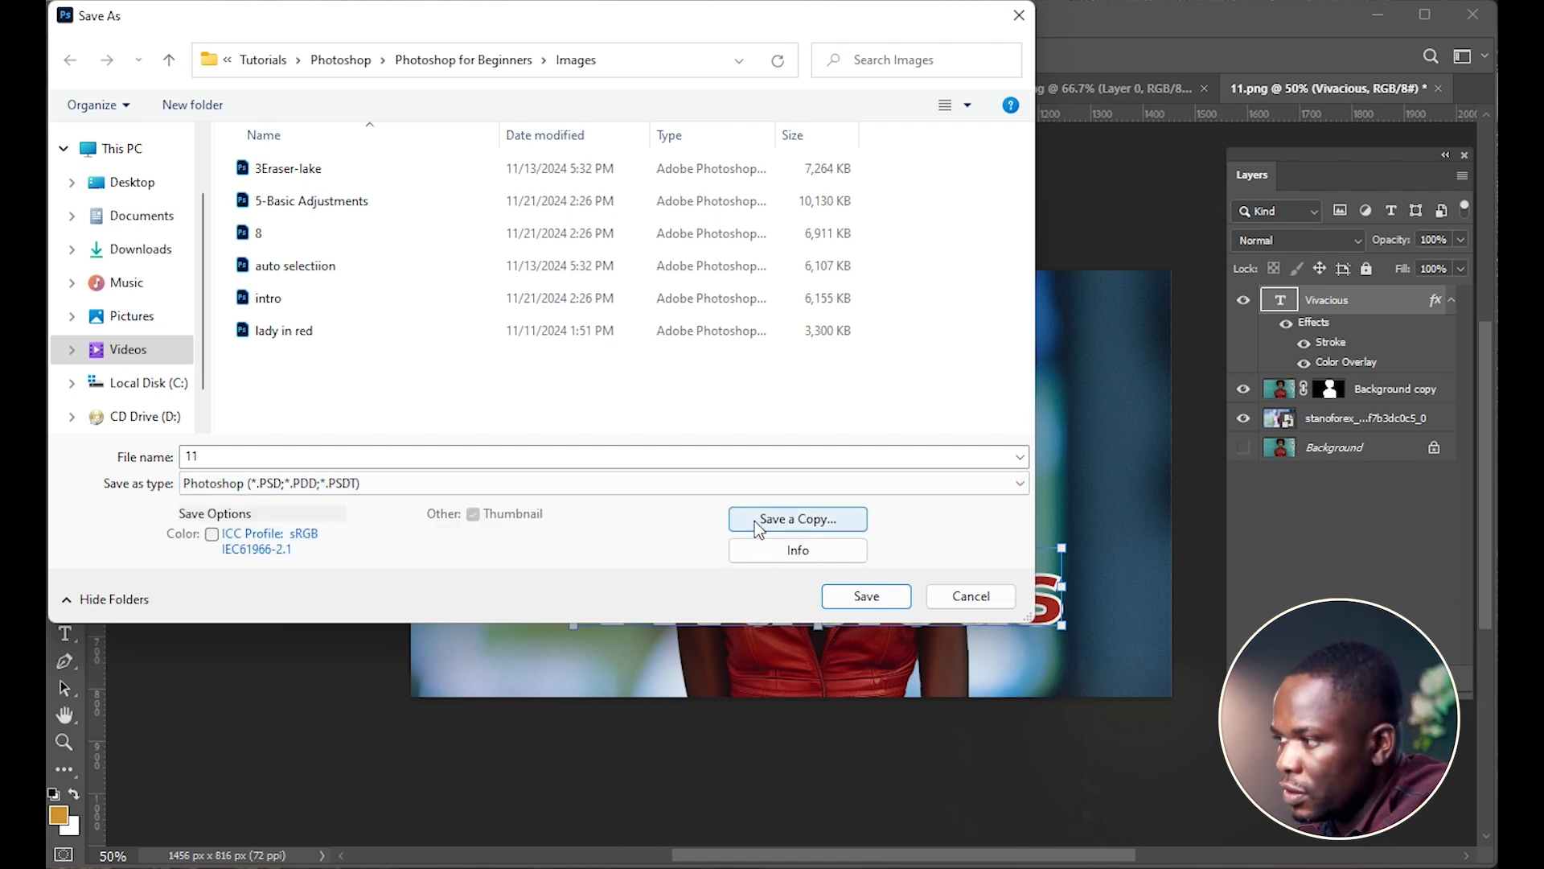
{"action": "left_click", "coordinate": [797, 519]}
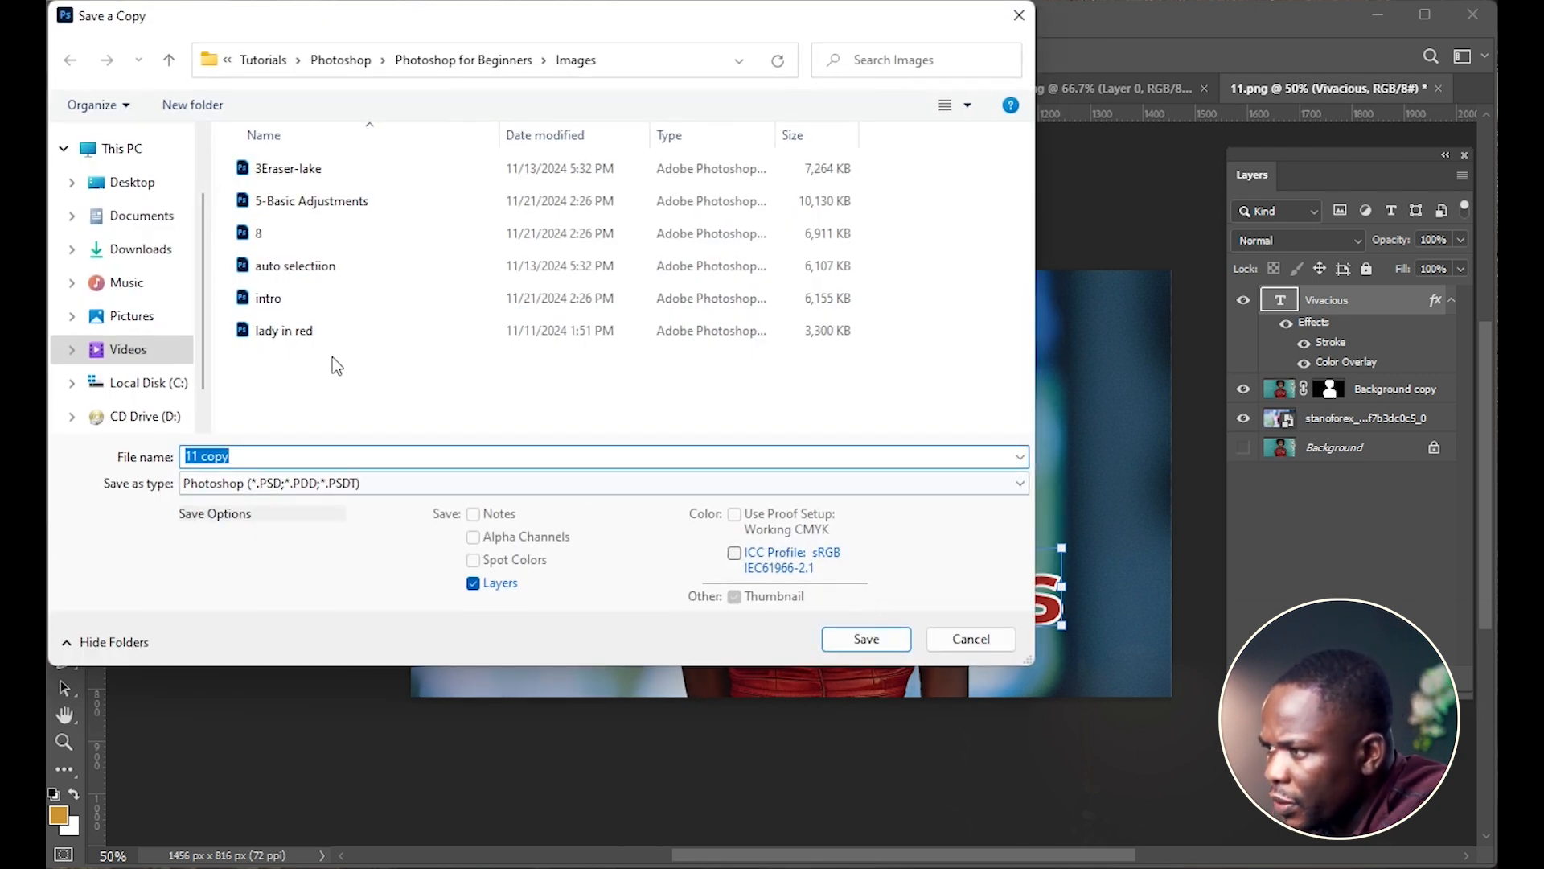
{"action": "left_click", "coordinate": [602, 483]}
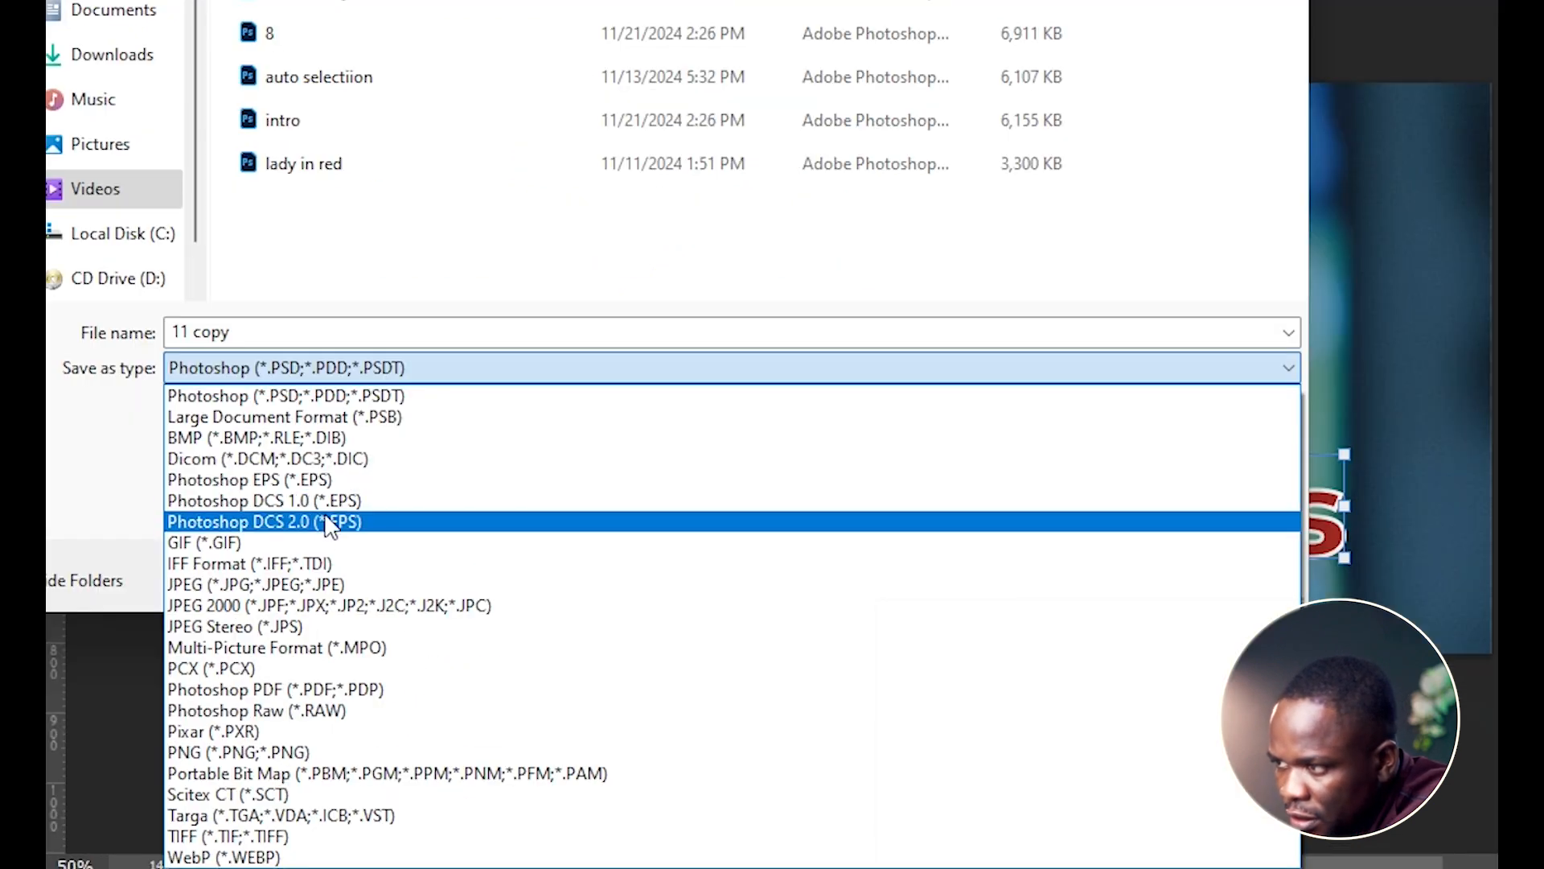
{"action": "mouse_move", "coordinate": [258, 562]}
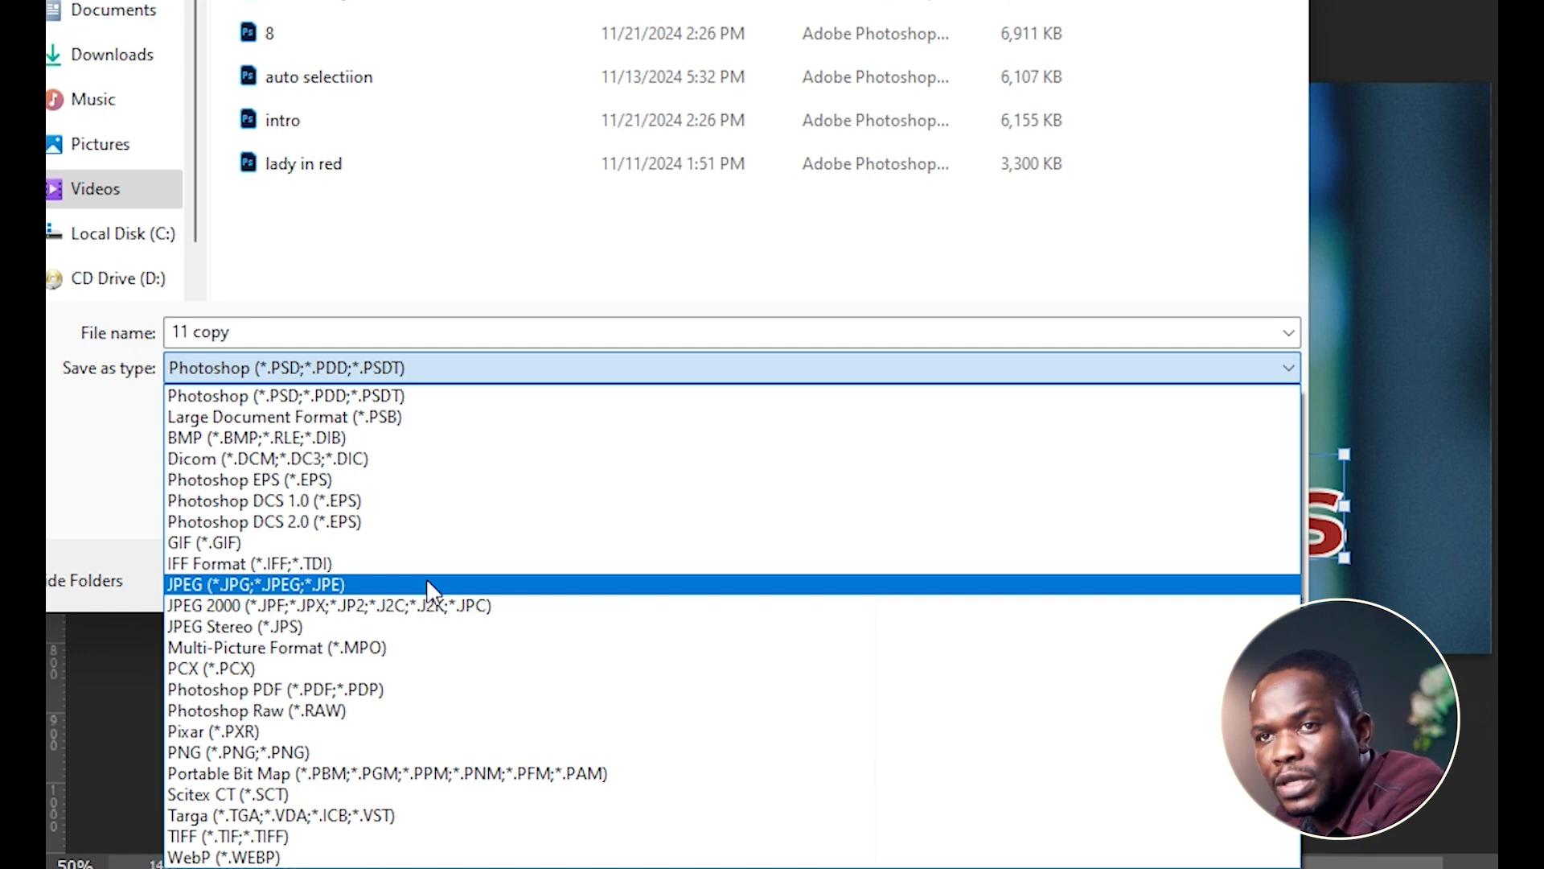
{"action": "mouse_move", "coordinate": [482, 626]}
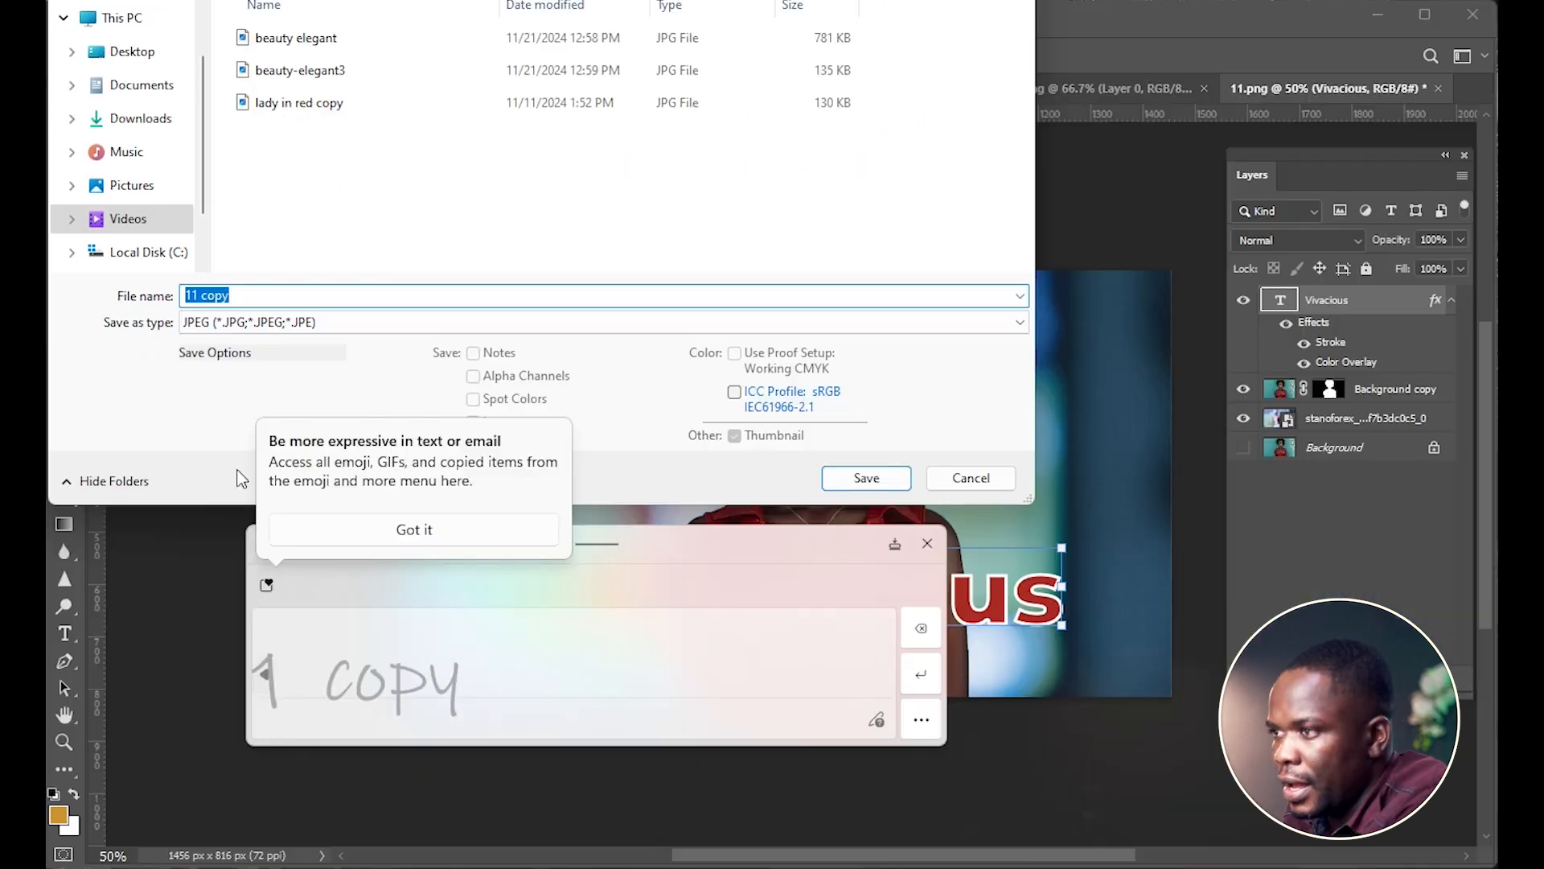
{"action": "type", "text": "re"}
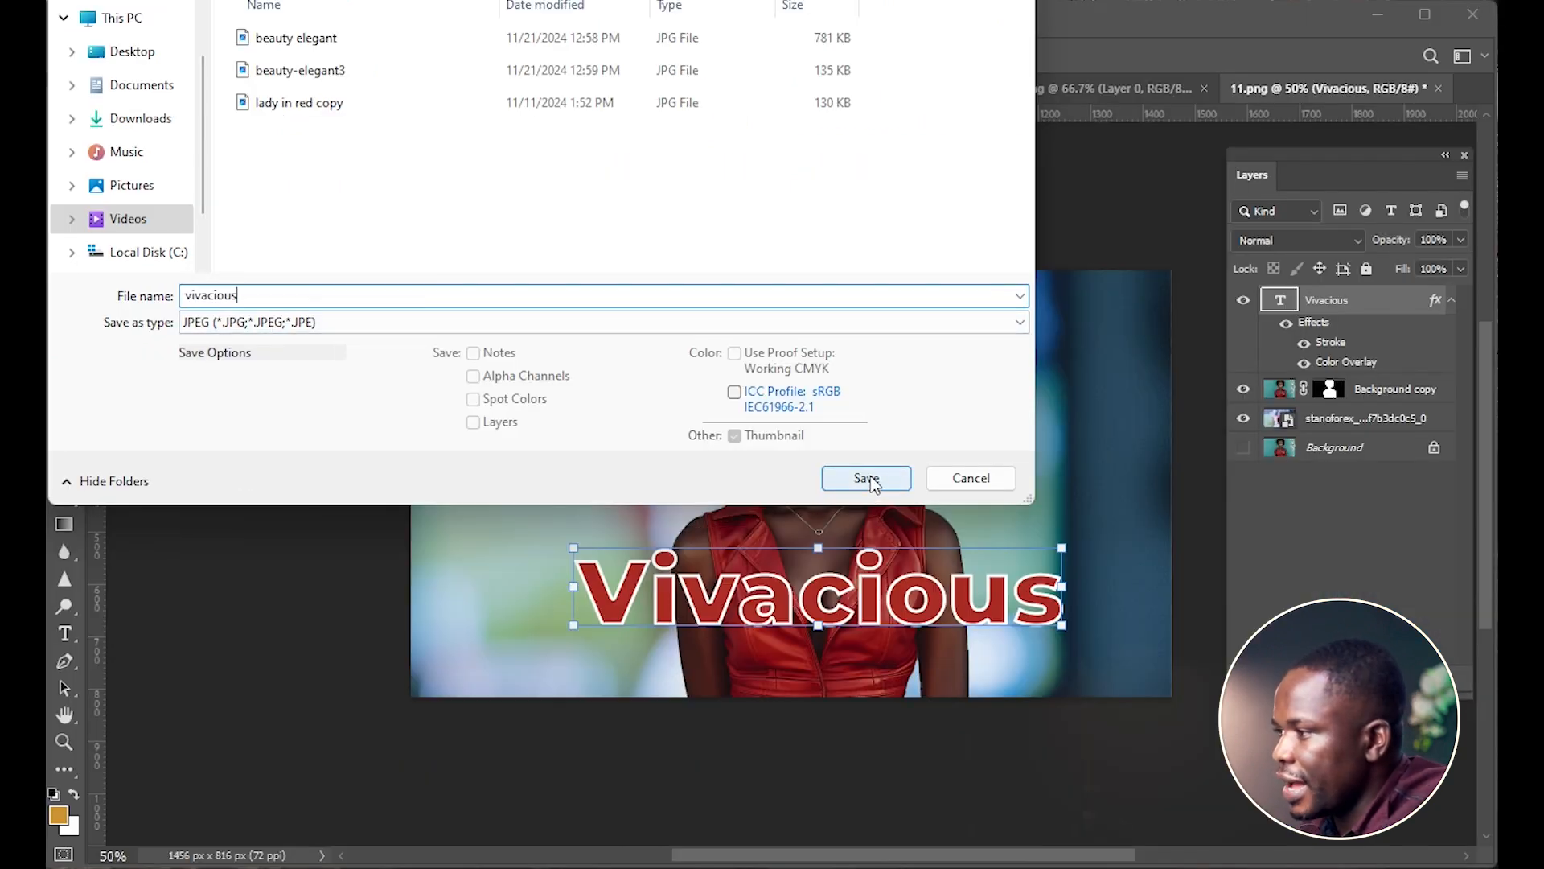
Save the JPEG copy with JPEG Options quality raised to 10.
{"action": "left_click", "coordinate": [865, 478]}
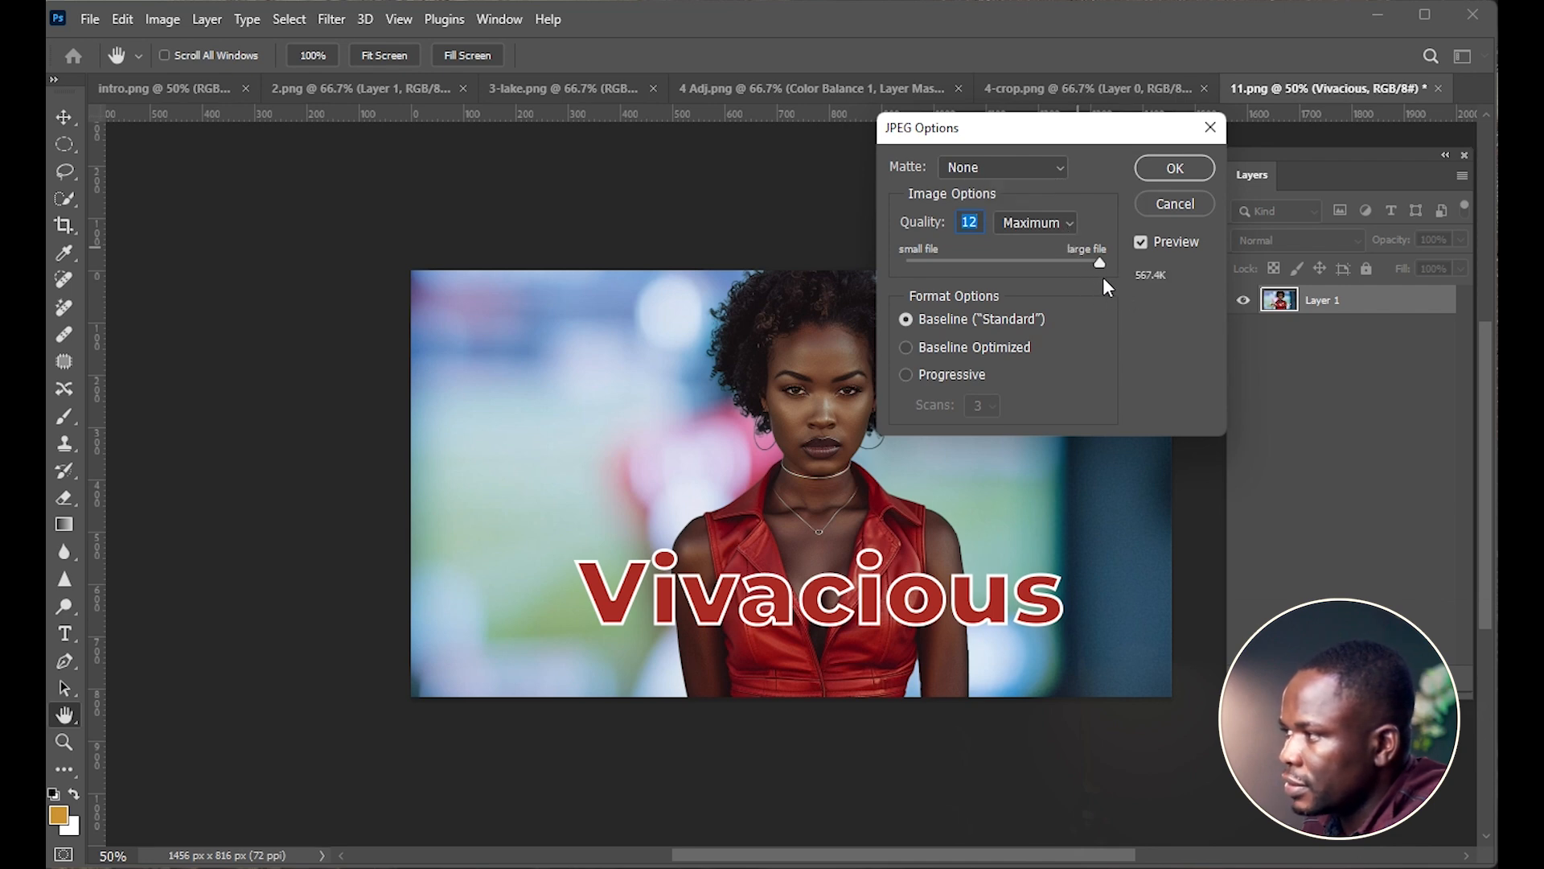
{"action": "mouse_move", "coordinate": [1072, 228]}
{"action": "type", "text": "5"}
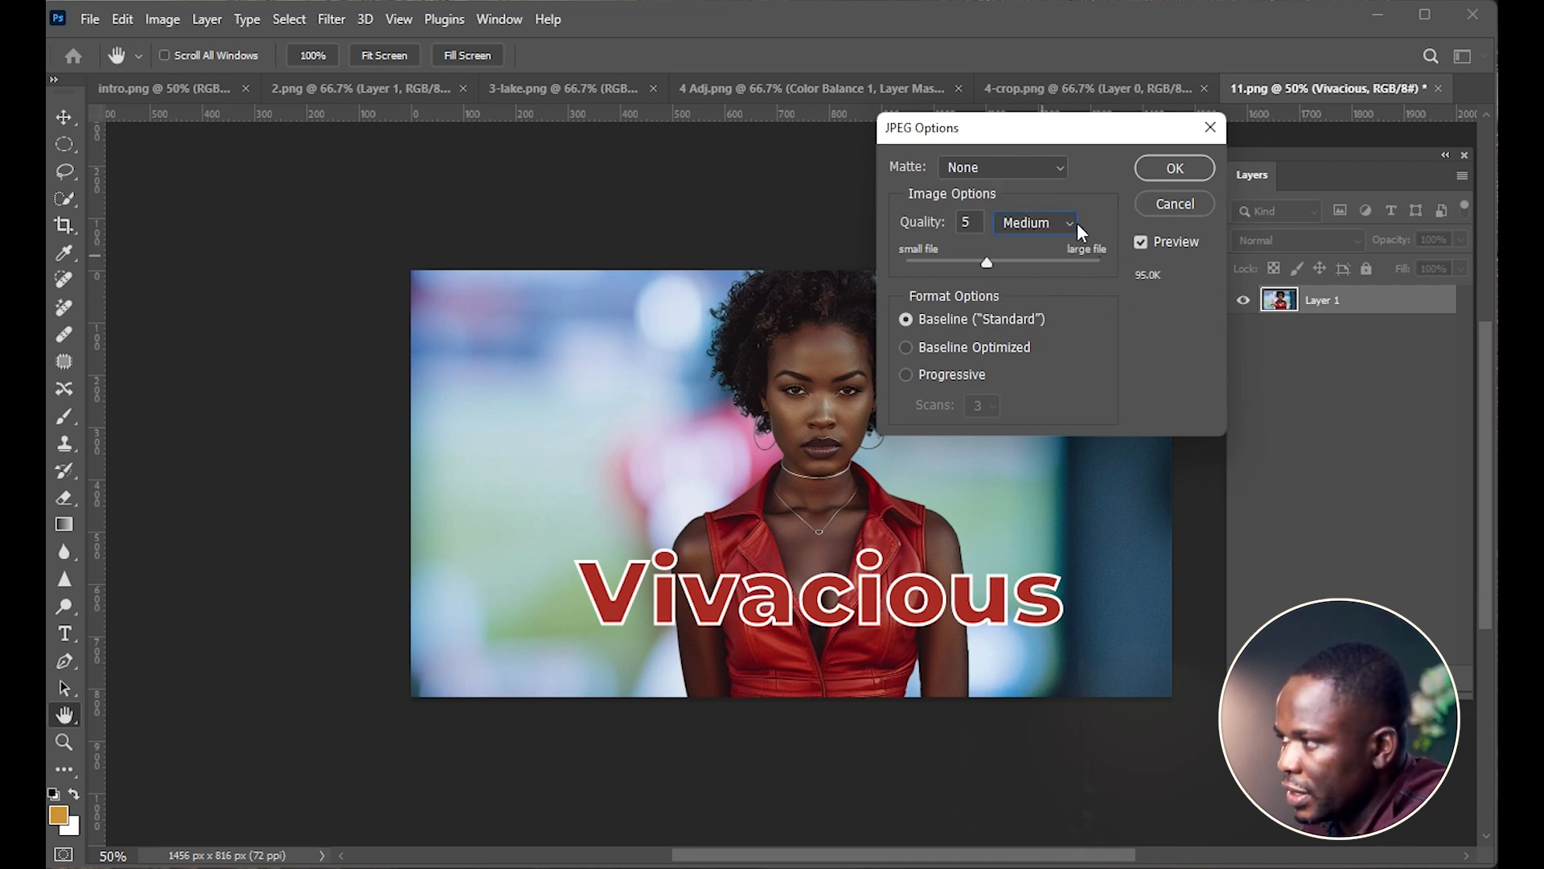
{"action": "left_click", "coordinate": [1035, 222]}
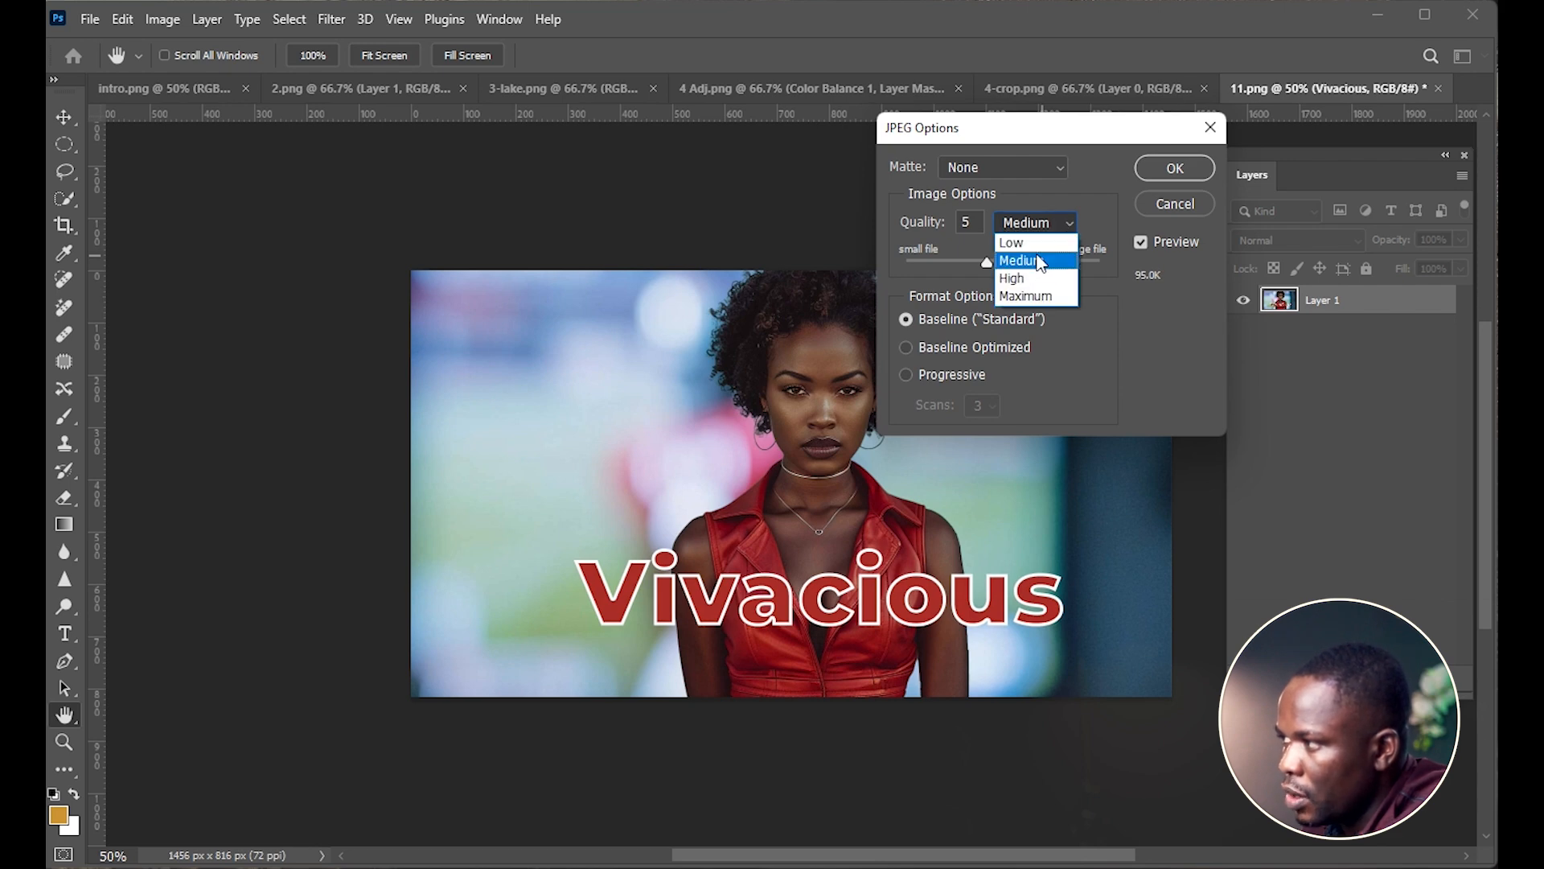
{"action": "left_click", "coordinate": [1025, 260]}
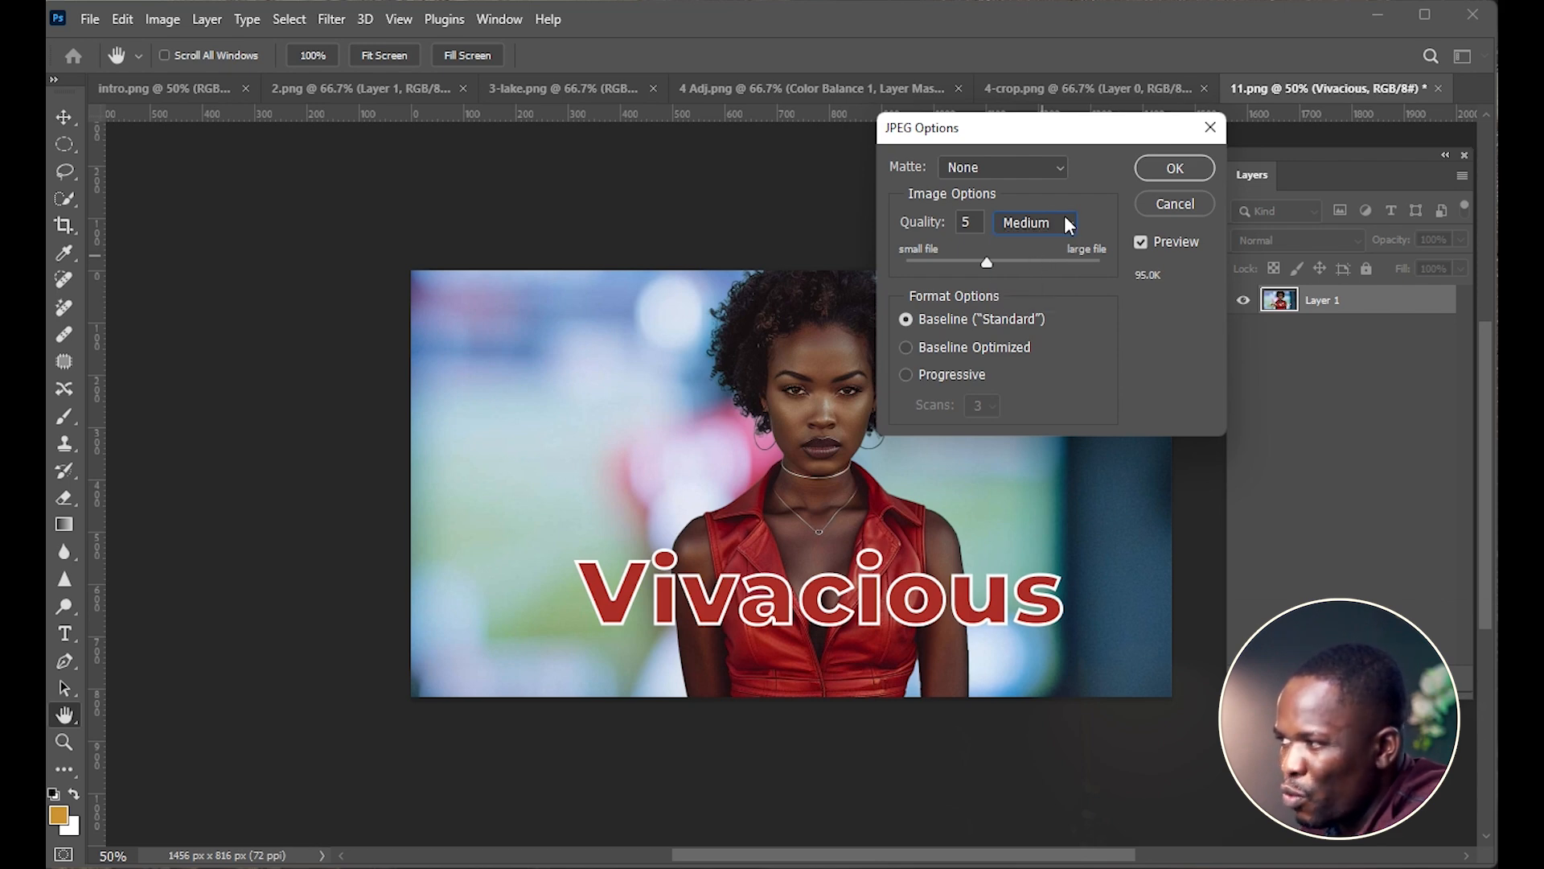
{"action": "left_click_drag", "start_coordinate": [986, 262], "coordinate": [1065, 262]}
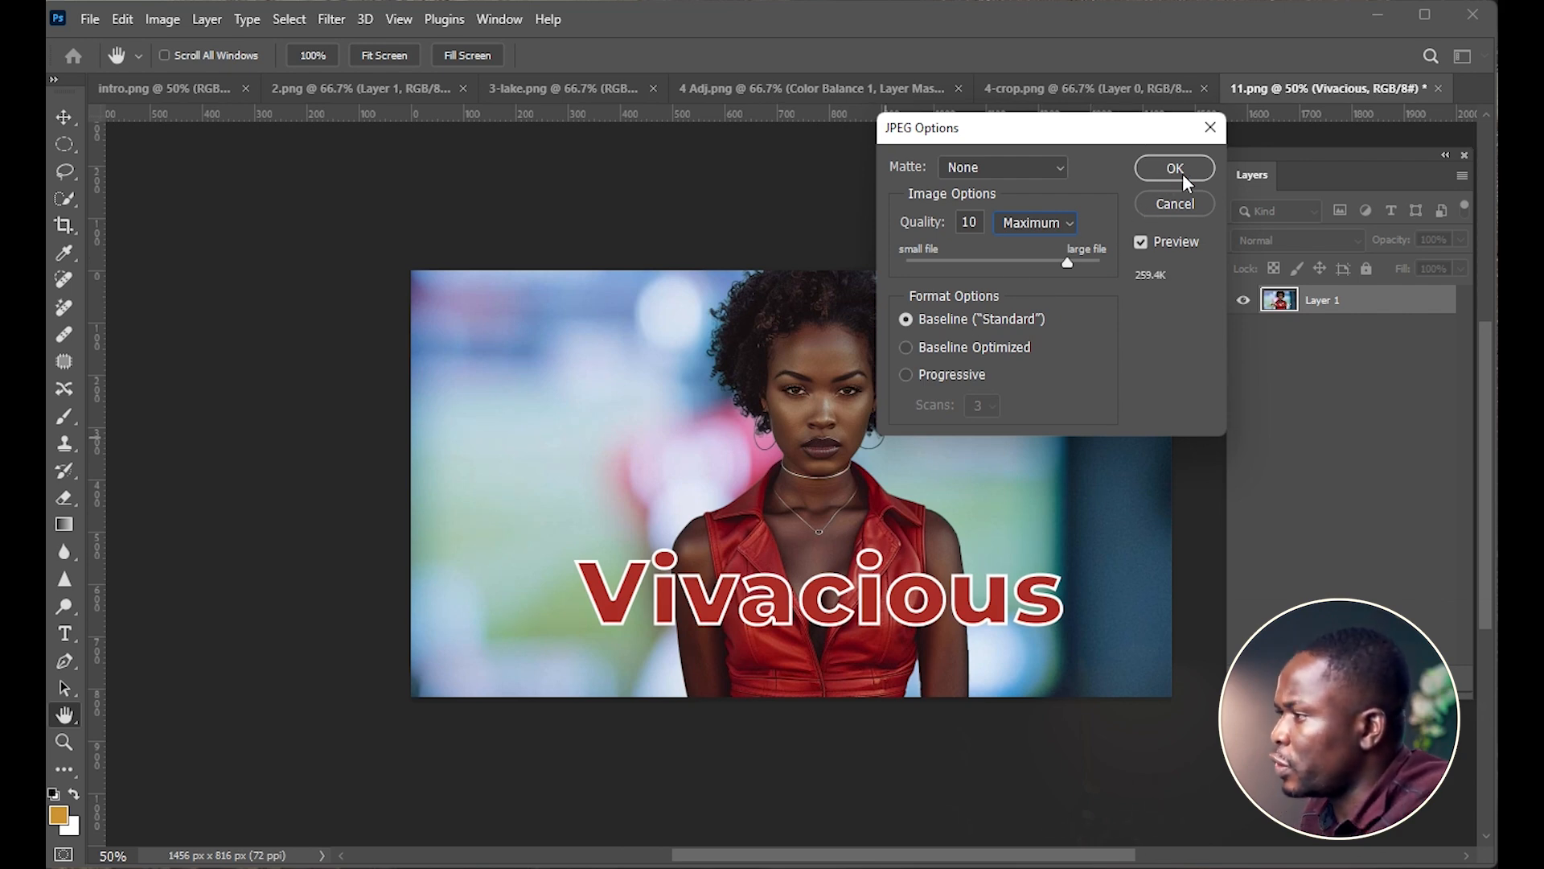
{"action": "left_click", "coordinate": [1173, 167]}
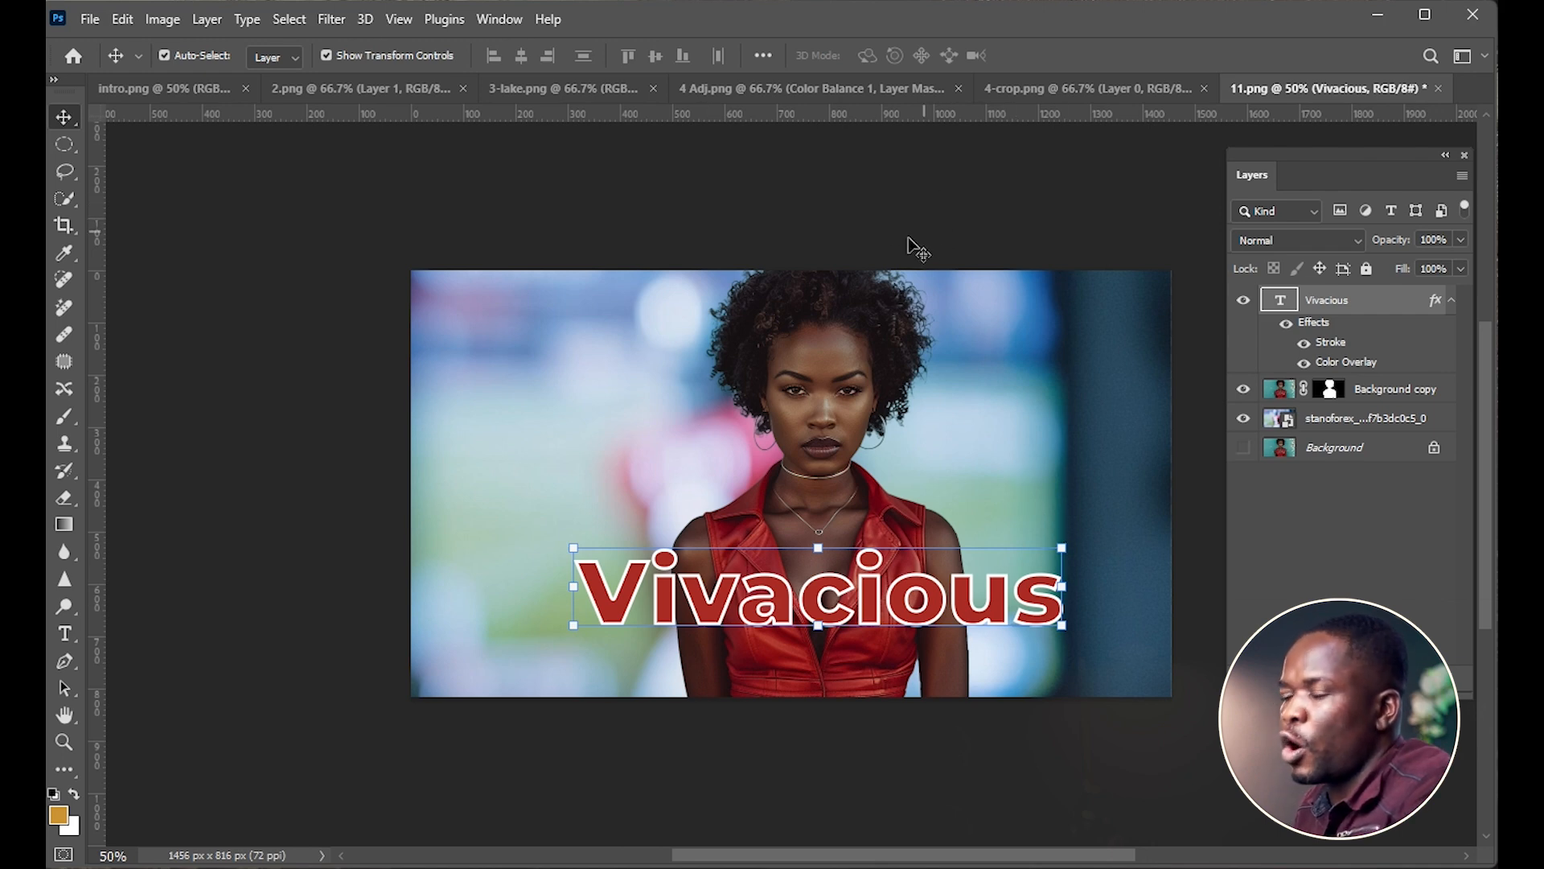
{"action": "mouse_move", "coordinate": [934, 354]}
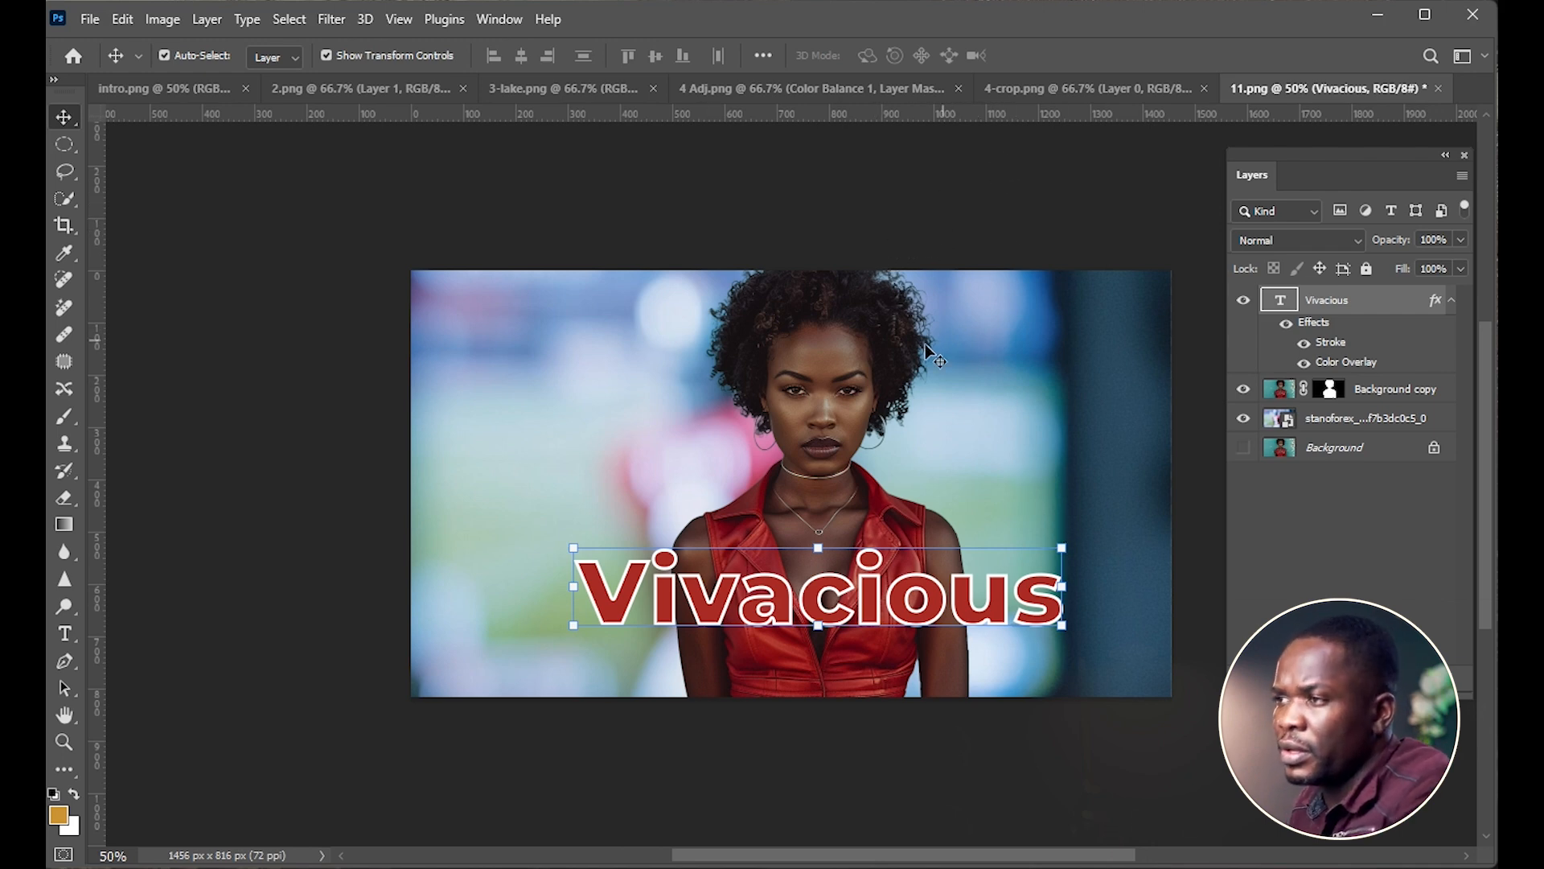
Open File > Export > Save for Web (Legacy).
{"action": "left_click", "coordinate": [89, 19]}
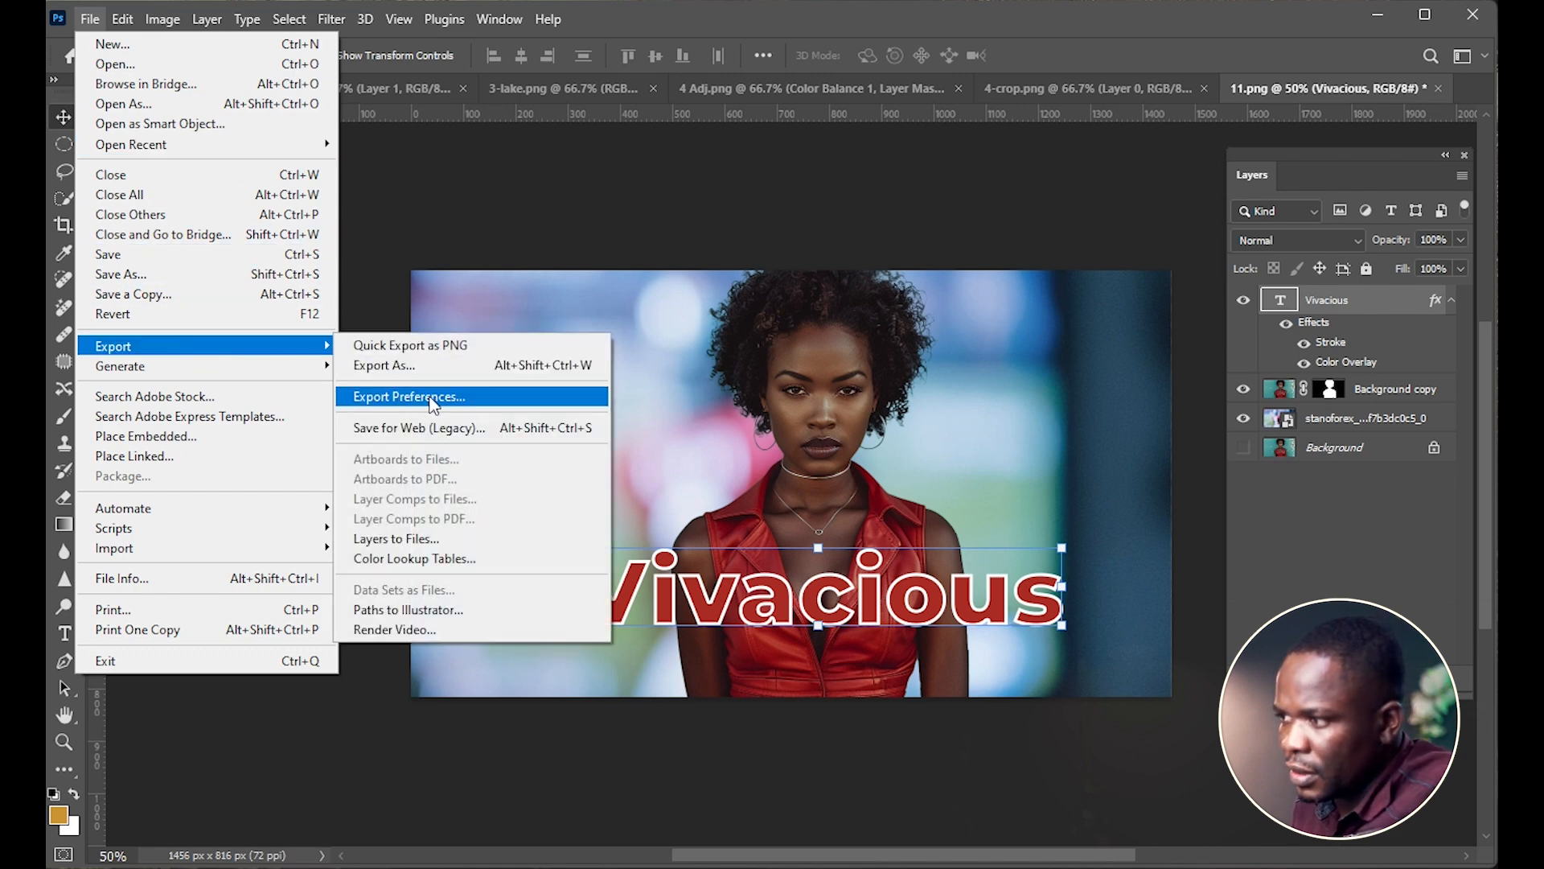
{"action": "mouse_move", "coordinate": [420, 427]}
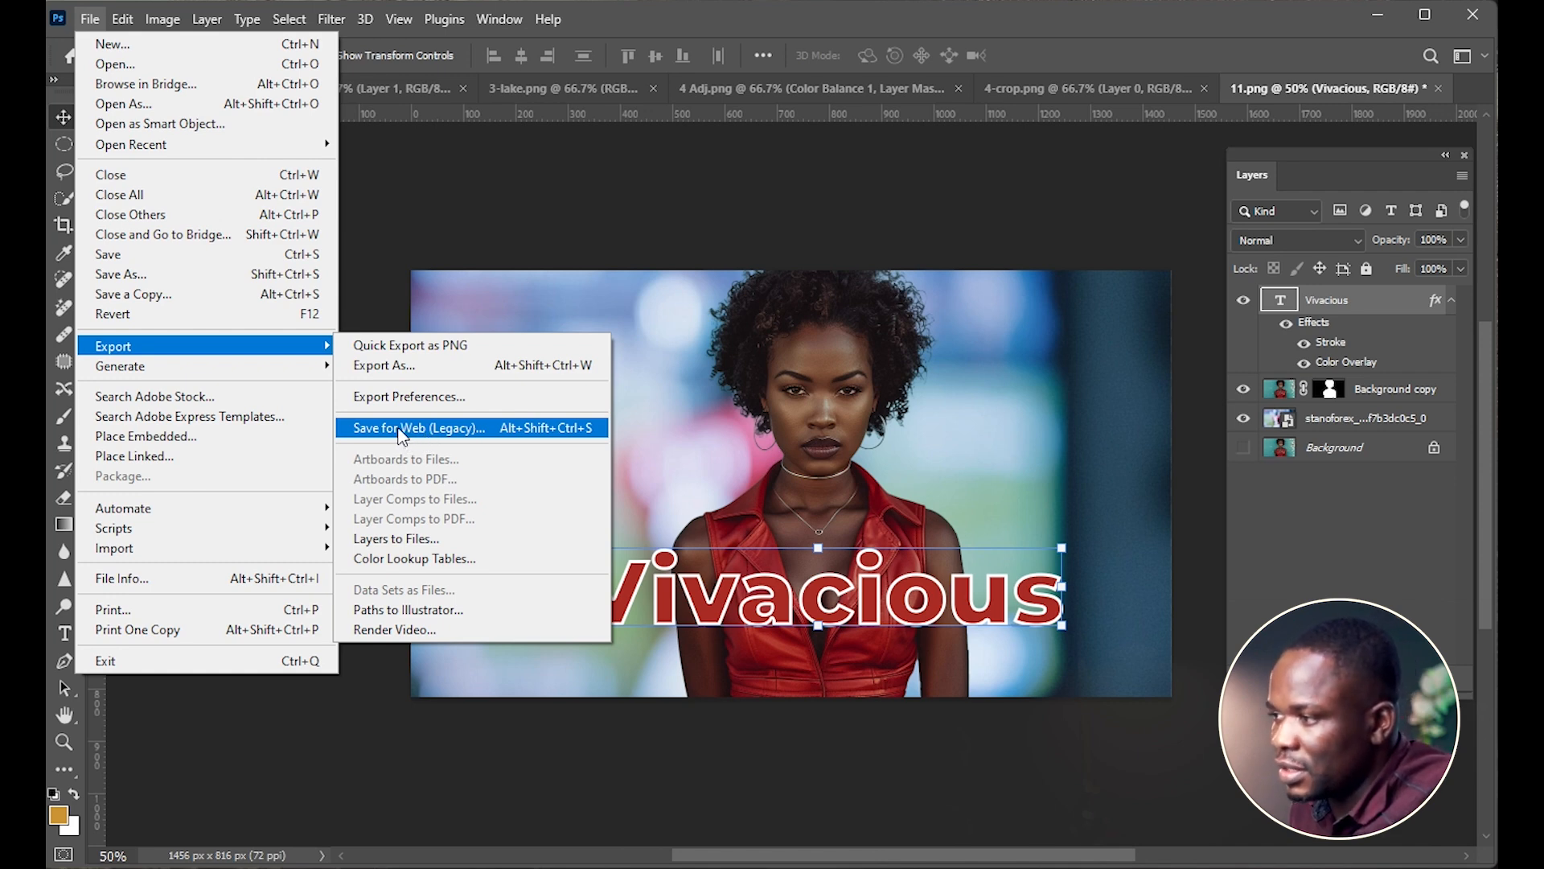
{"action": "left_click", "coordinate": [417, 427]}
{"action": "type", "text": "336"}
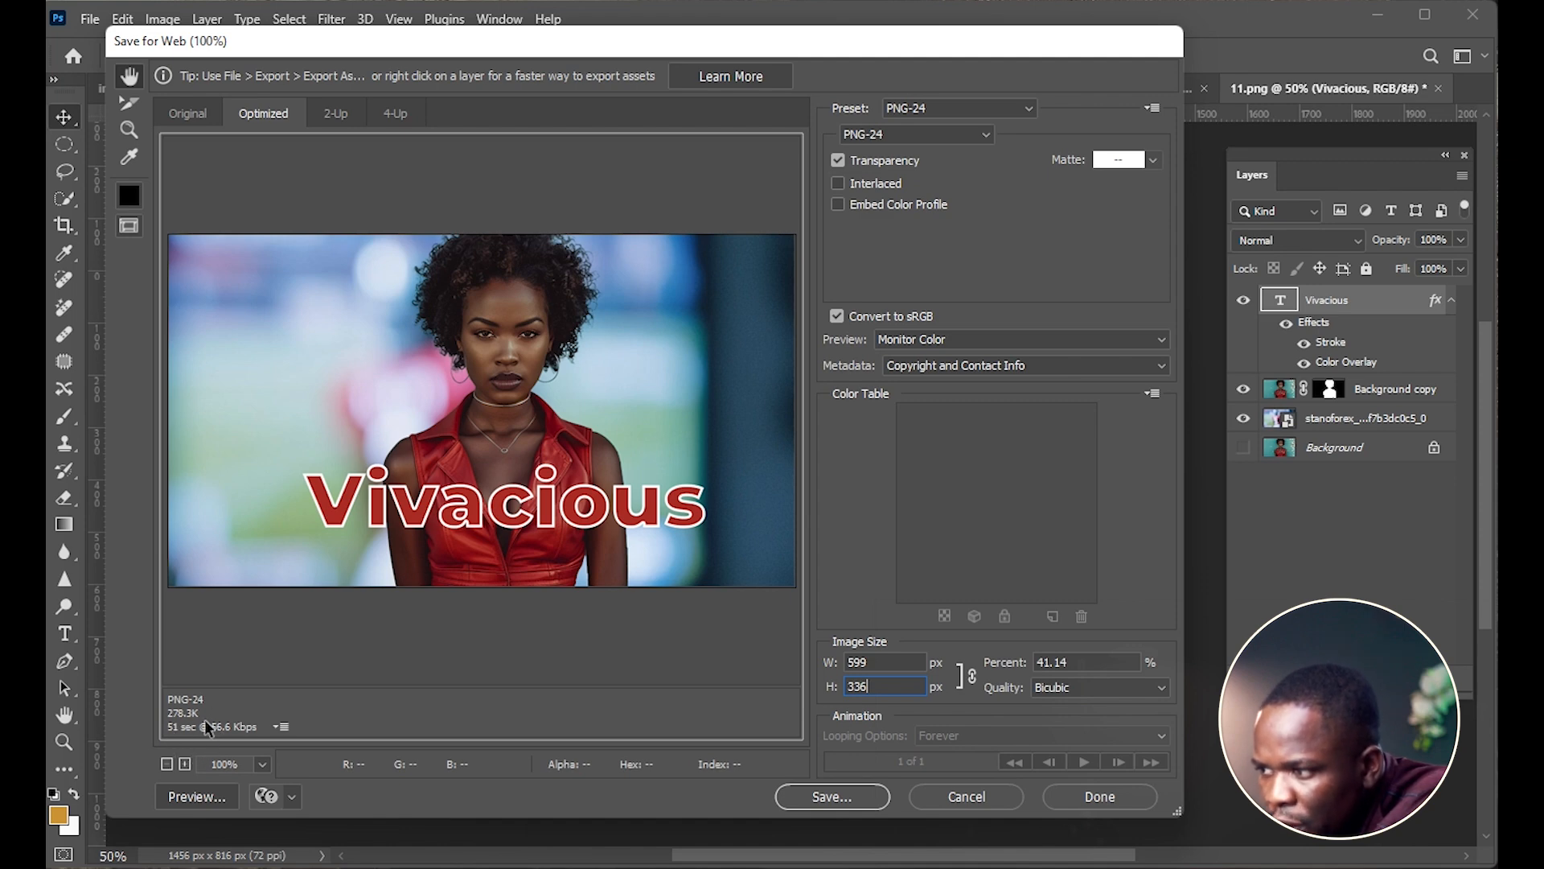
{"action": "mouse_move", "coordinate": [495, 662]}
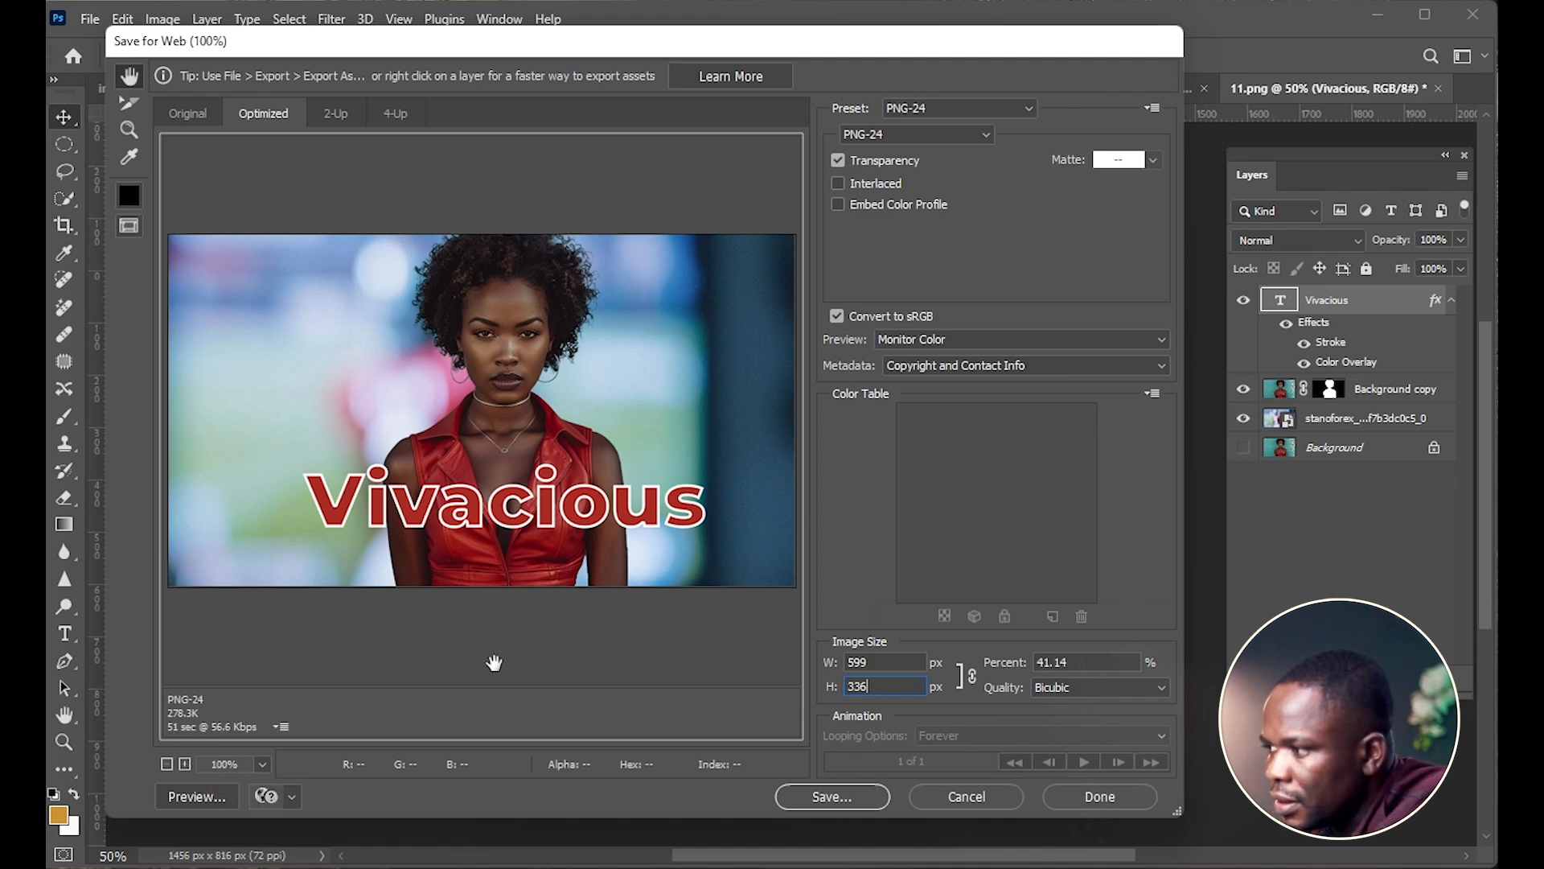
{"action": "mouse_move", "coordinate": [995, 148]}
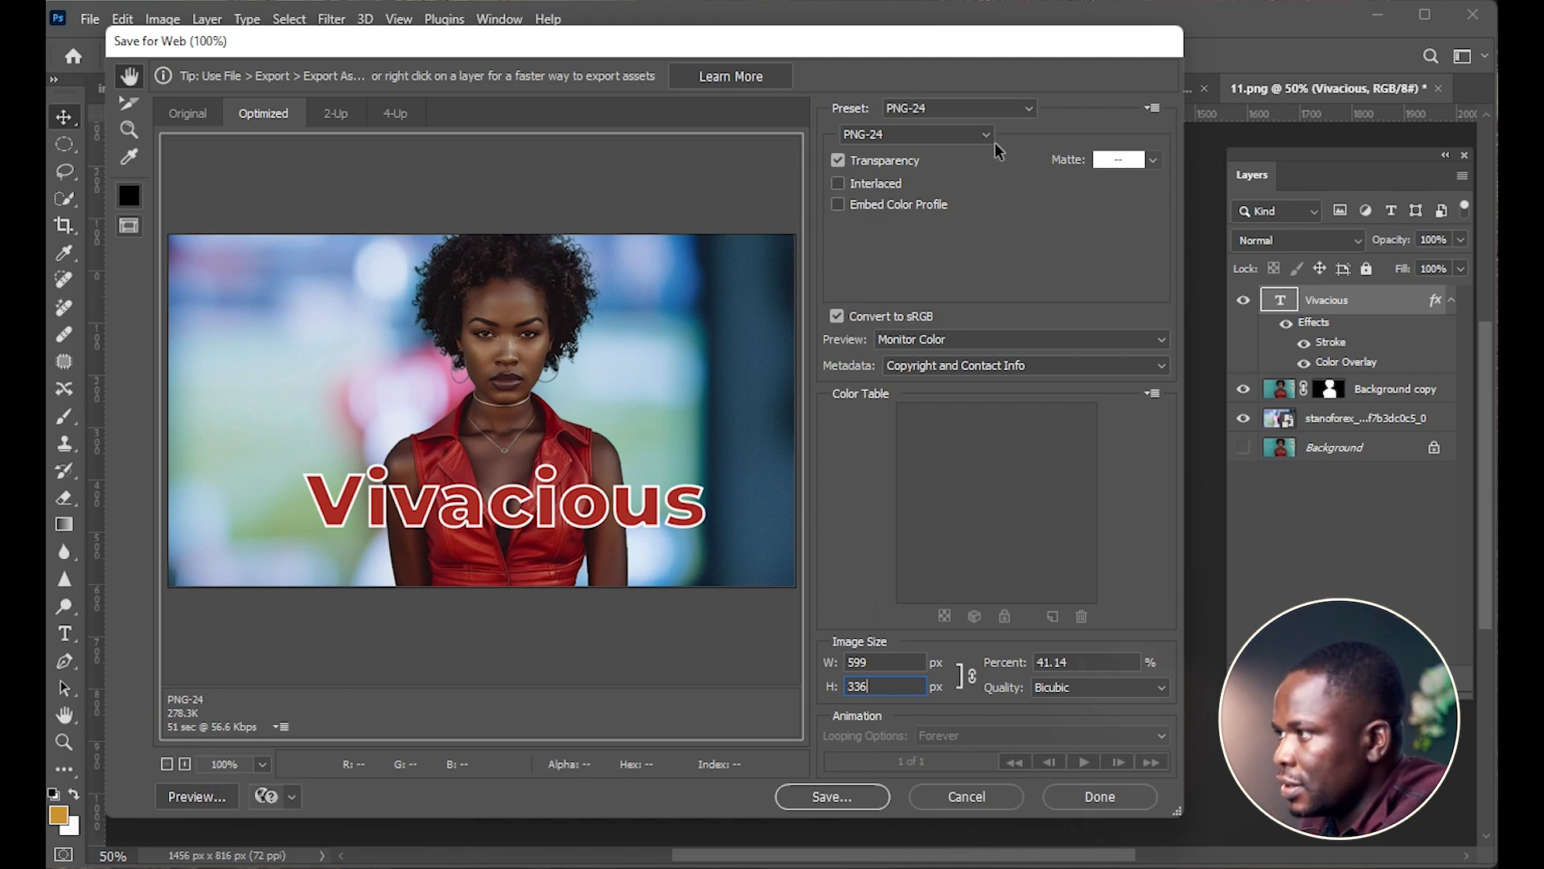
Switch the Save for Web format from PNG-24 to JPEG at Maximum quality.
{"action": "left_click", "coordinate": [914, 135]}
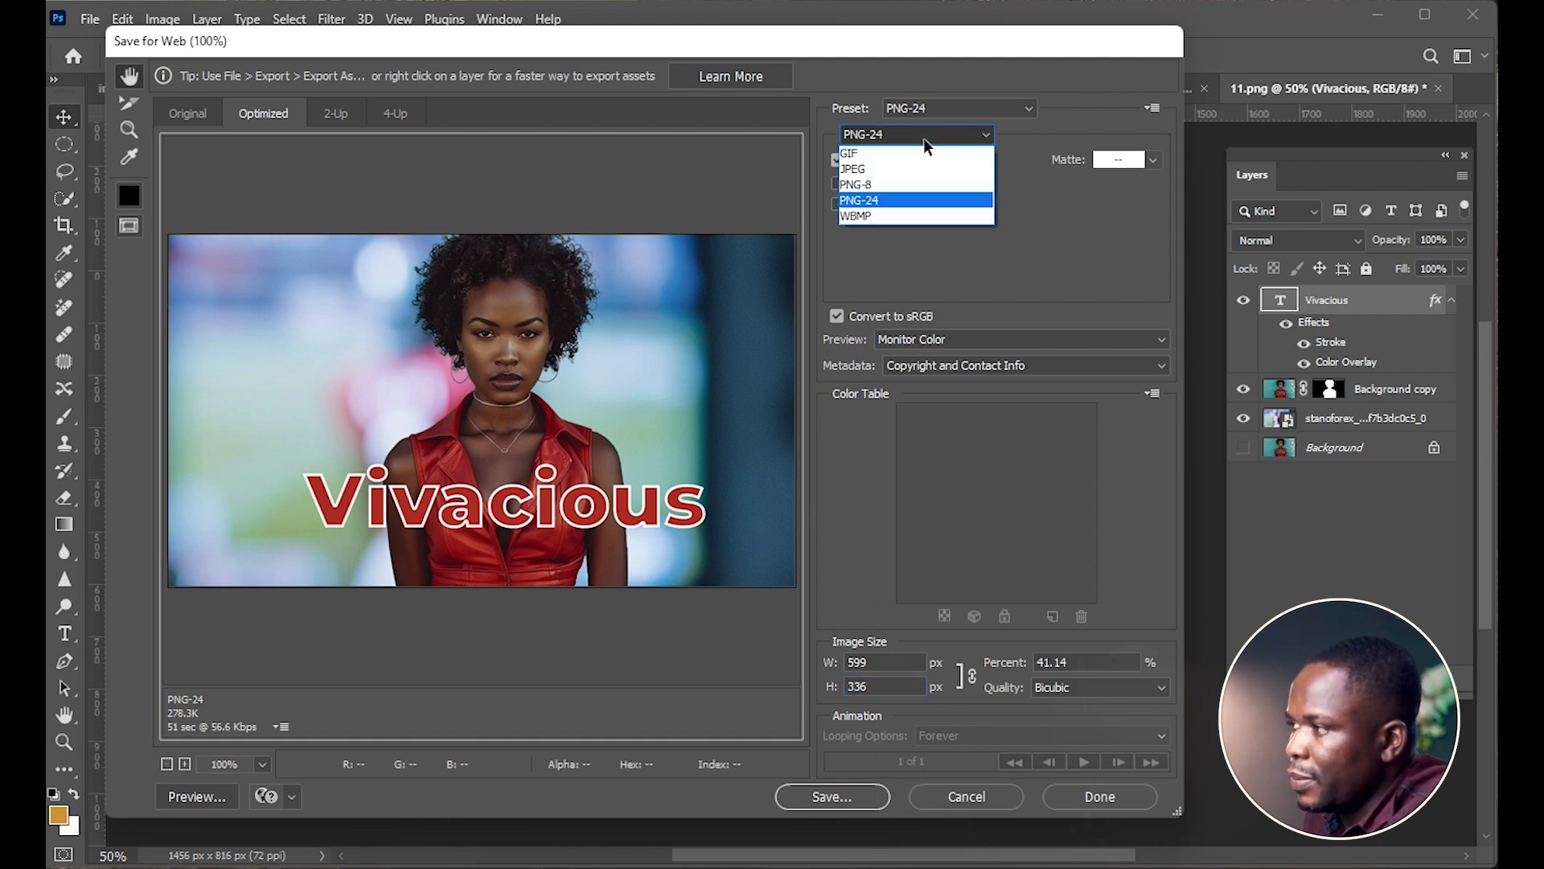
{"action": "mouse_move", "coordinate": [870, 207]}
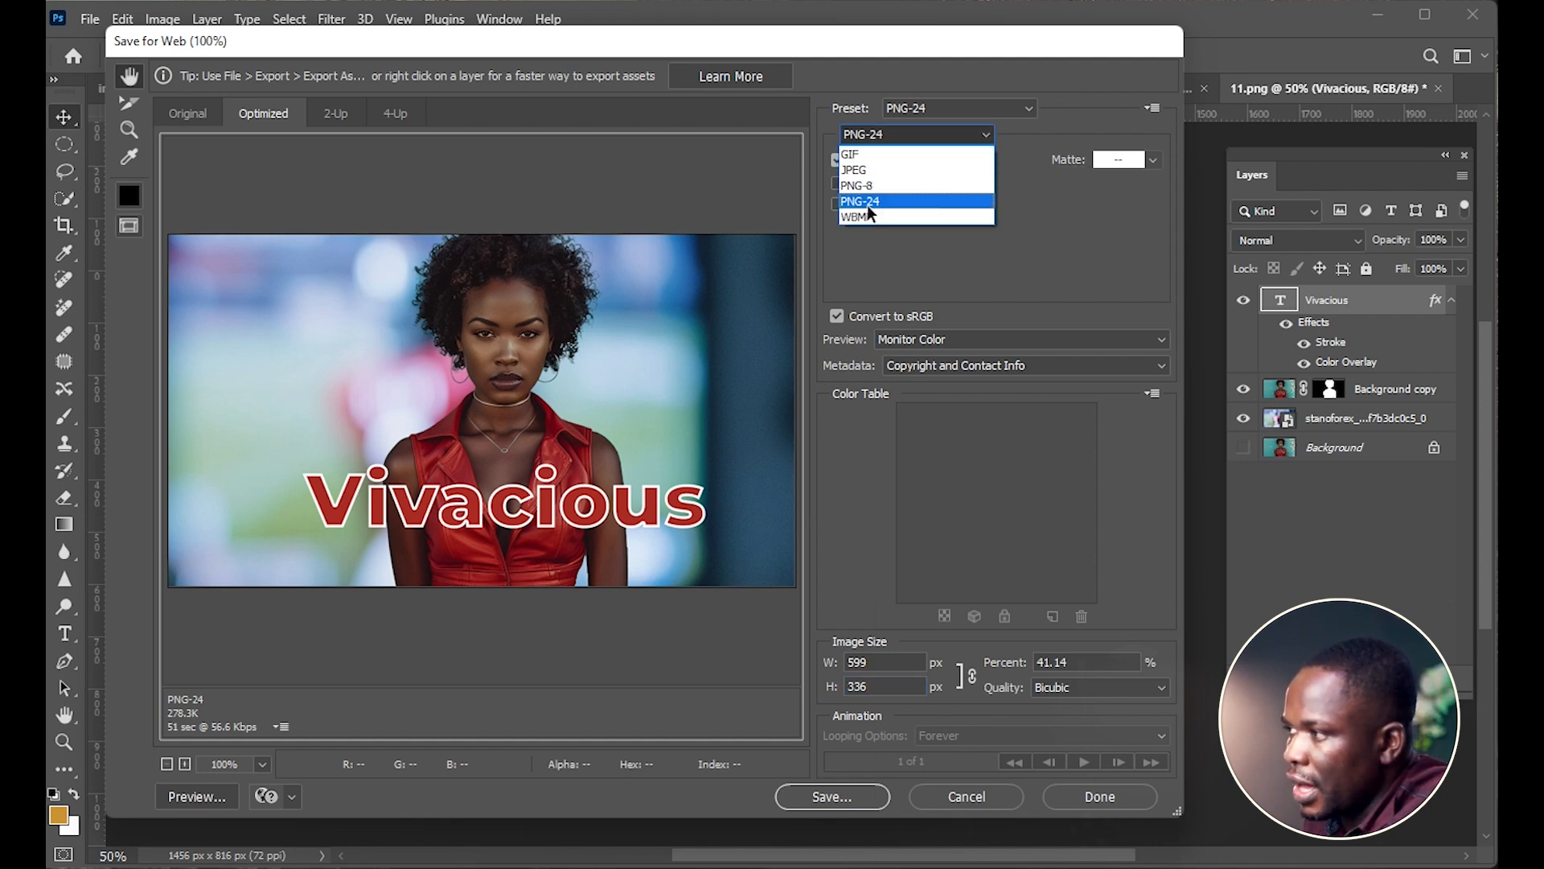
{"action": "left_click", "coordinate": [860, 202]}
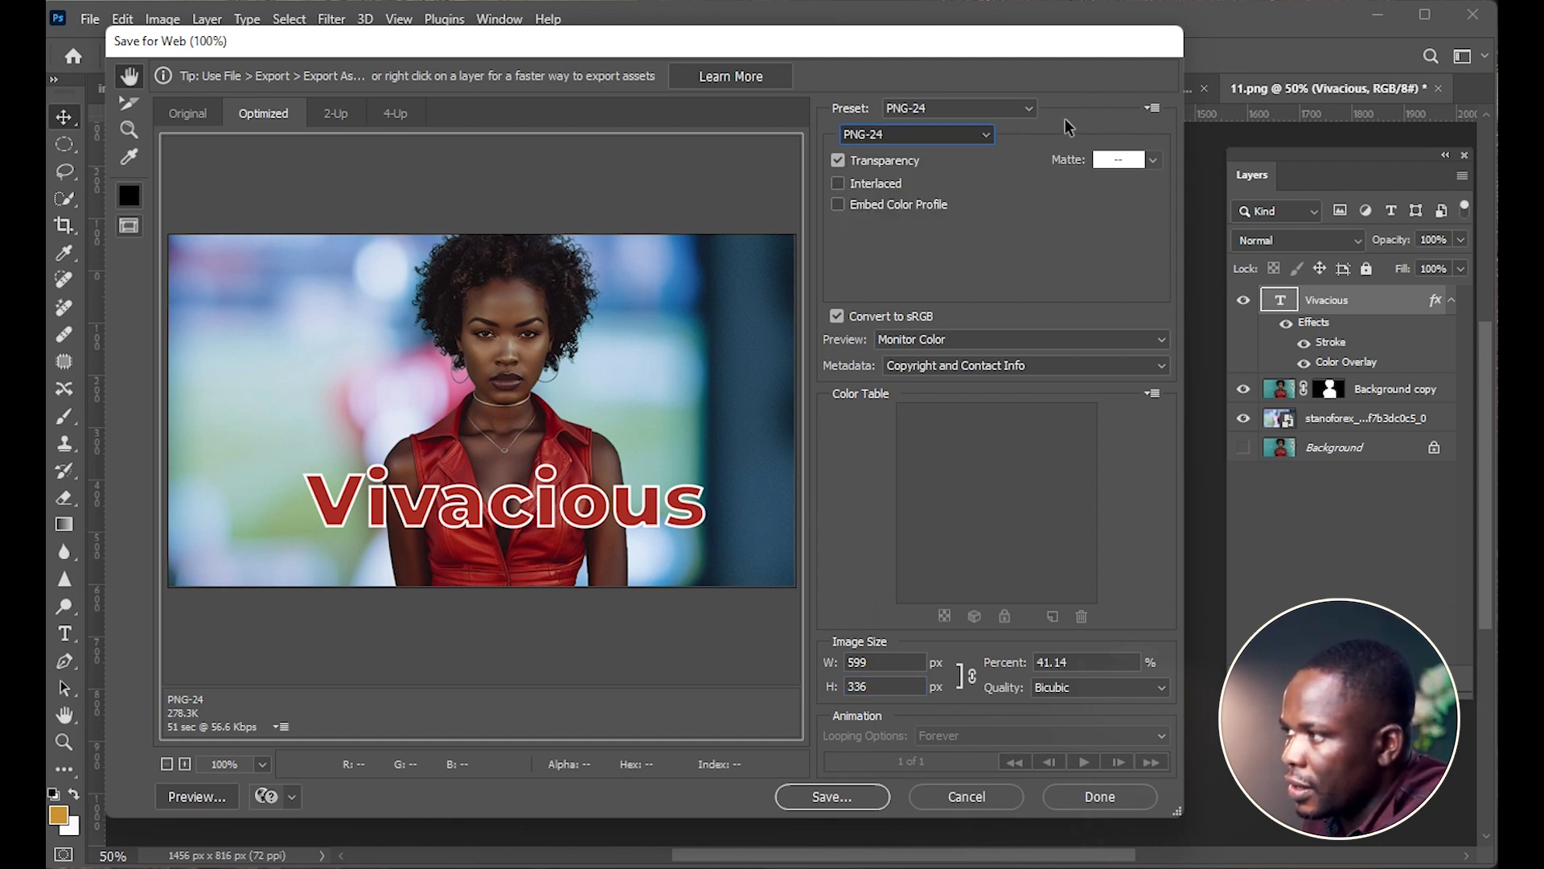
{"action": "left_click", "coordinate": [914, 135]}
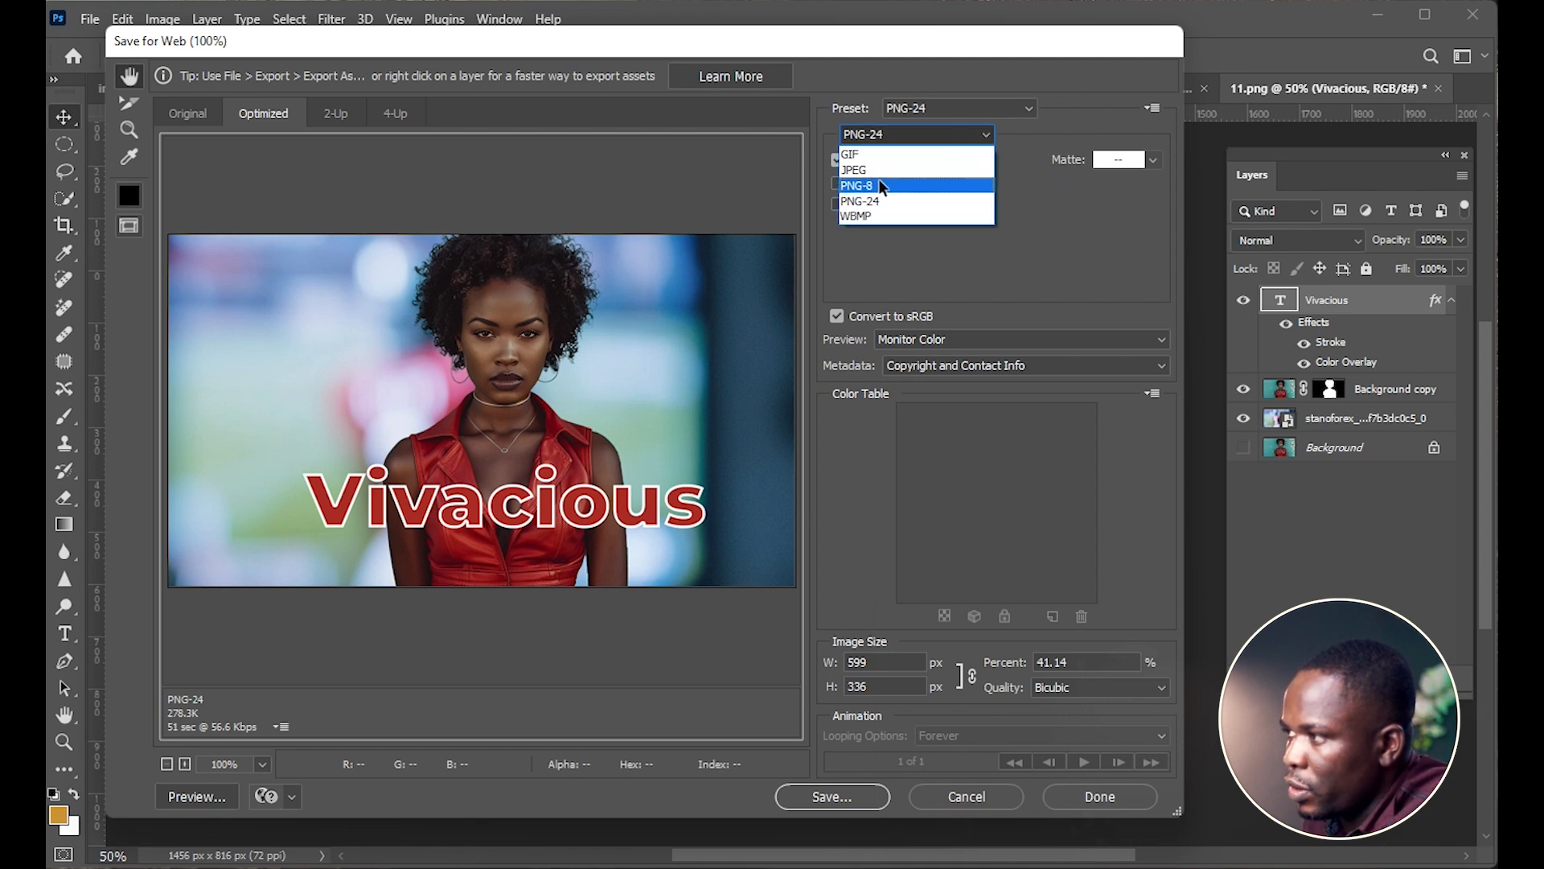
{"action": "left_click", "coordinate": [852, 170]}
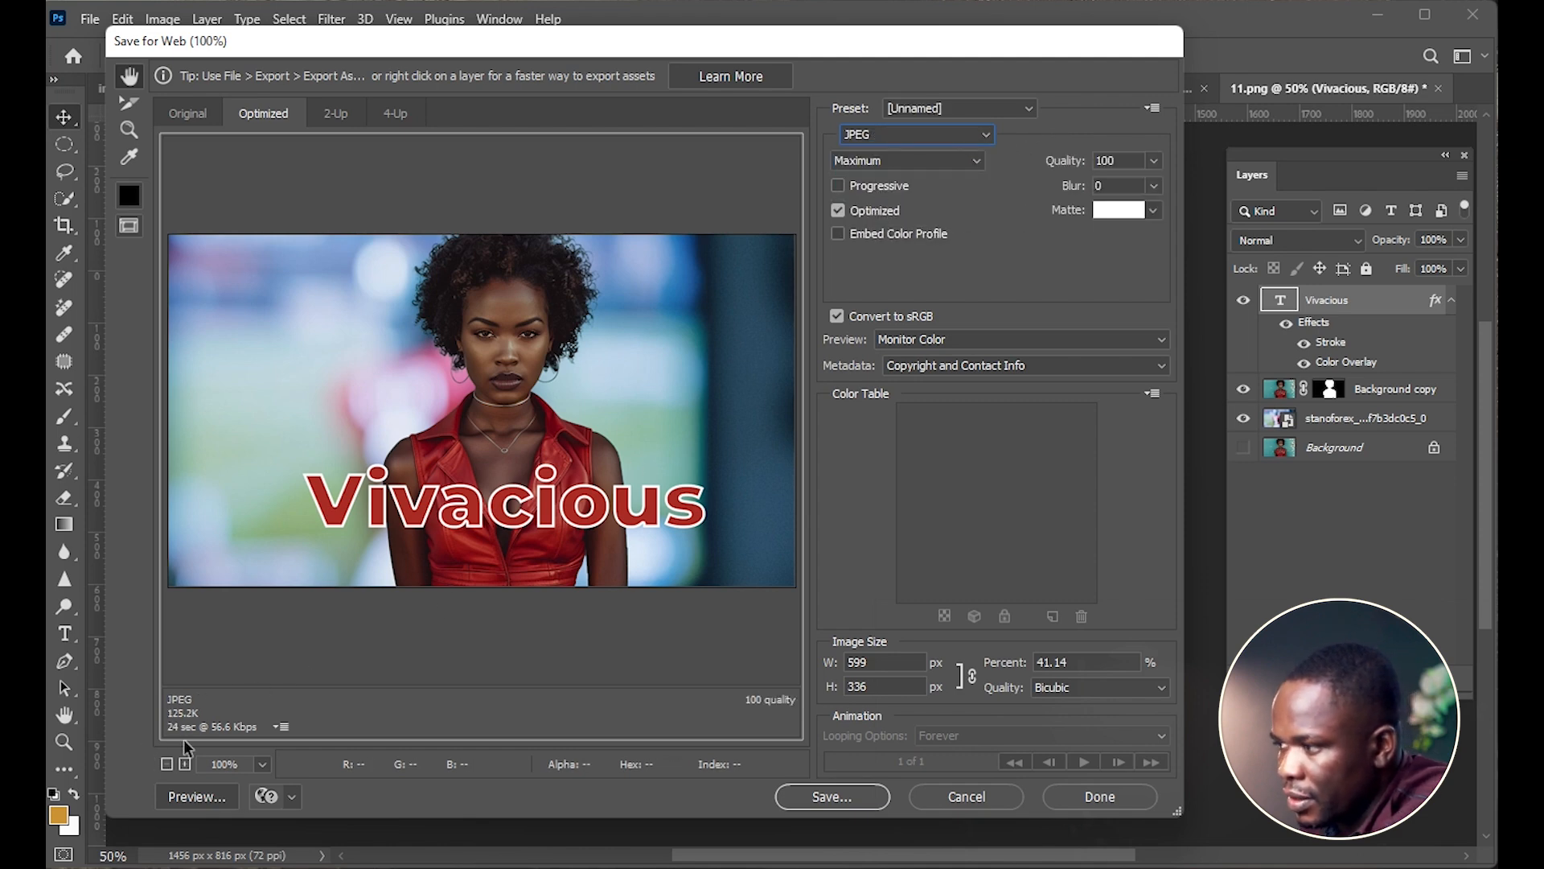
Save the optimized 599 by 336 JPEG as '11' in the Images folder.
{"action": "left_click", "coordinate": [831, 796]}
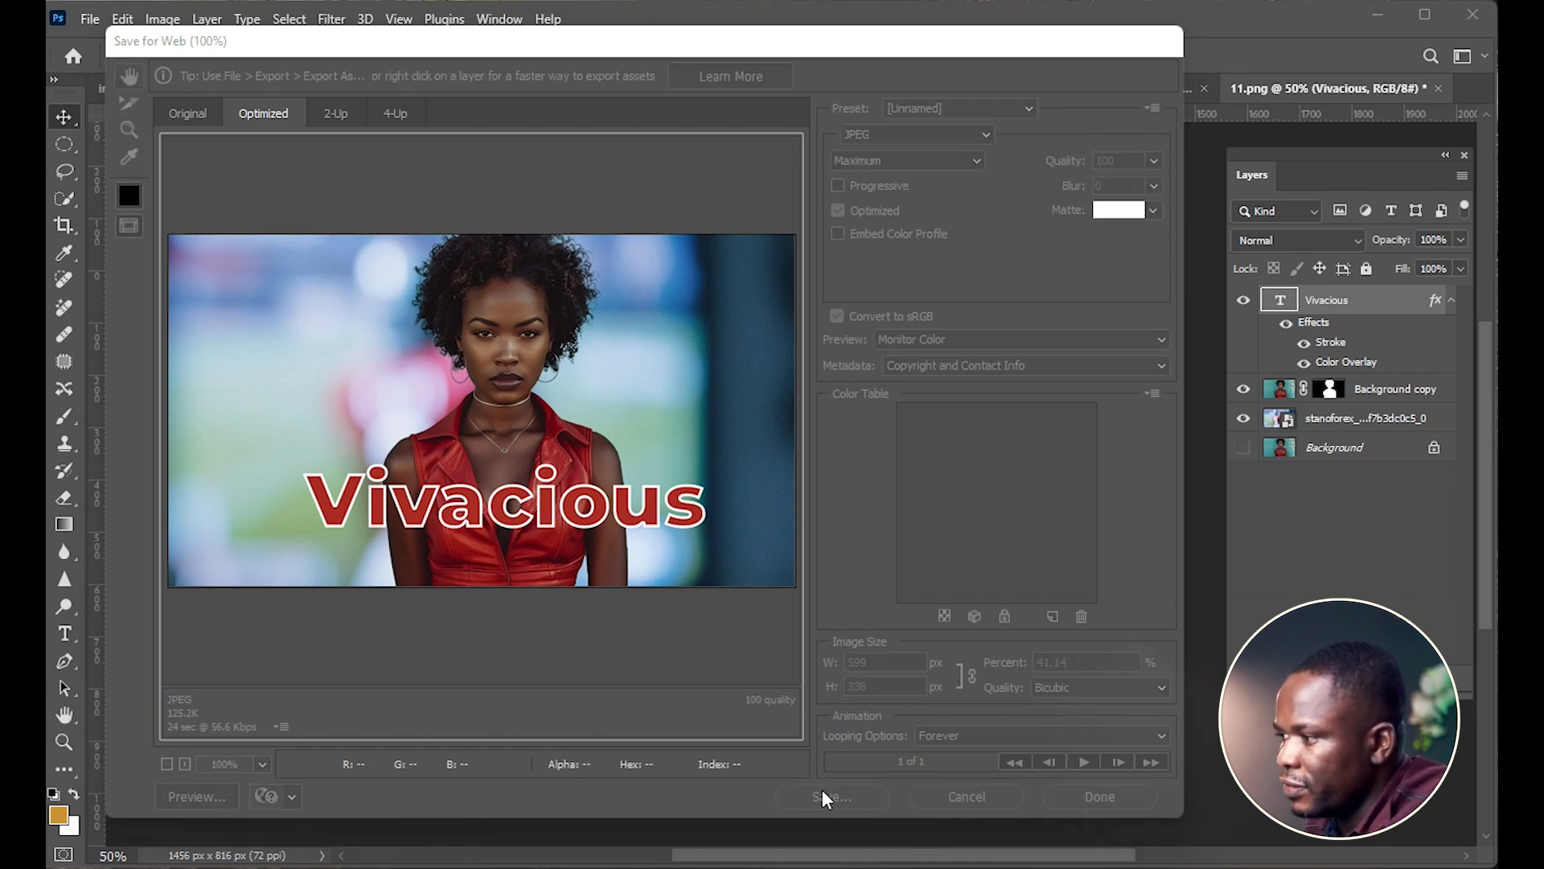
{"action": "left_click", "coordinate": [830, 795]}
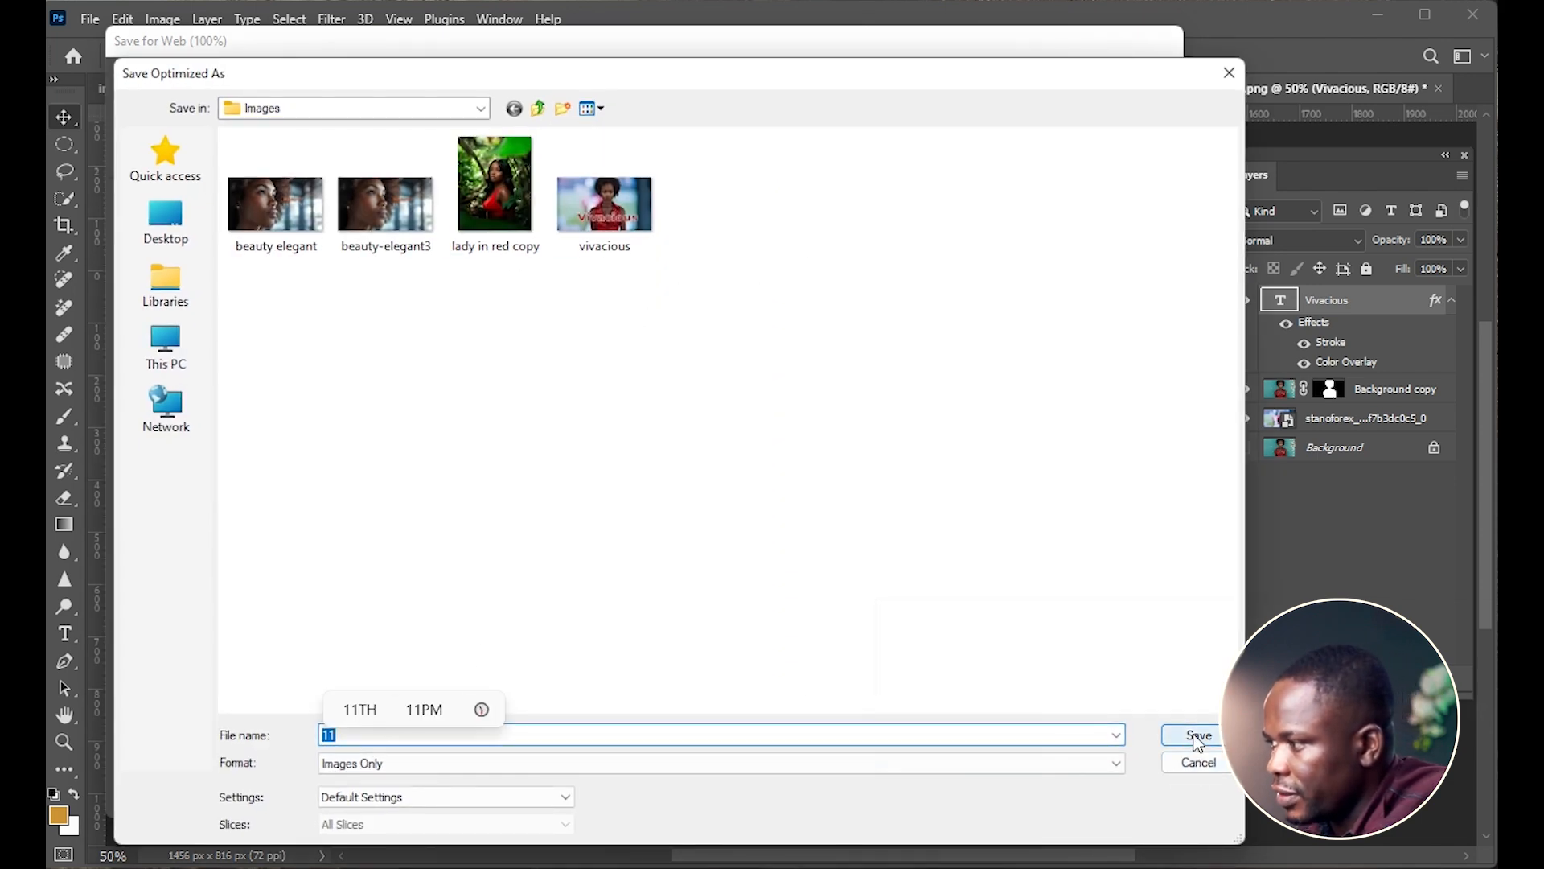
{"action": "left_click", "coordinate": [1198, 737]}
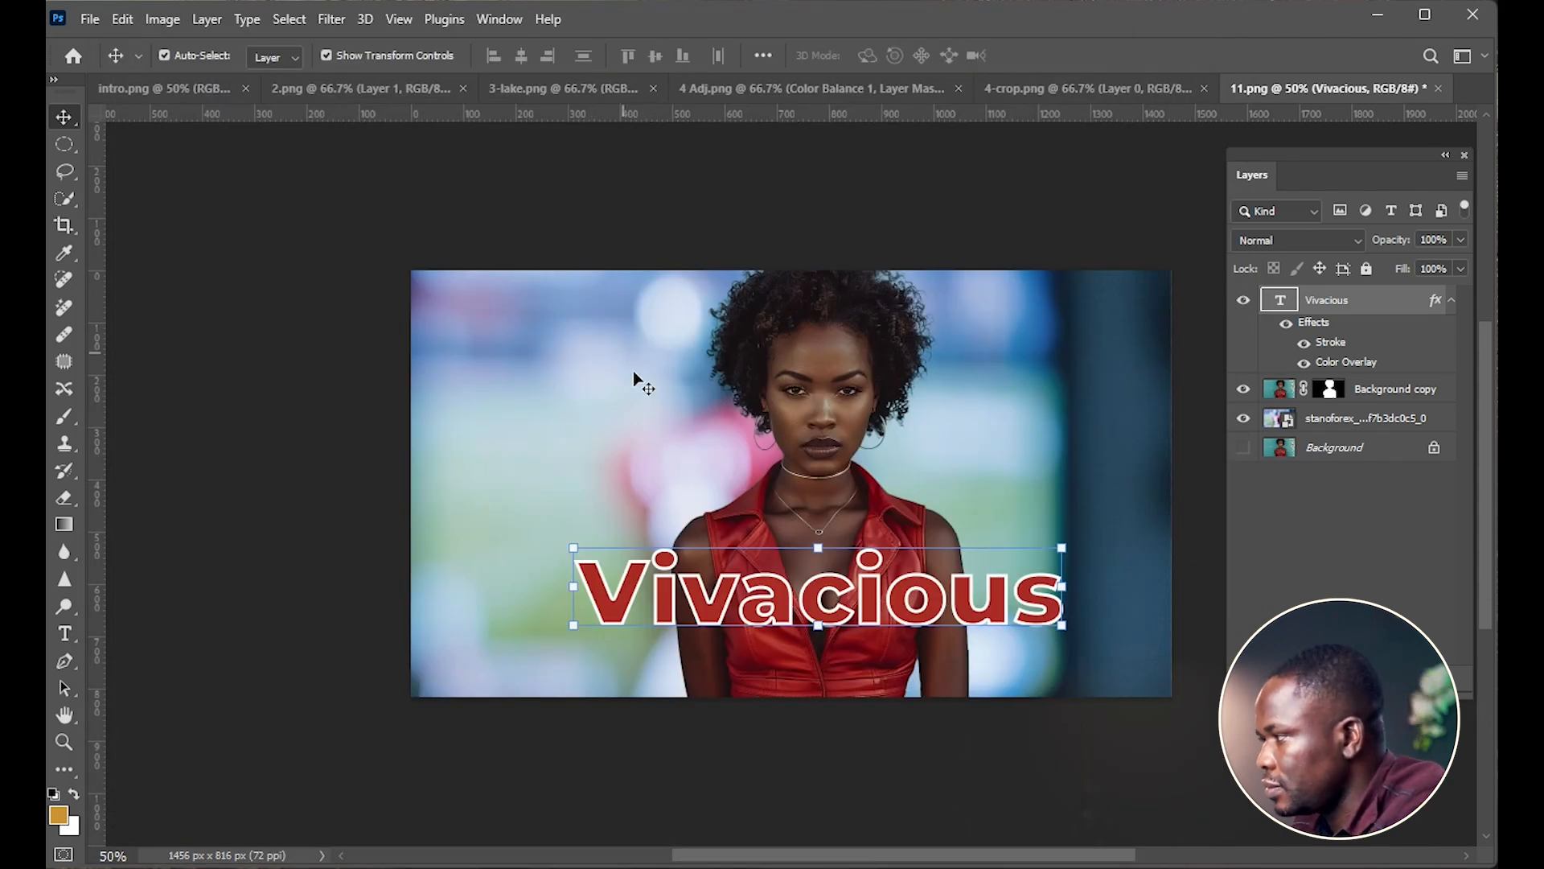